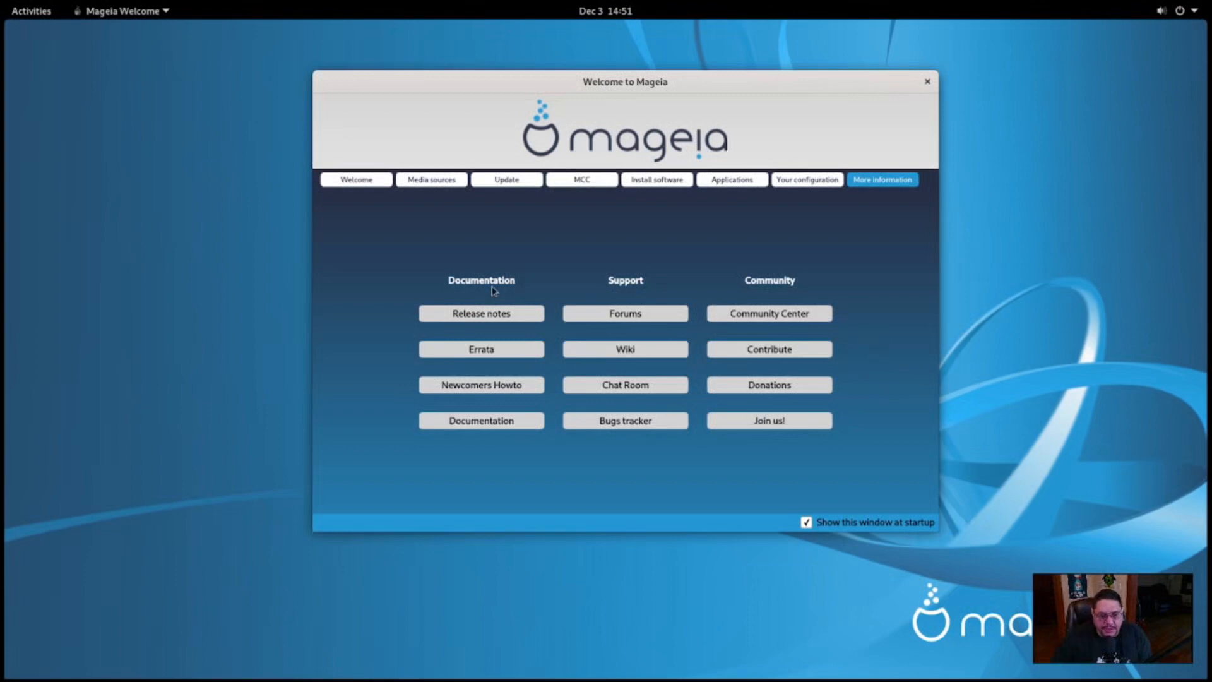
mouse_move(539, 236)
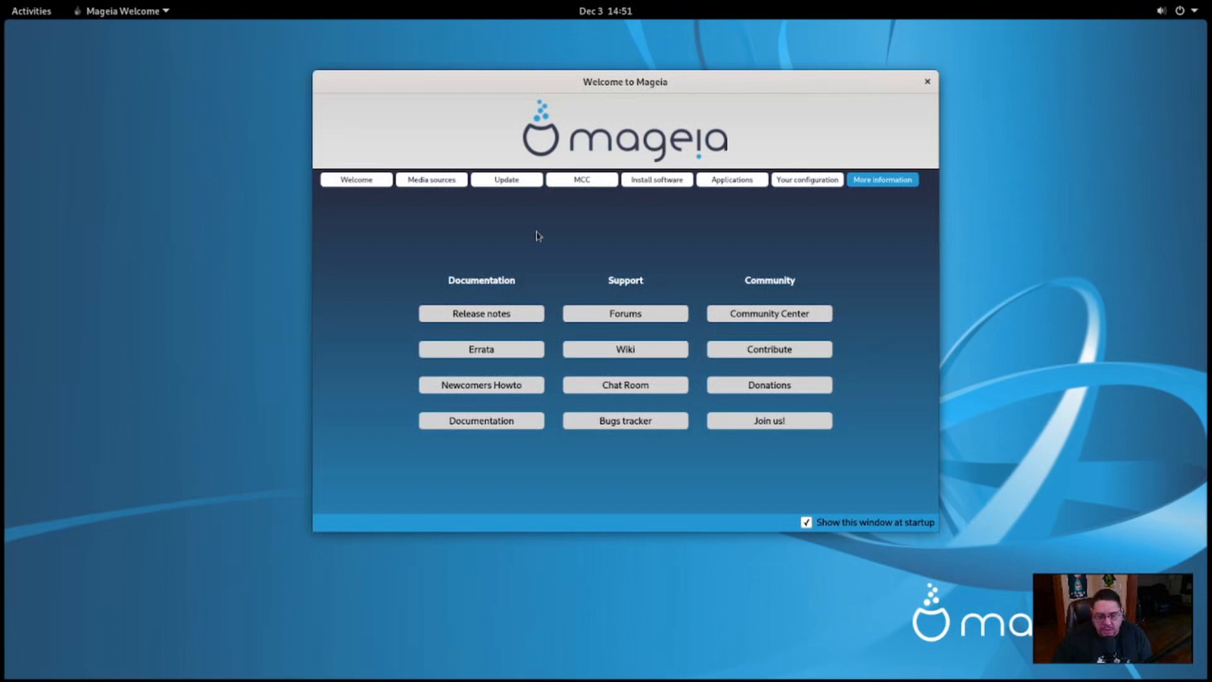
mouse_move(742, 443)
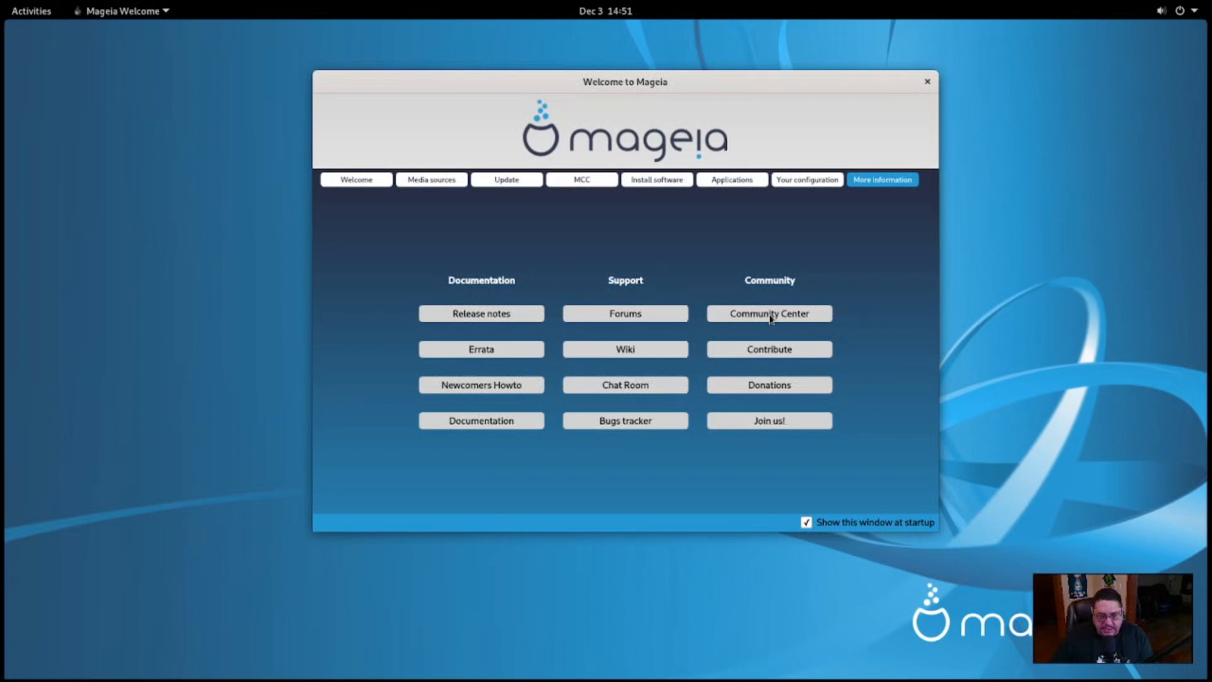
Open the Mageia Community Central page (mageia.org/en/community) in Firefox and scroll through it
click(769, 313)
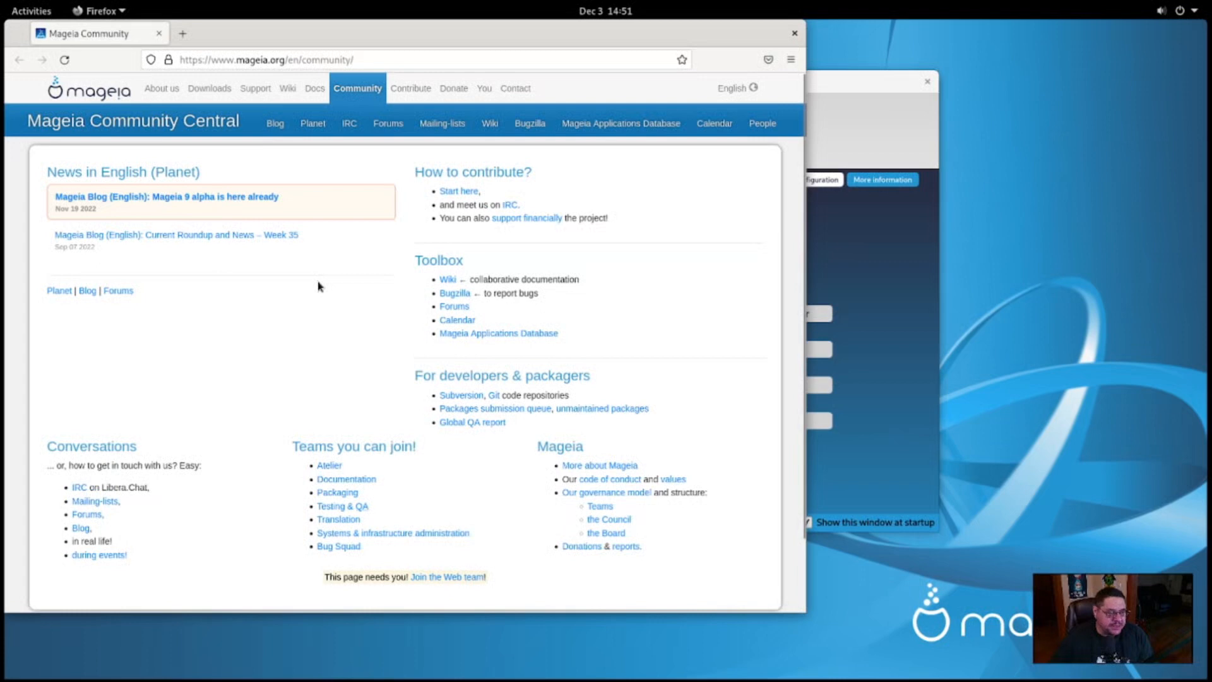
mouse_move(228, 209)
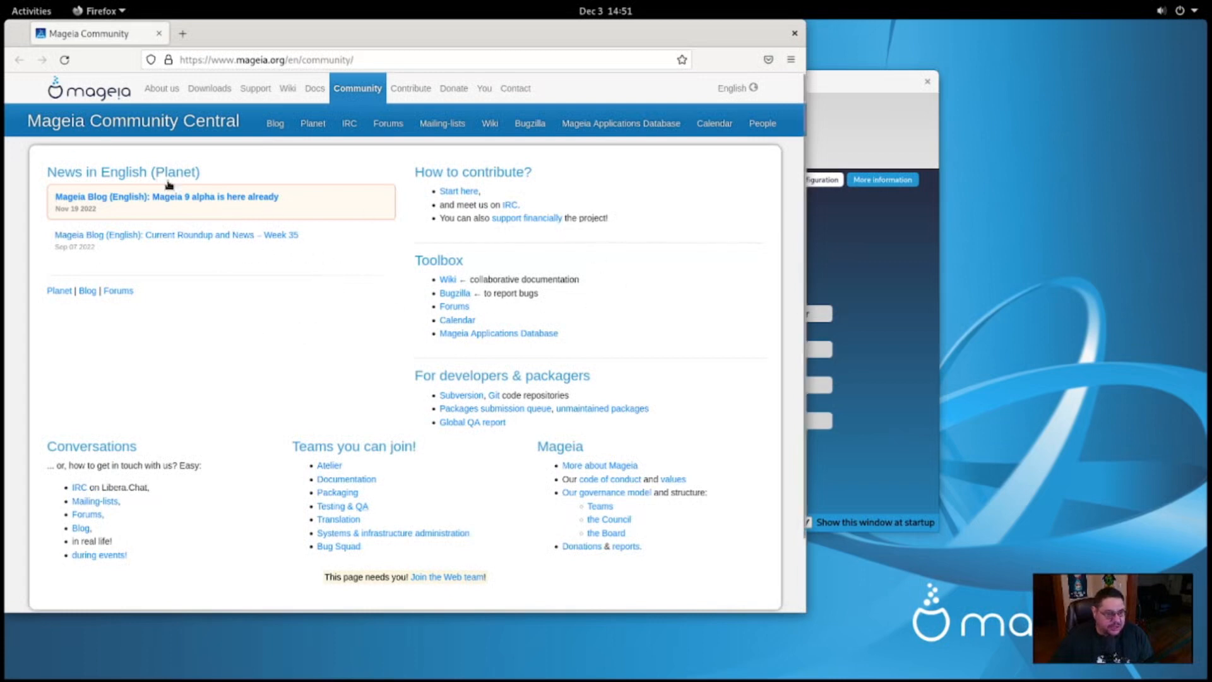
mouse_move(179, 202)
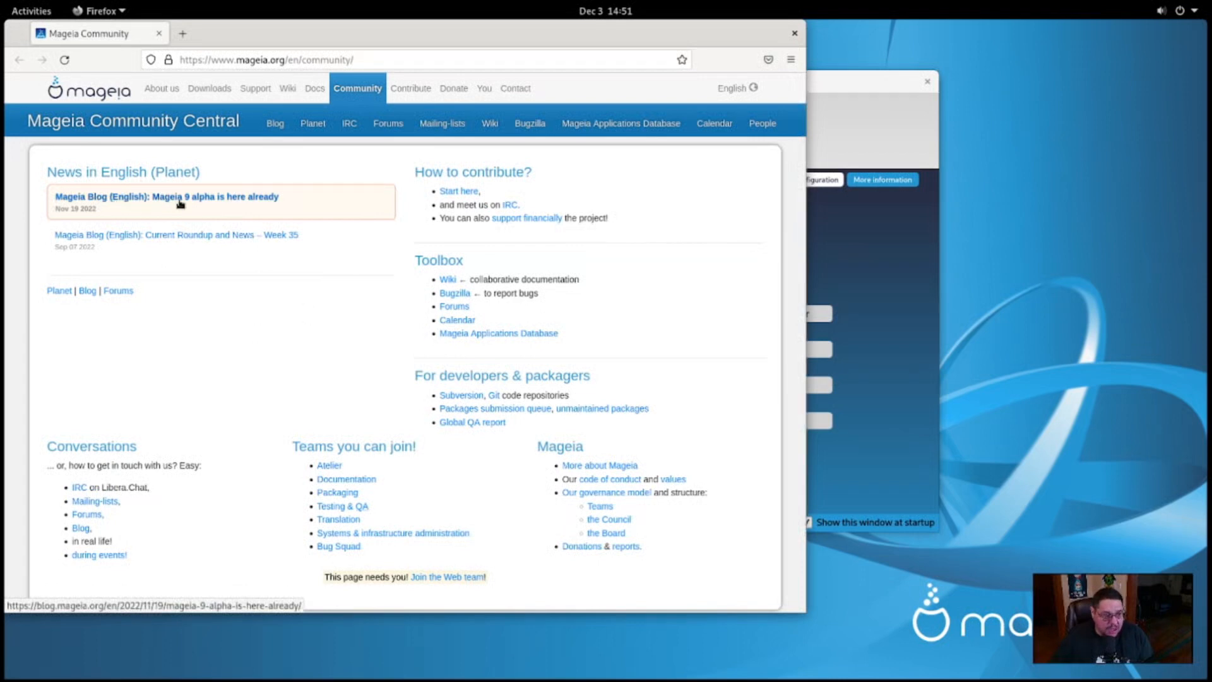
mouse_move(154, 239)
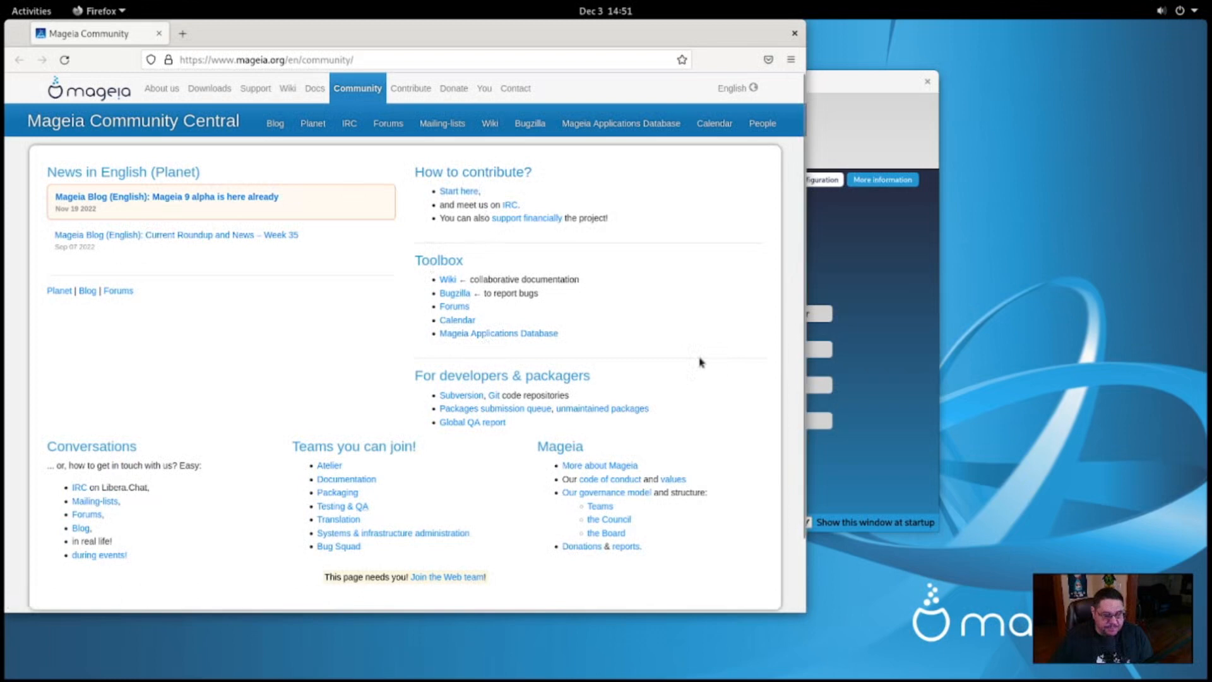
scroll(down, 3)
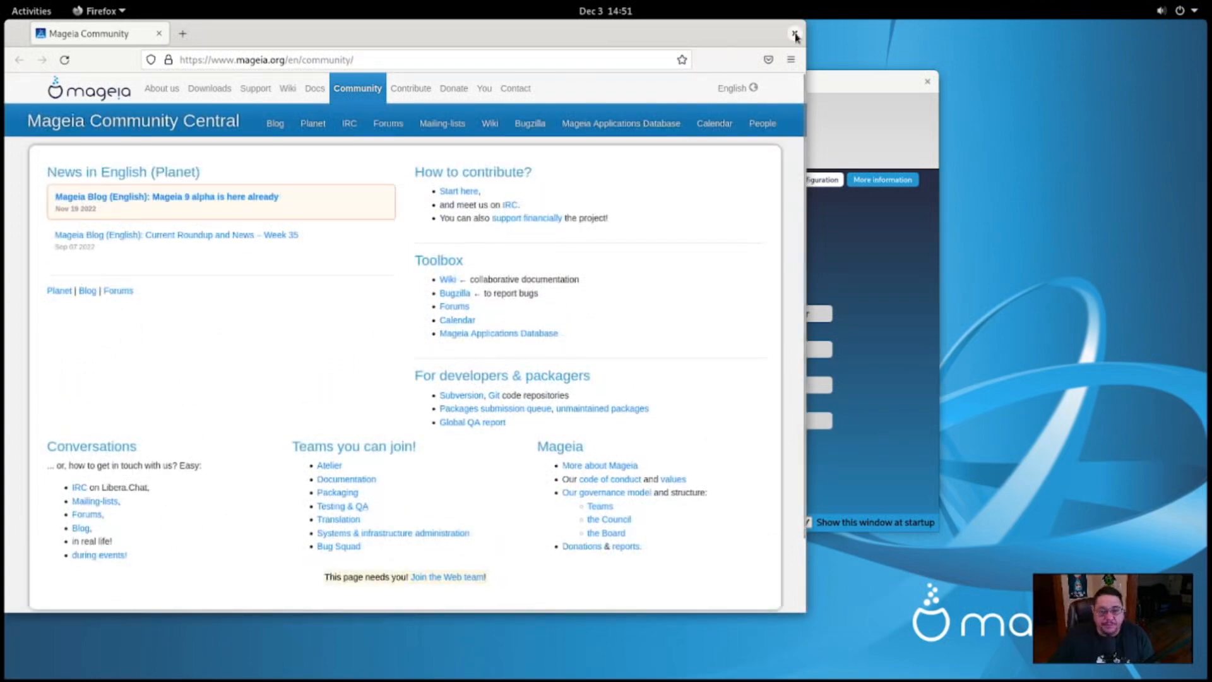
mouse_move(794, 35)
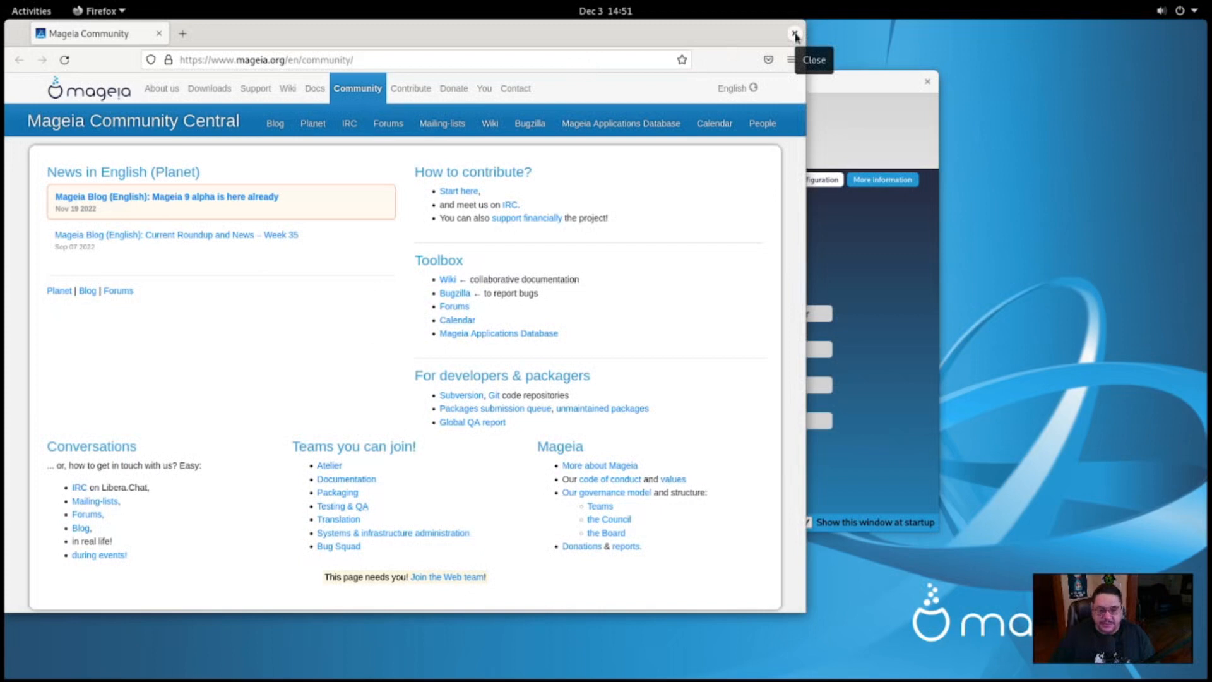
Close Firefox and drag the Welcome window slightly by its title bar
click(796, 35)
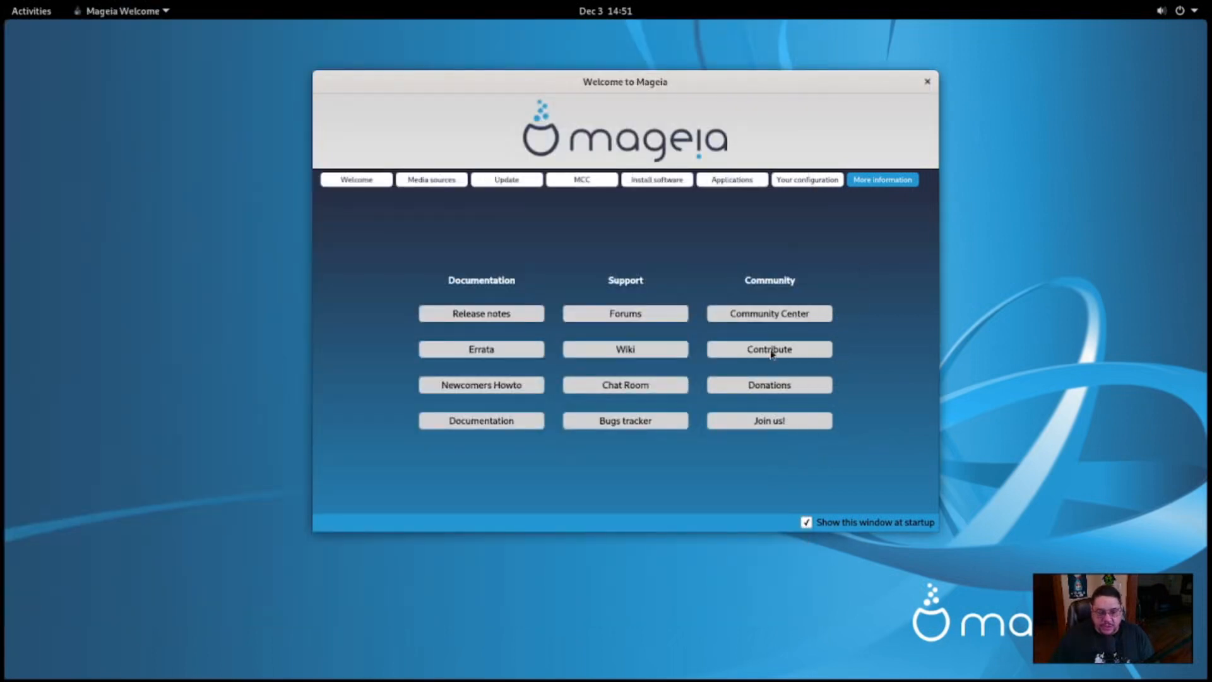
mouse_move(771, 393)
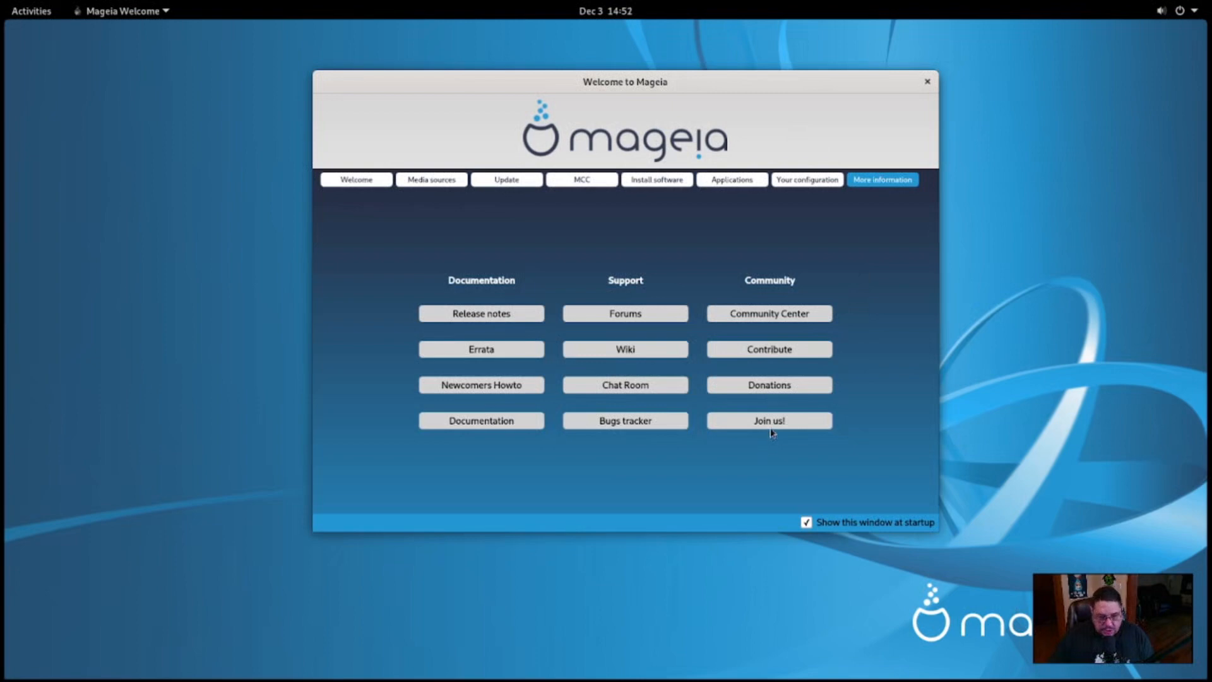
mouse_move(643, 430)
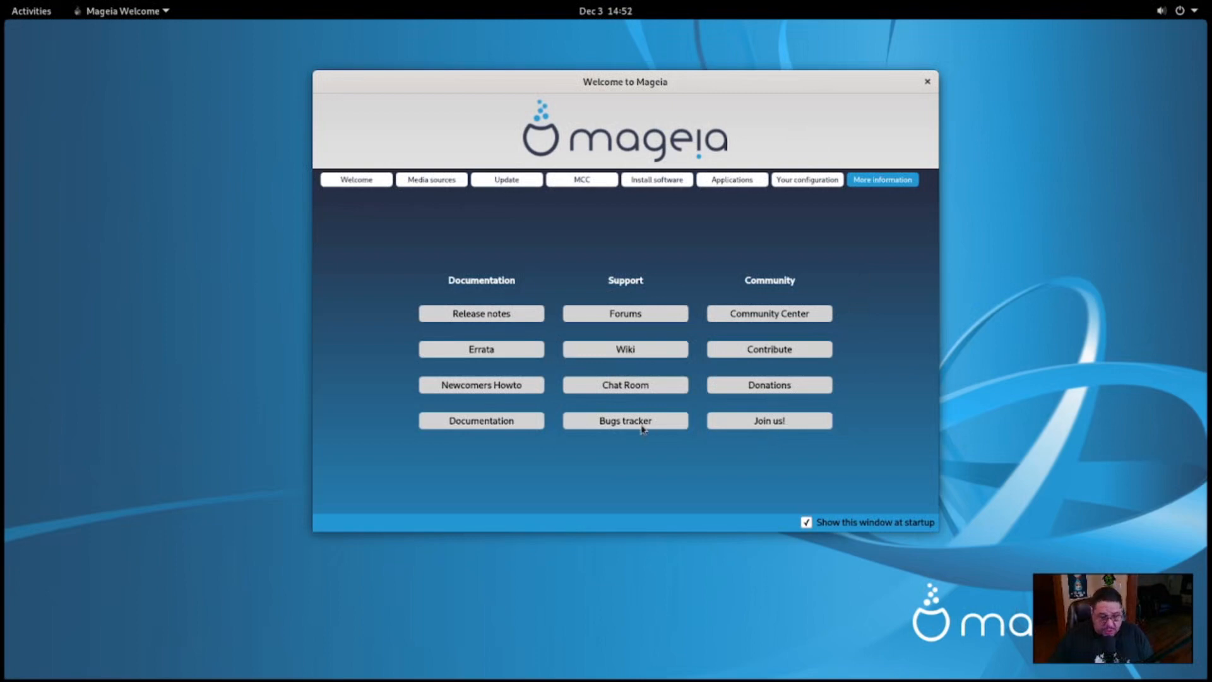
drag(625, 81, 637, 101)
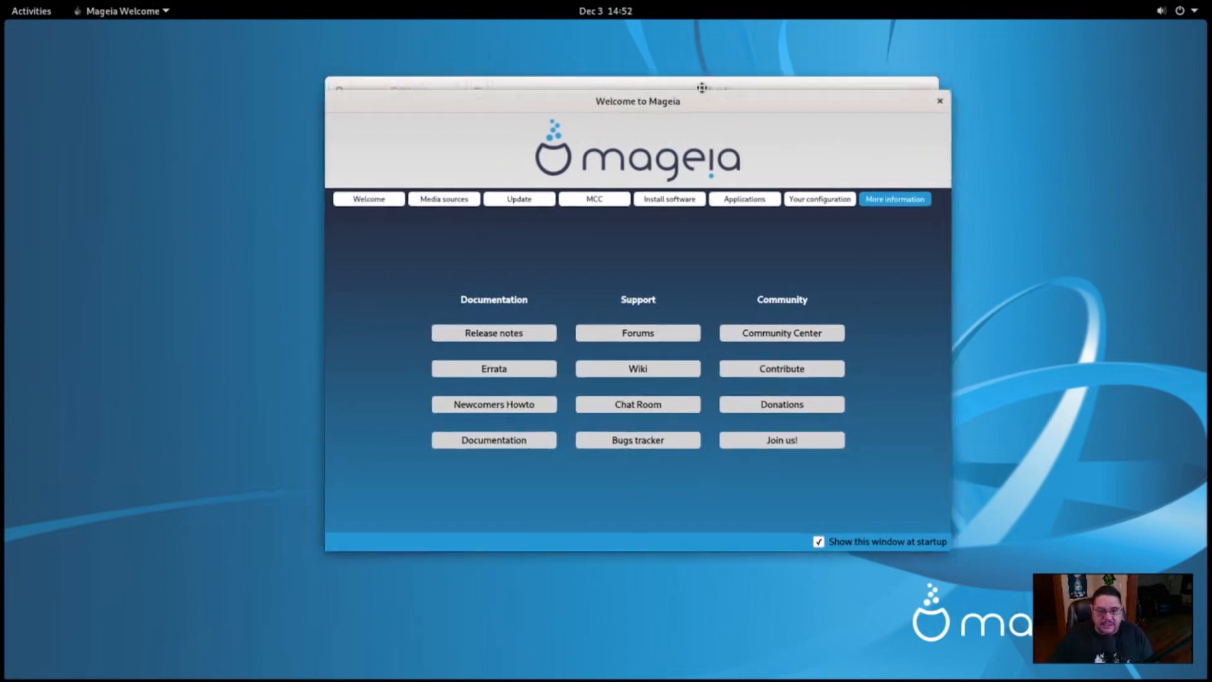
drag(700, 87, 754, 80)
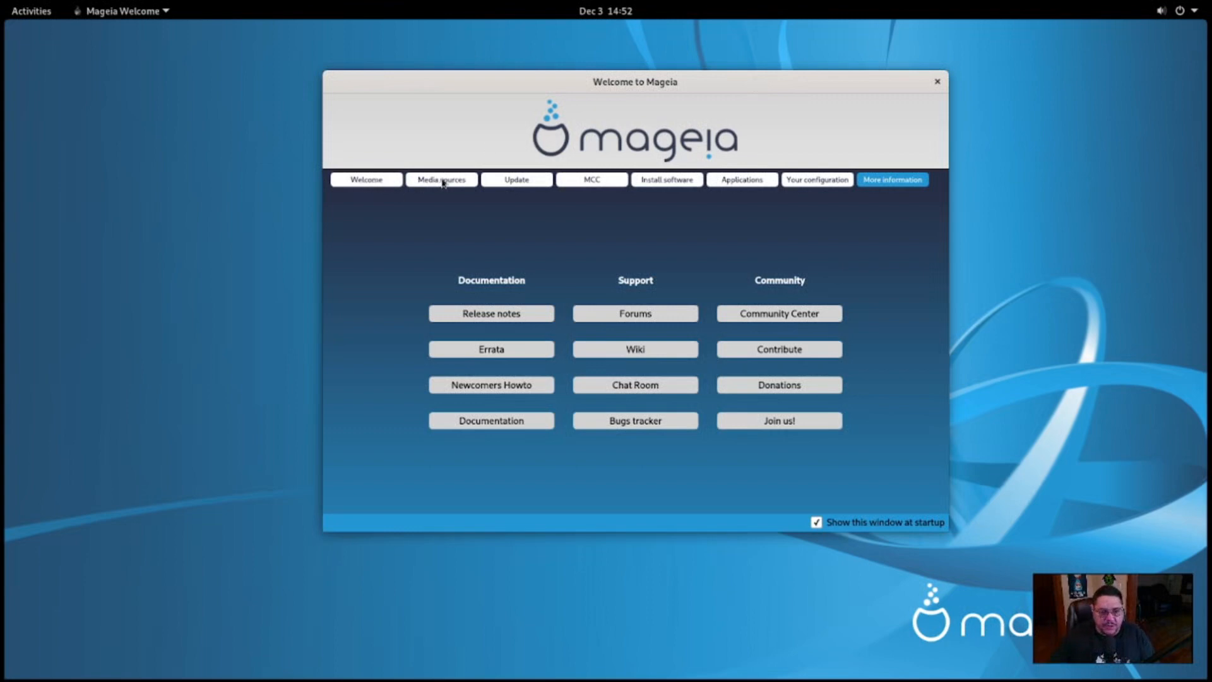
View the Media sources, Update and MCC pages of Mageia Welcome in turn
click(441, 179)
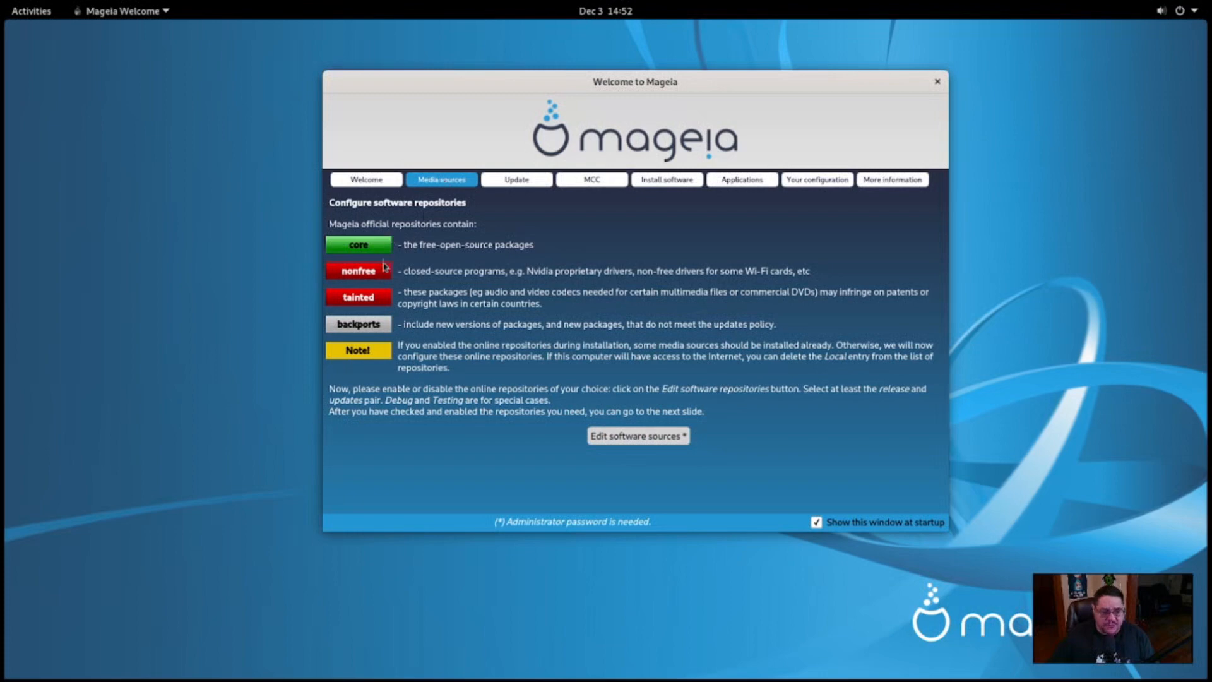
mouse_move(379, 300)
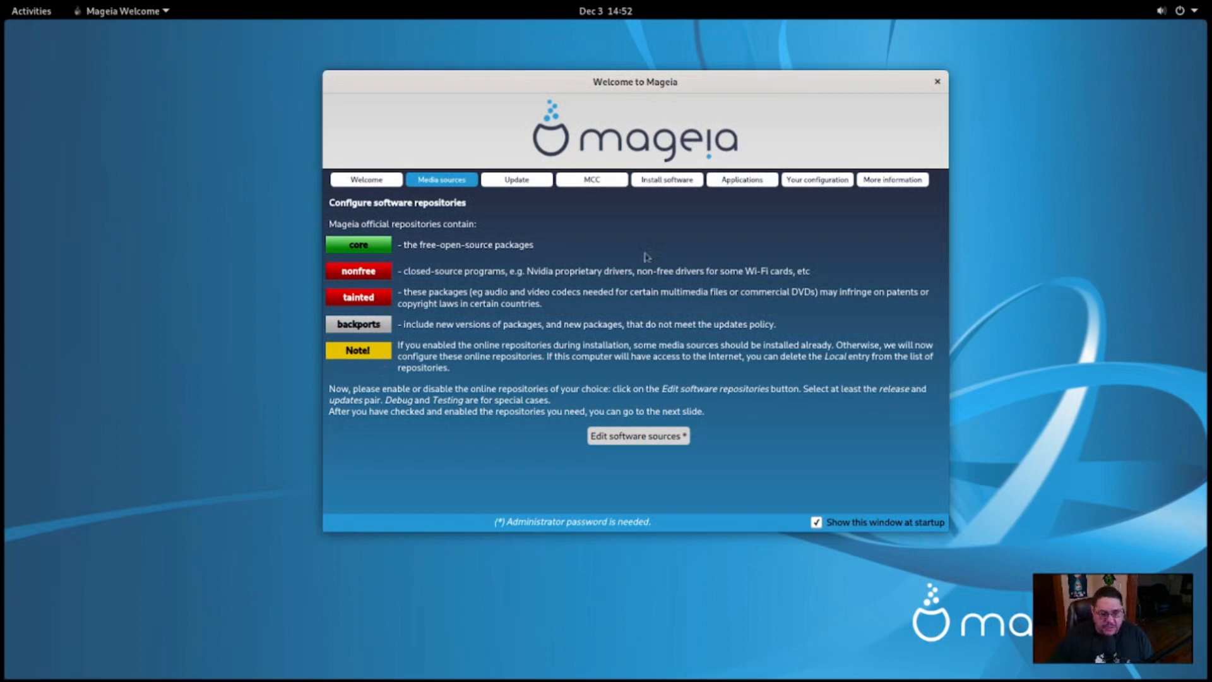
click(516, 180)
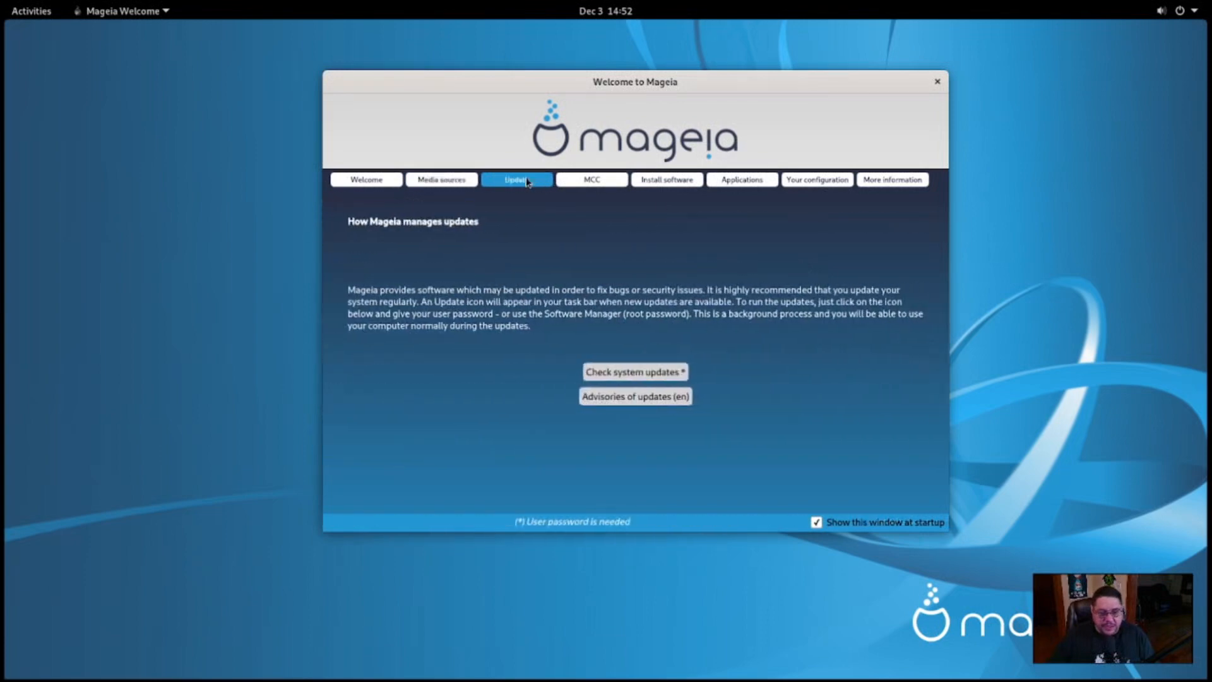
mouse_move(597, 206)
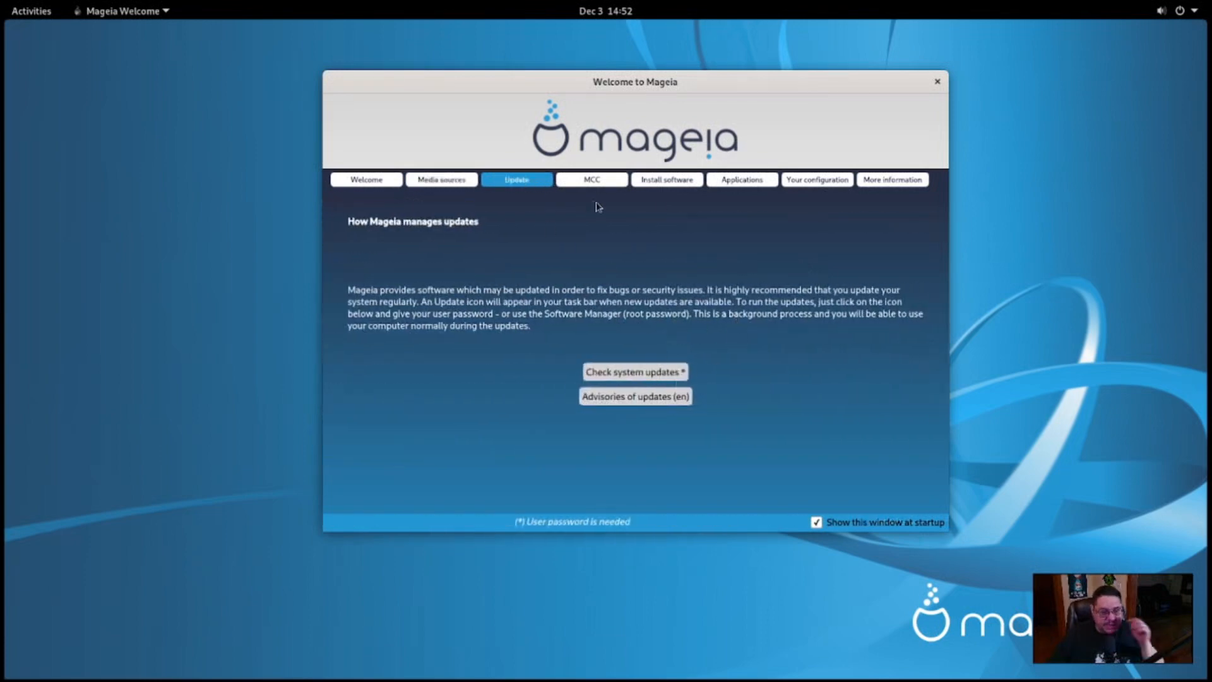
click(591, 179)
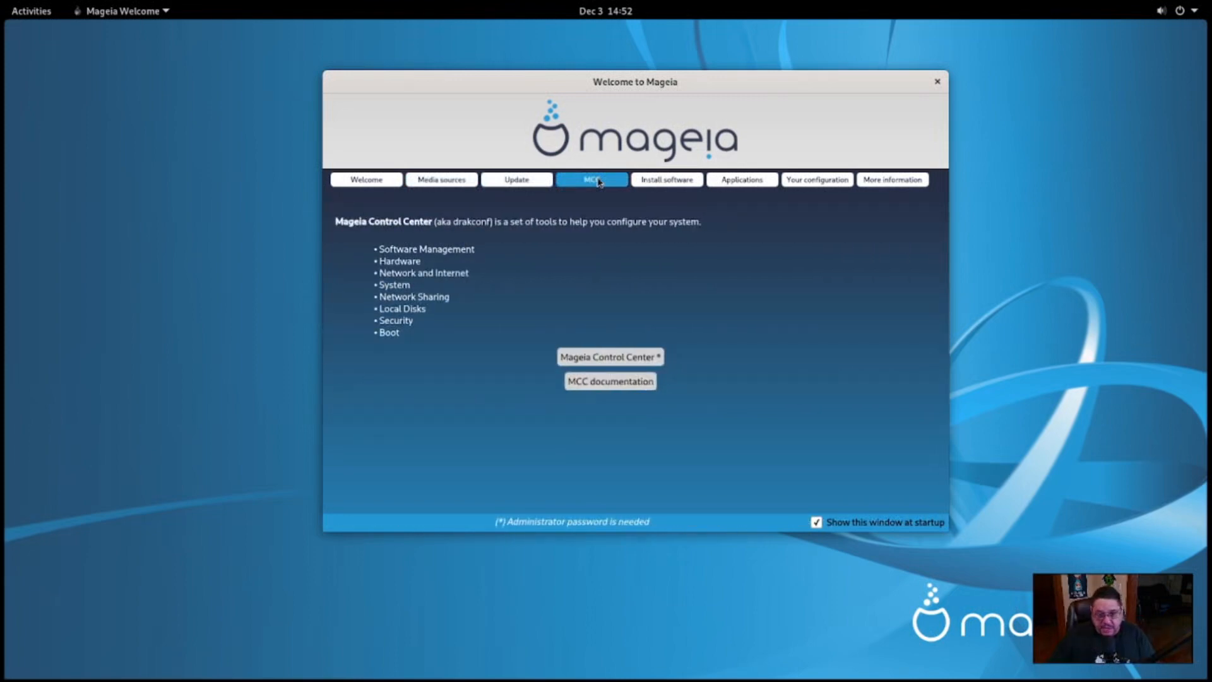
On the Install software page, launch Dnfdragora and dismiss the 'command is not installed' warning
click(666, 180)
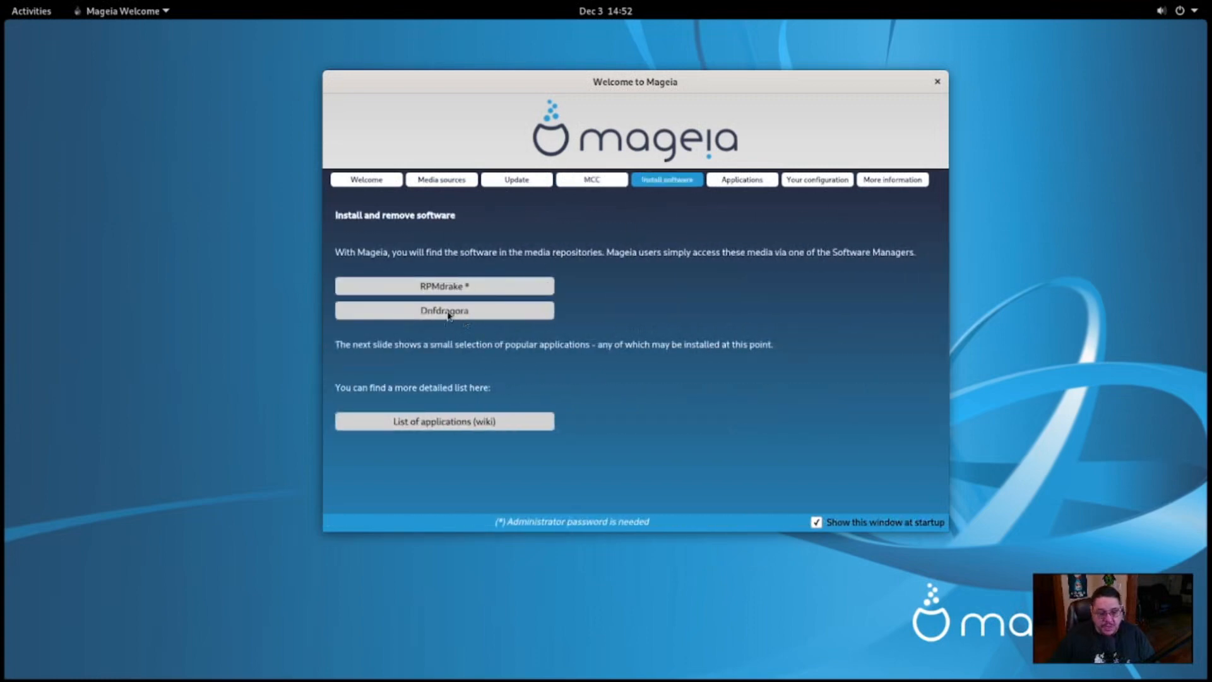
click(443, 311)
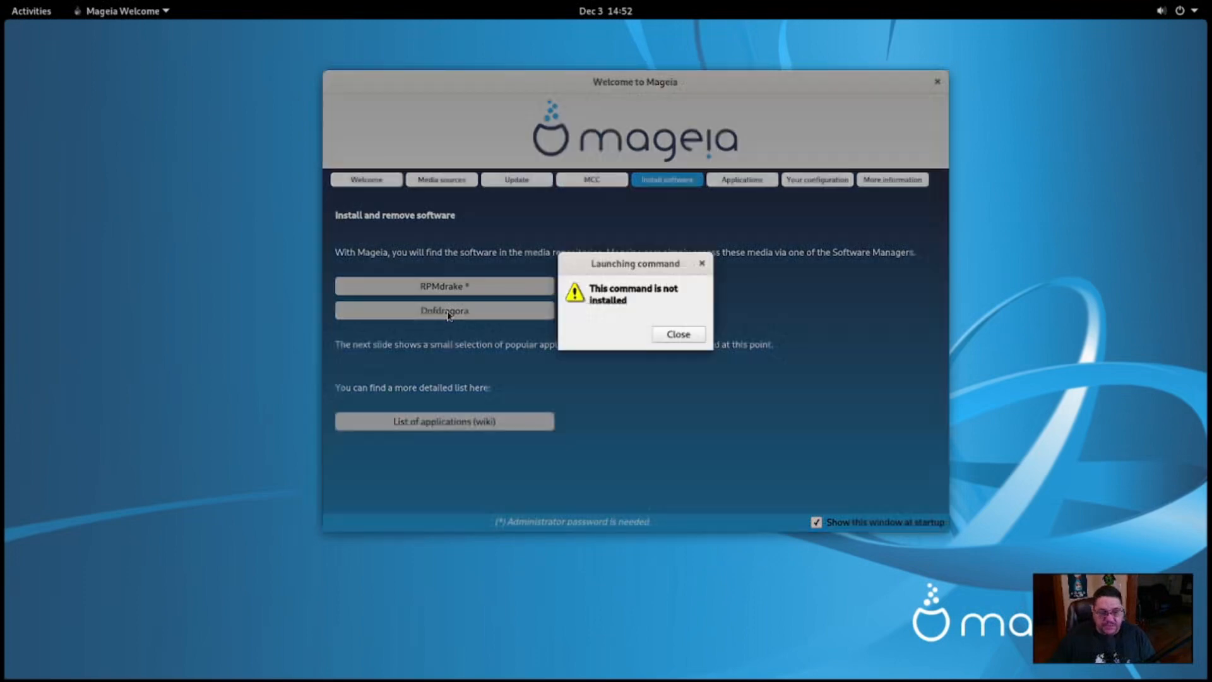
click(677, 333)
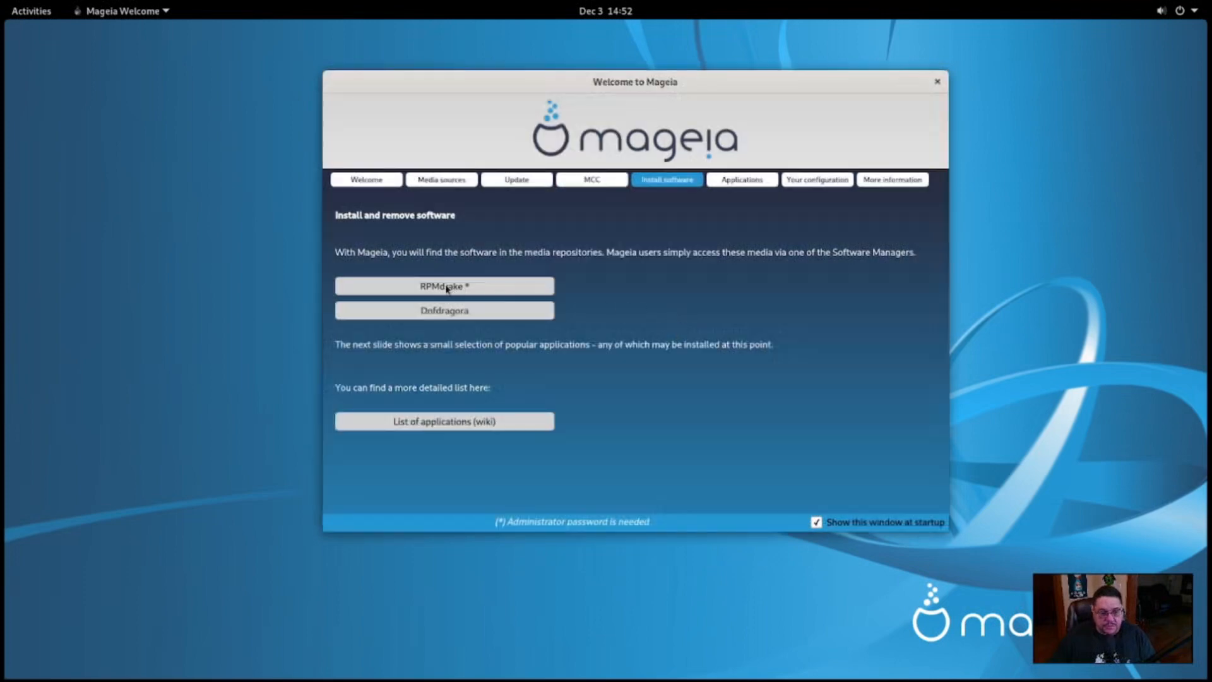
click(443, 287)
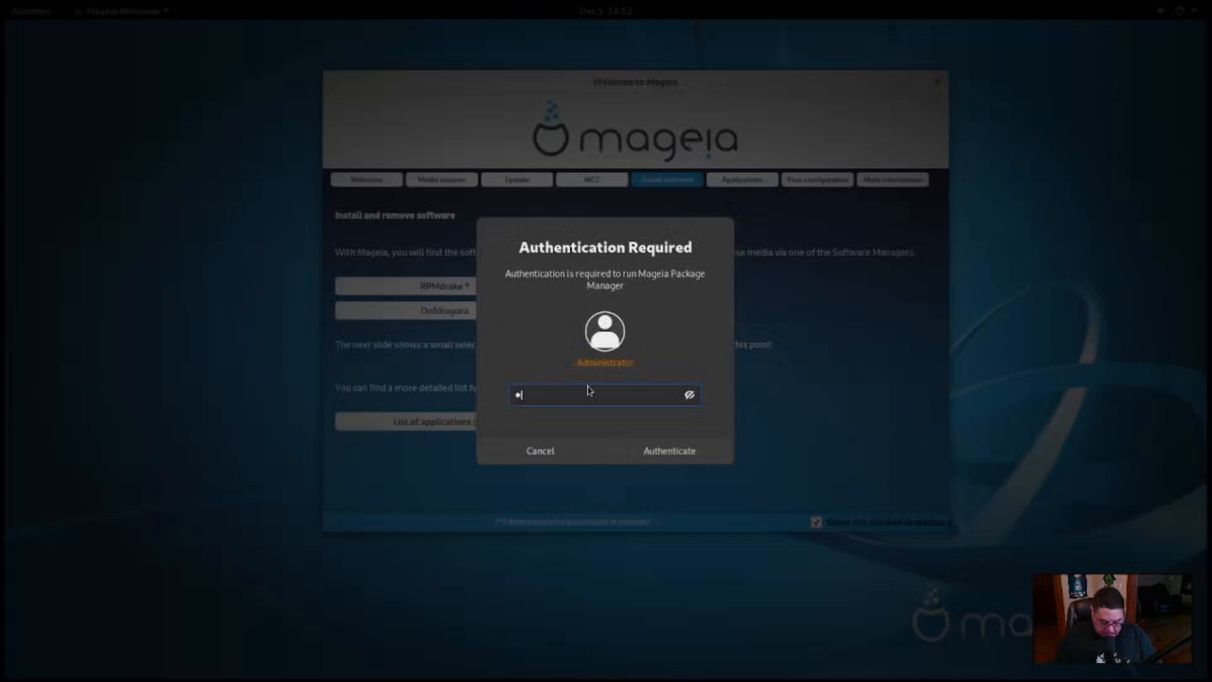
text(password)
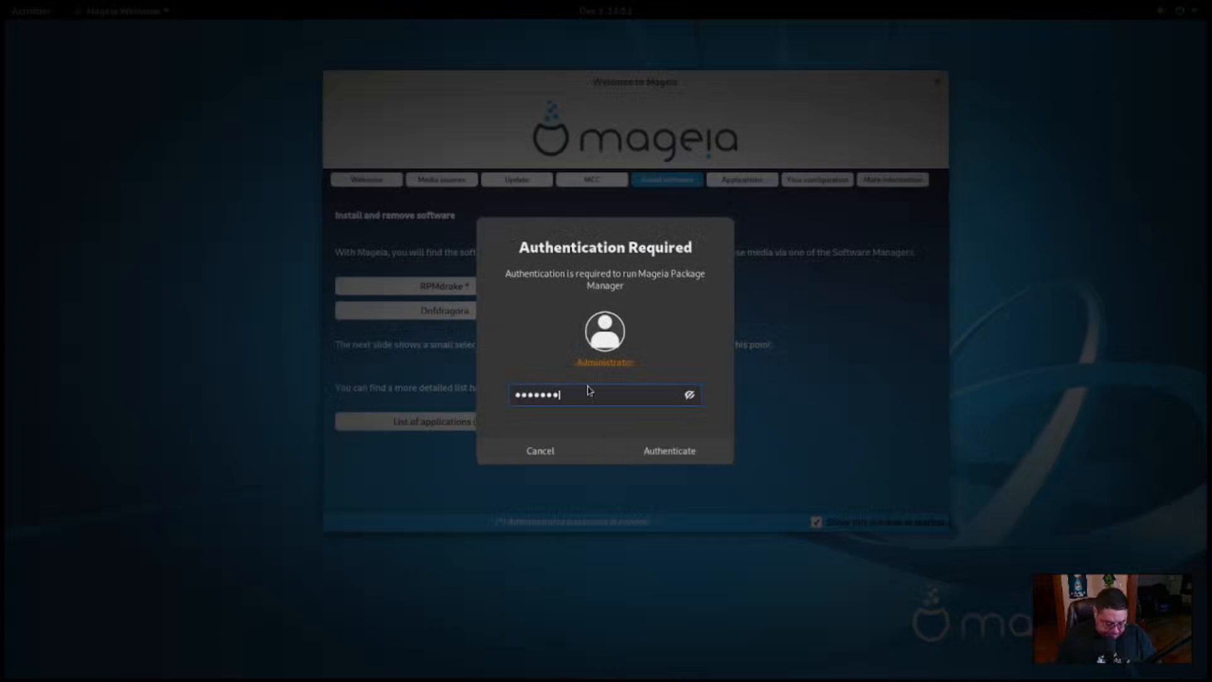
click(668, 451)
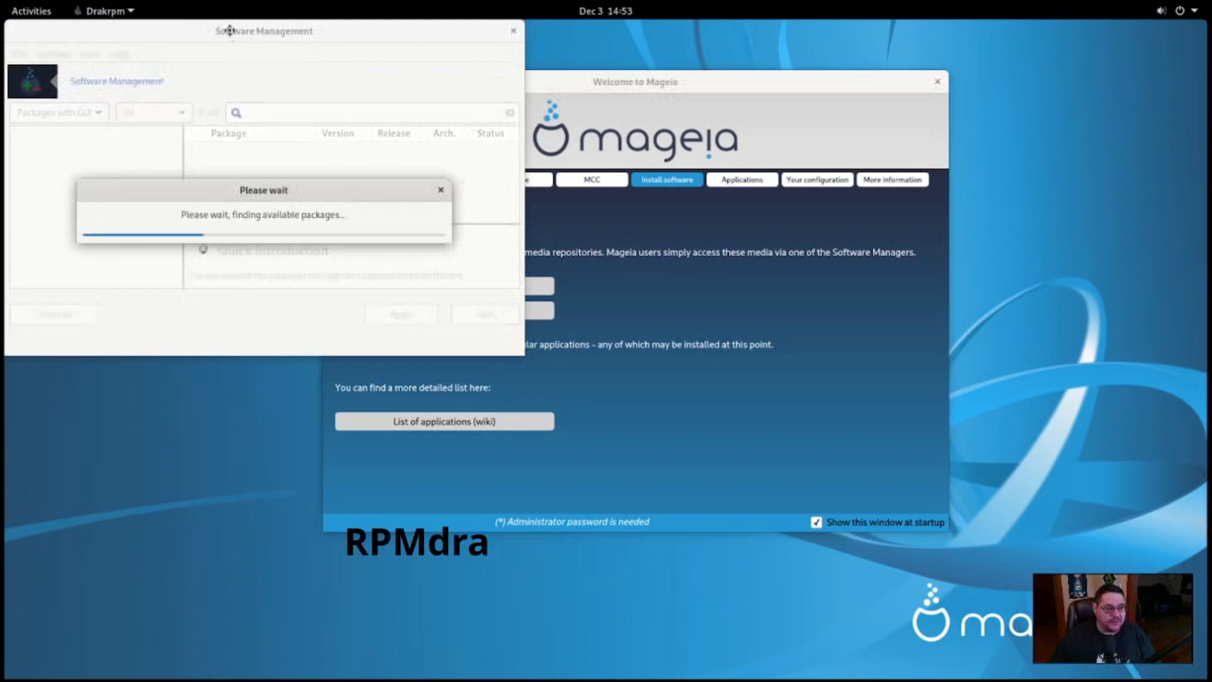
drag(262, 30, 581, 115)
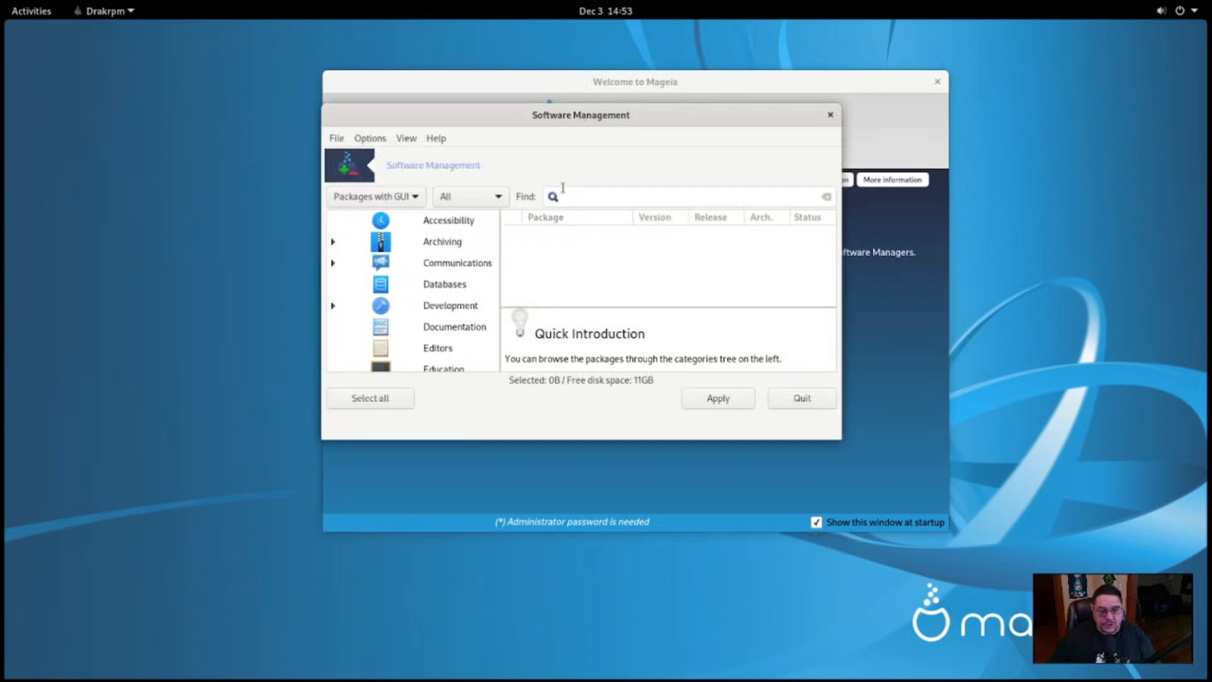
click(688, 197)
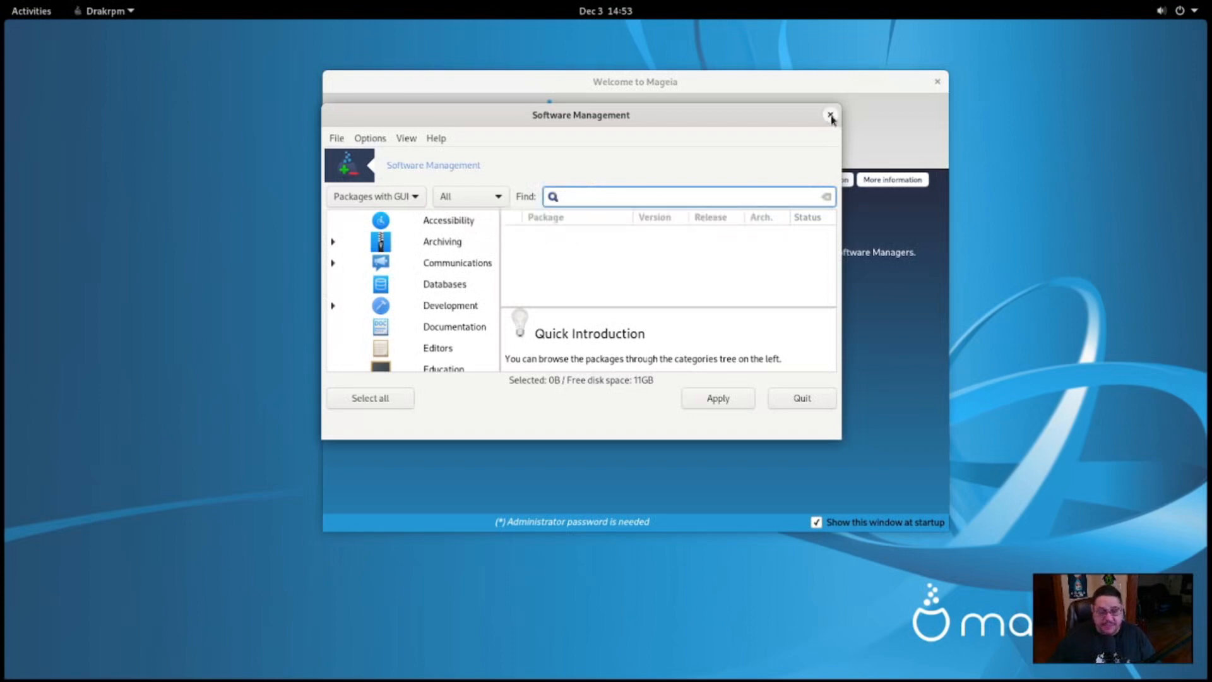
click(831, 114)
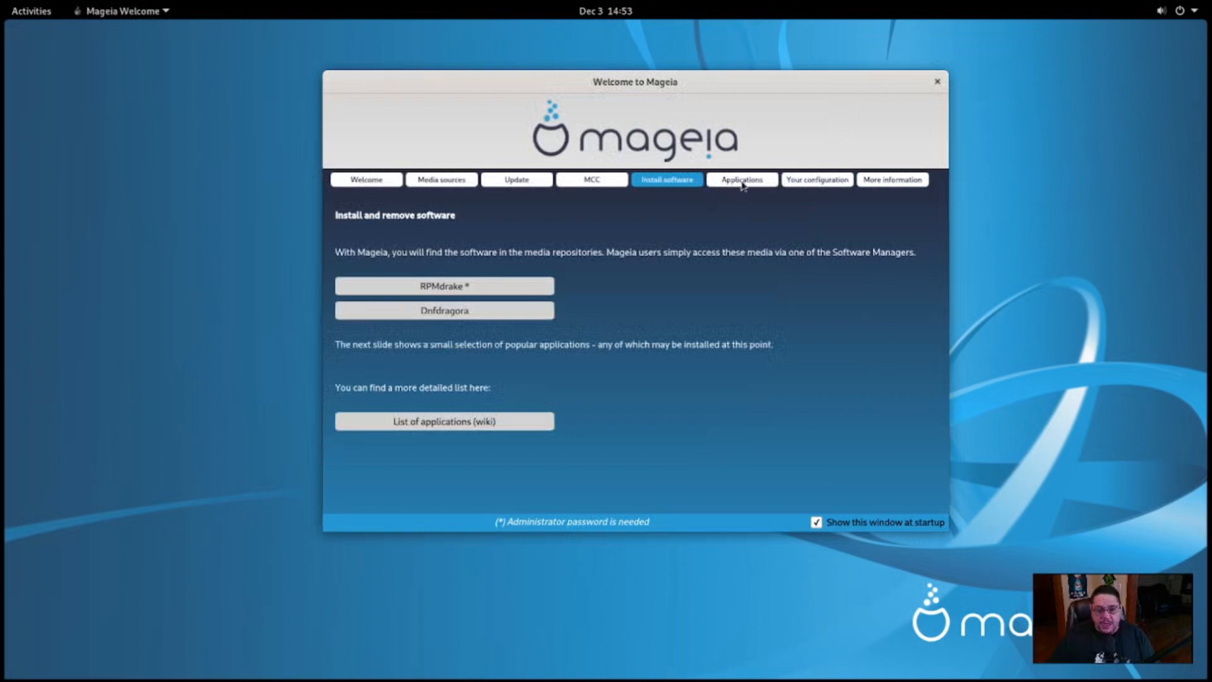
On the Applications page, browse Featured, Games, Internet, Audio, Graphics and Programming app lists
click(740, 179)
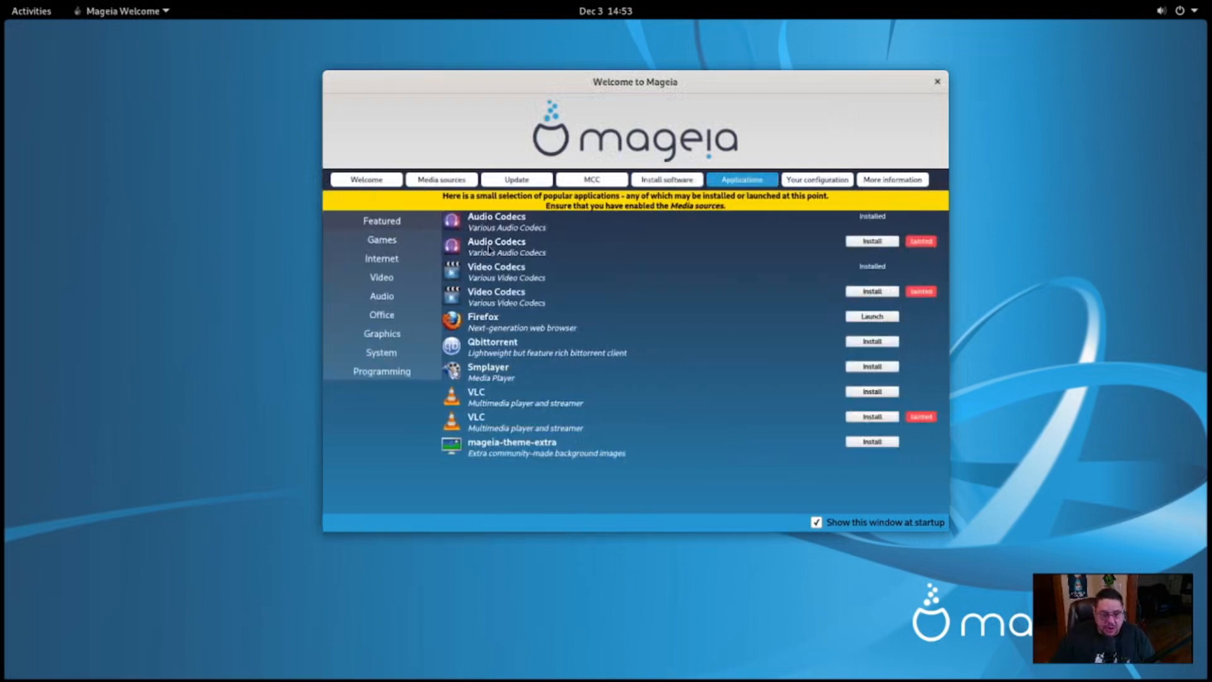
click(381, 240)
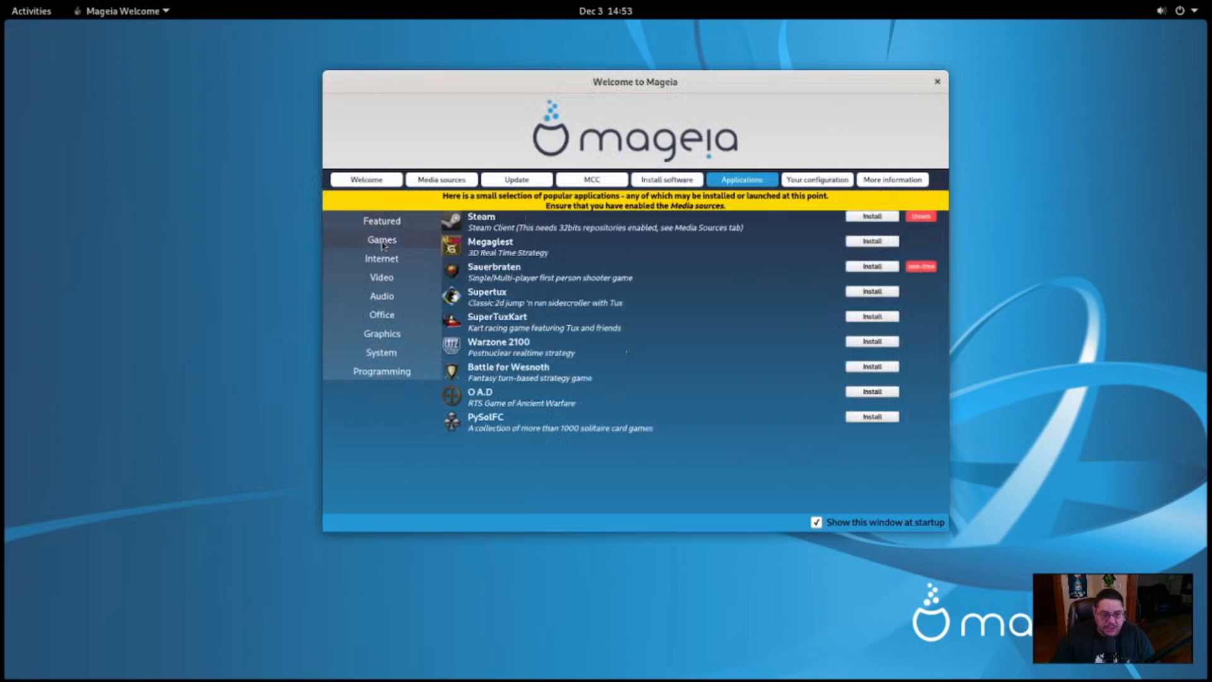
click(381, 257)
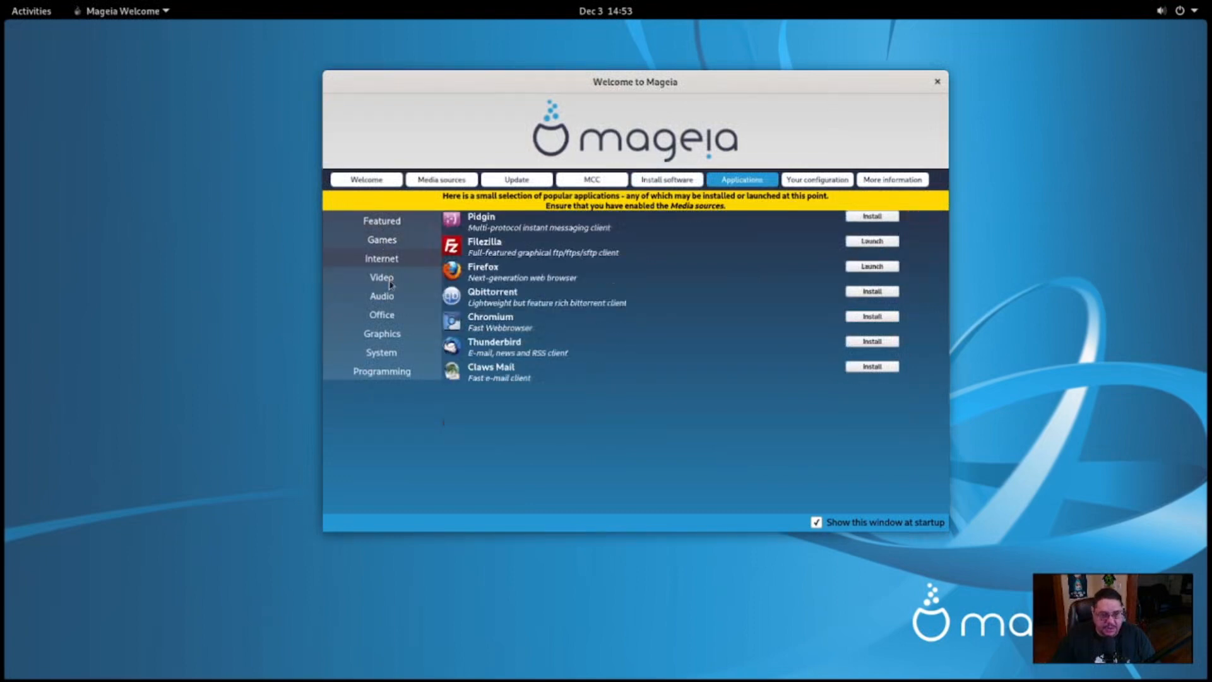
click(381, 296)
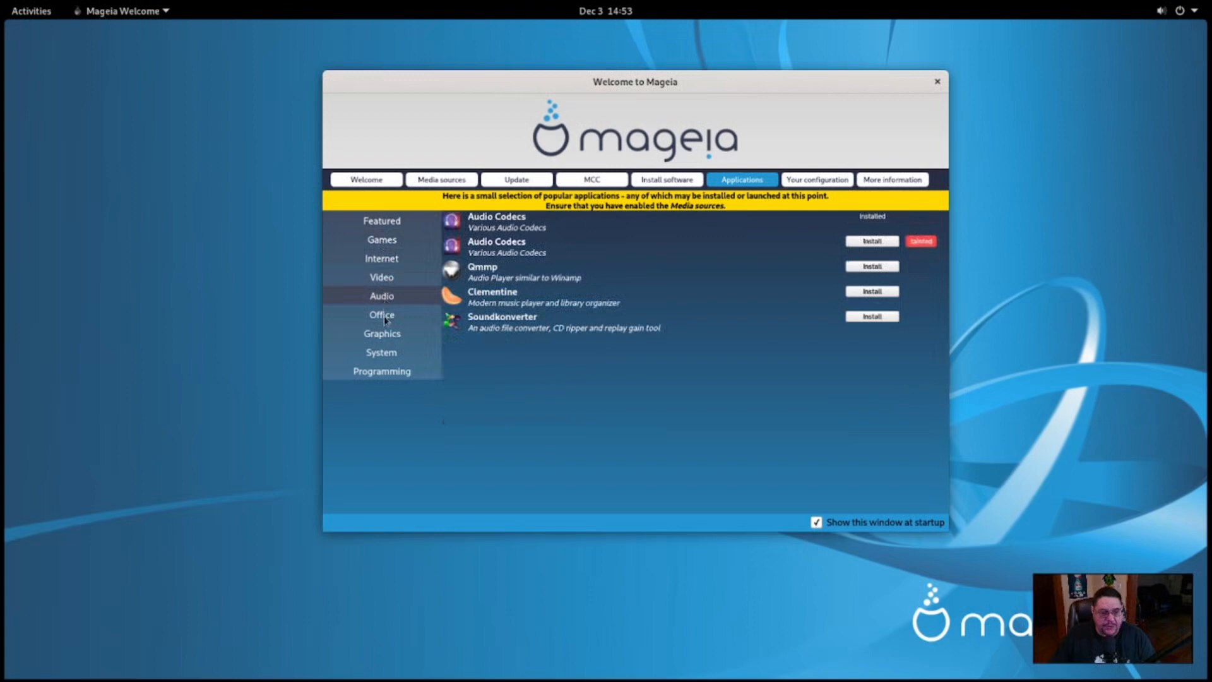
click(382, 334)
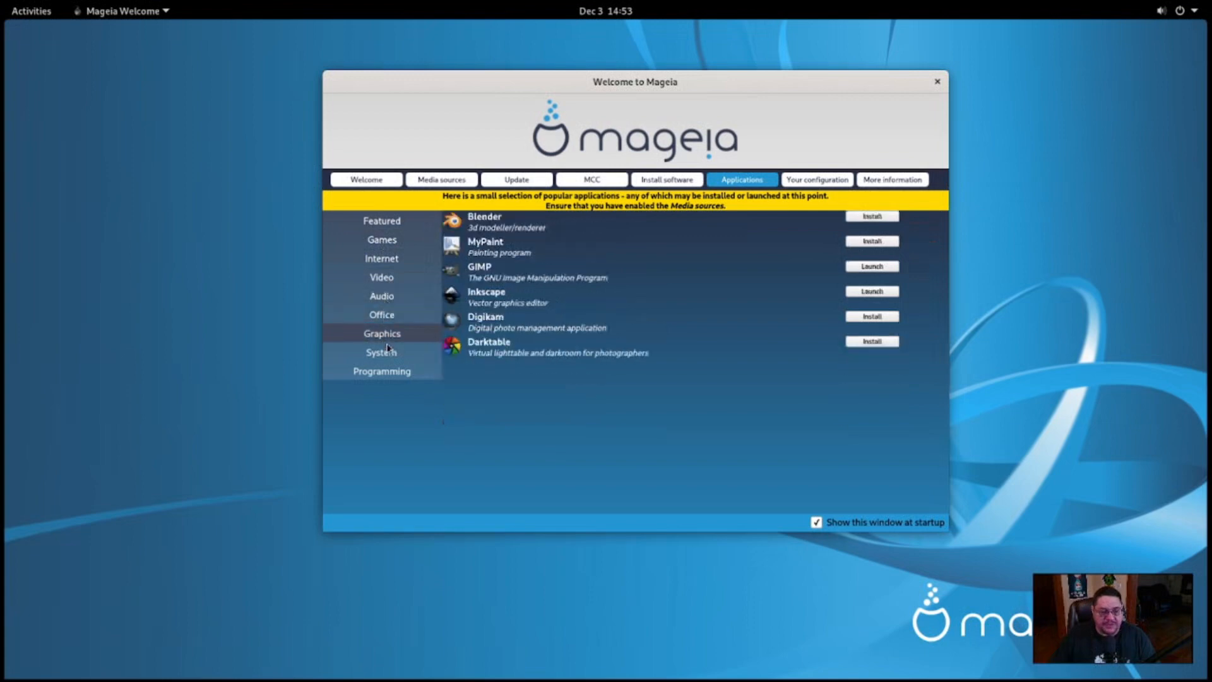
click(381, 370)
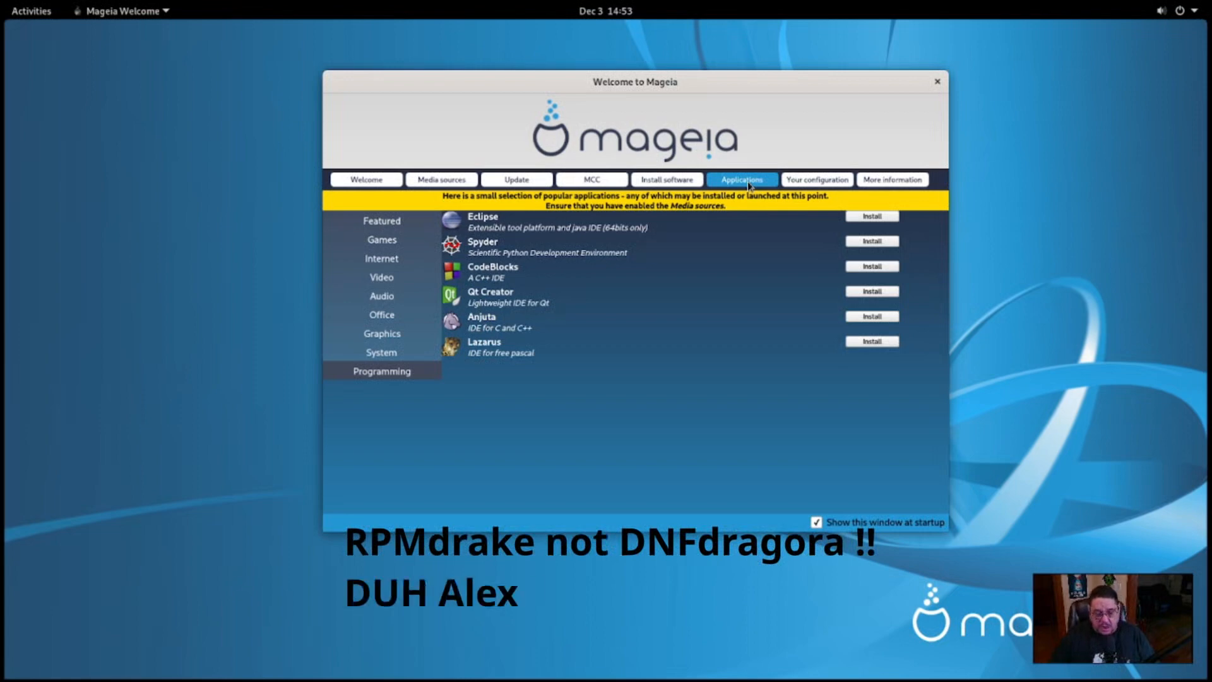
mouse_move(802, 179)
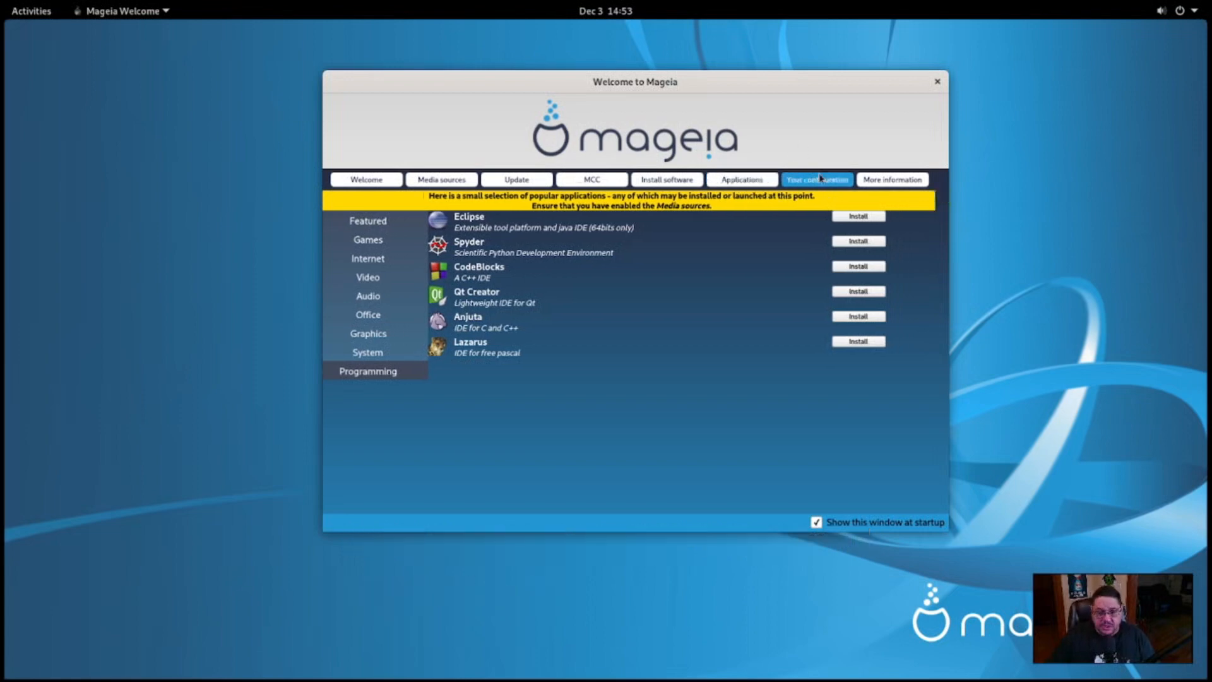
View the Your configuration summary and bring up the About Mageiawelcome dialog showing release 2.16
click(818, 179)
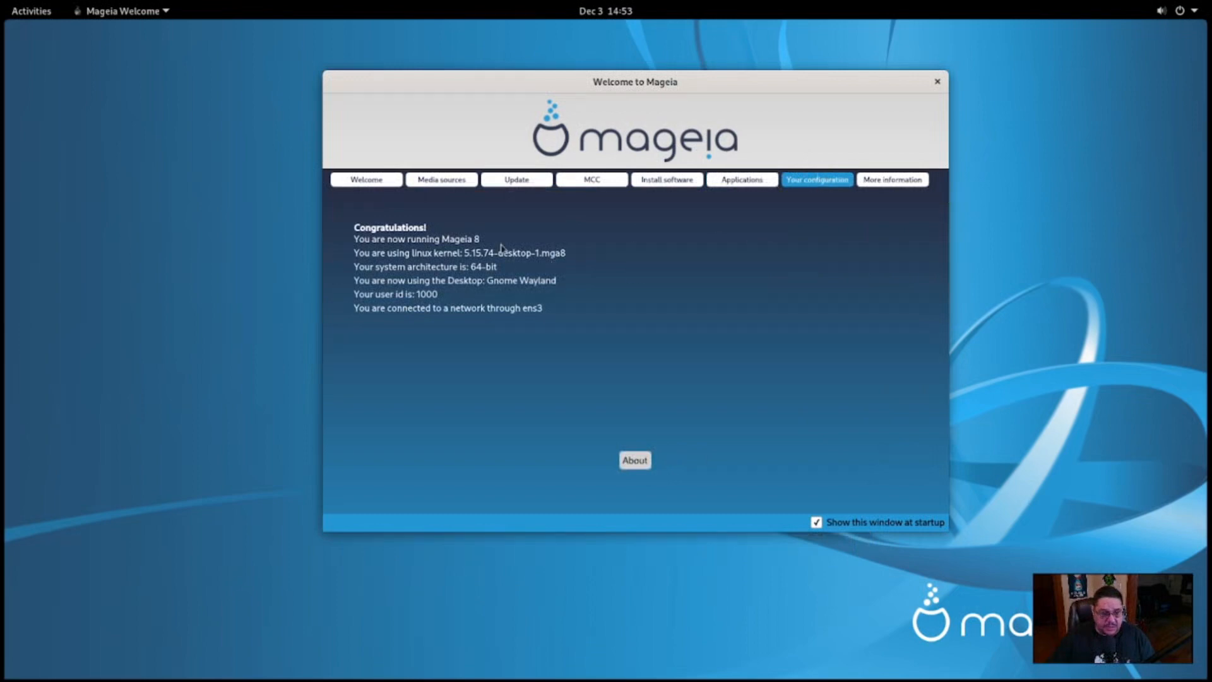
mouse_move(323, 277)
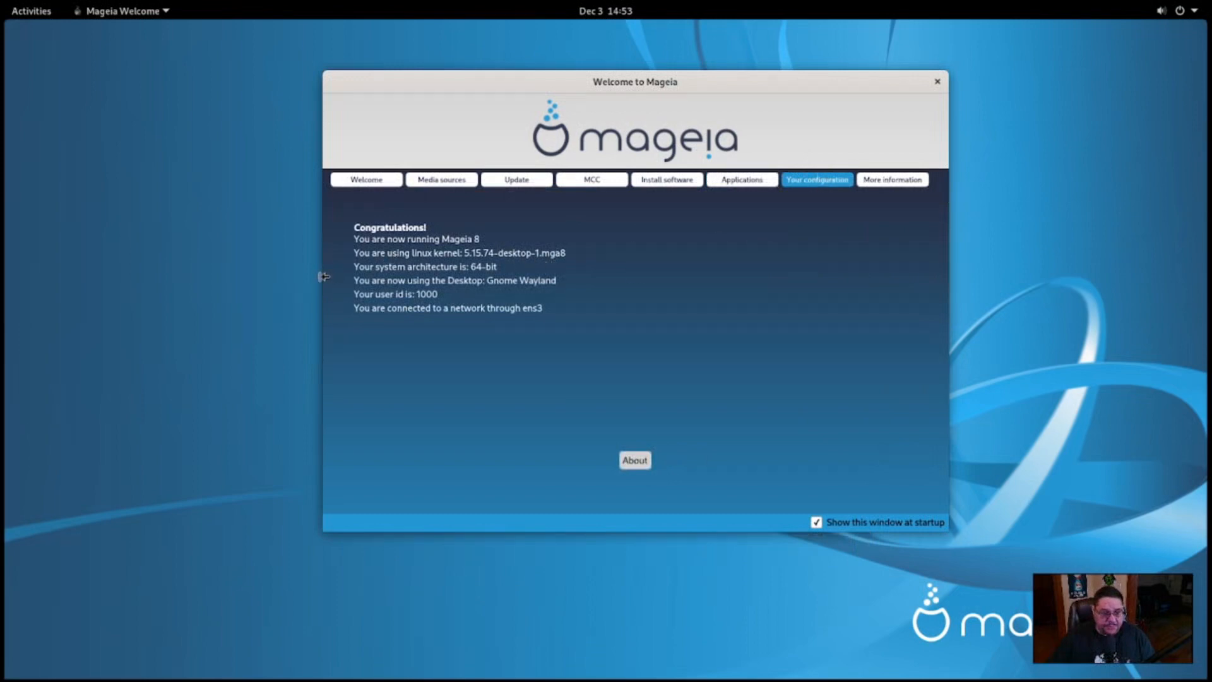
mouse_move(592, 267)
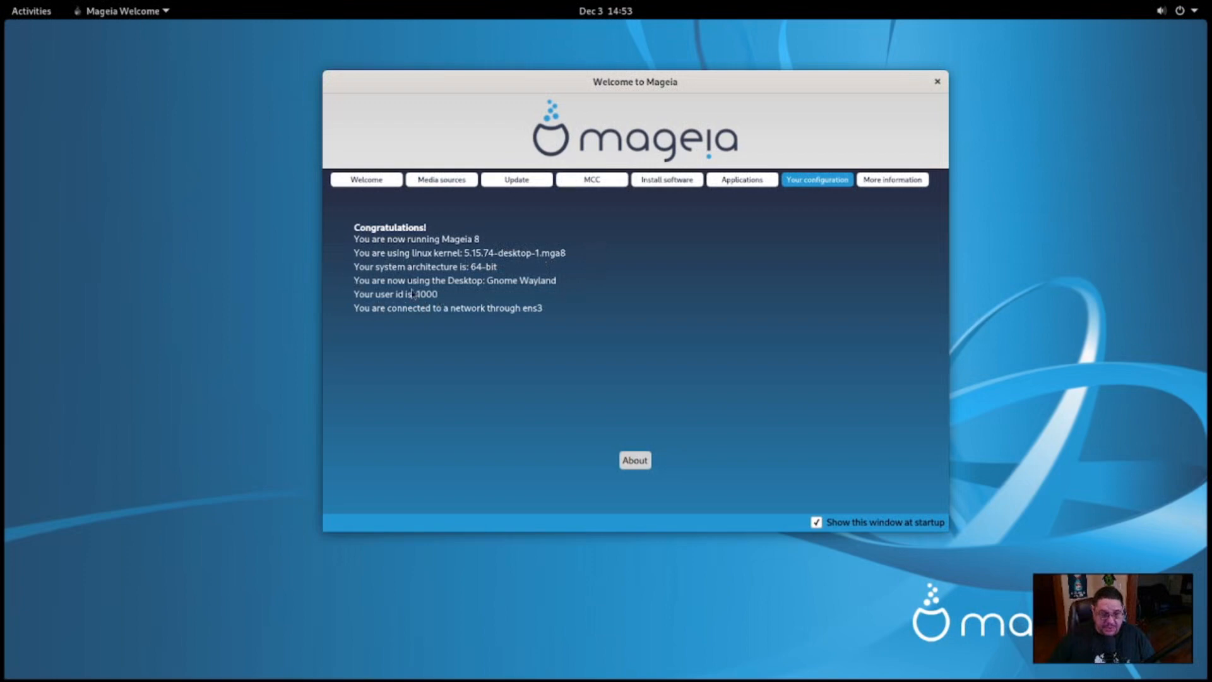
click(741, 180)
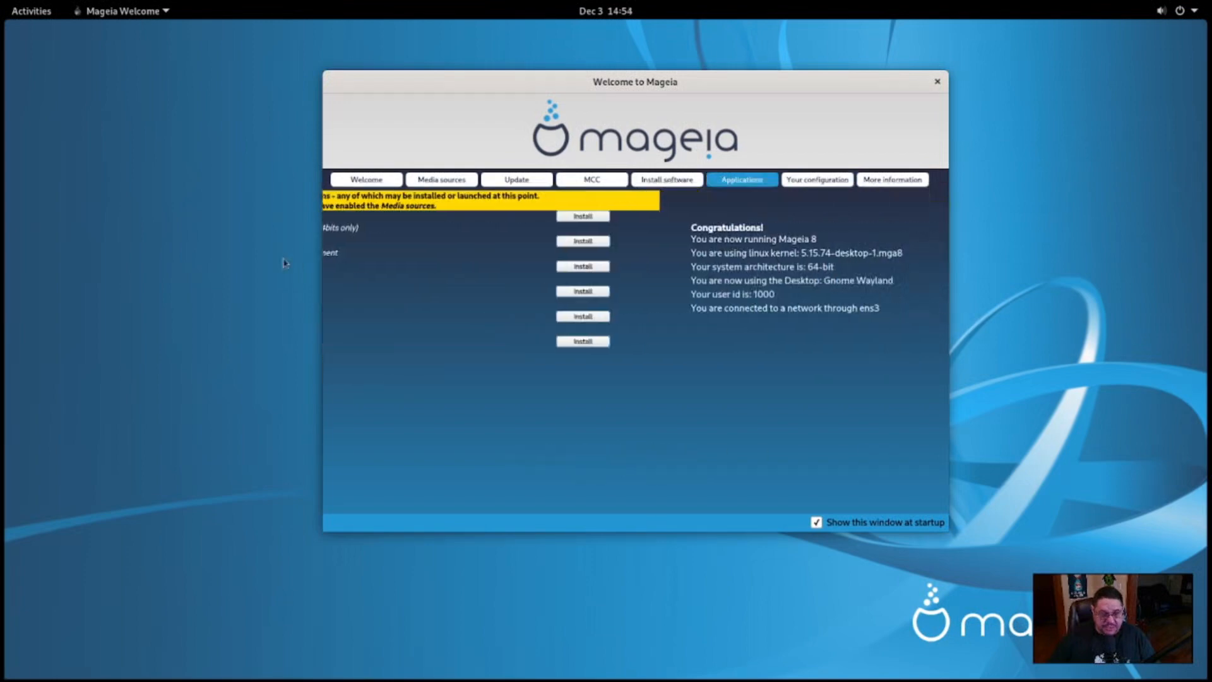
click(817, 179)
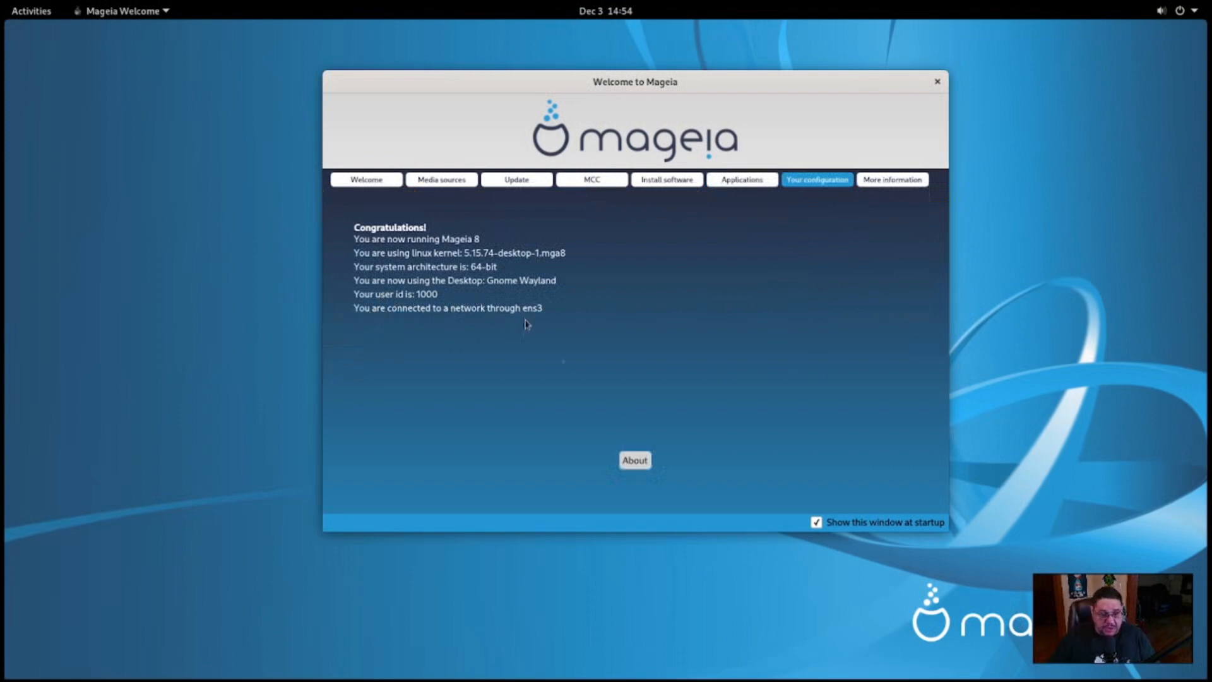
click(634, 459)
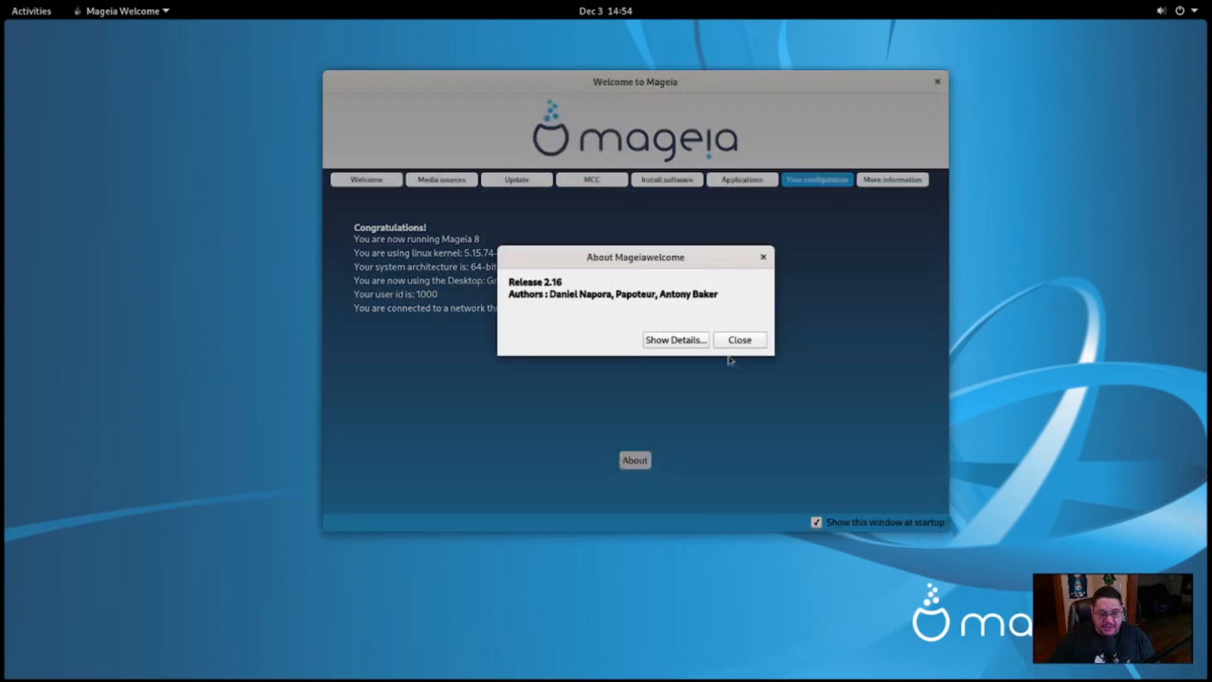
mouse_move(569, 292)
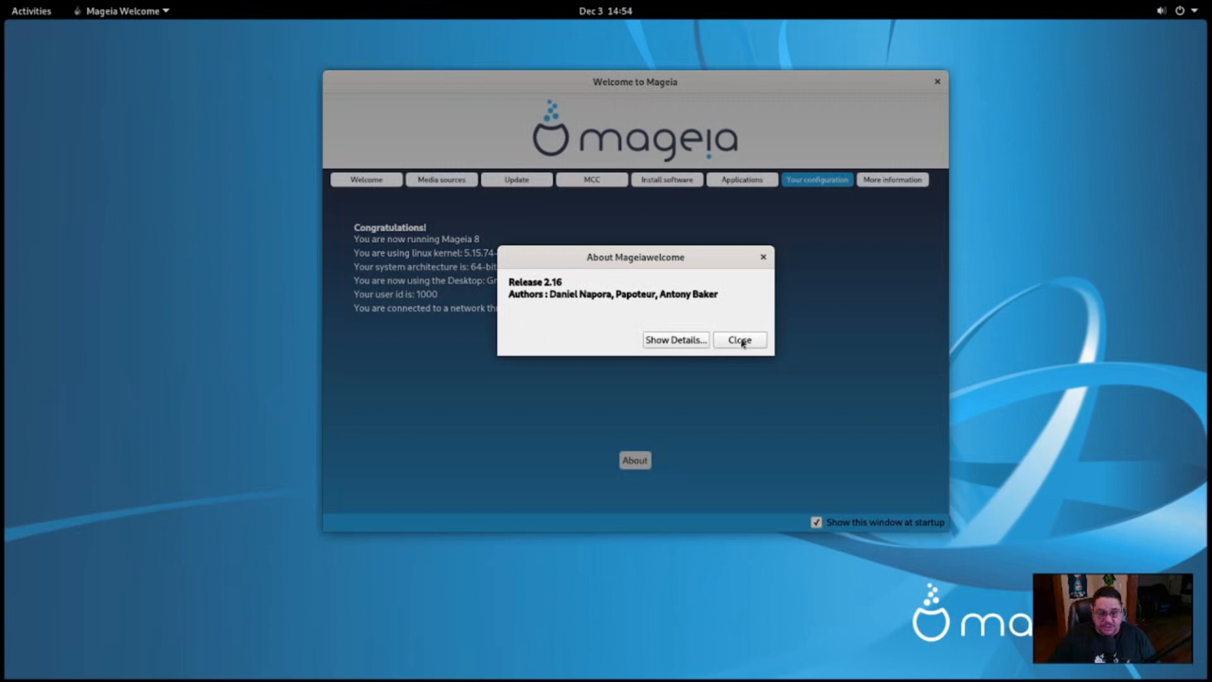
Close the About dialog, then revisit the Welcome and More information pages
click(738, 340)
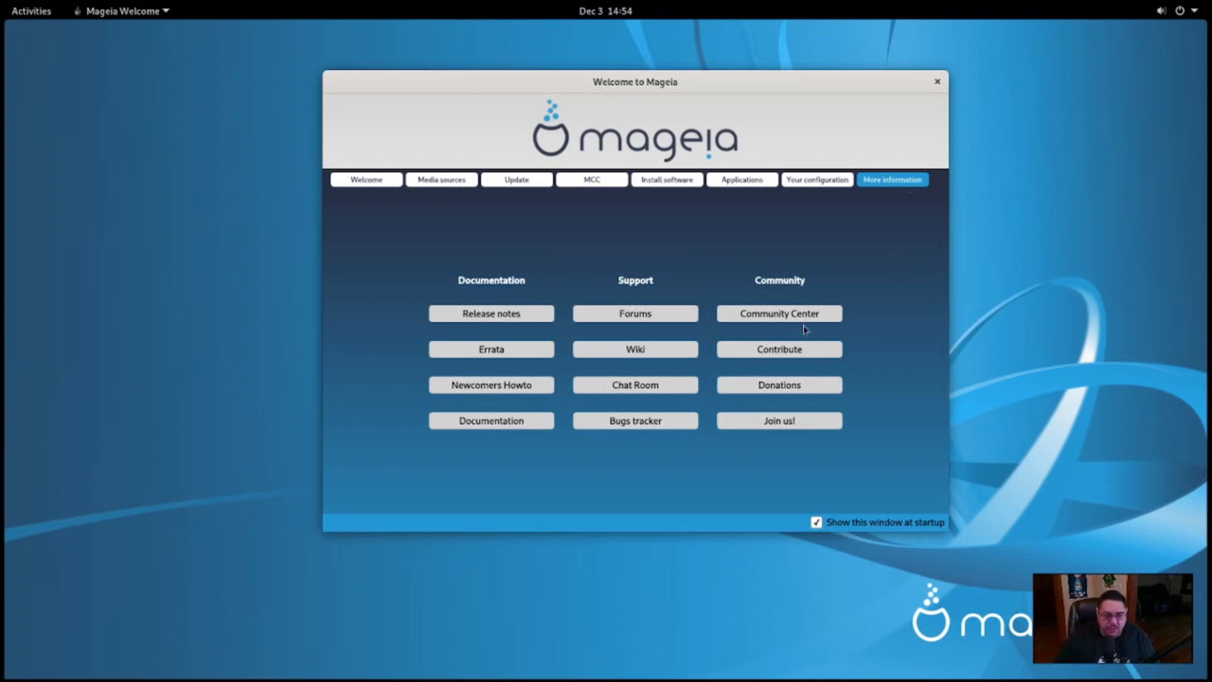
click(366, 179)
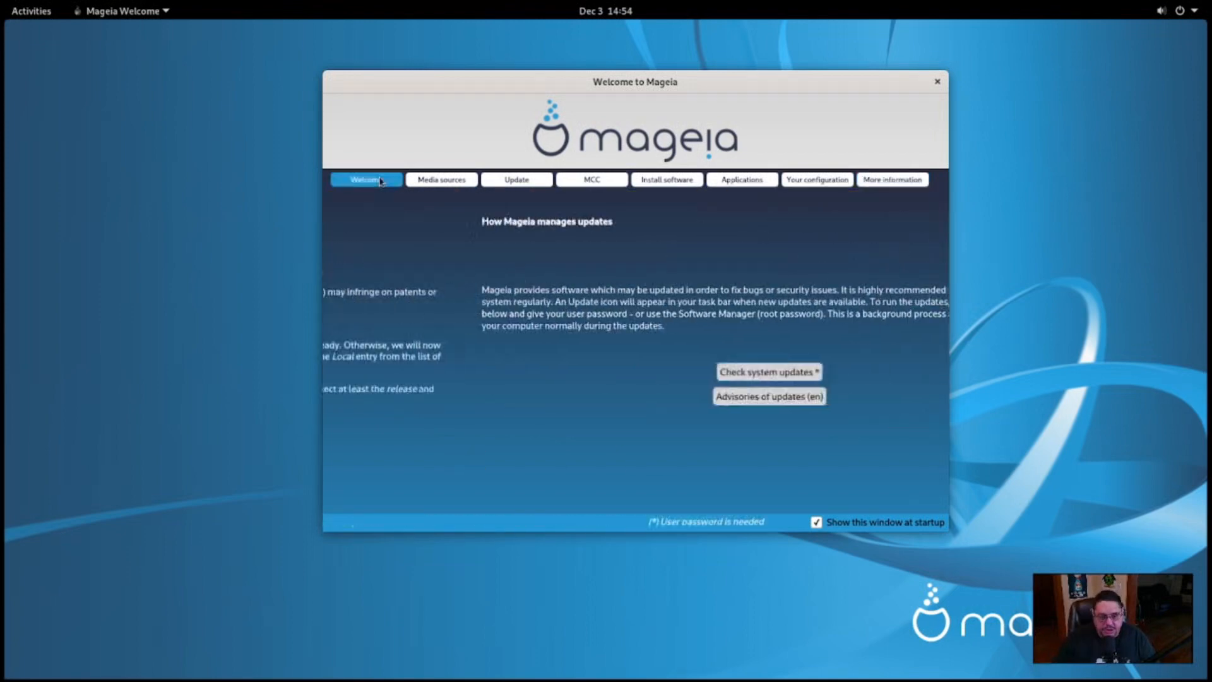
click(366, 179)
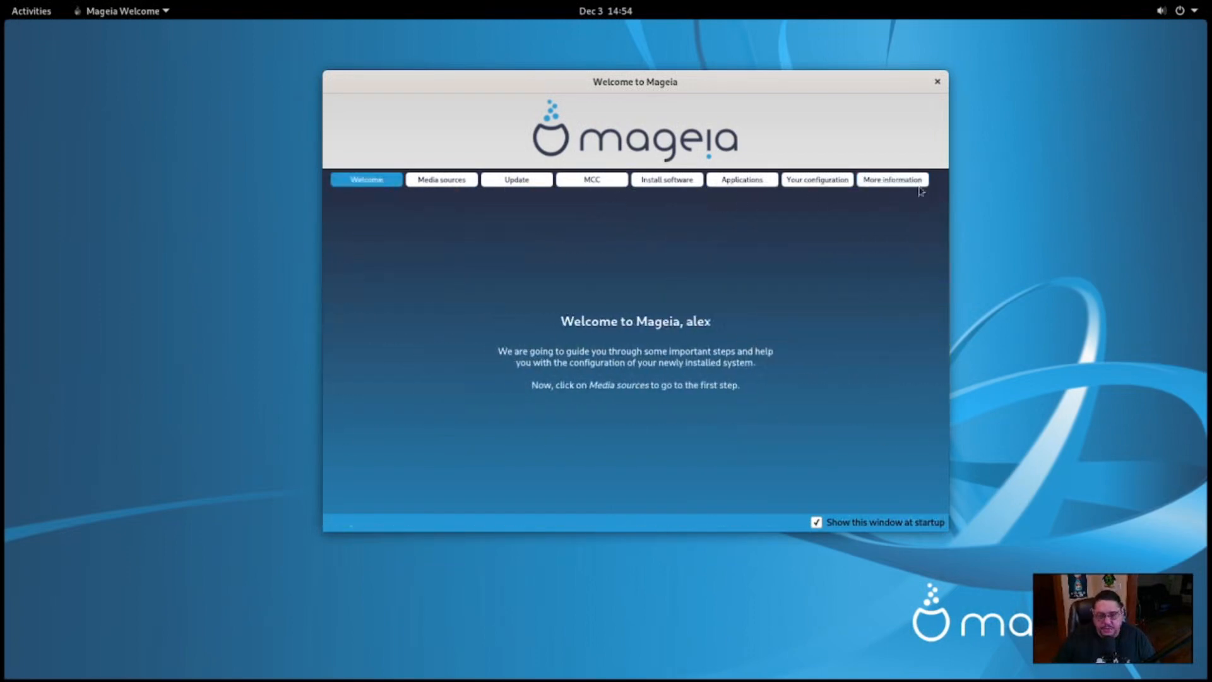
click(893, 180)
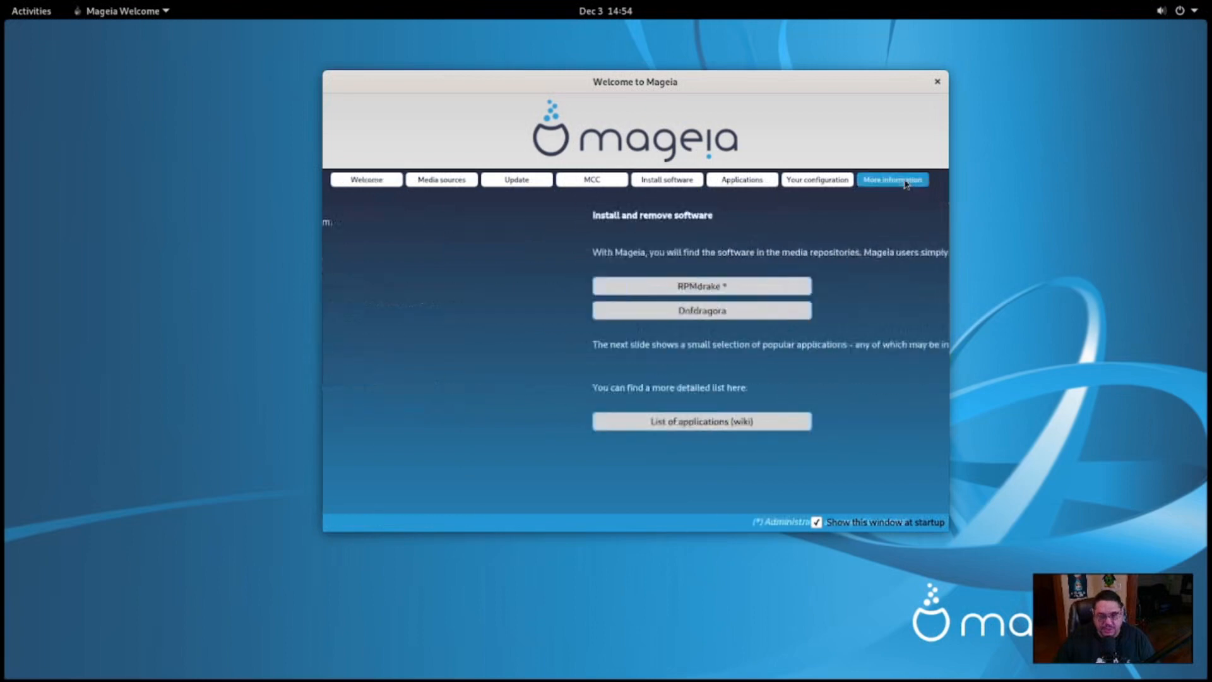
click(892, 179)
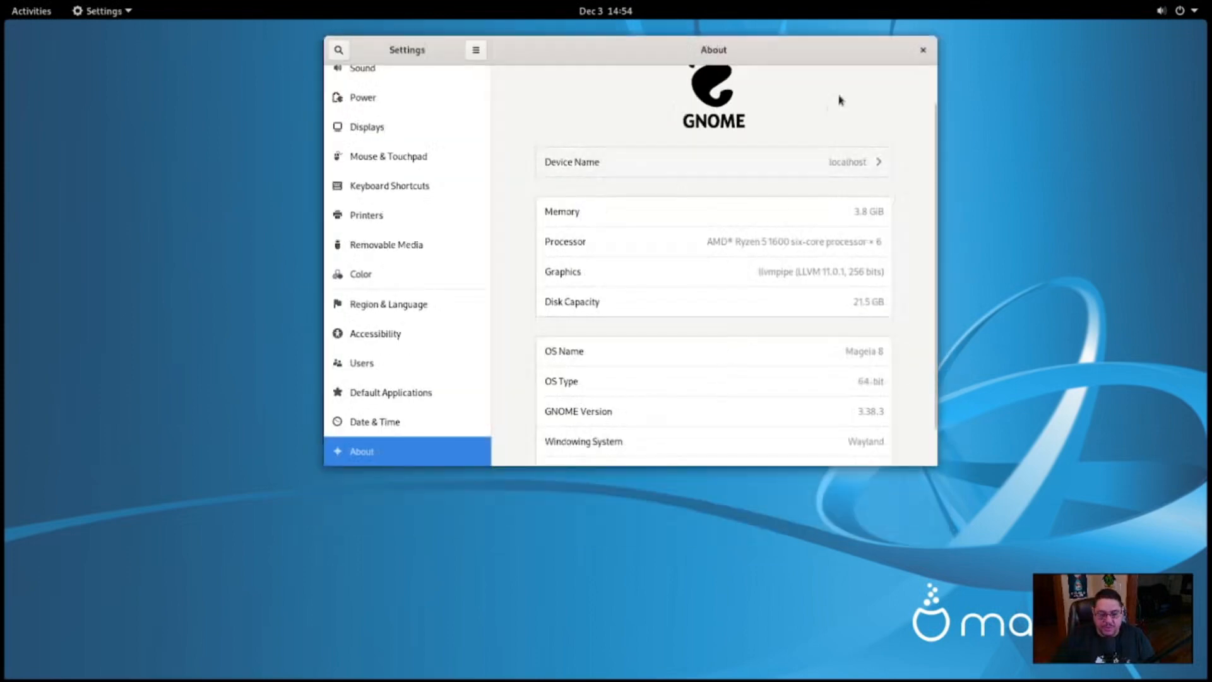
Close the GNOME Settings window, leaving an empty desktop
click(922, 49)
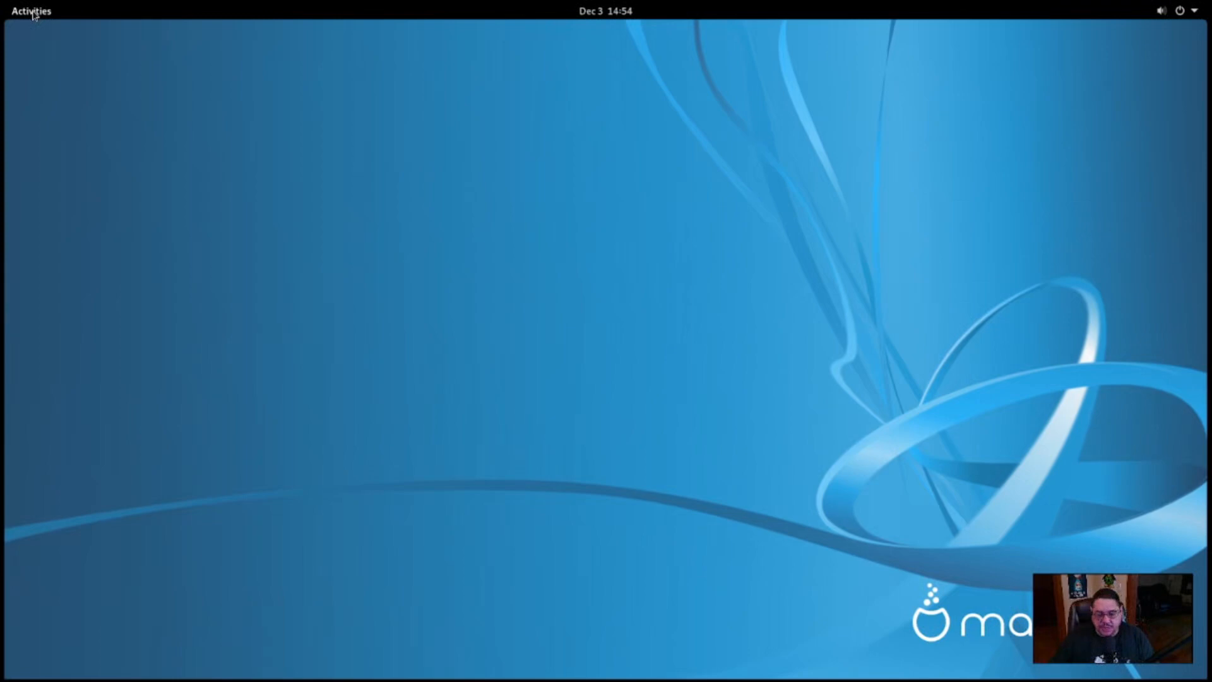
Toggle the Activities overview open, closed and open again to show the dash of favourites
click(30, 11)
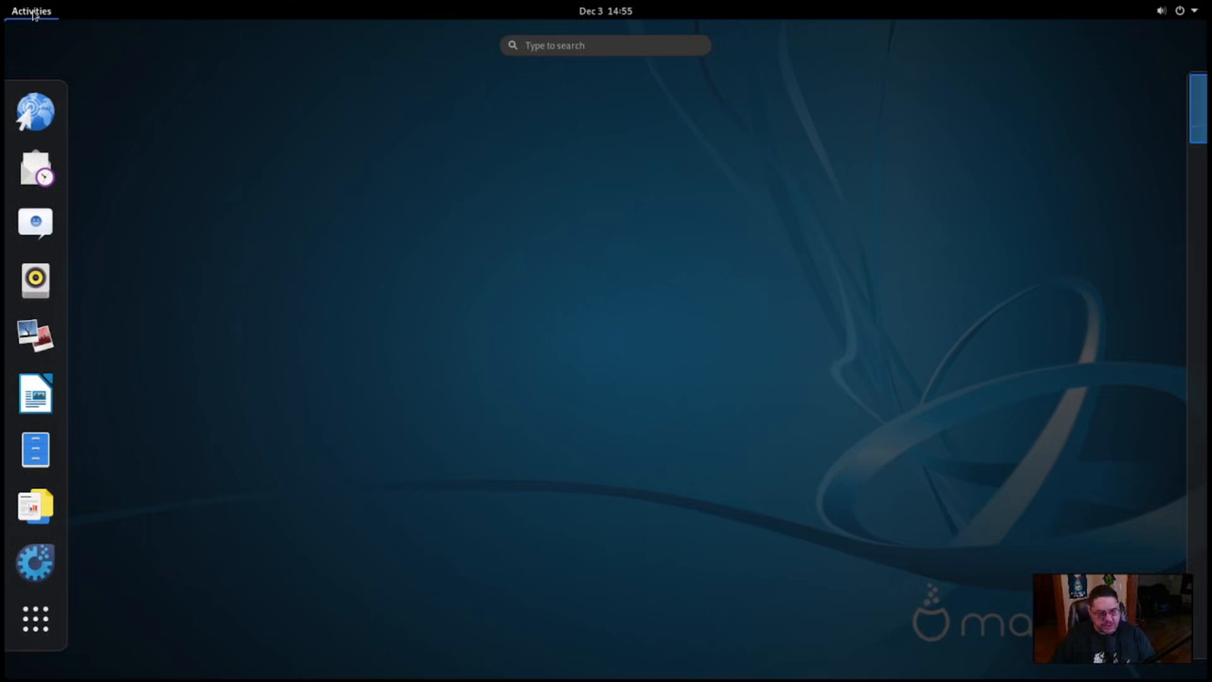
mouse_move(1118, 34)
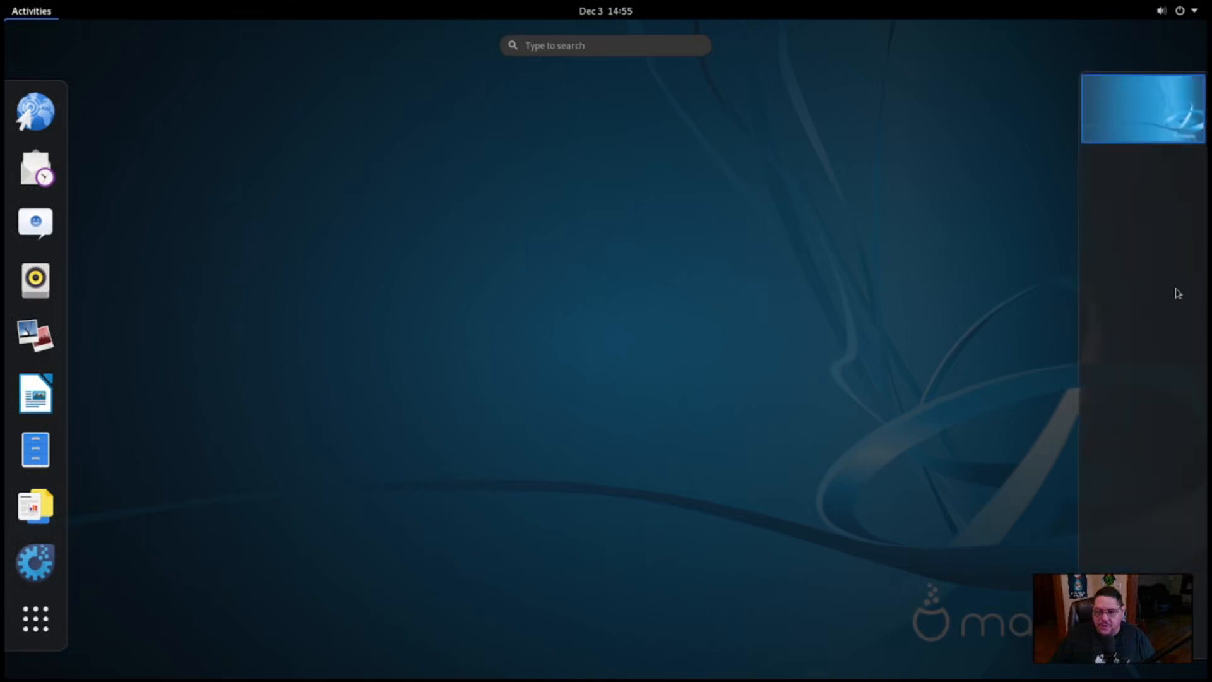
mouse_move(671, 115)
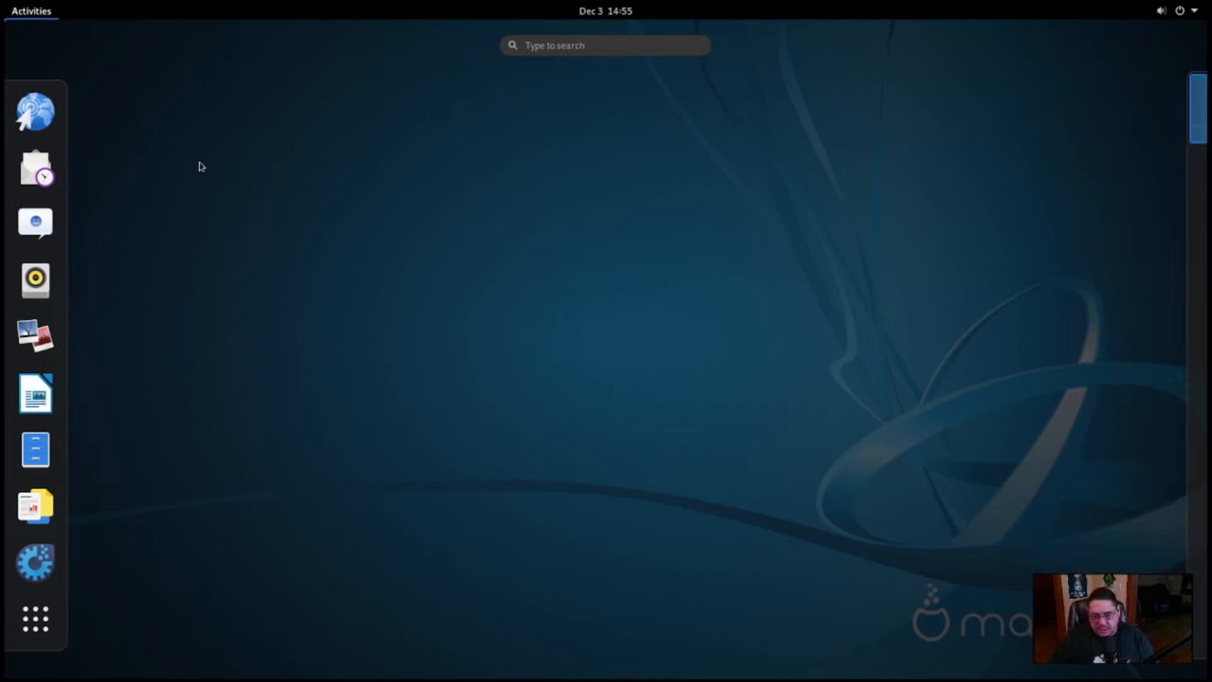
click(31, 12)
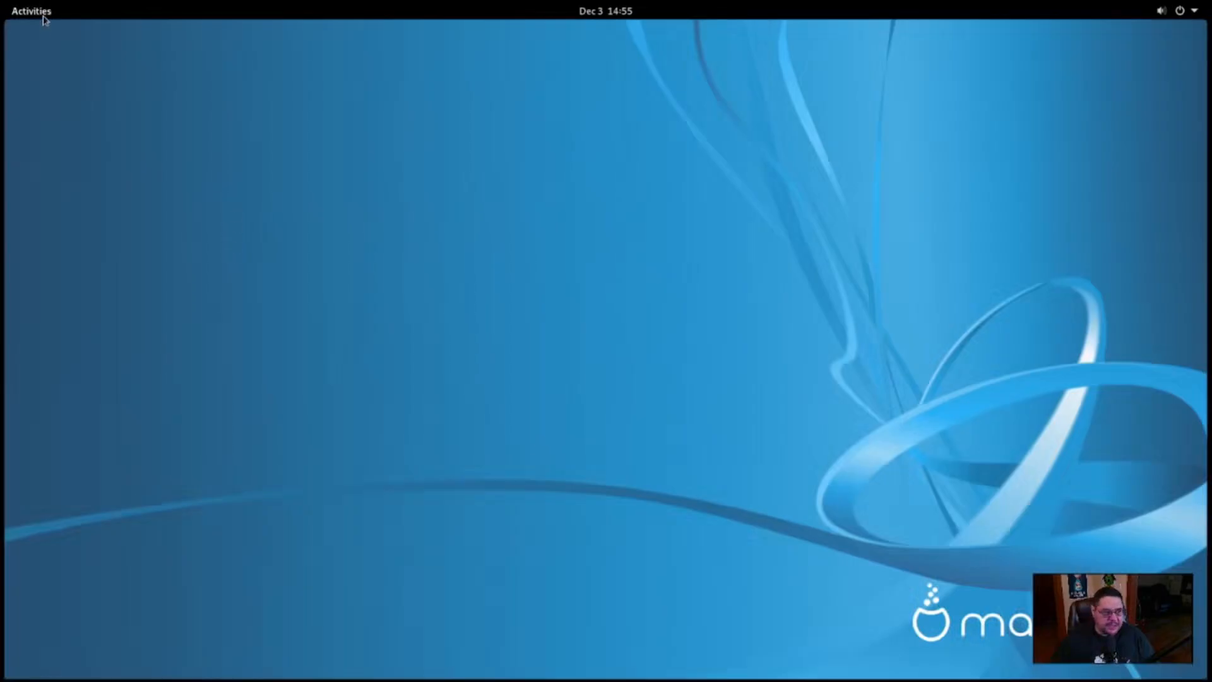
click(30, 12)
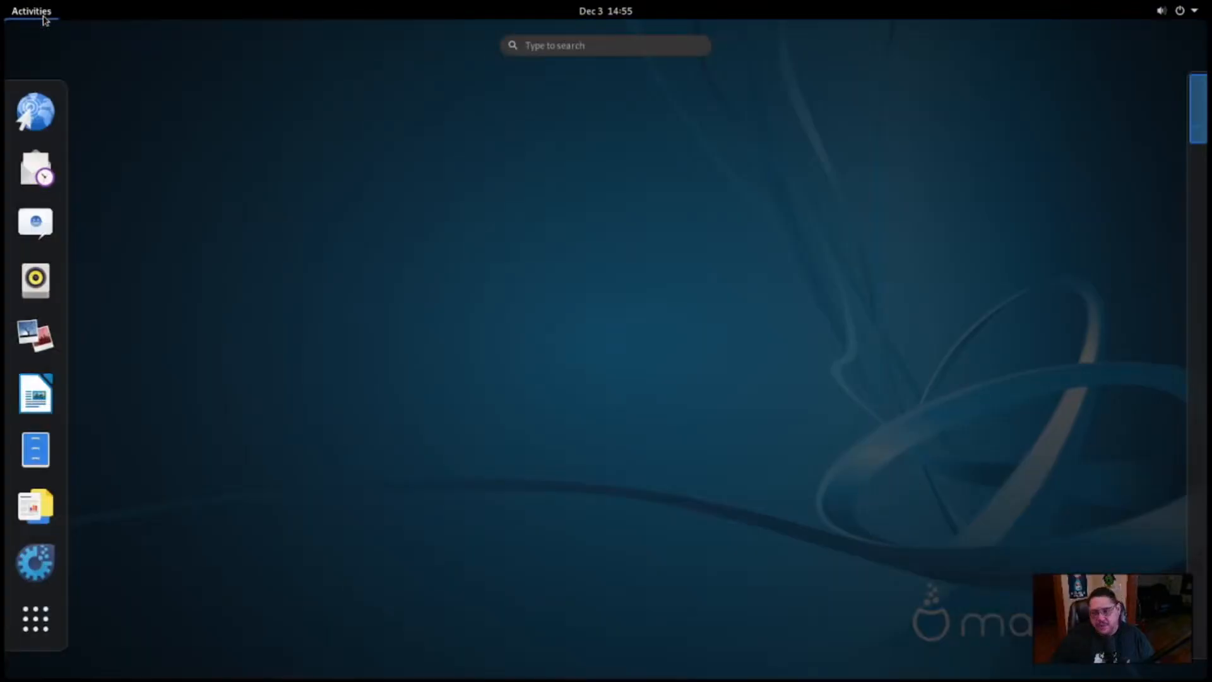
mouse_move(36, 280)
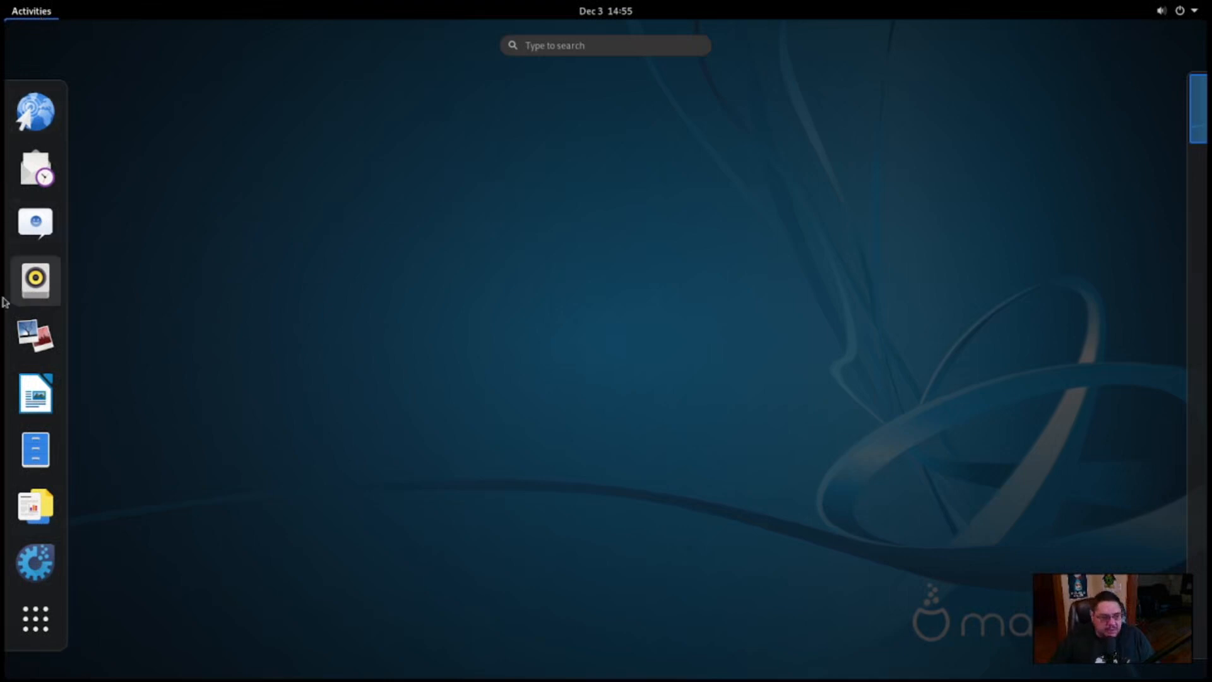
mouse_move(36, 168)
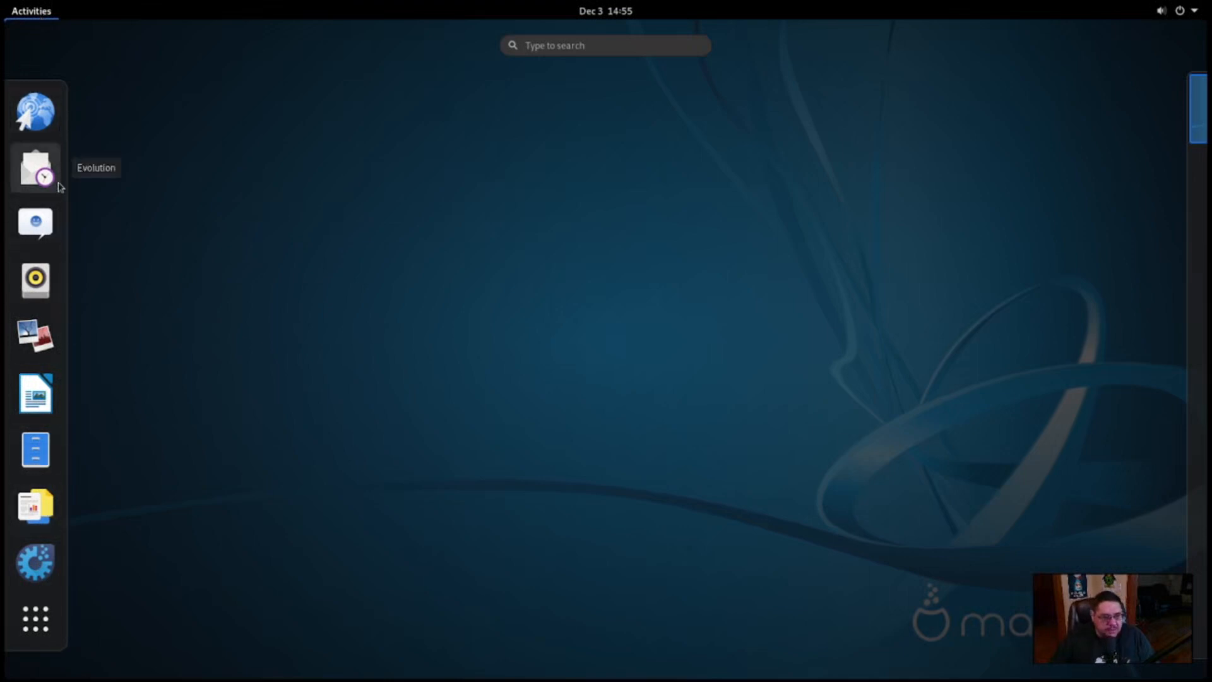
mouse_move(315, 191)
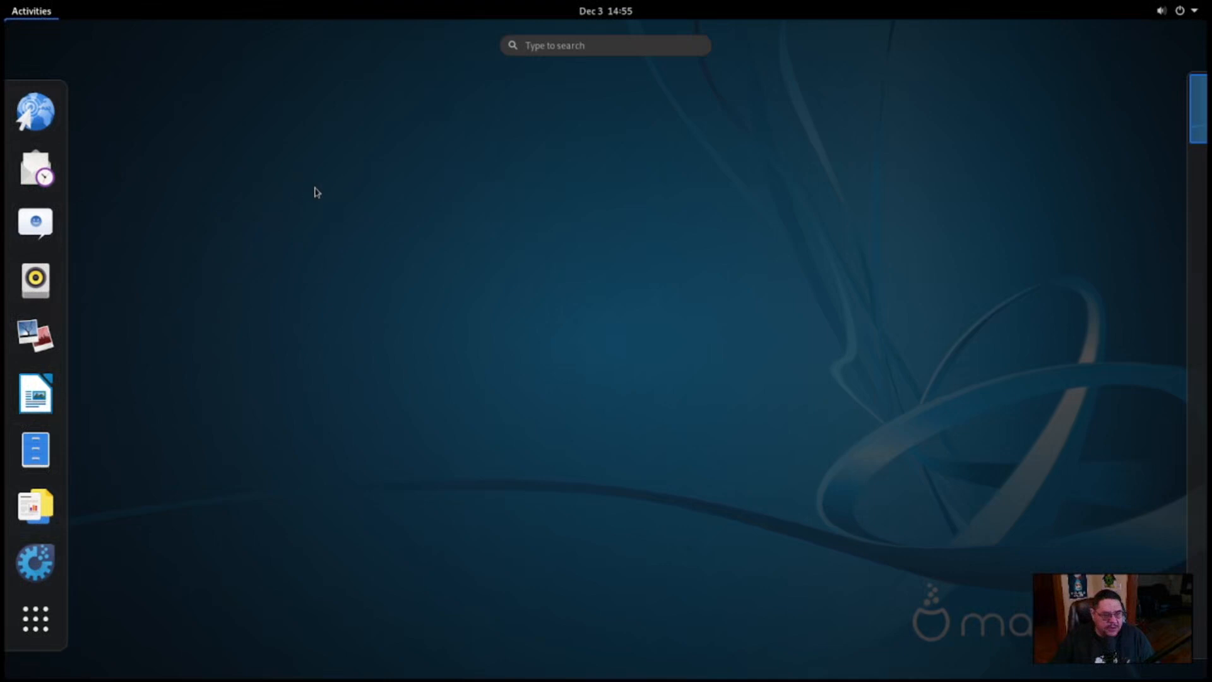
mouse_move(325, 189)
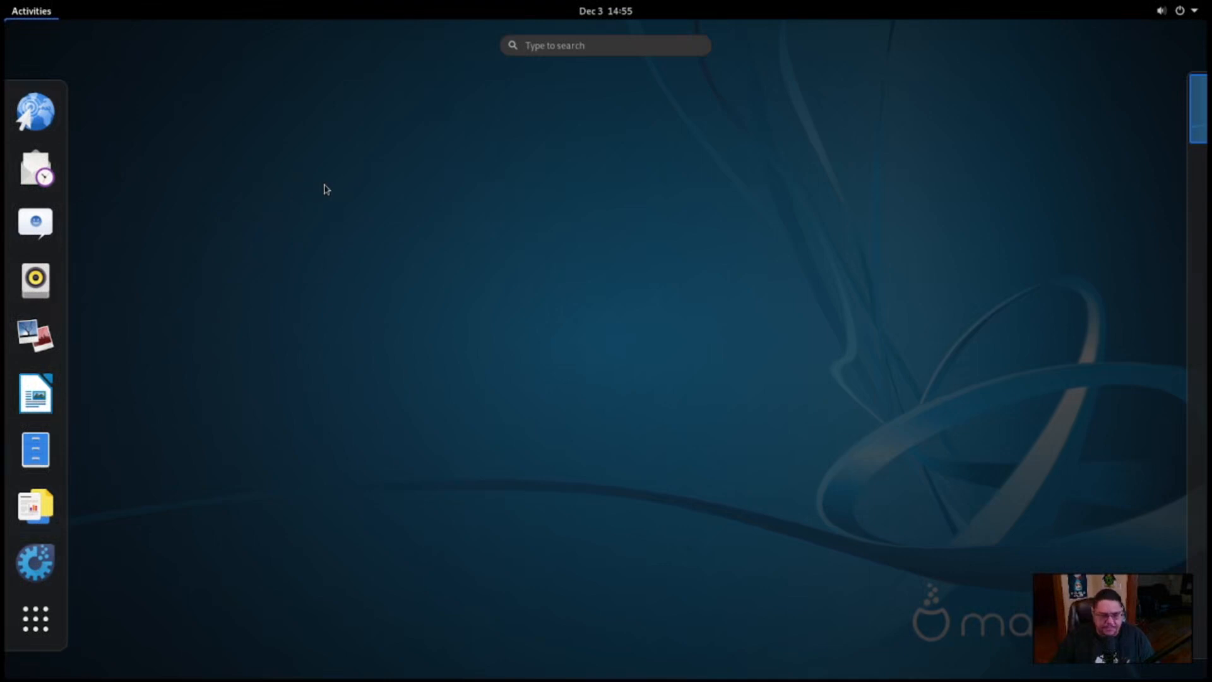
mouse_move(102, 361)
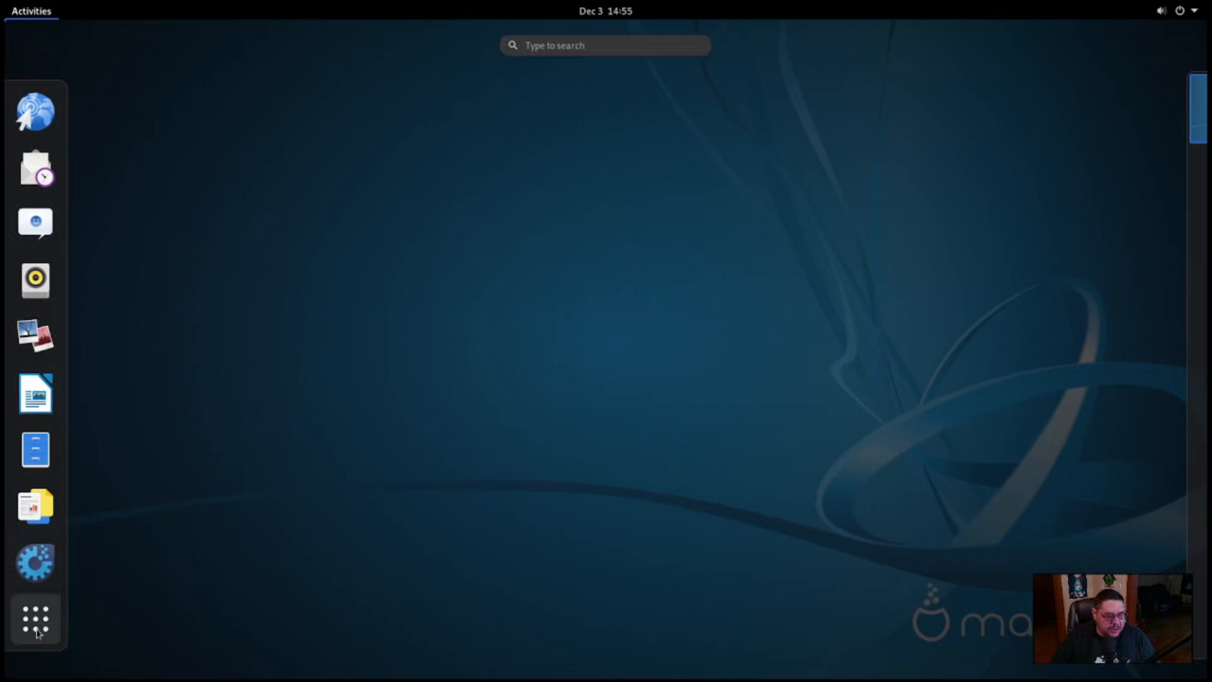
mouse_move(36, 113)
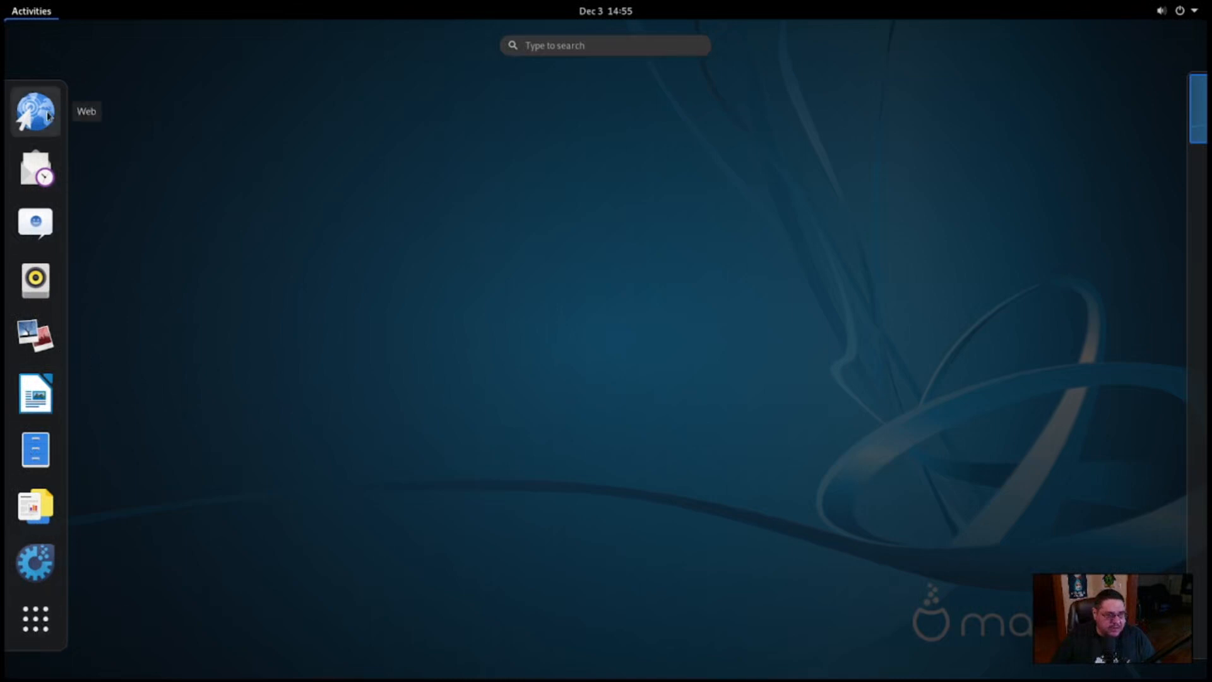
mouse_move(35, 168)
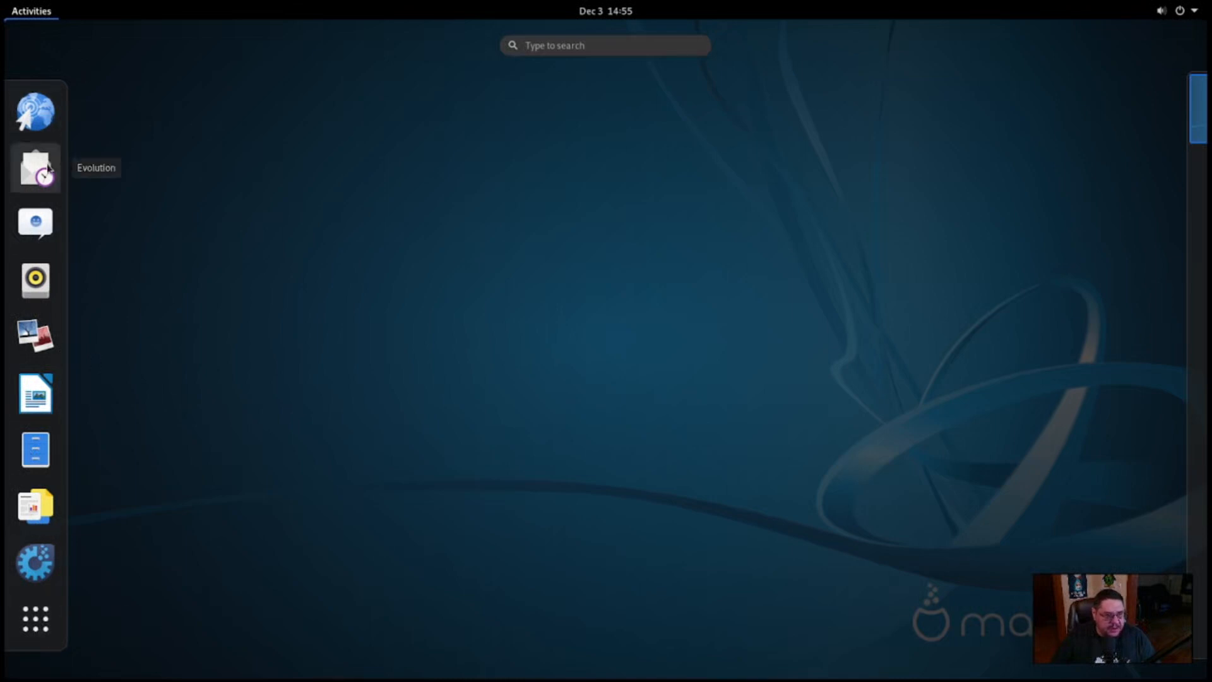
mouse_move(35, 224)
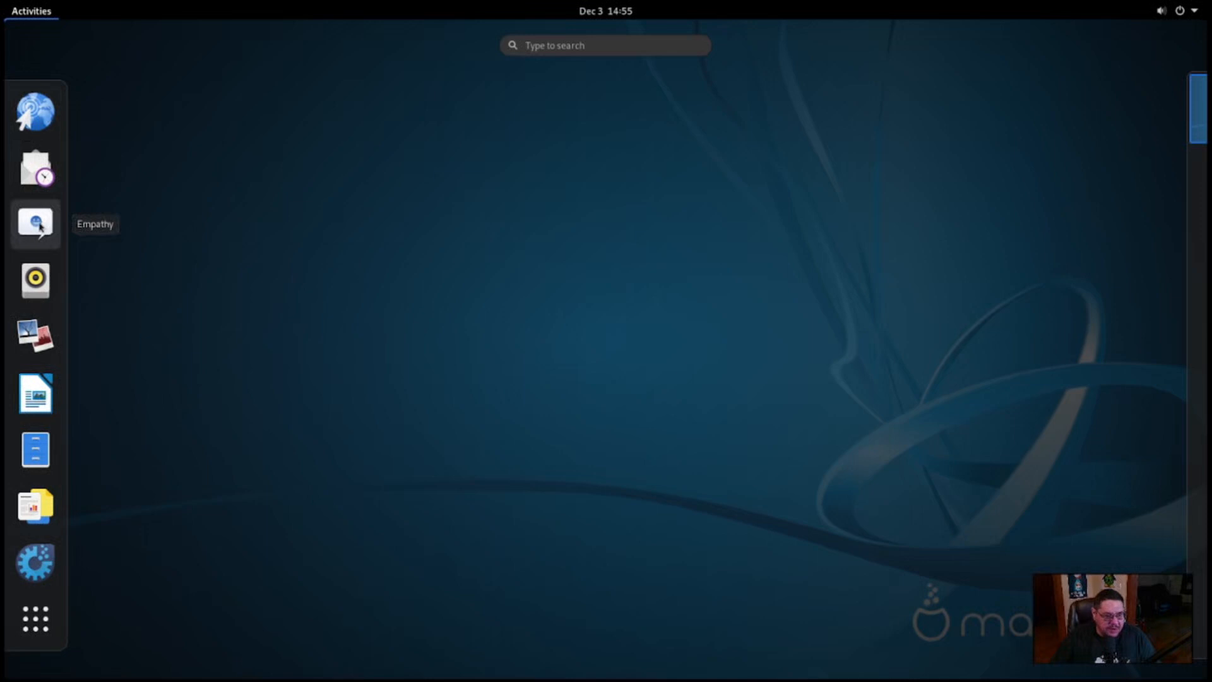
mouse_move(35, 281)
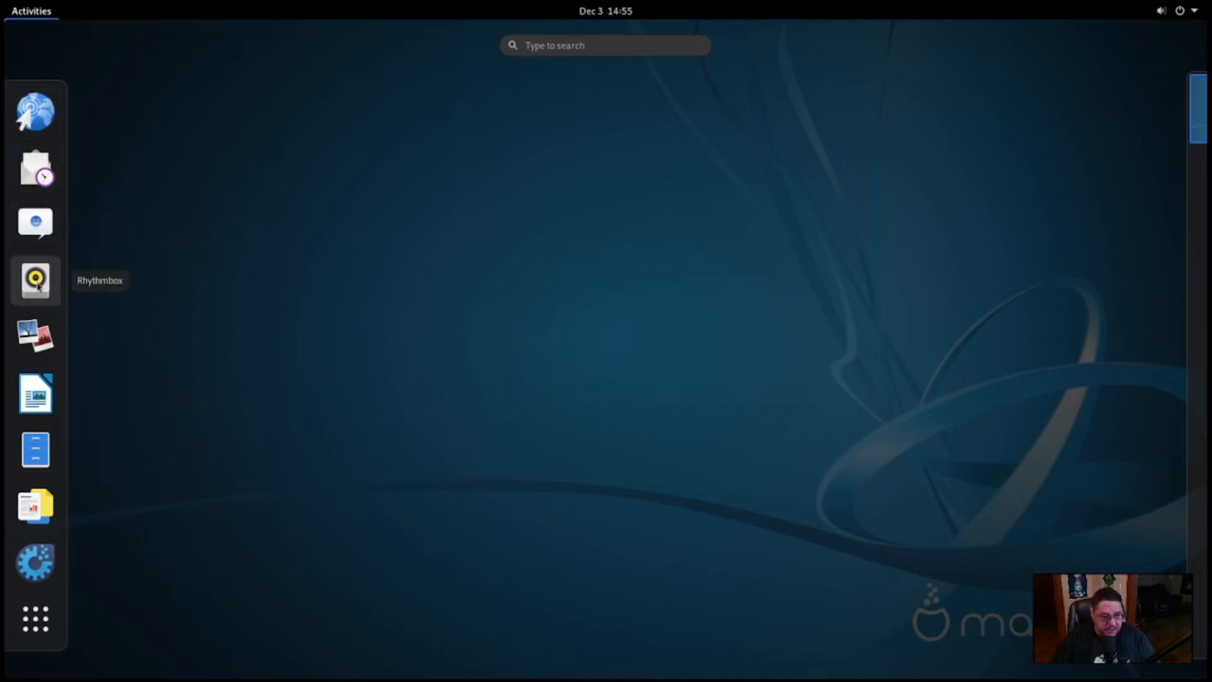
mouse_move(35, 392)
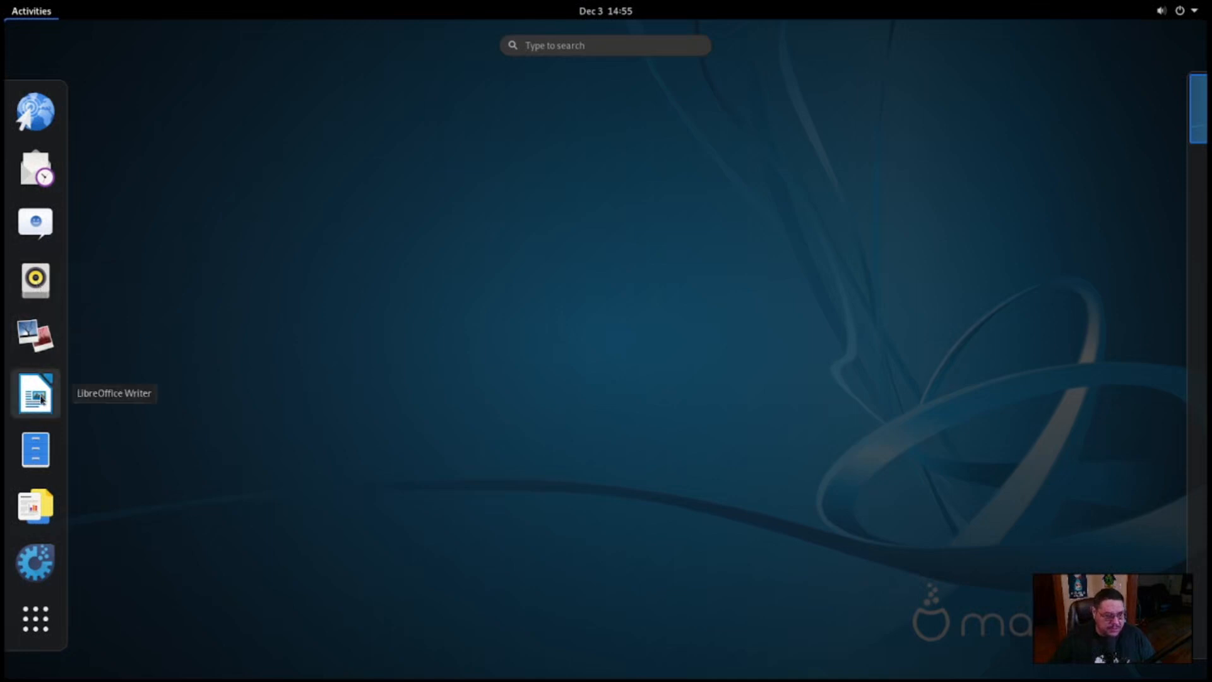
mouse_move(35, 449)
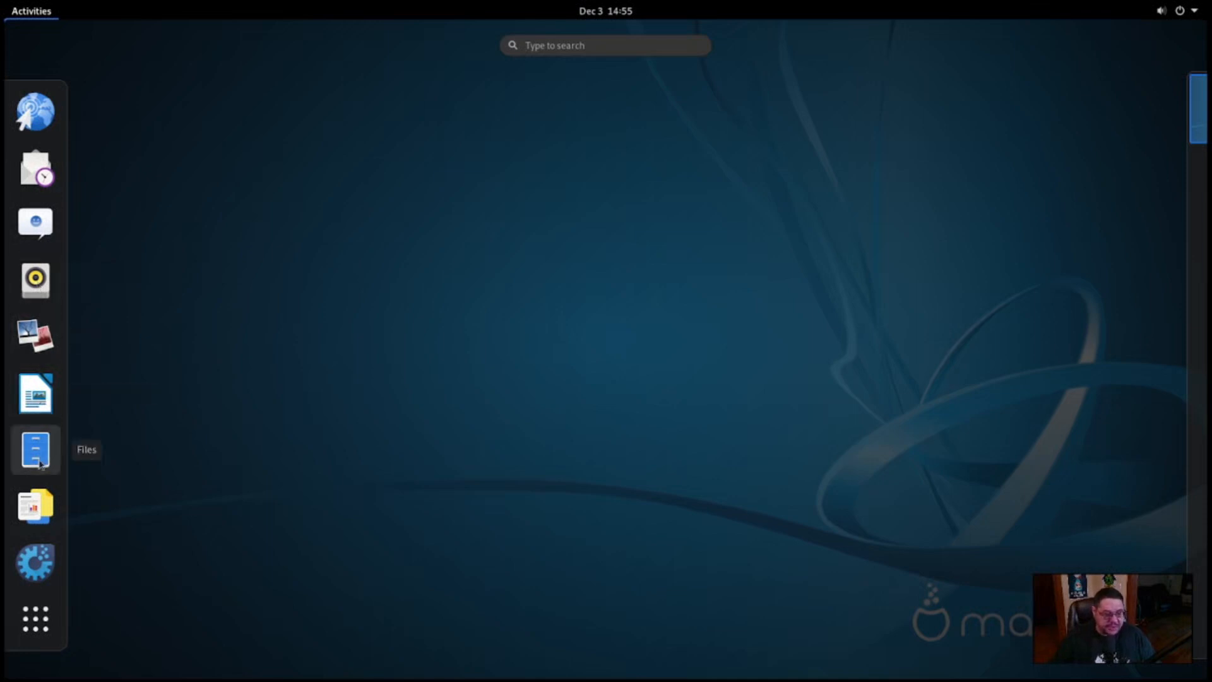
mouse_move(35, 505)
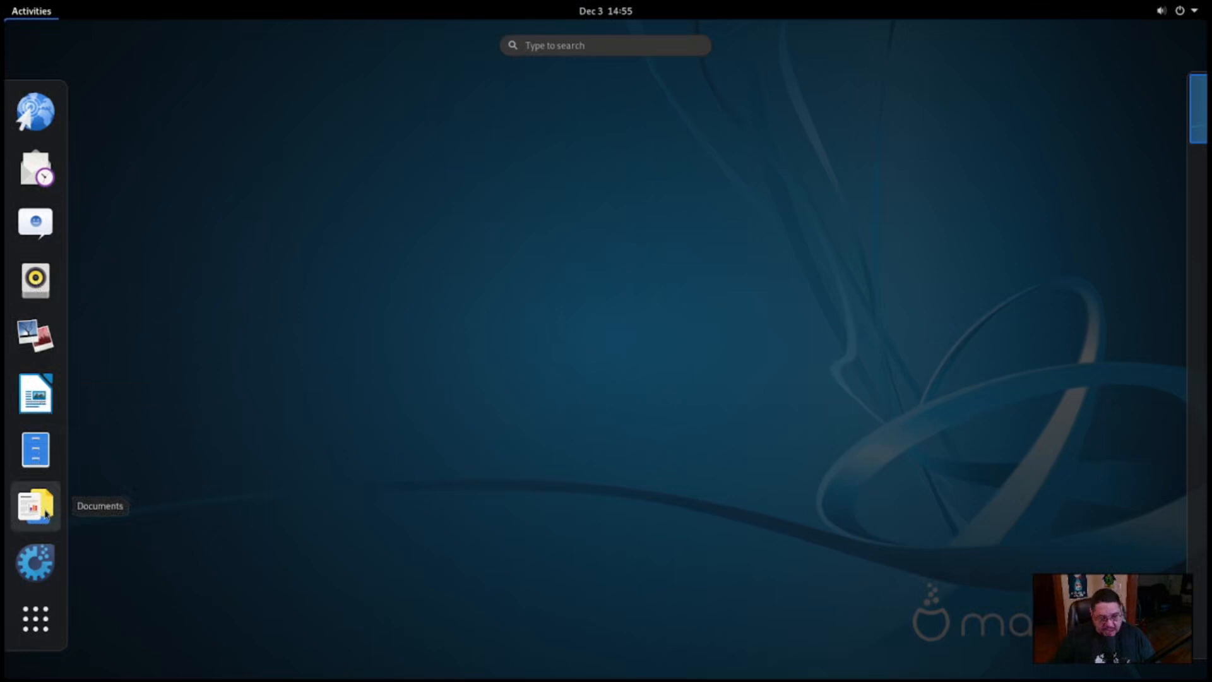
mouse_move(36, 562)
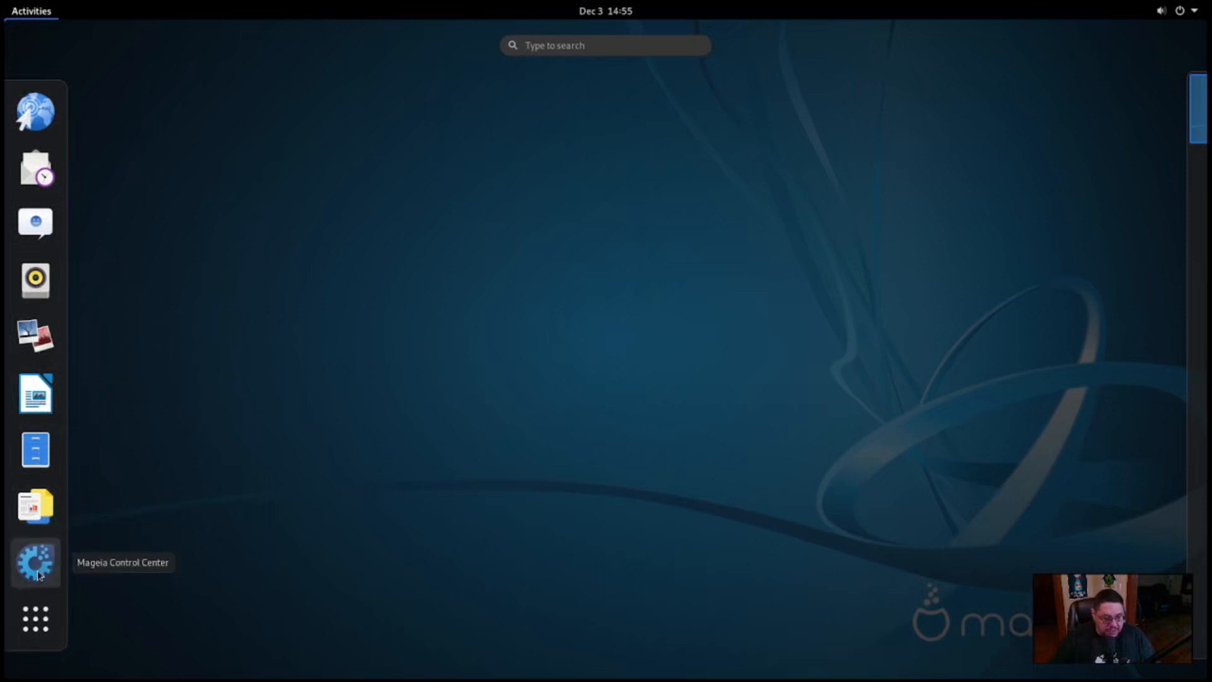
mouse_move(65, 564)
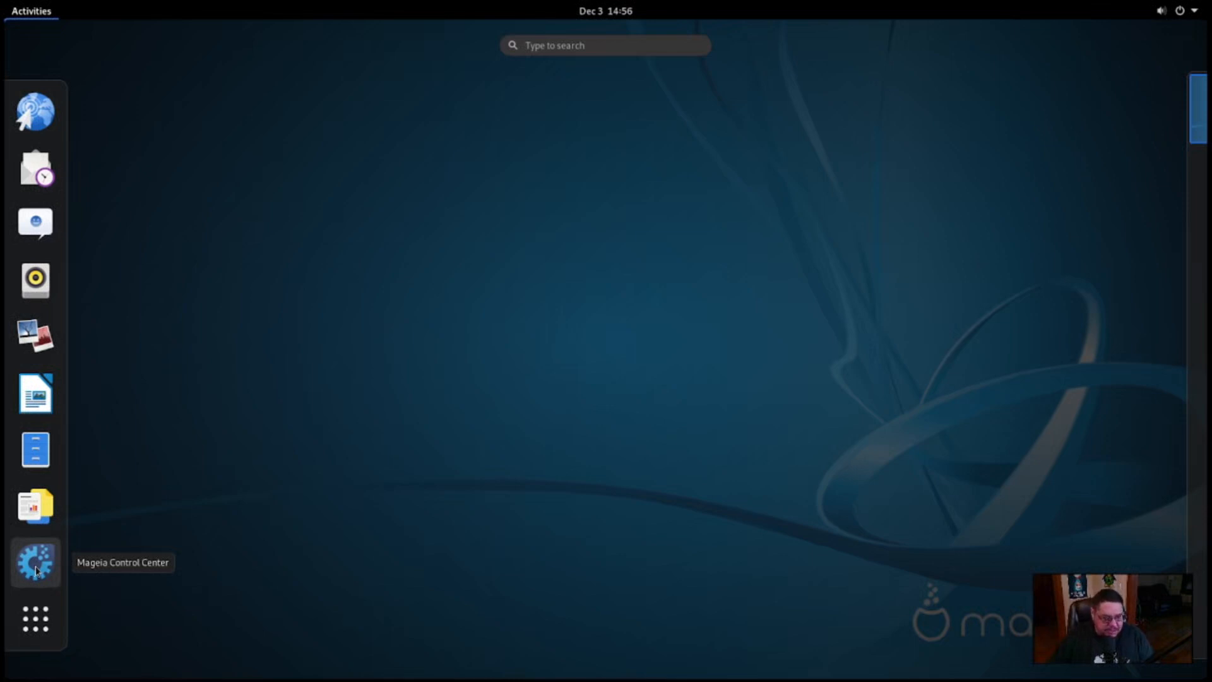
Launch Mageia Control Center from the dash and authenticate with the administrator password
click(36, 562)
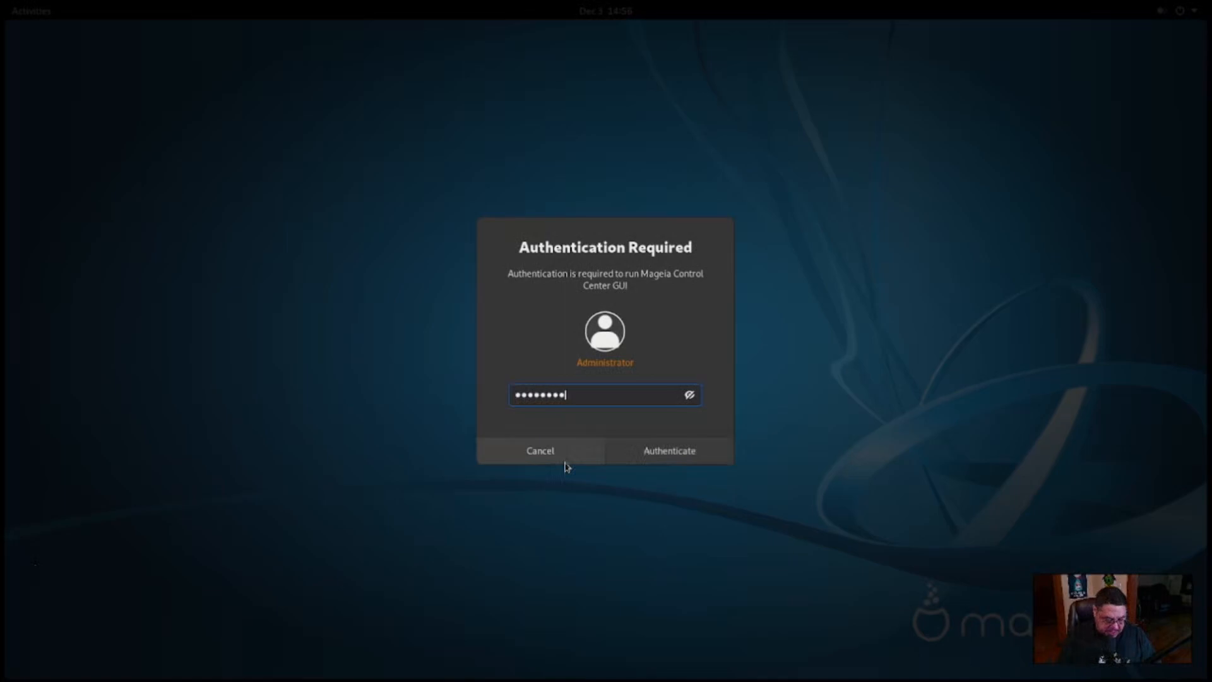
click(669, 451)
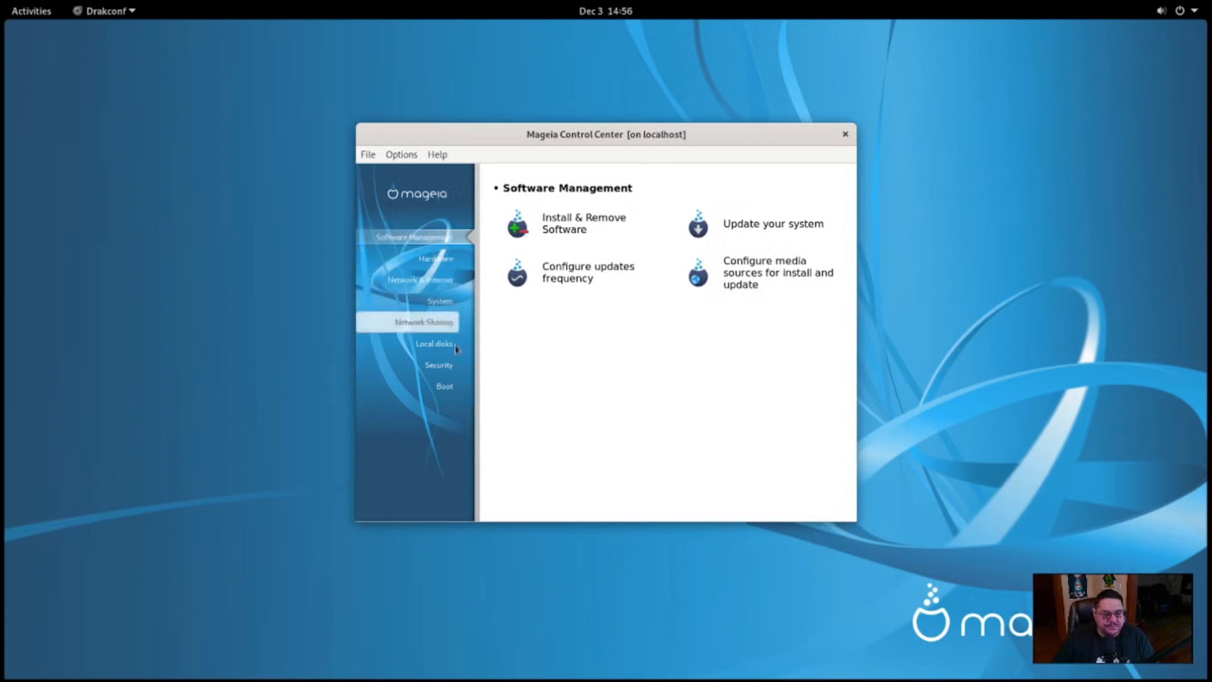
mouse_move(412, 559)
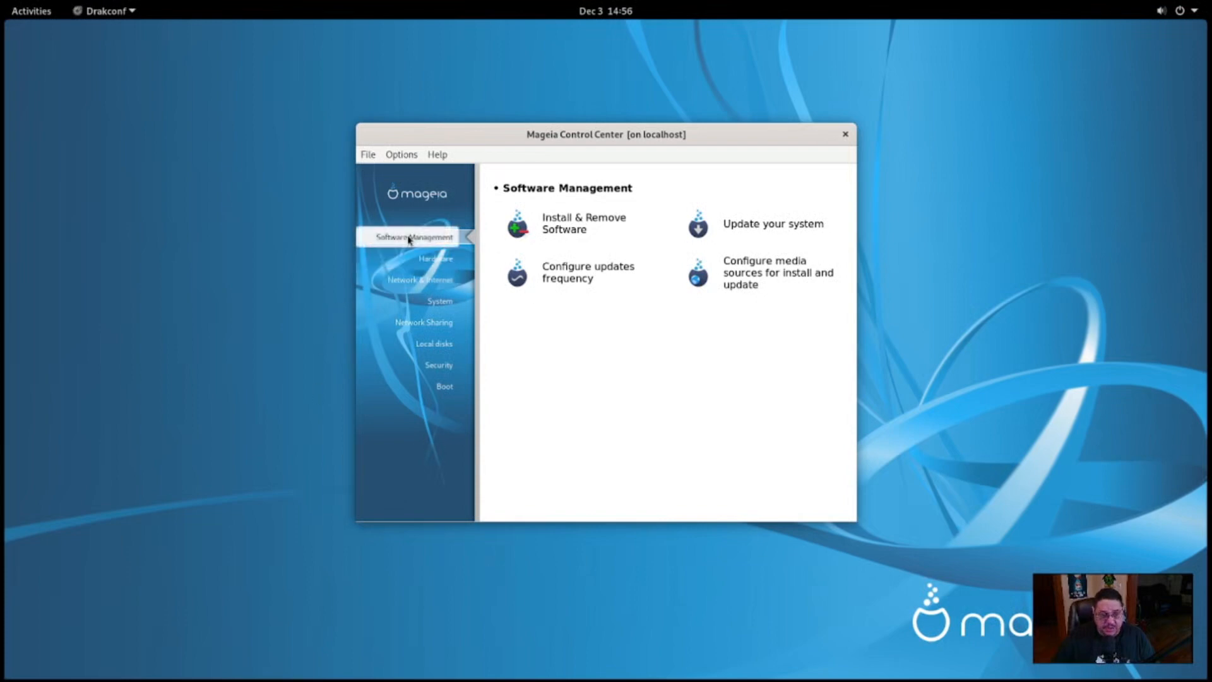
mouse_move(425, 456)
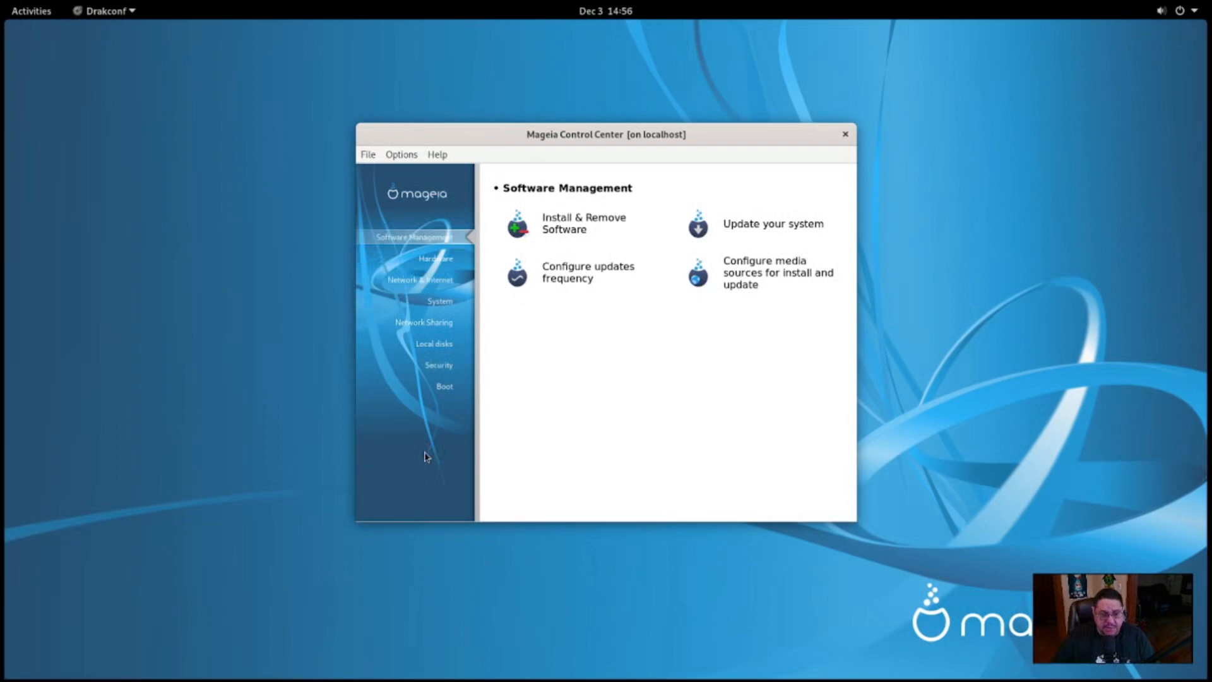
mouse_move(437, 400)
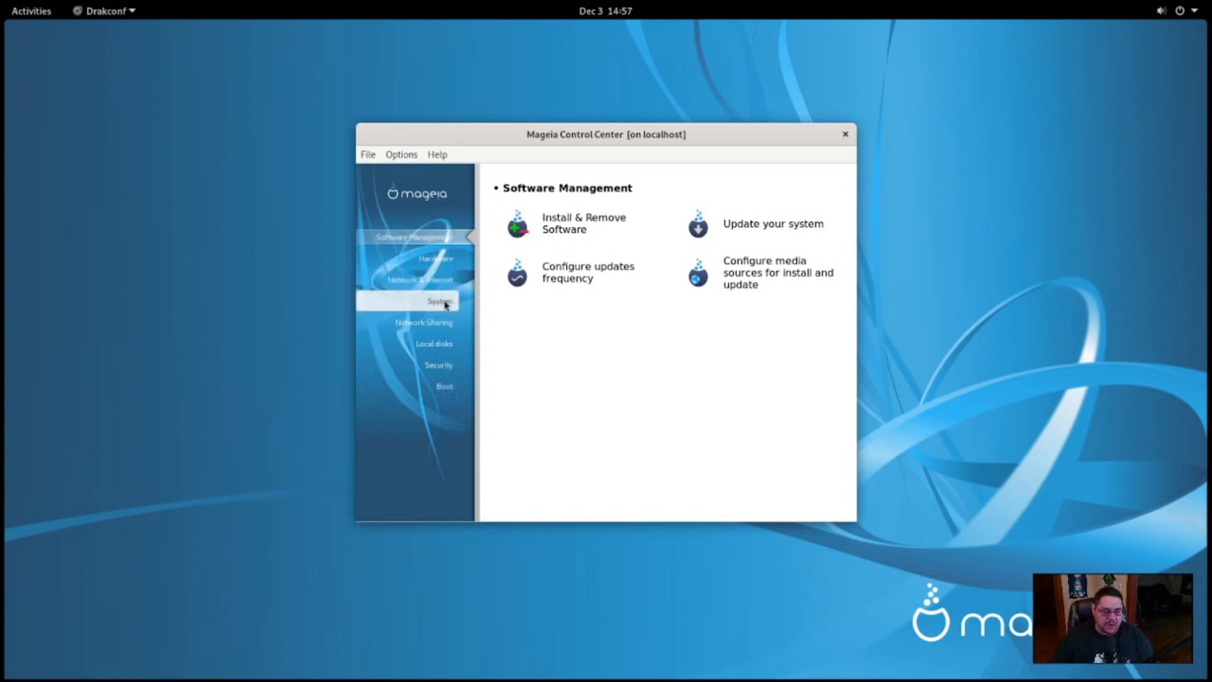
mouse_move(444, 499)
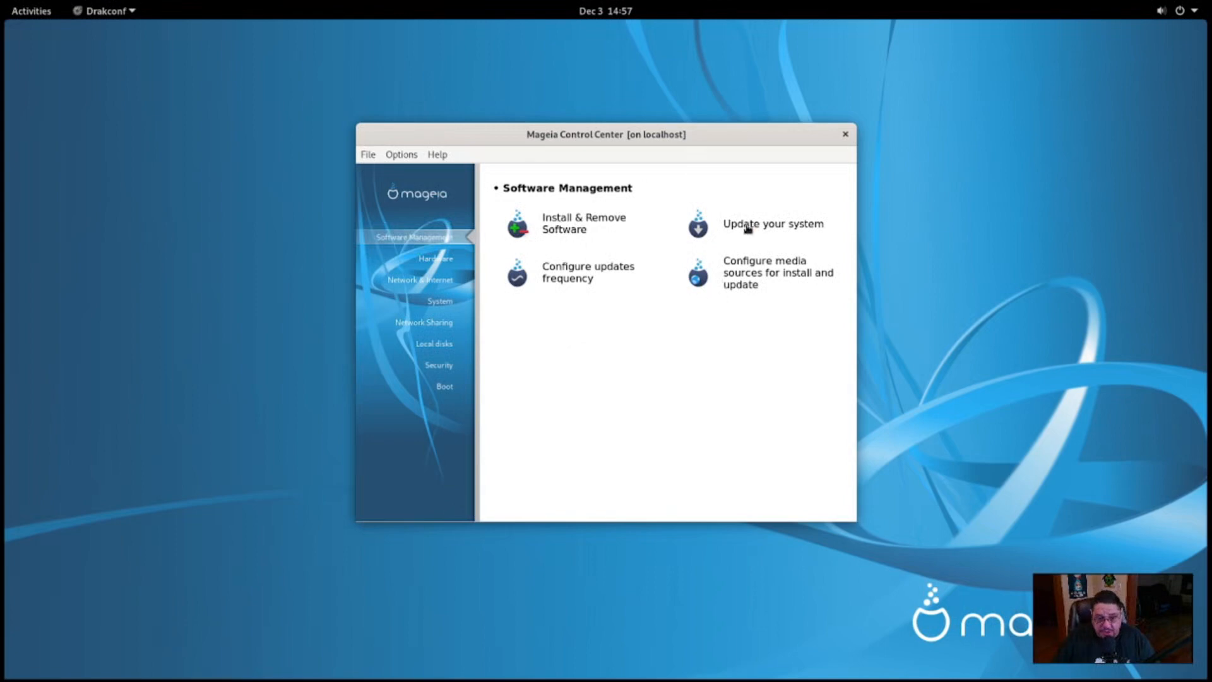
mouse_move(557, 282)
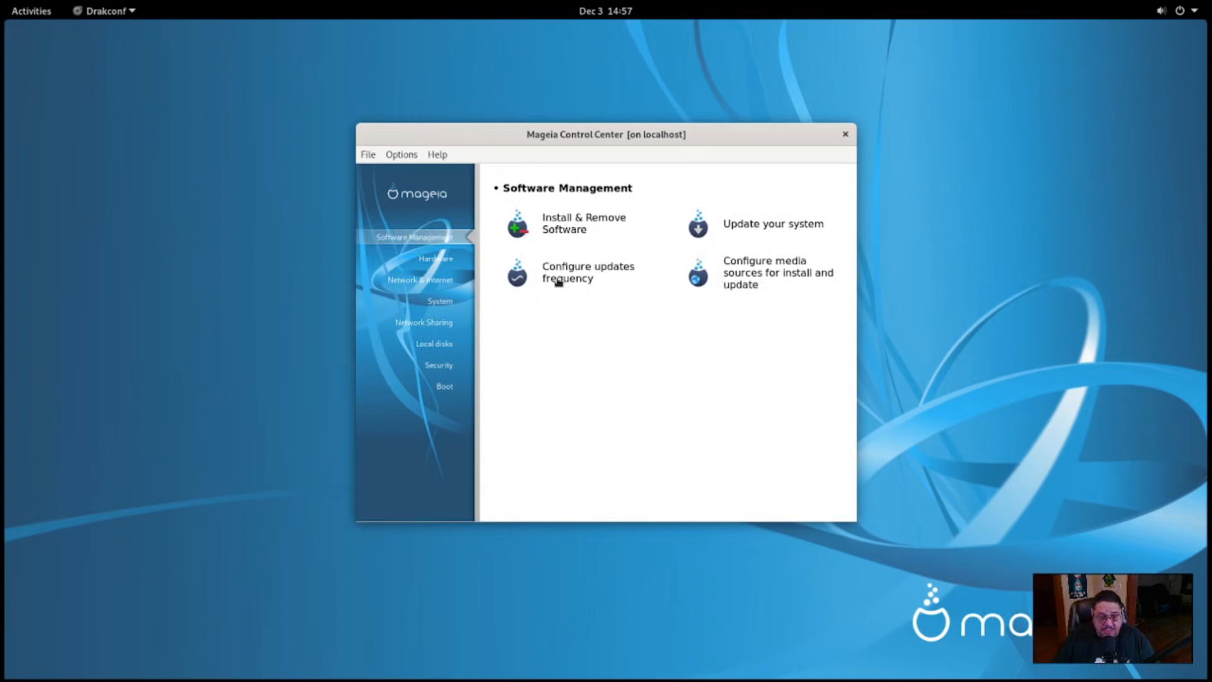
Review the update frequency and media sources tools, then switch to the Hardware section
click(588, 272)
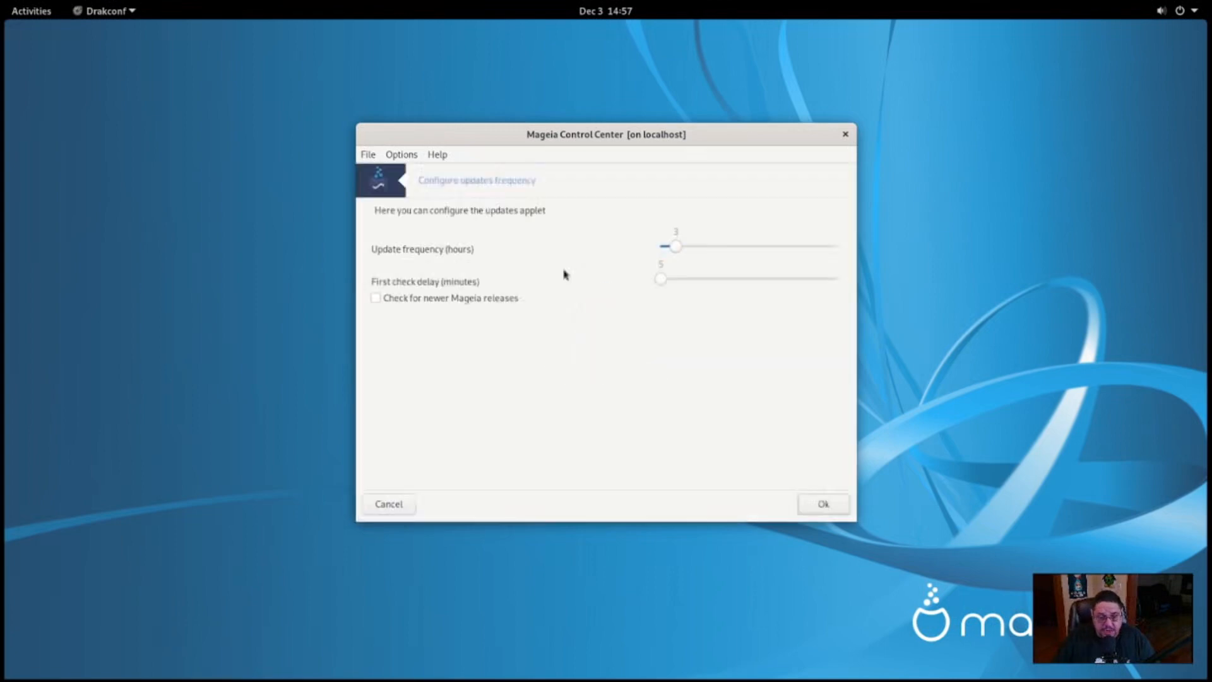
mouse_move(503, 334)
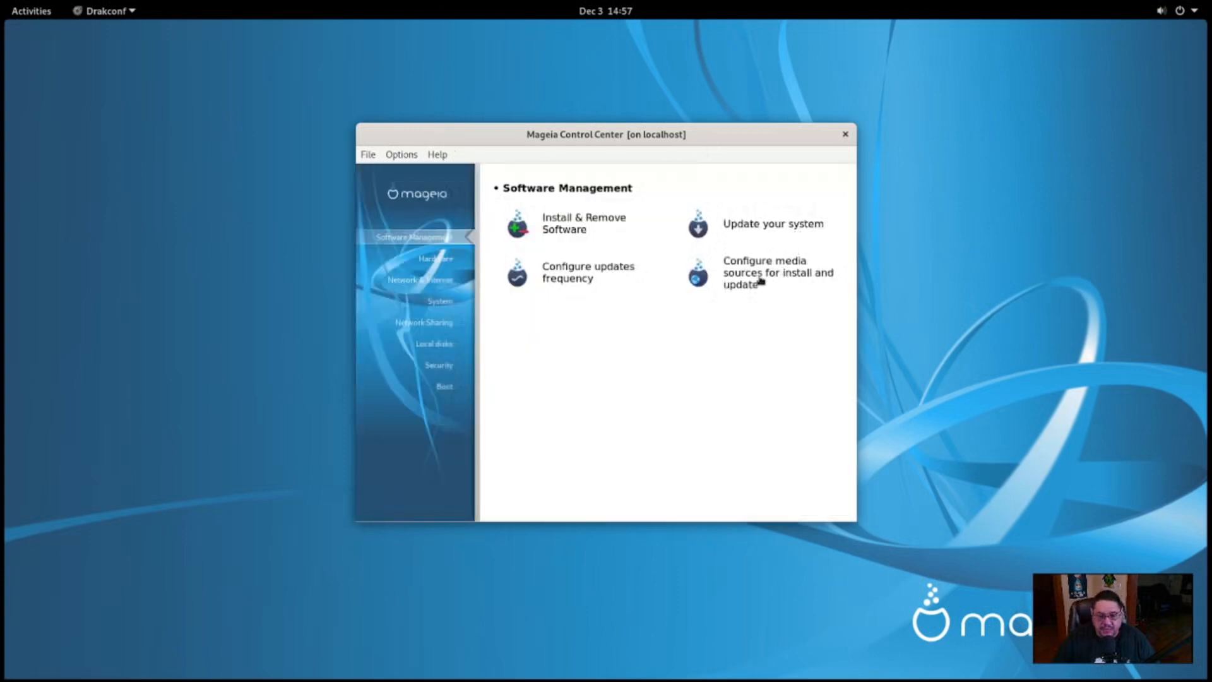
click(778, 273)
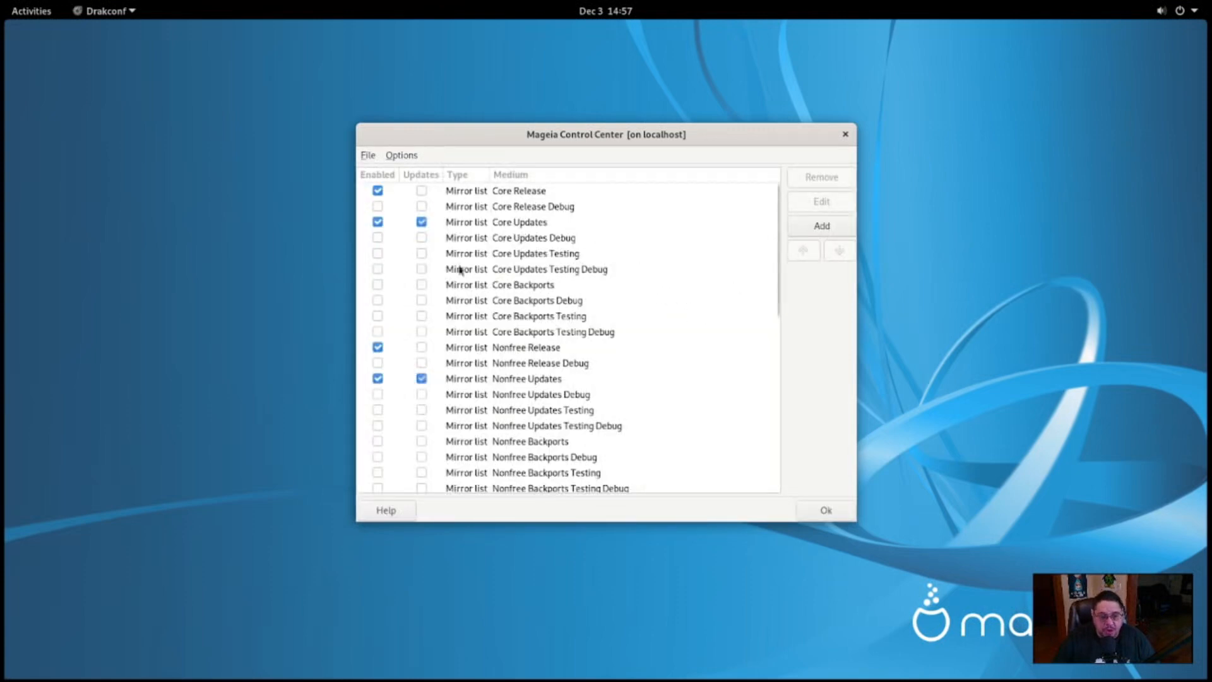
scroll(down, 3)
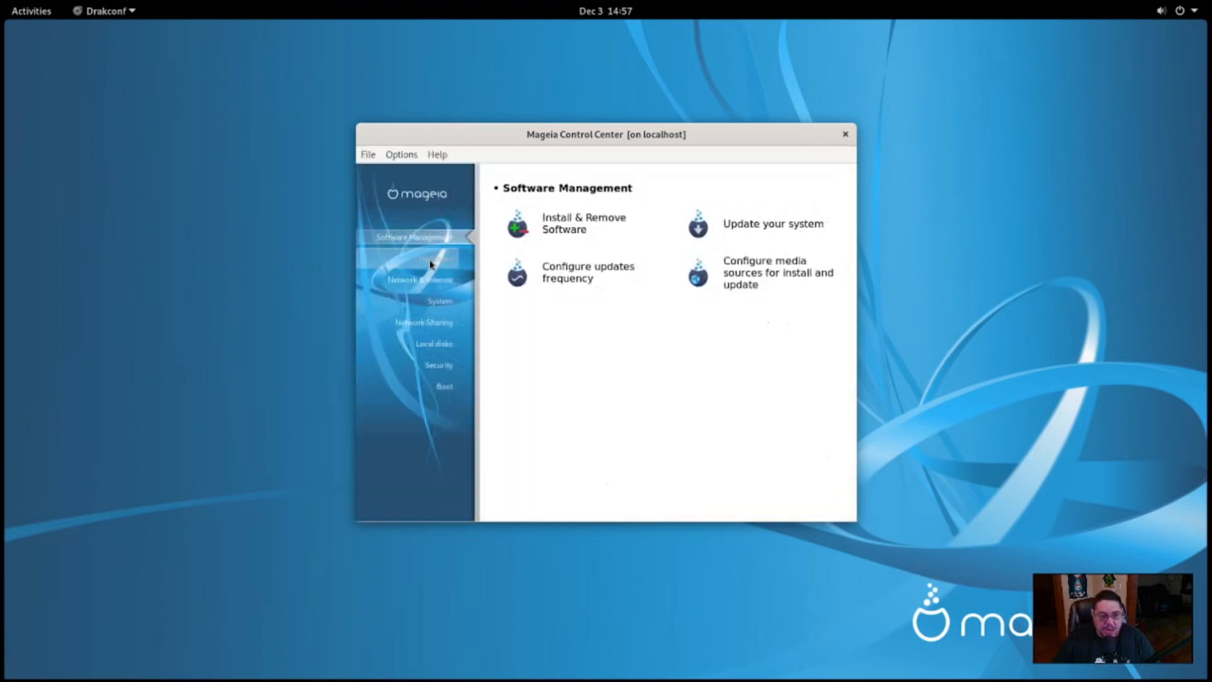
click(422, 257)
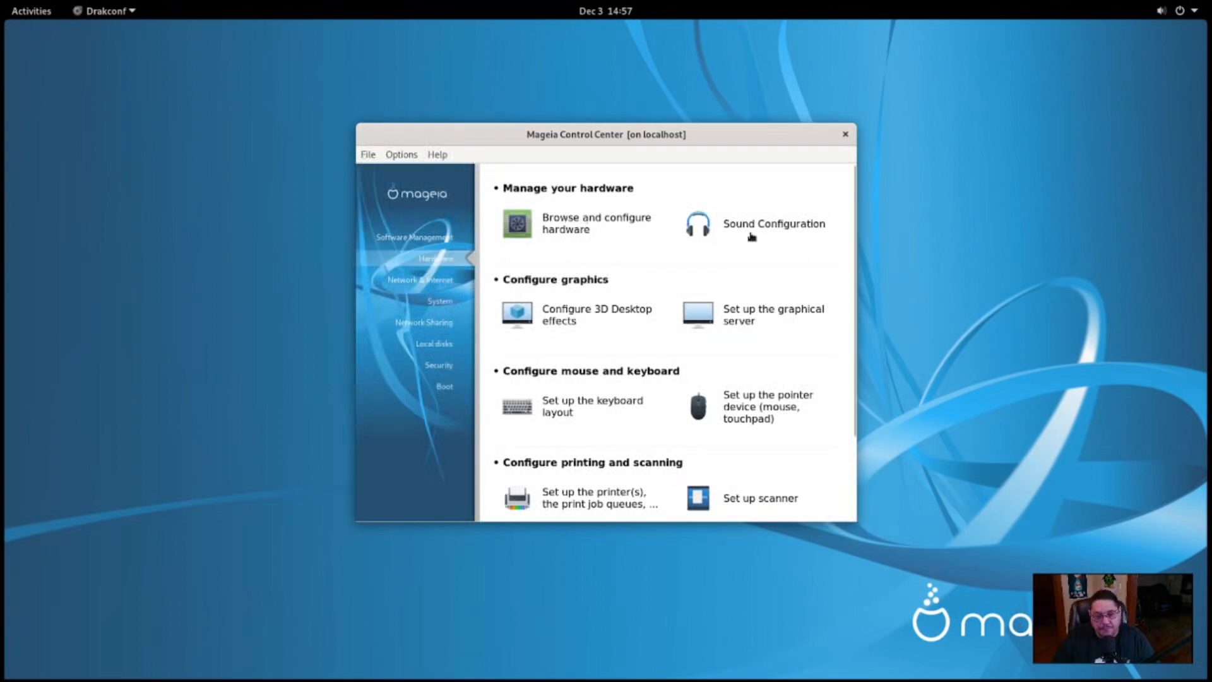
Look at Sound Configuration, then bring up Configure 3D Desktop effects
click(774, 224)
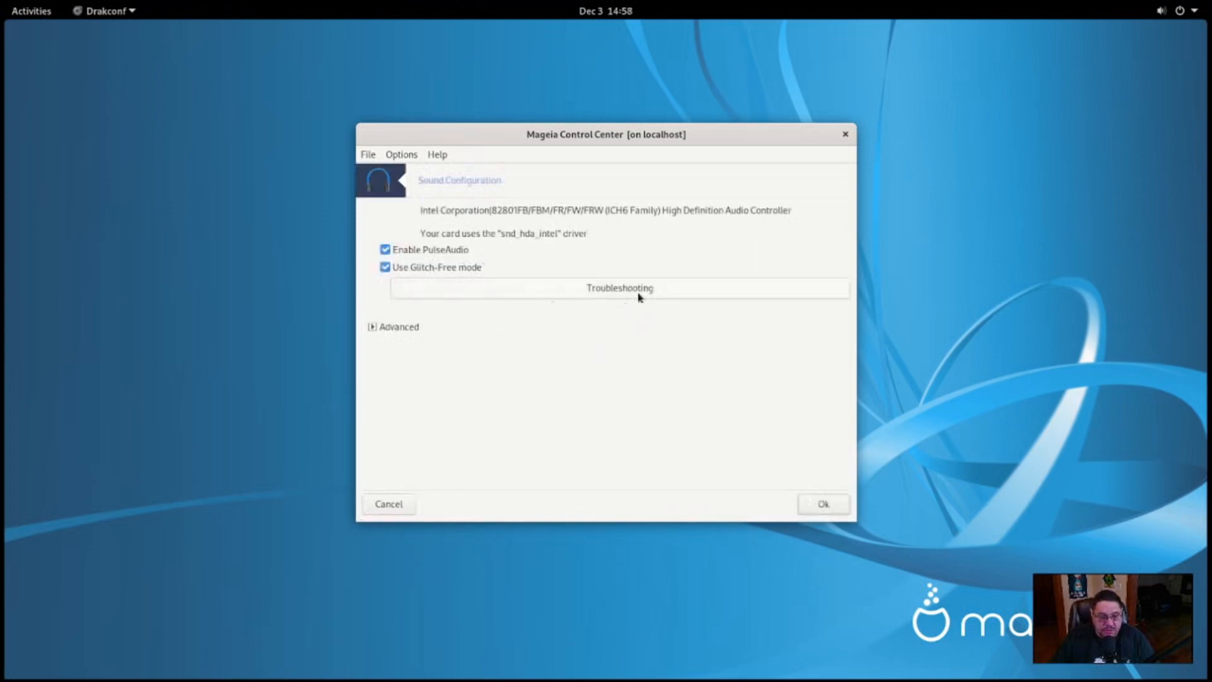
click(619, 288)
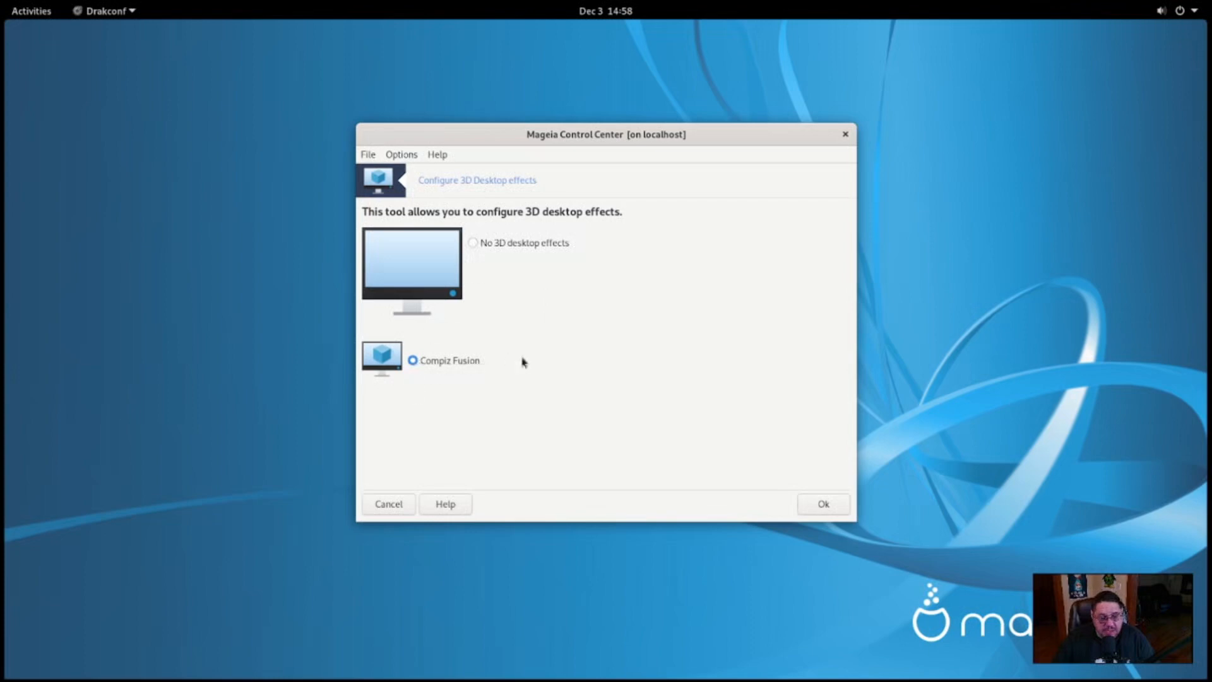
mouse_move(379, 543)
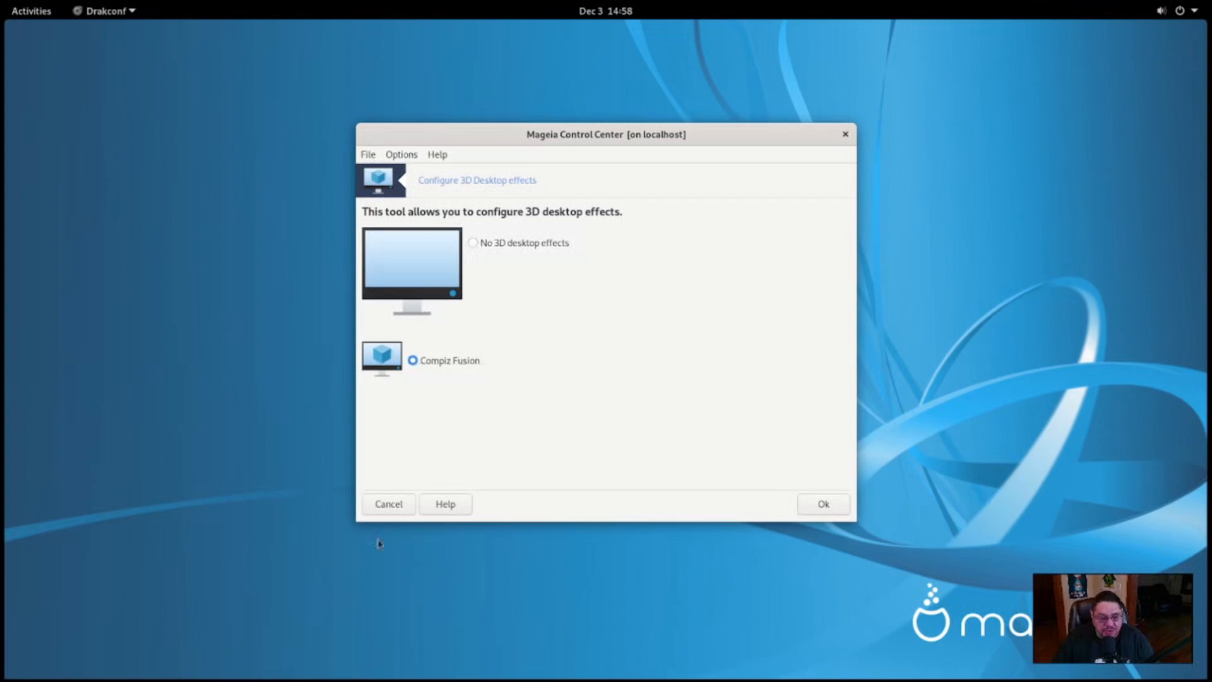
click(388, 504)
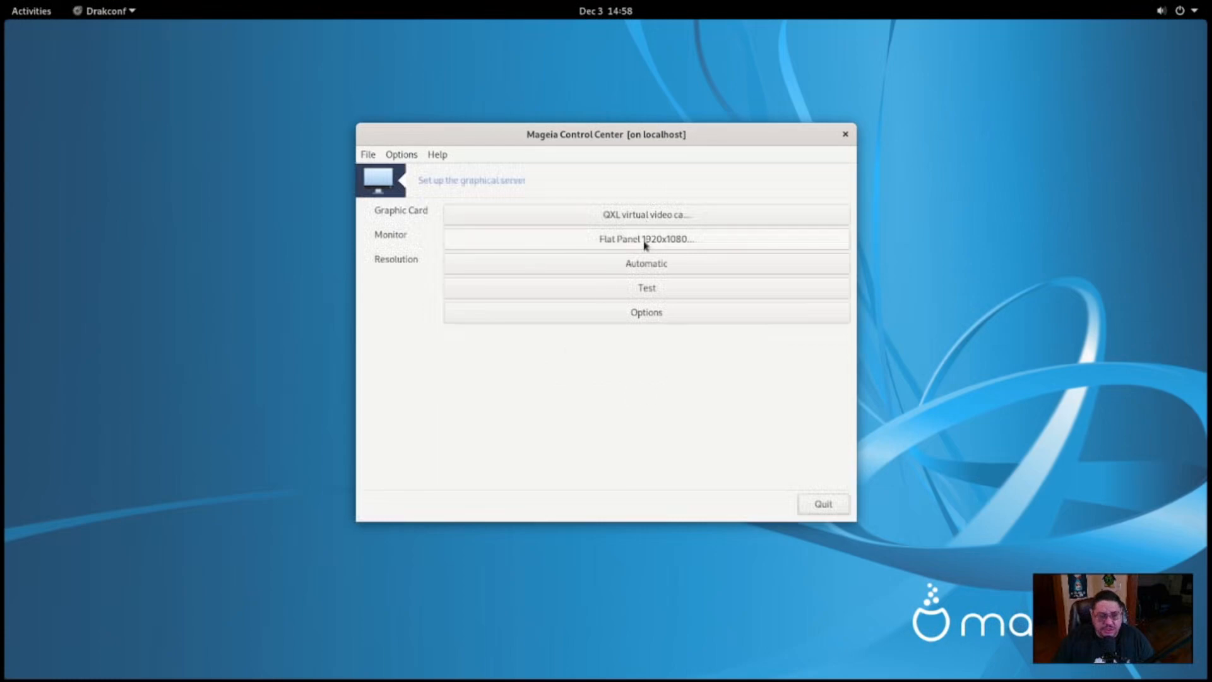
click(367, 154)
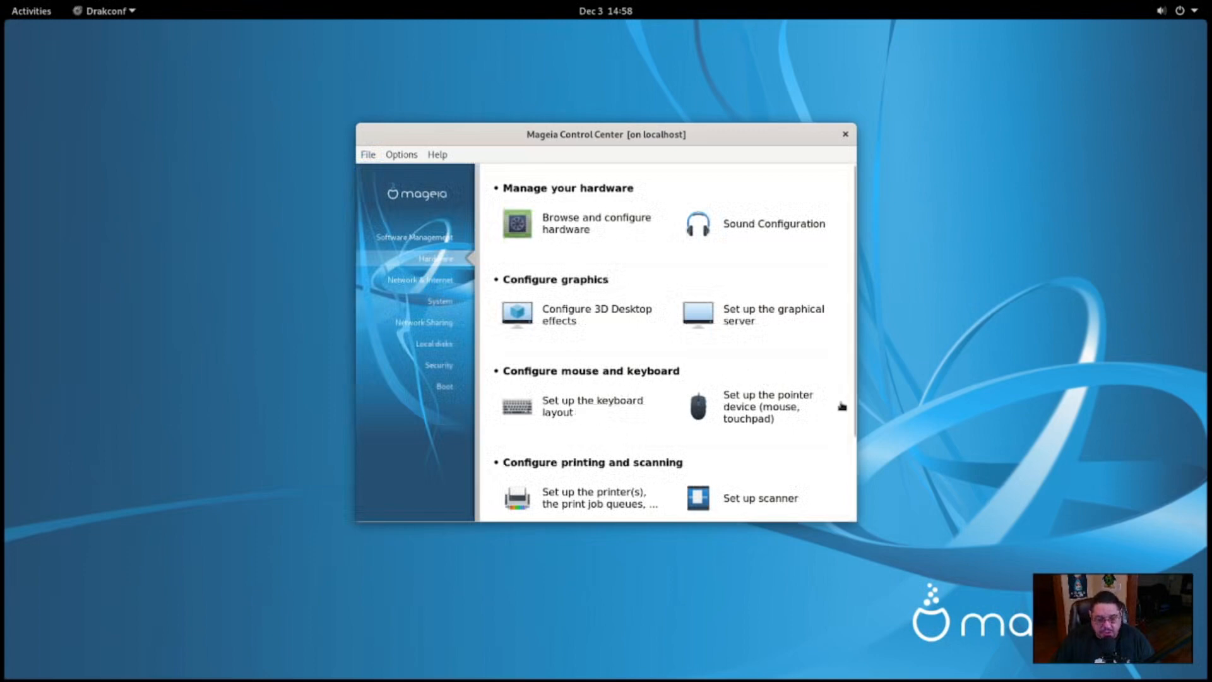
scroll(down, 3)
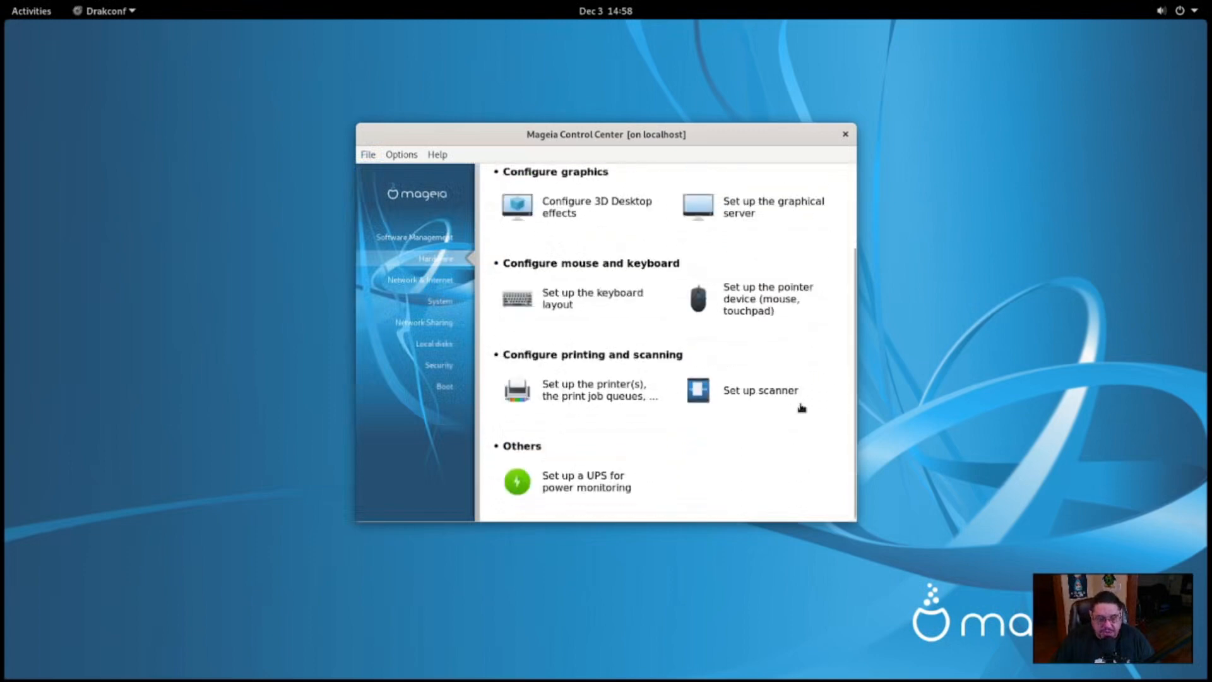
mouse_move(594, 486)
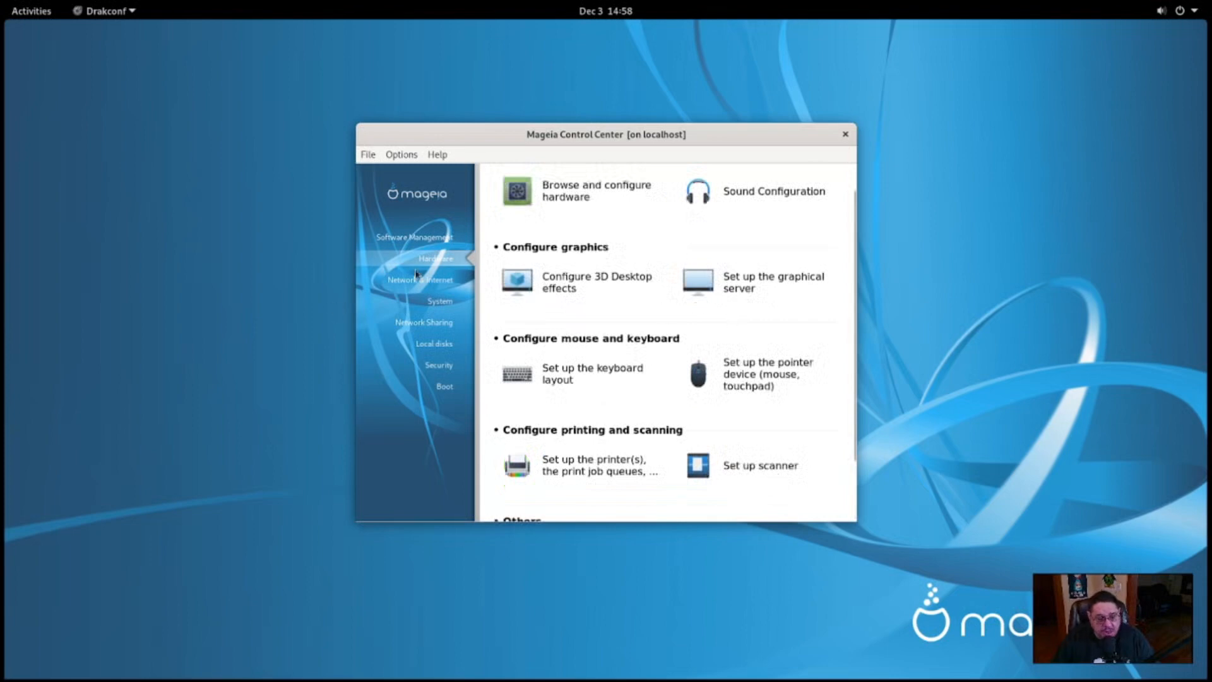
Show the Network & Internet section listing network devices, proxy, sharing, VPN and hosts tools
click(419, 279)
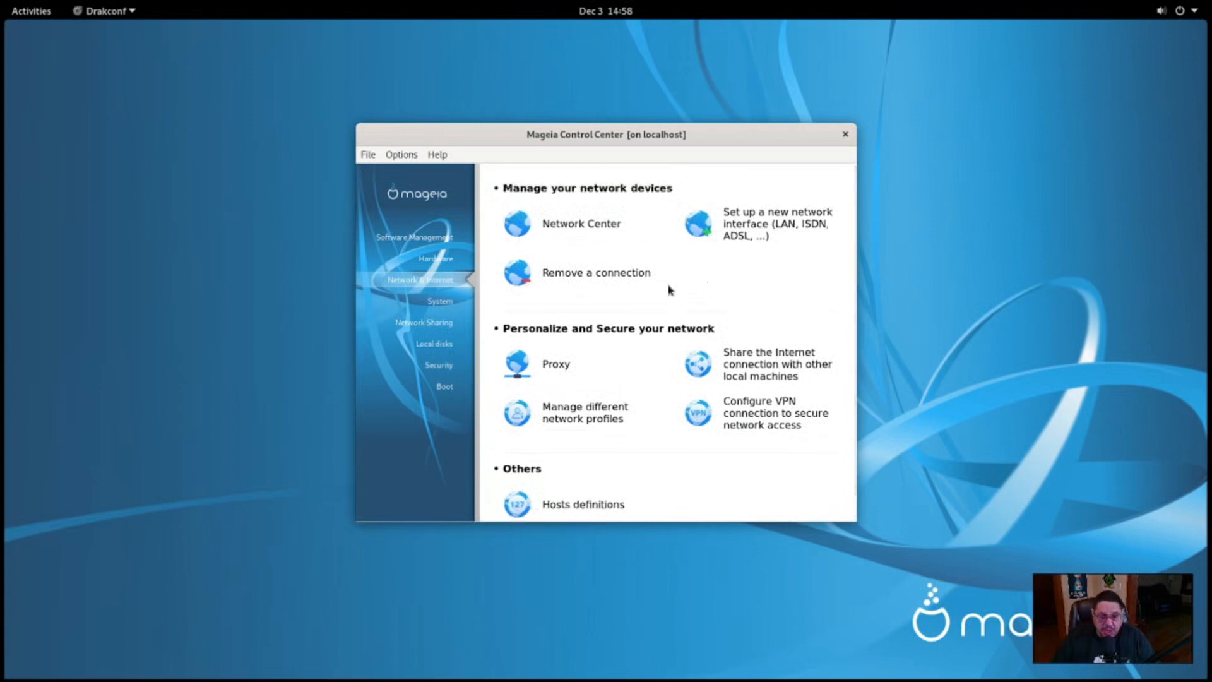
mouse_move(793, 227)
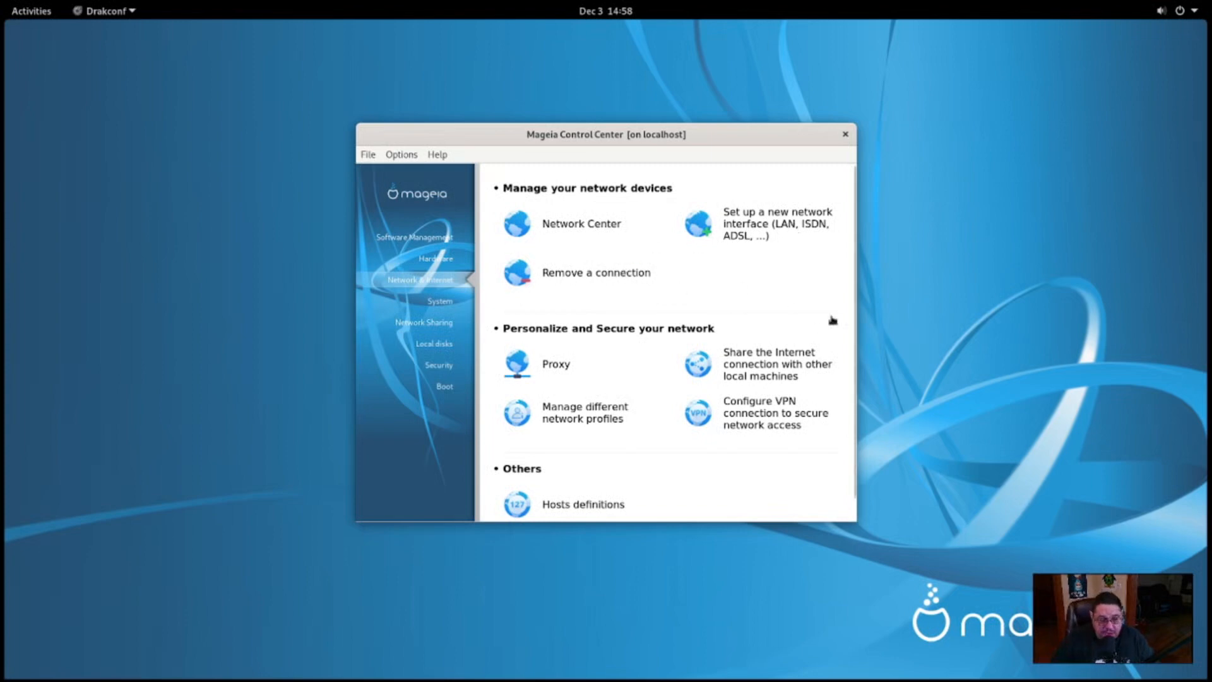
mouse_move(772, 393)
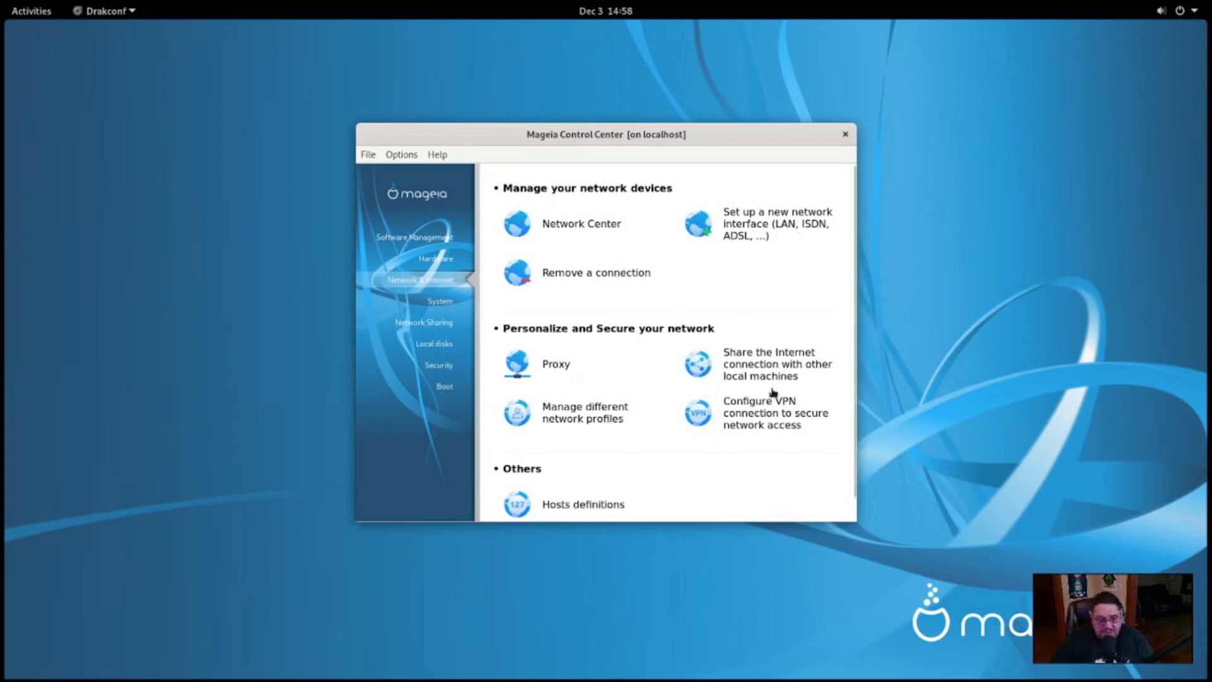
scroll(down, 3)
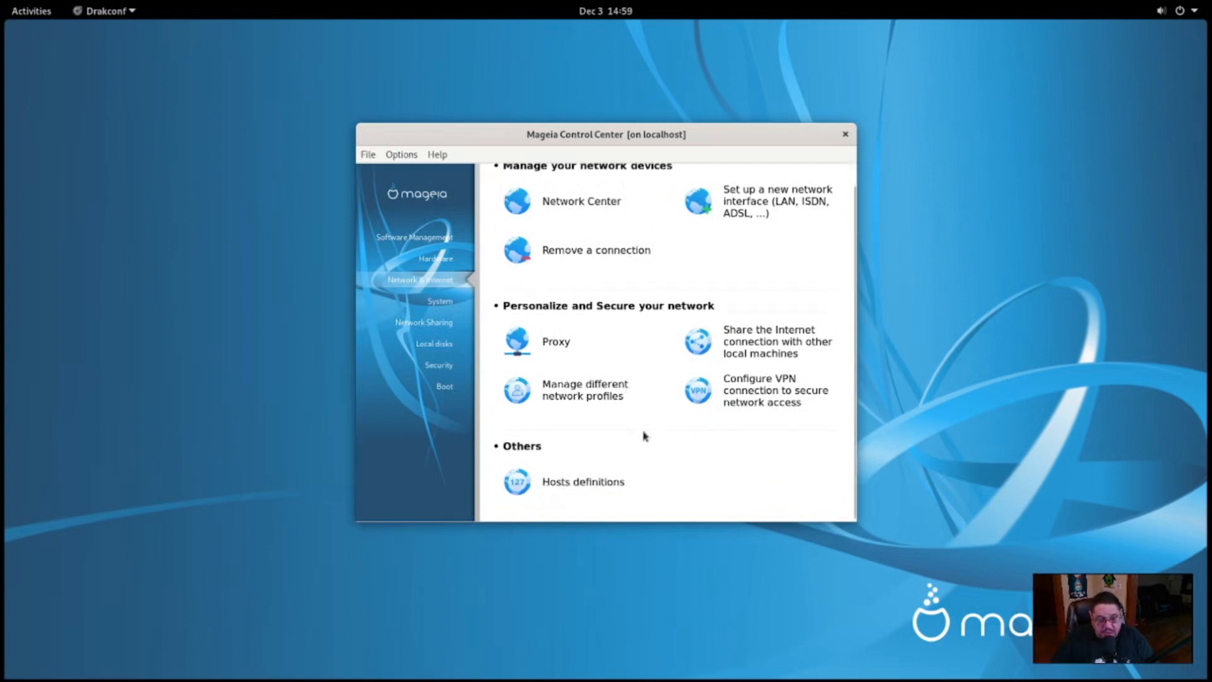
From the System section, show the services and daemons manager and browse the service list
click(439, 300)
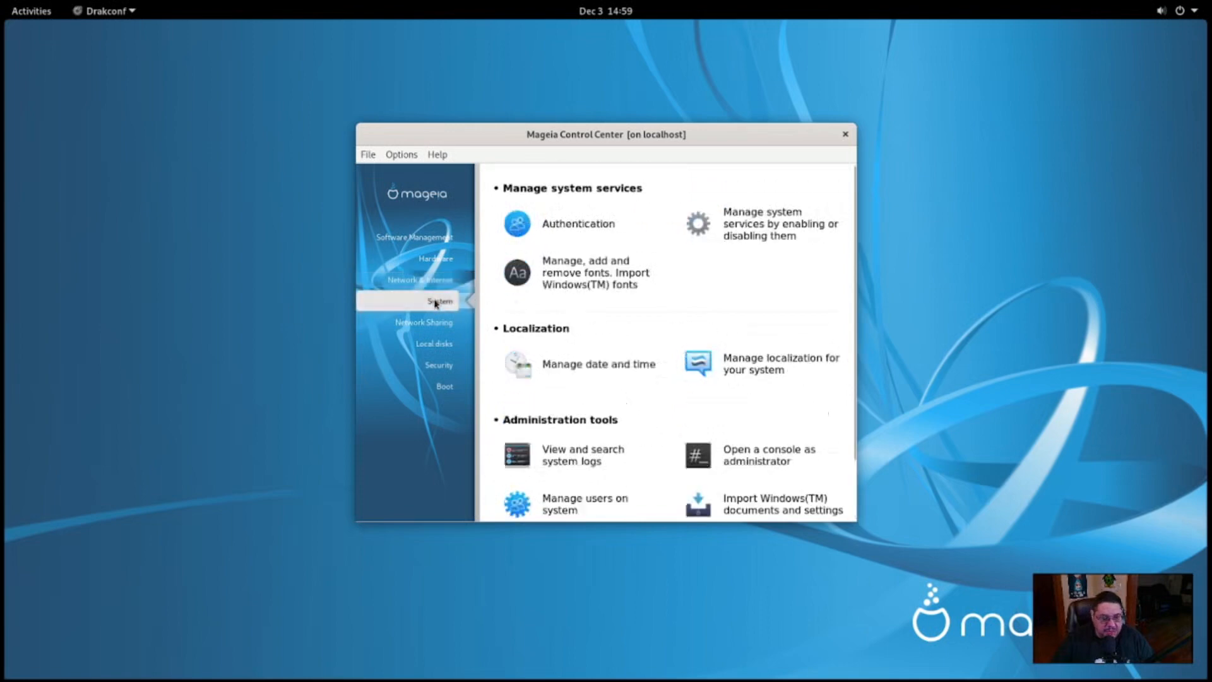
mouse_move(722, 305)
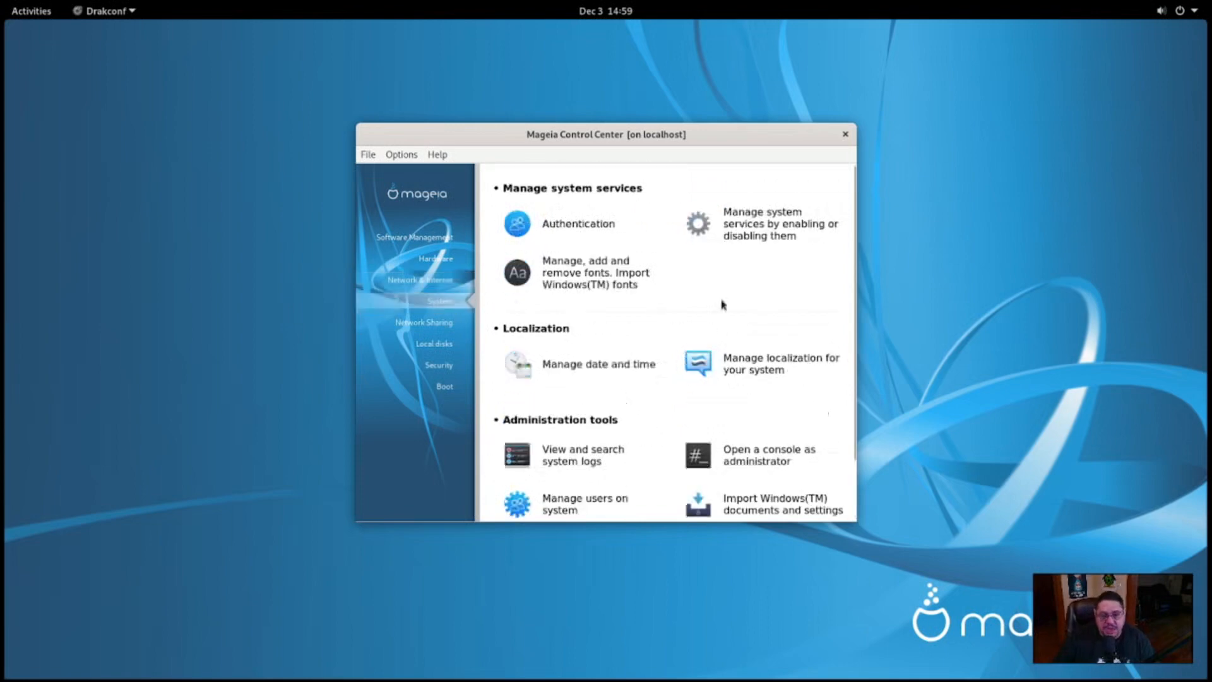
mouse_move(740, 225)
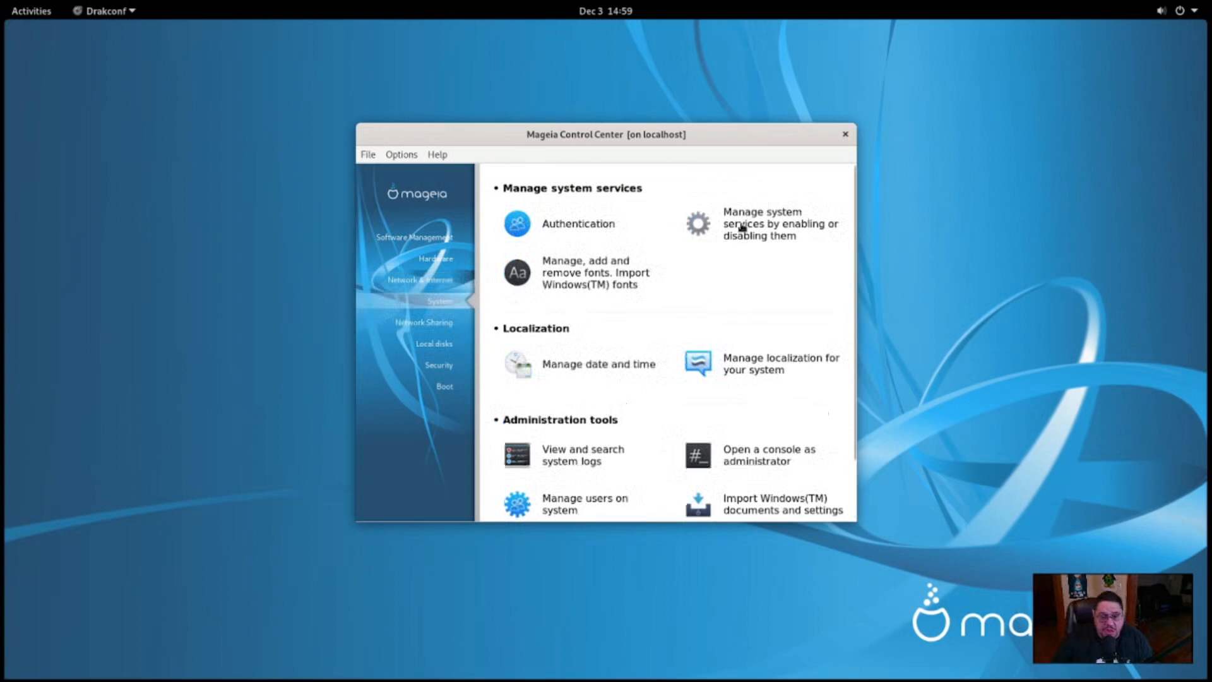
click(697, 223)
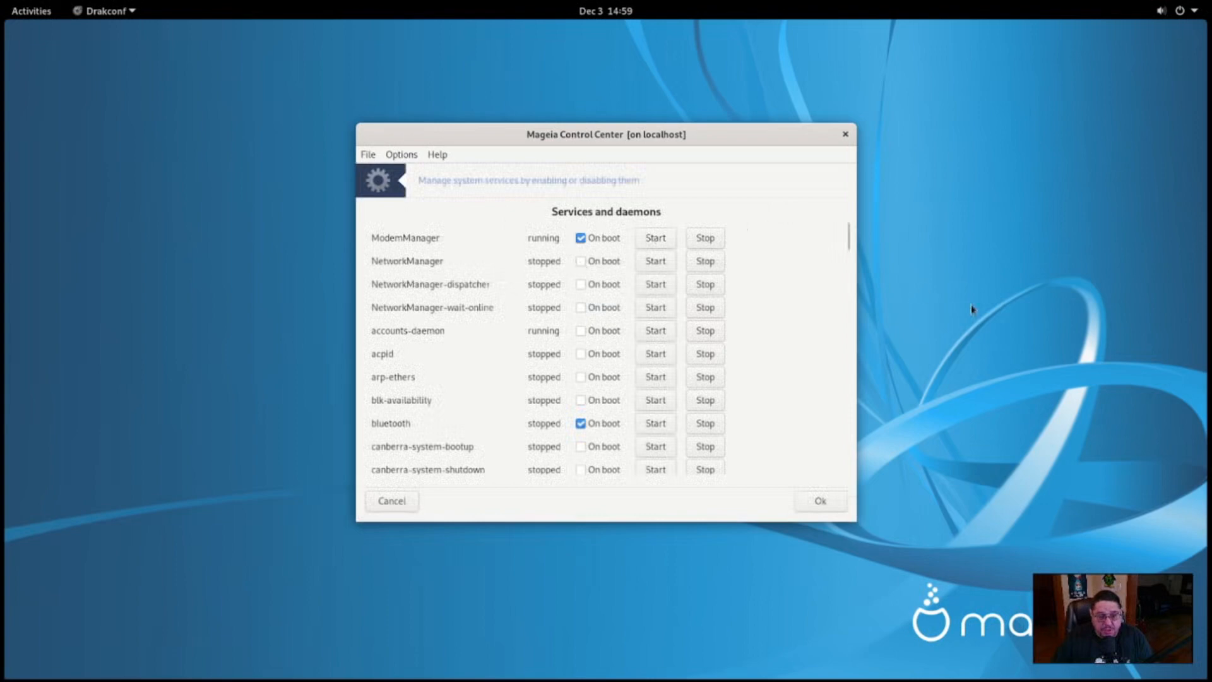
mouse_move(429, 284)
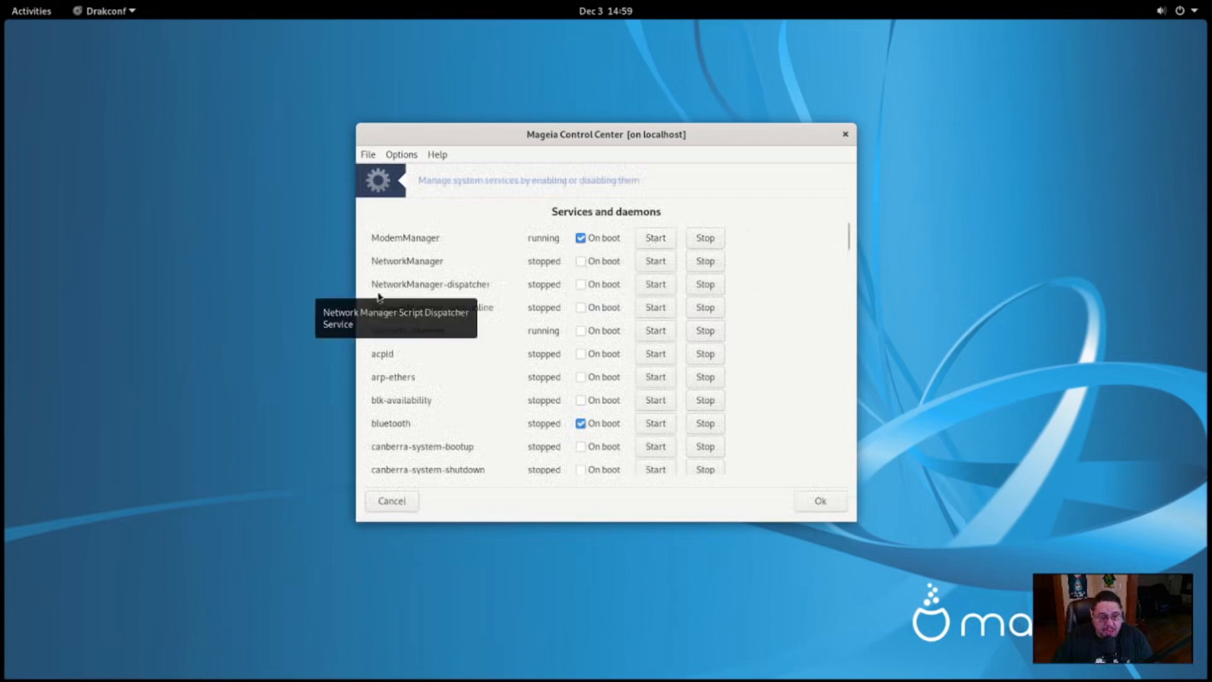
scroll(down, 3)
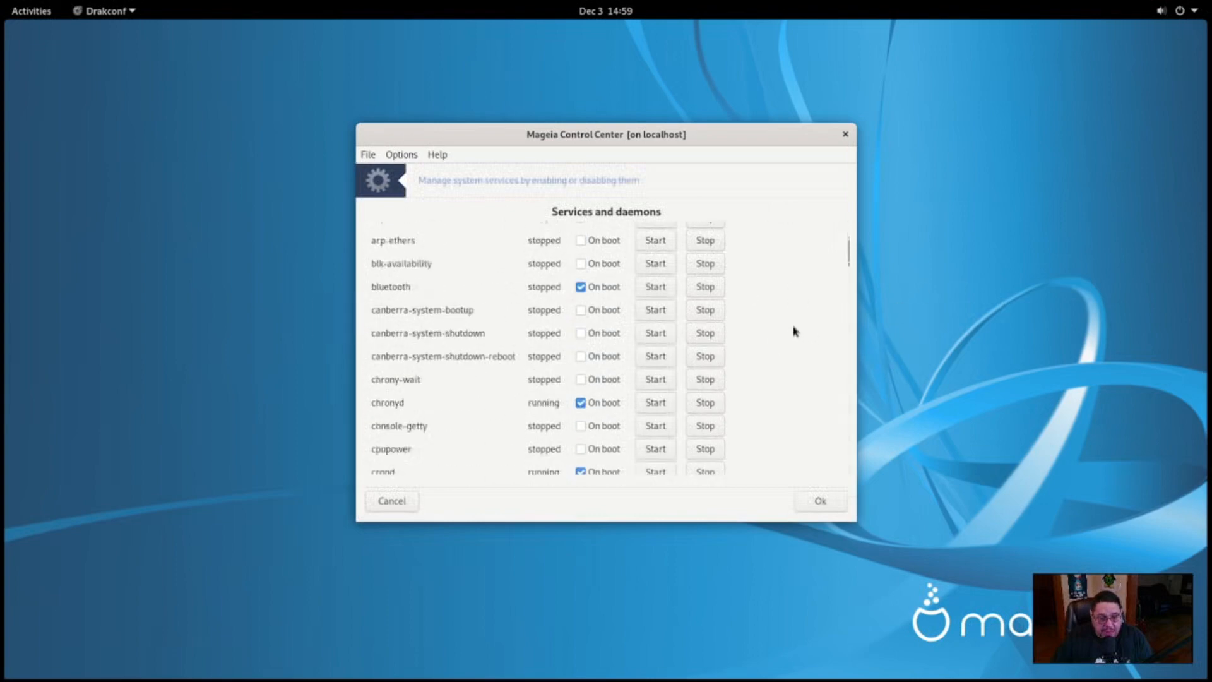
scroll(up, 3)
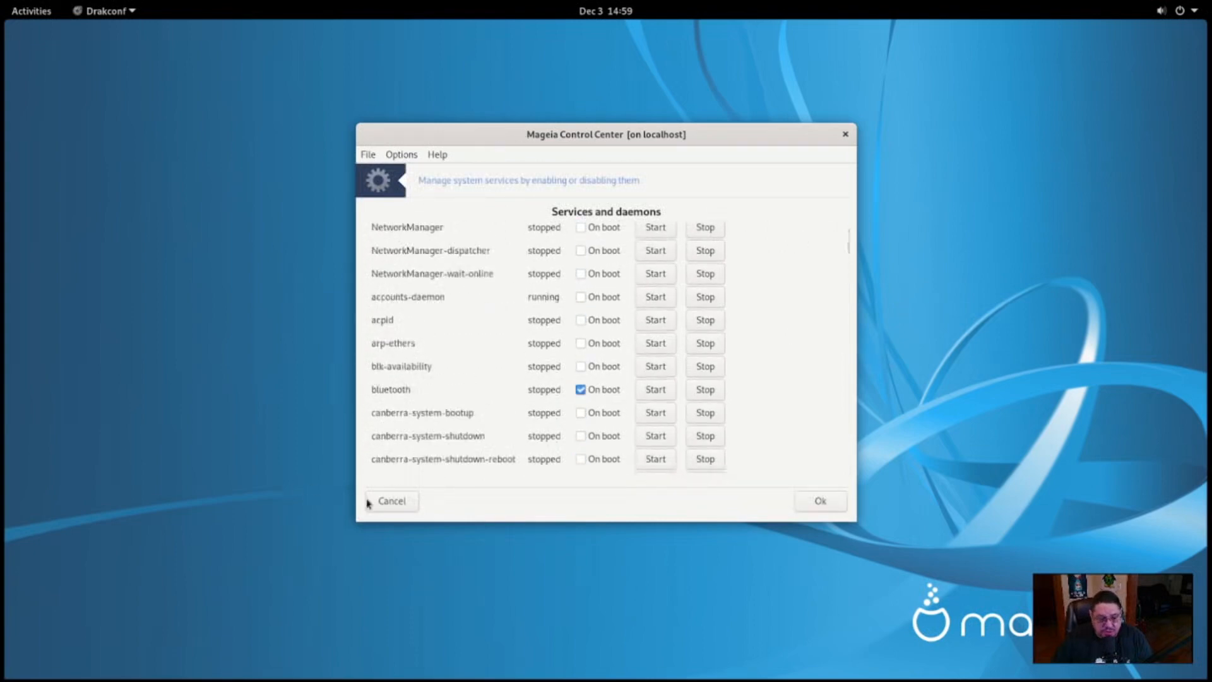
Cancel the Services and daemons dialog and scroll the System tools down to Snapshots
click(391, 501)
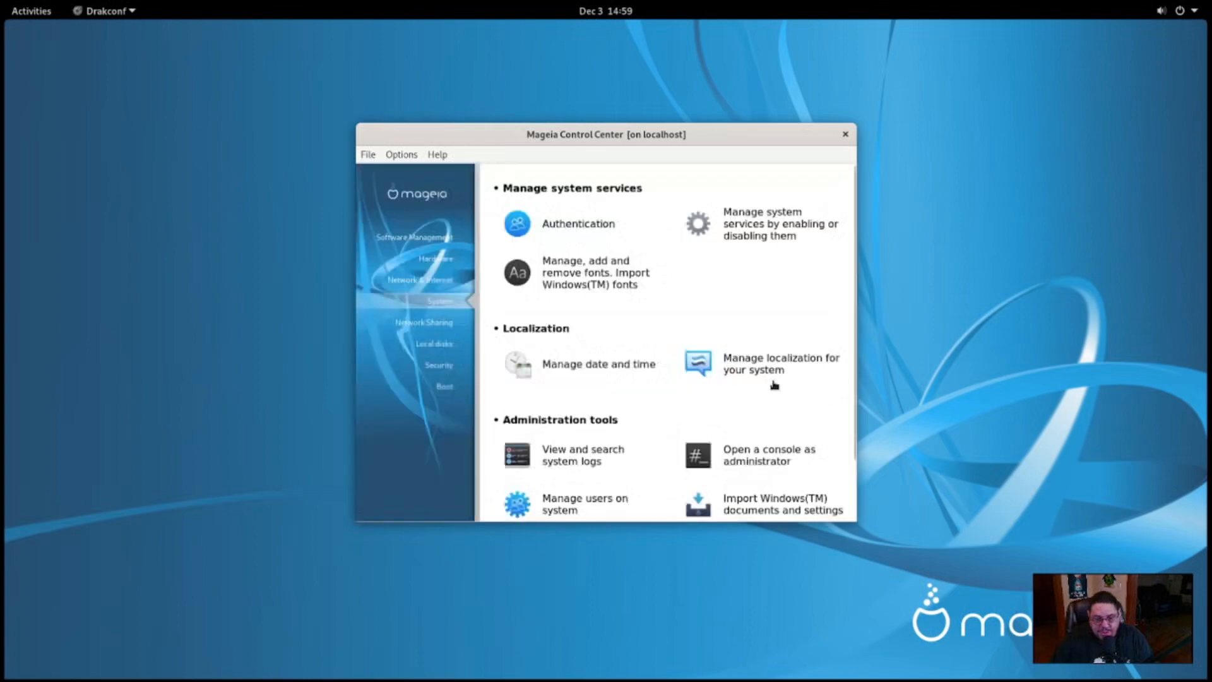
mouse_move(662, 284)
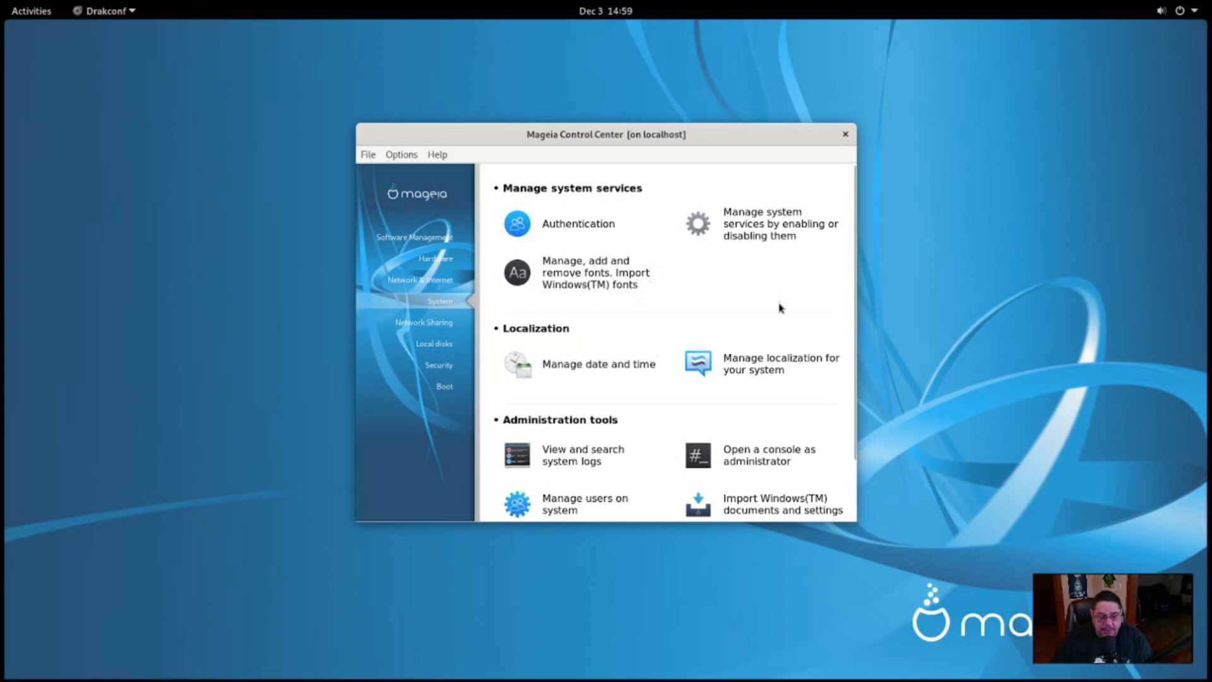
scroll(down, 3)
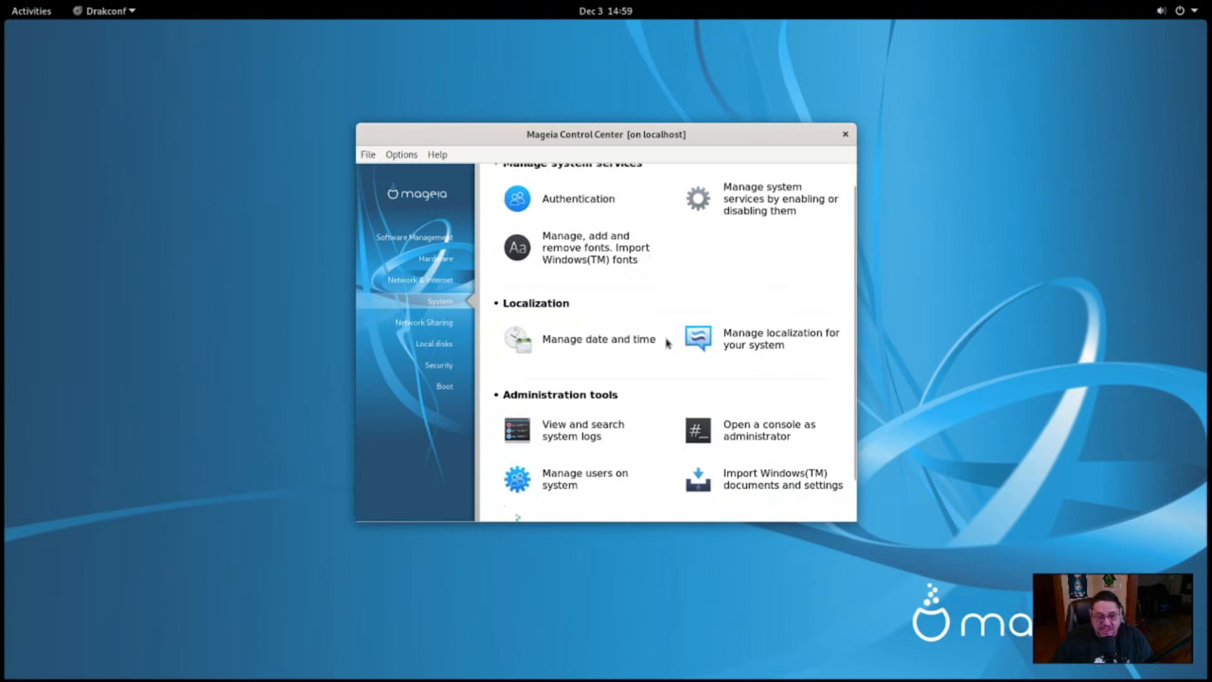
mouse_move(744, 349)
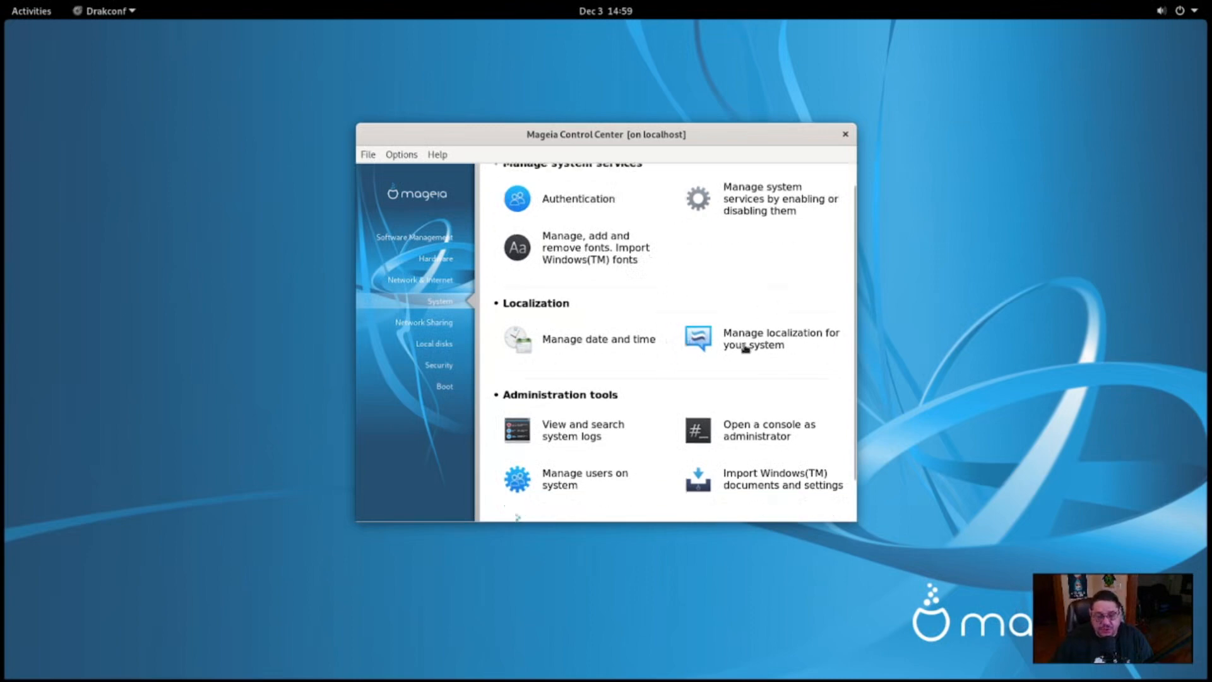
mouse_move(644, 460)
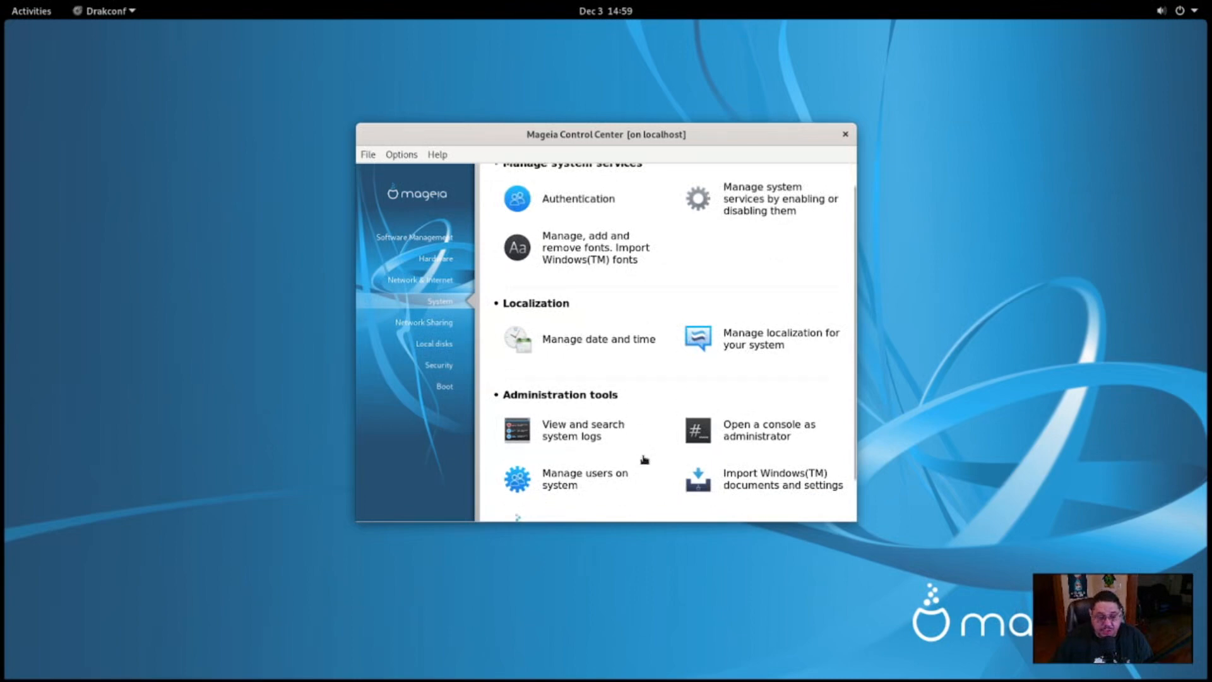
mouse_move(559, 441)
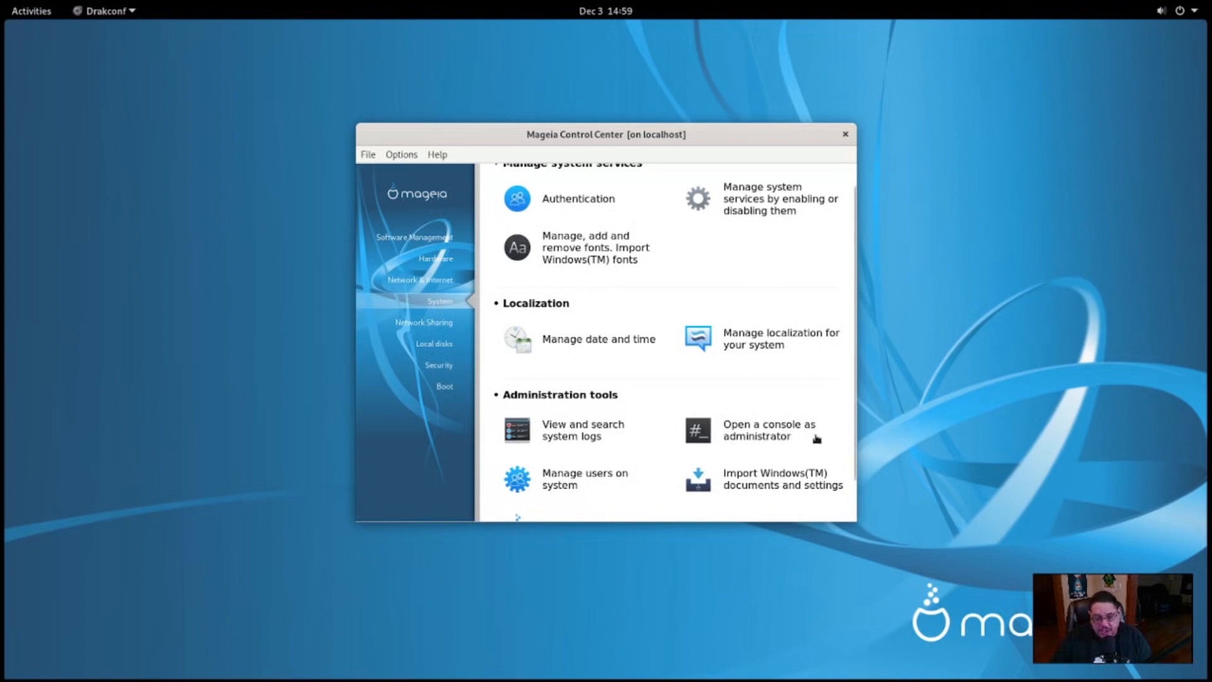
scroll(down, 3)
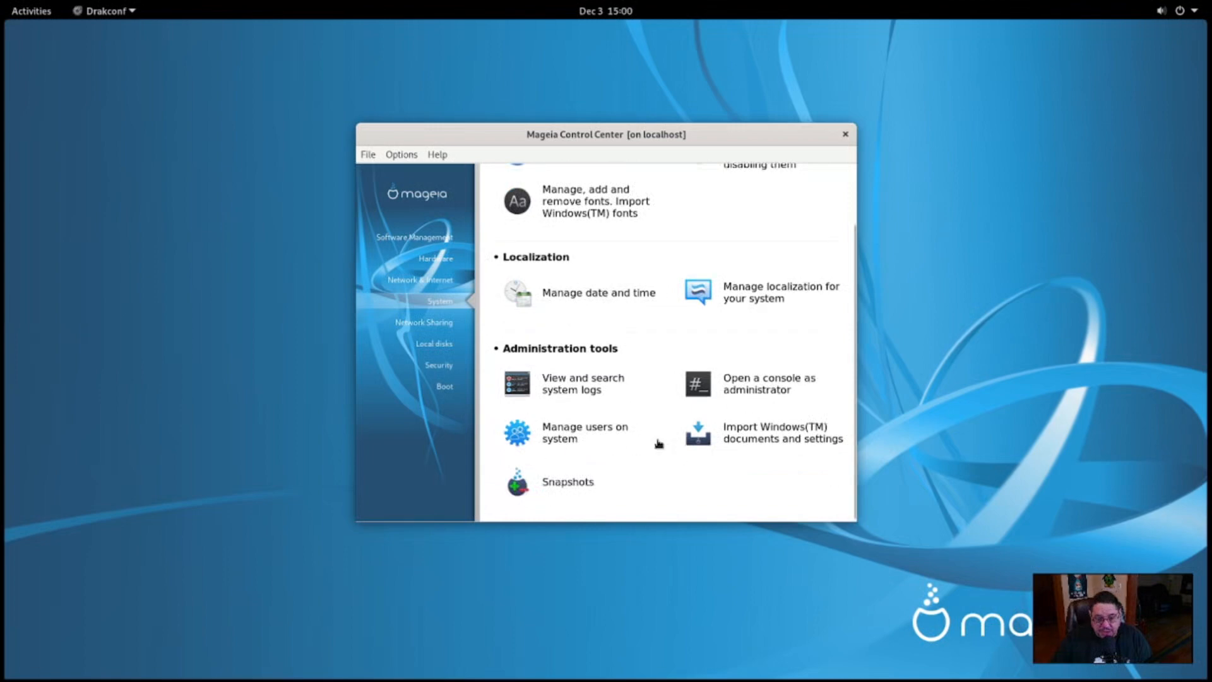
mouse_move(800, 441)
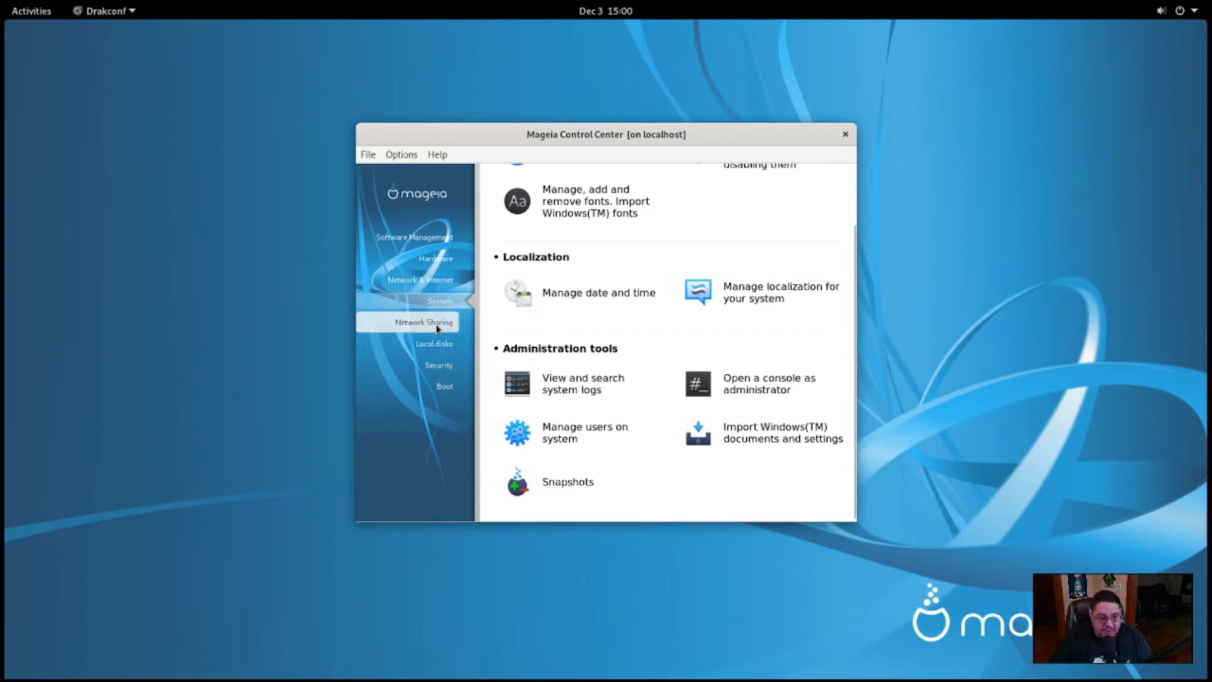
Show the Network Sharing section with Windows SMB, NFS and WebDAV share tools
click(424, 322)
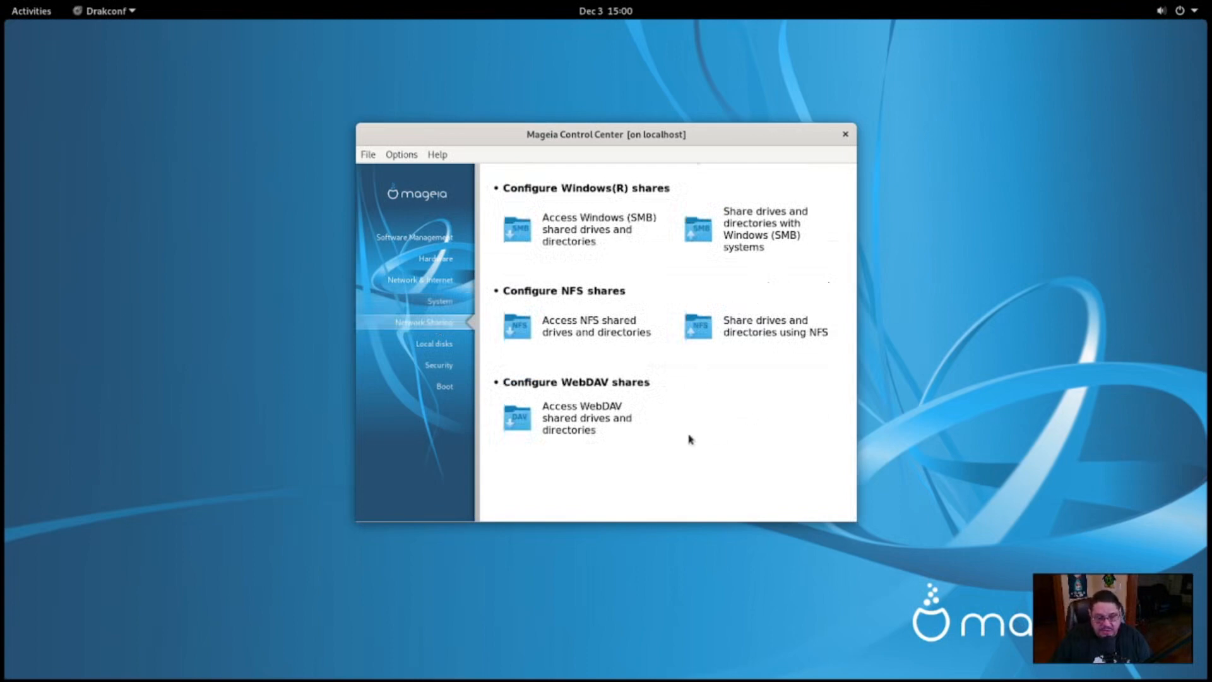
mouse_move(631, 346)
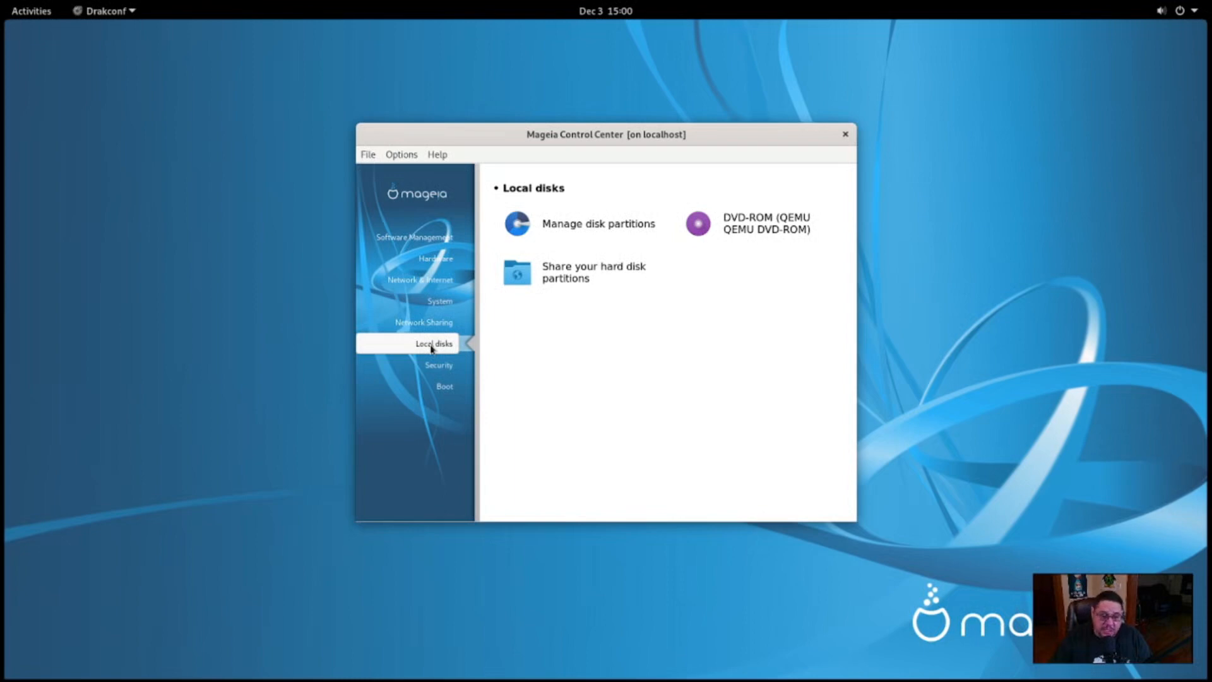
mouse_move(438, 363)
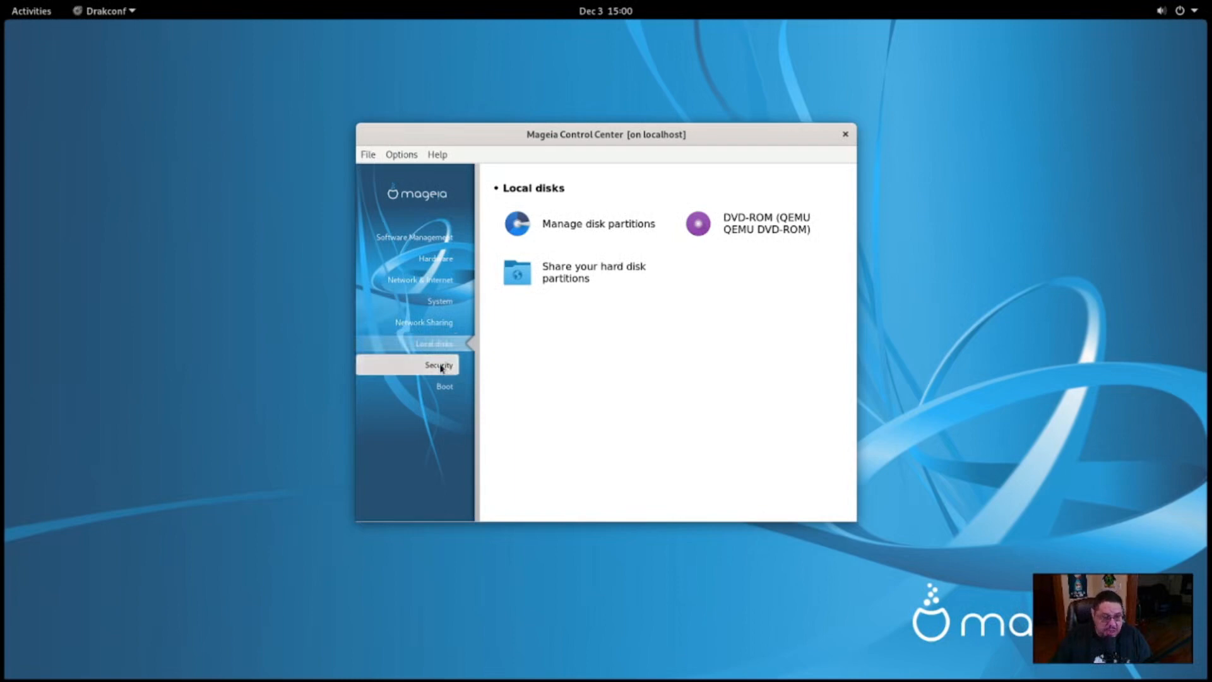
Show the Security section with firewall, authentication, system security and parental control tools
click(439, 364)
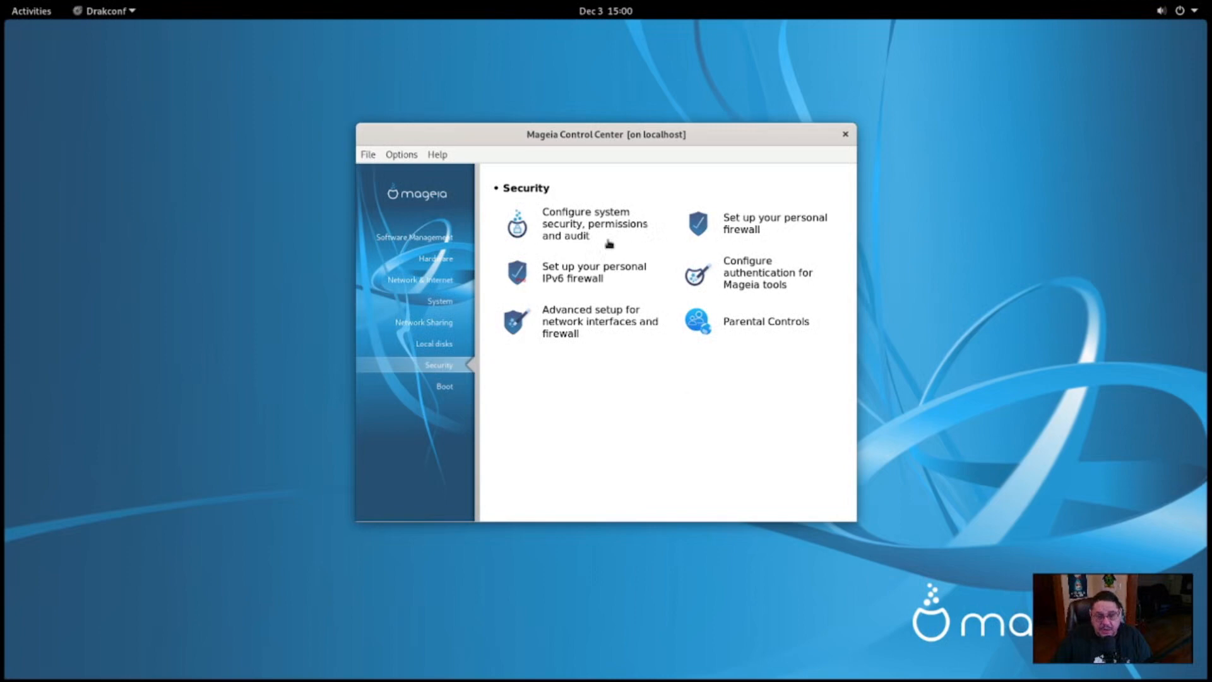
mouse_move(774, 224)
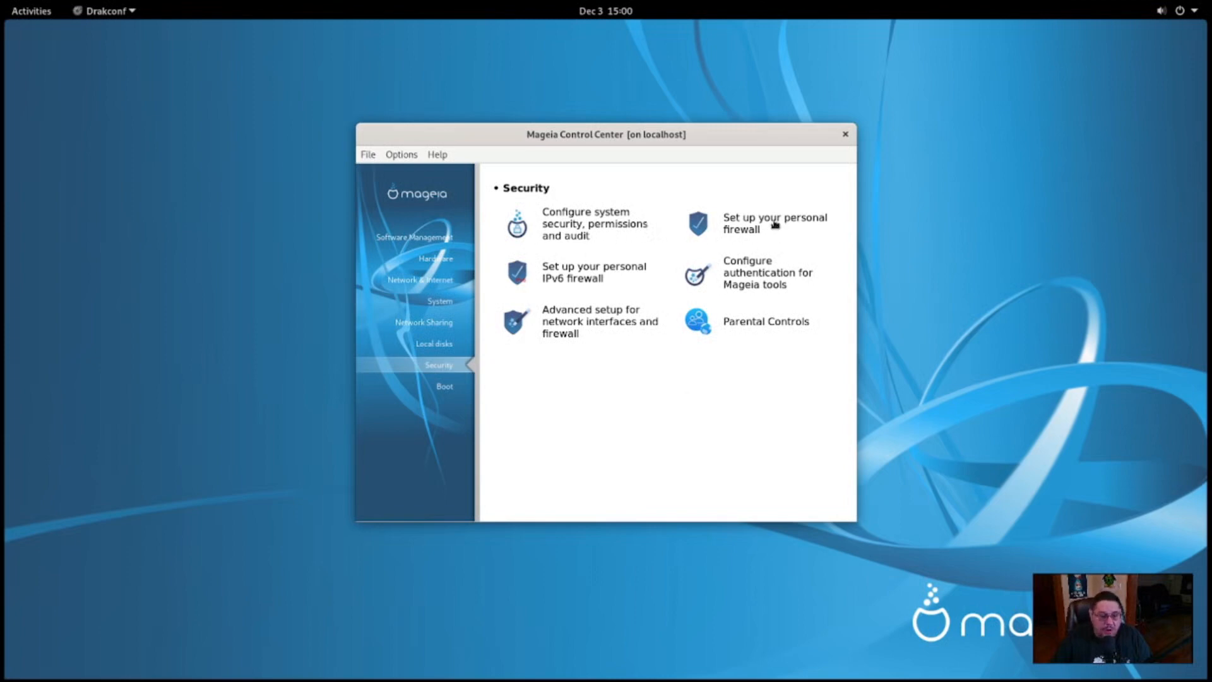
mouse_move(591, 285)
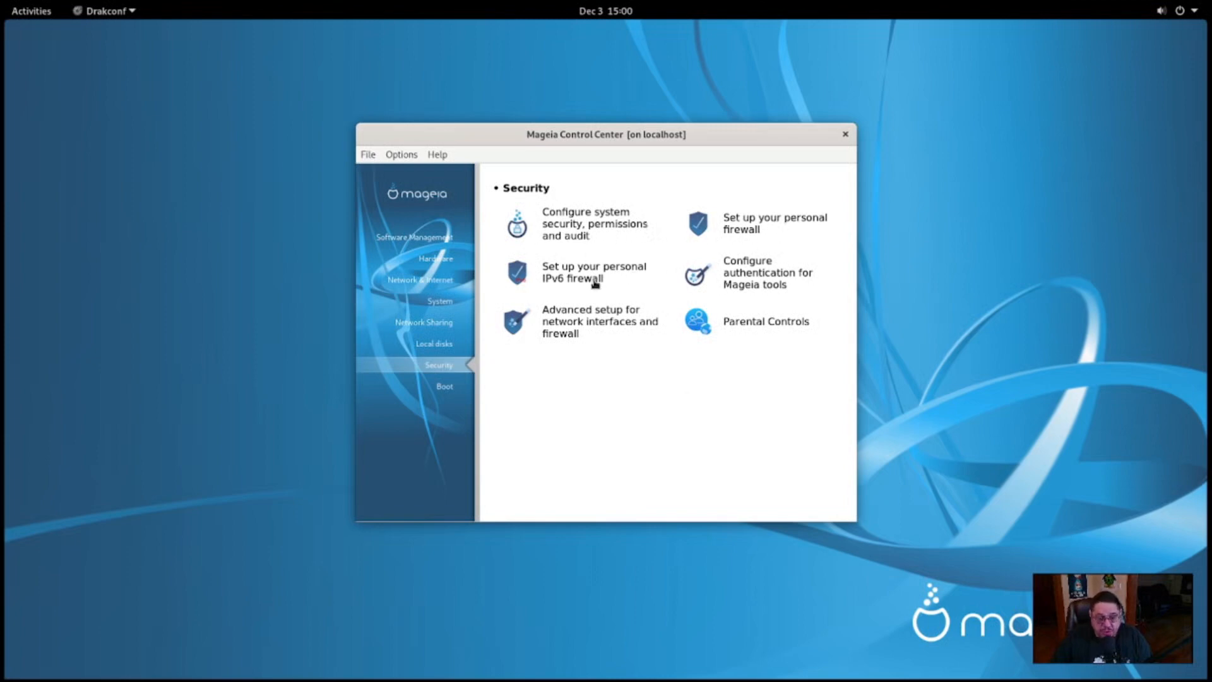
mouse_move(728, 273)
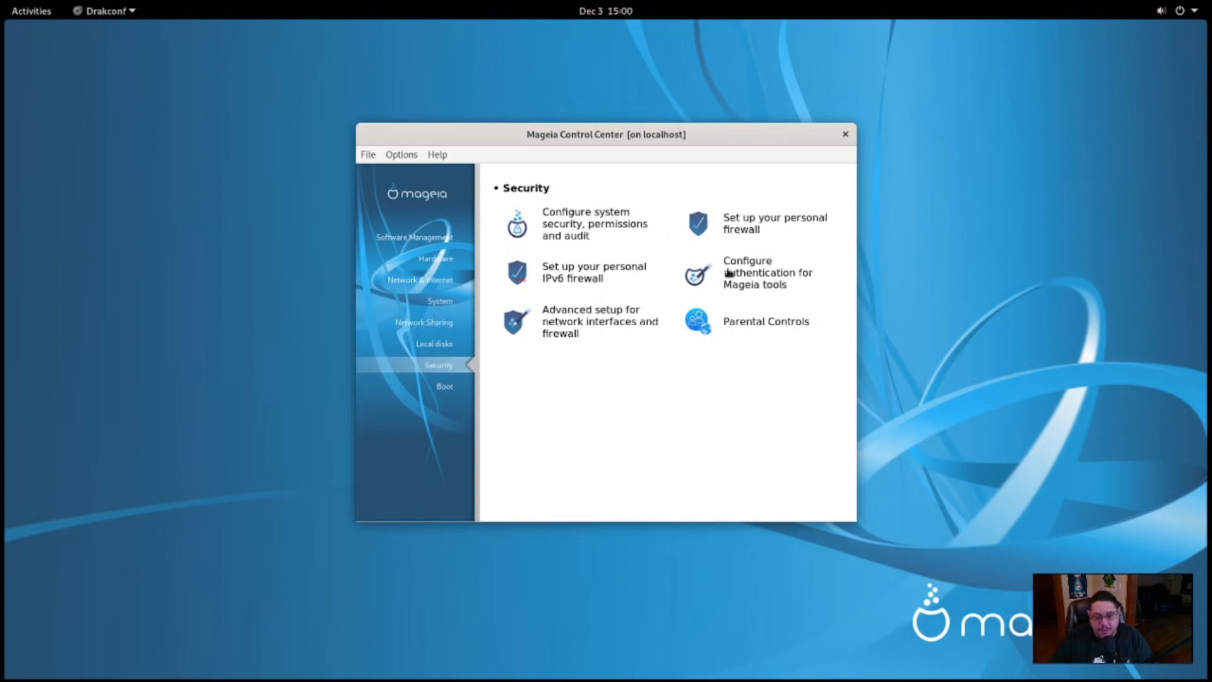
mouse_move(532, 363)
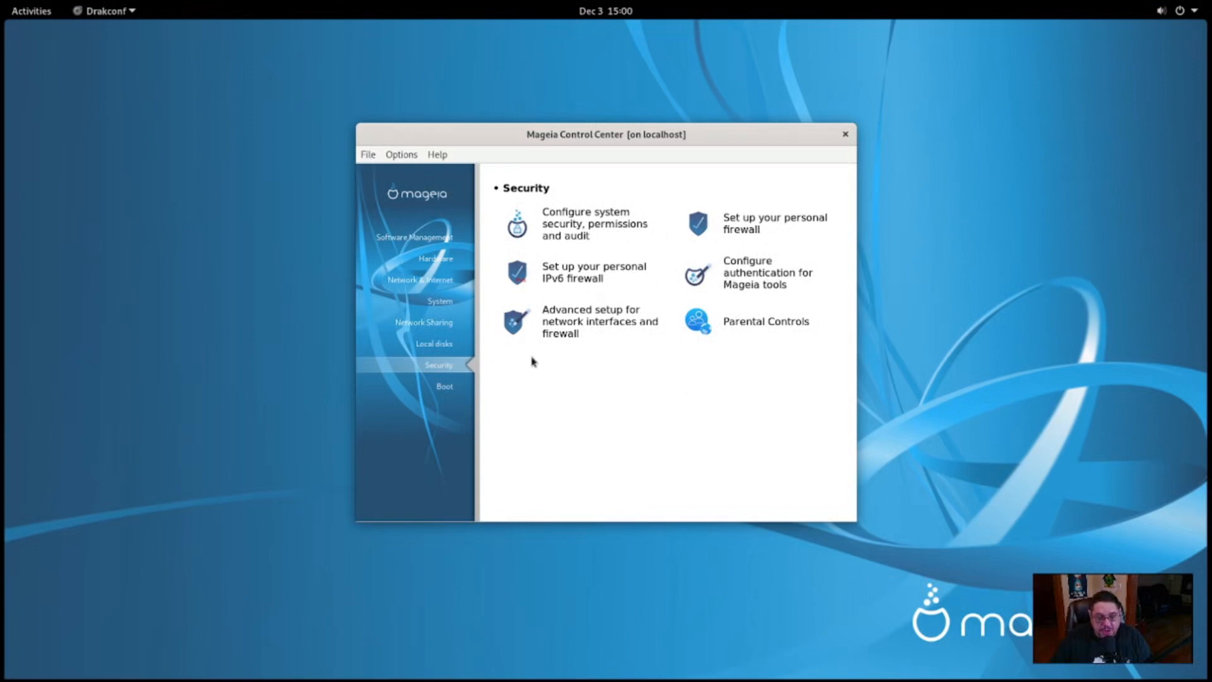
mouse_move(578, 330)
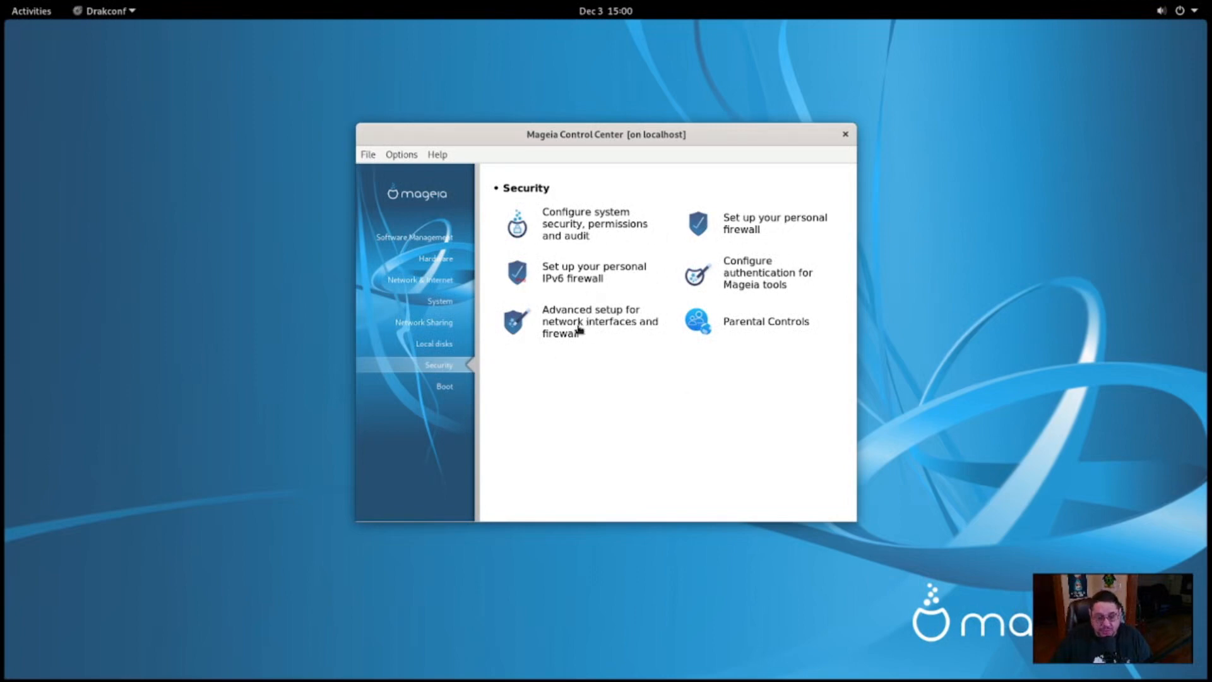
mouse_move(765, 325)
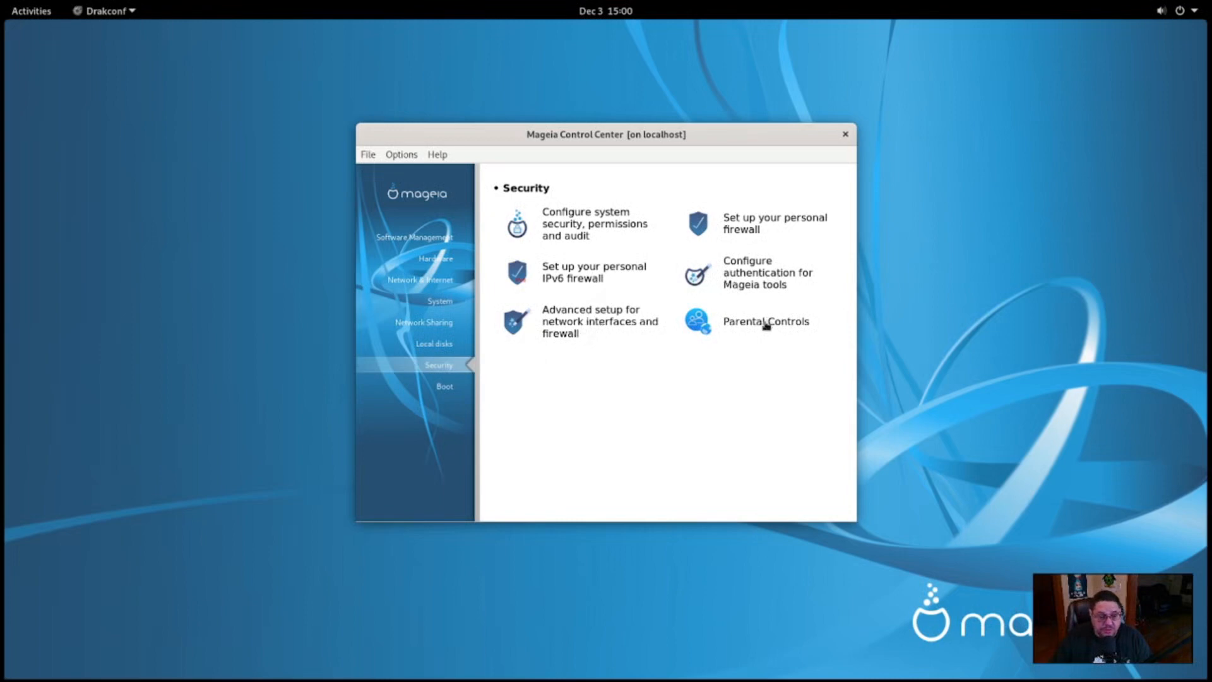
Show the Boot section with autologin, boot system and display manager setup tools
click(445, 386)
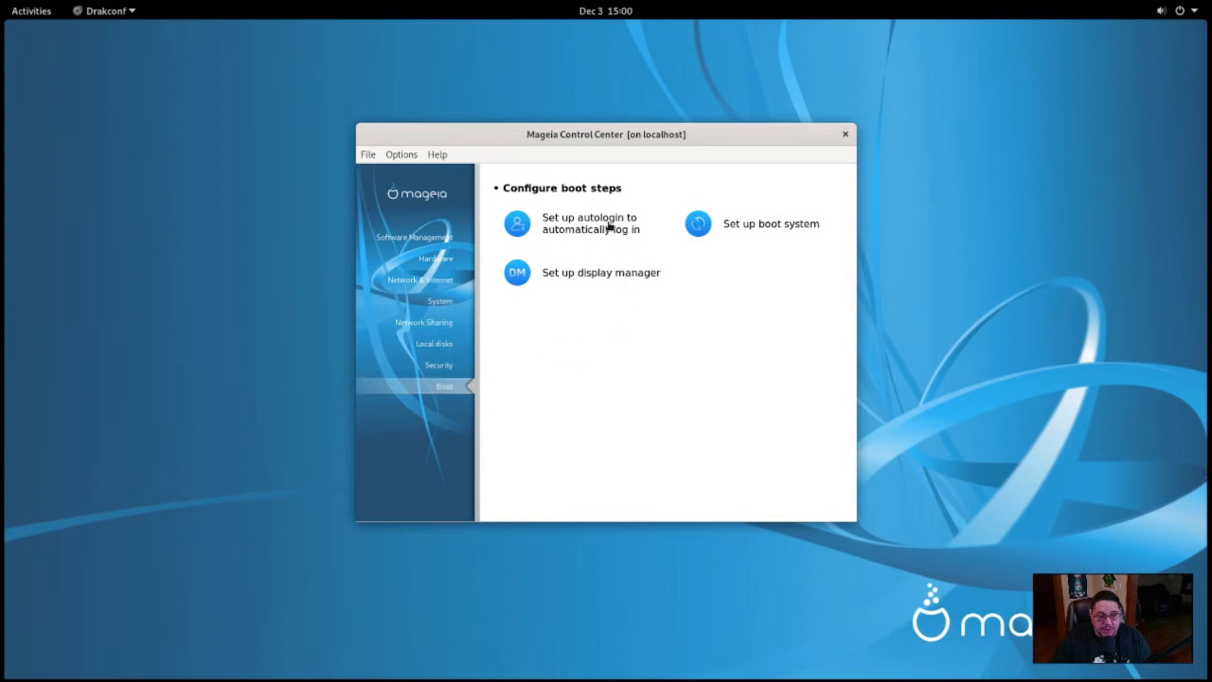
mouse_move(771, 229)
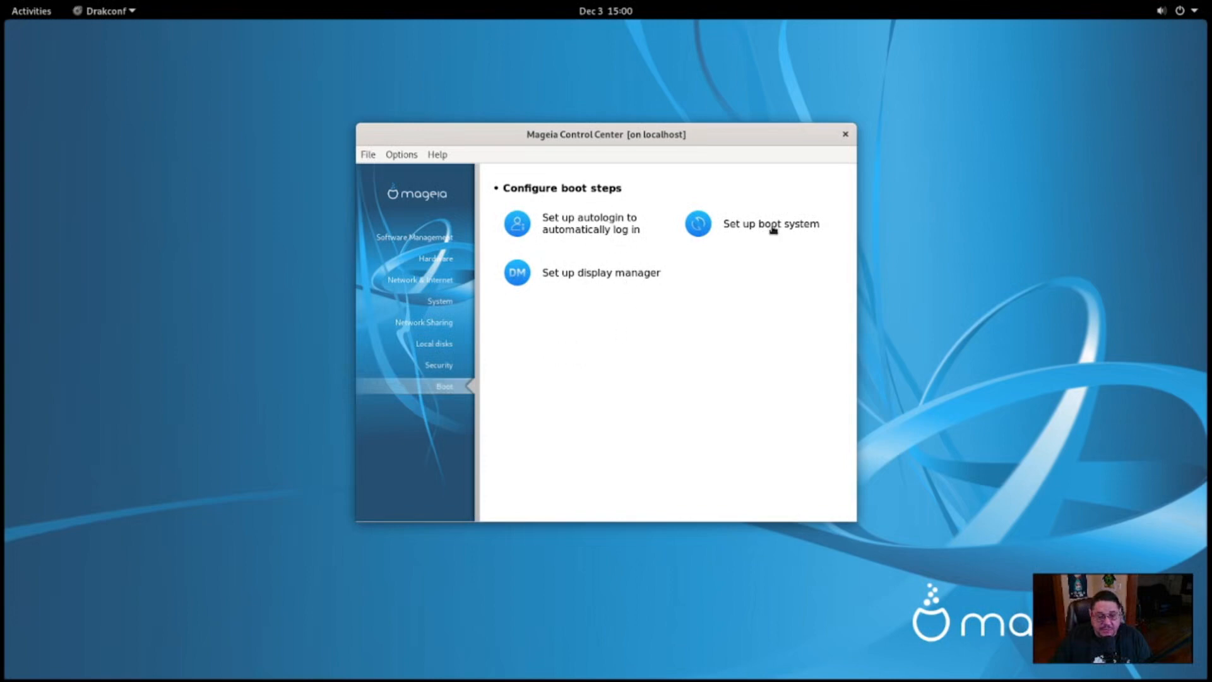
mouse_move(609, 273)
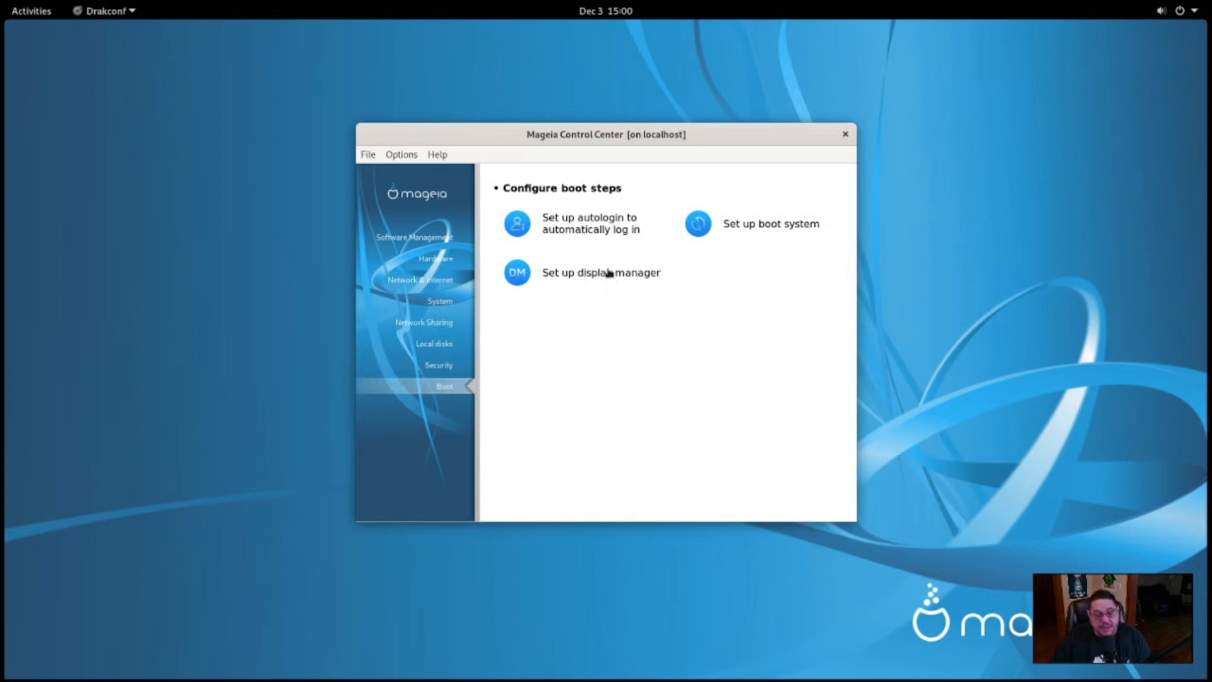
click(516, 273)
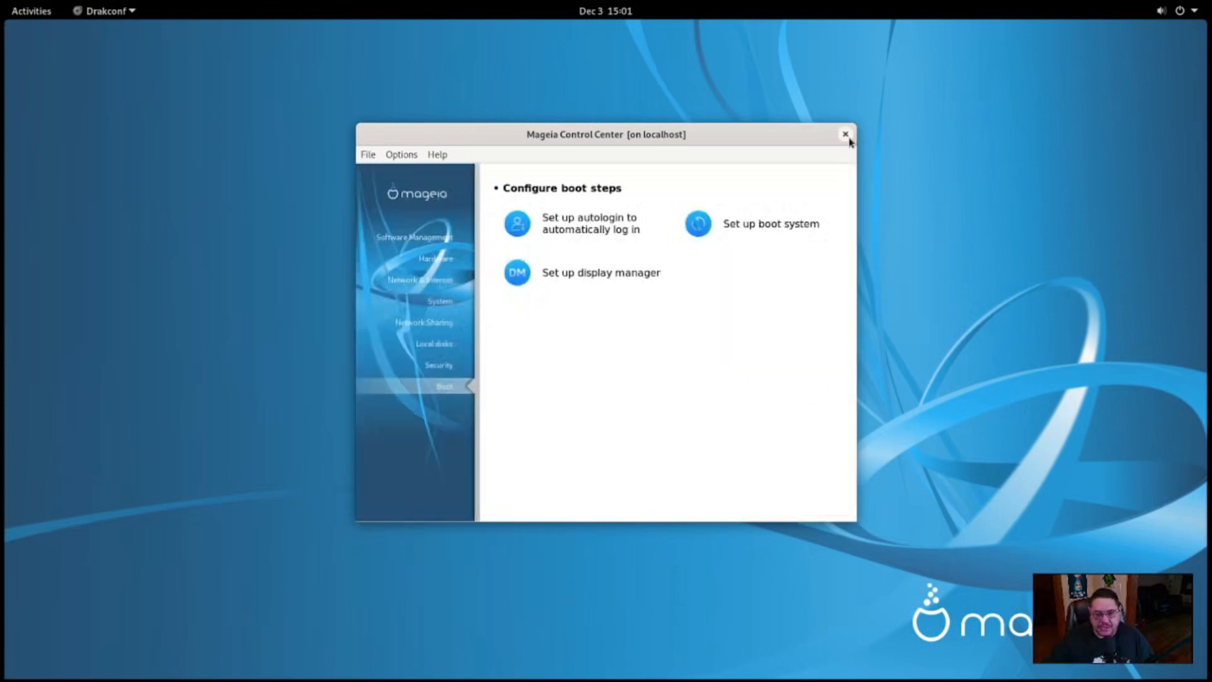
Close the Mageia Control Center window, leaving the GNOME desktop empty
click(845, 135)
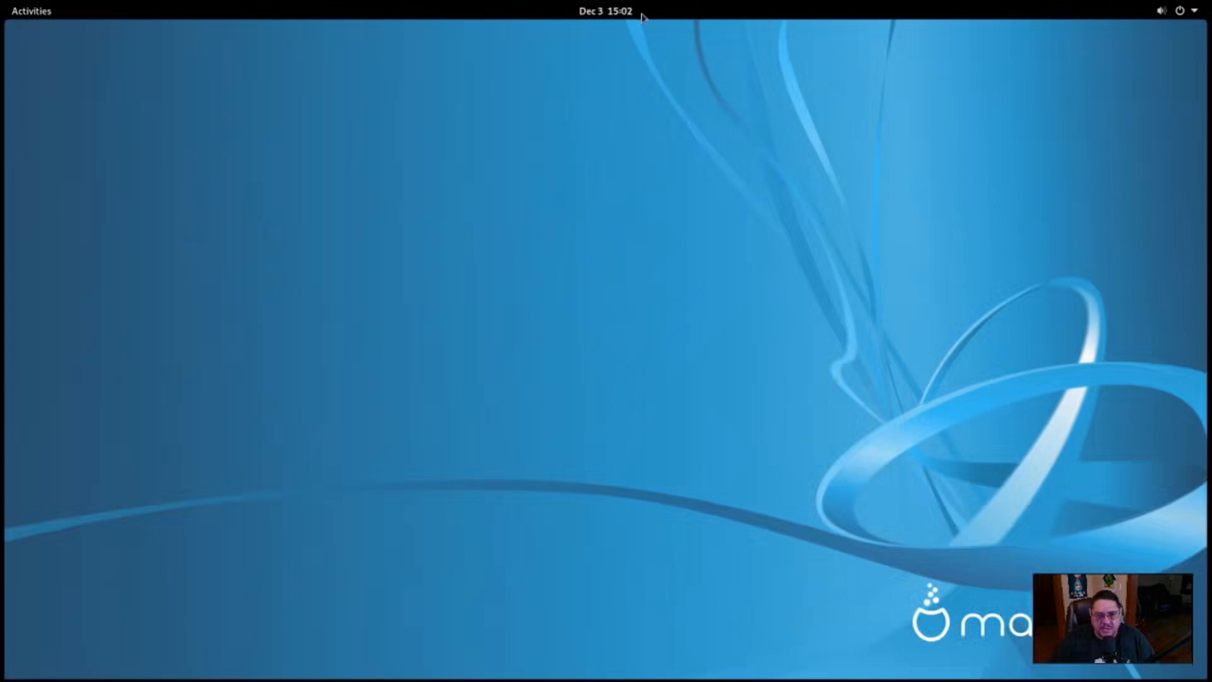
Glance at the clock's calendar panel twice, then show the top-right system menu
click(607, 11)
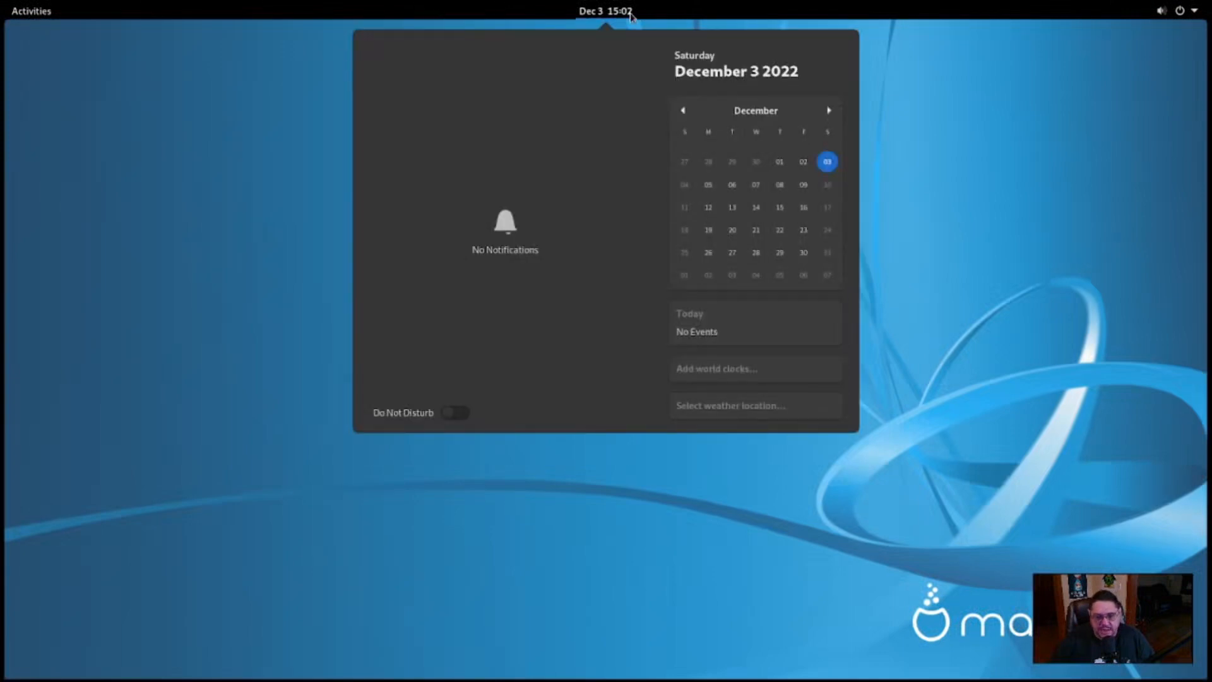
mouse_move(680, 15)
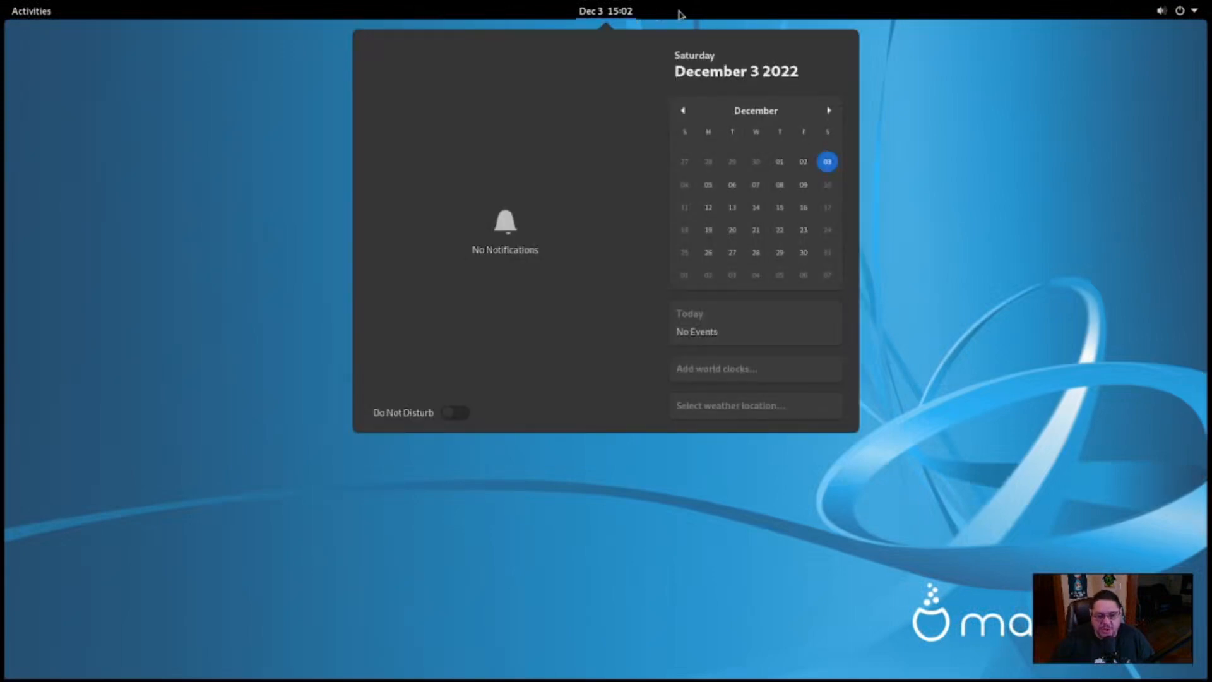
click(605, 12)
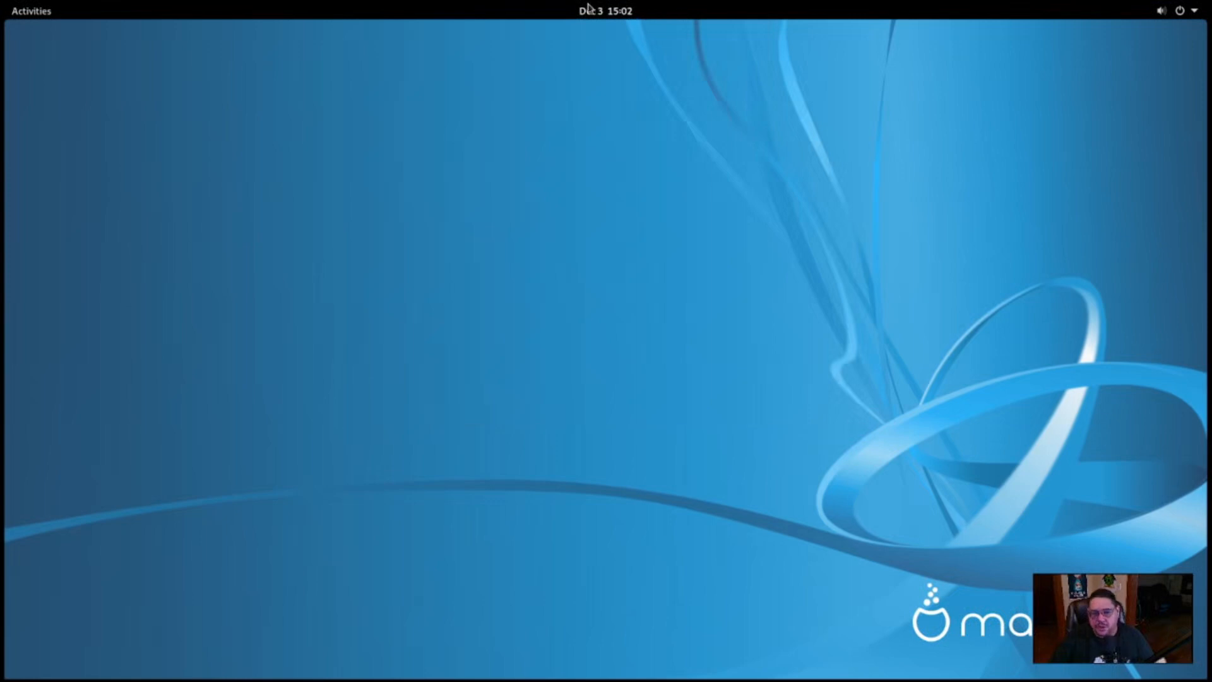
click(605, 11)
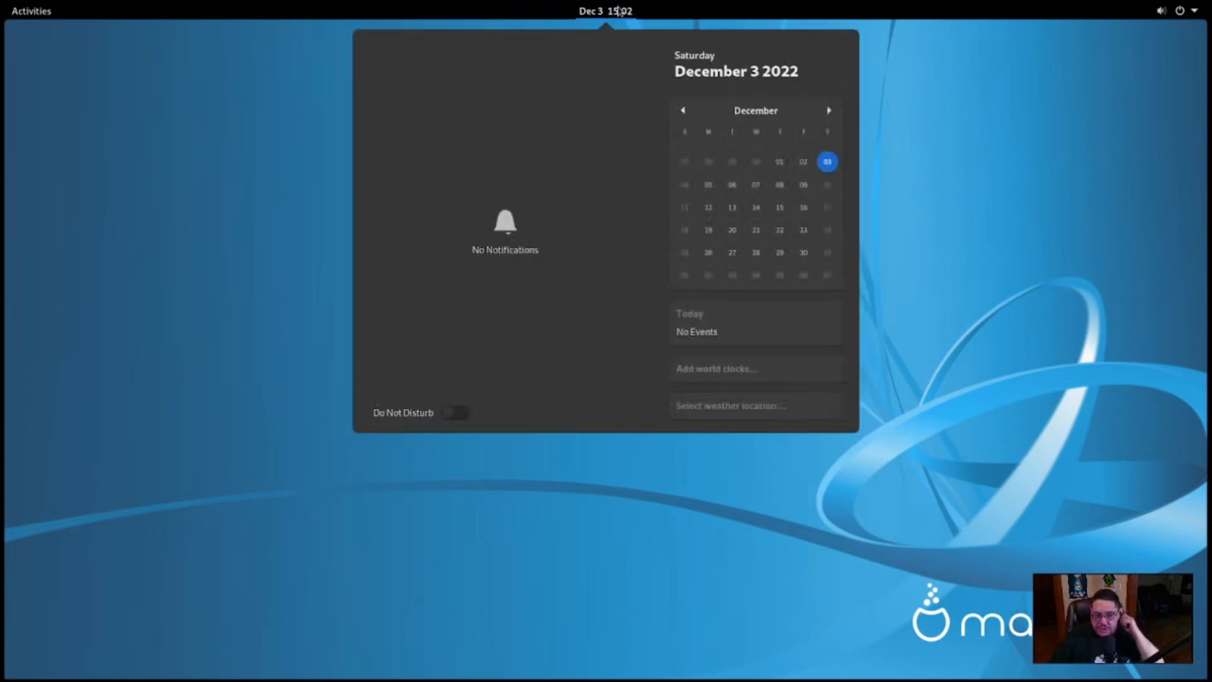
click(605, 12)
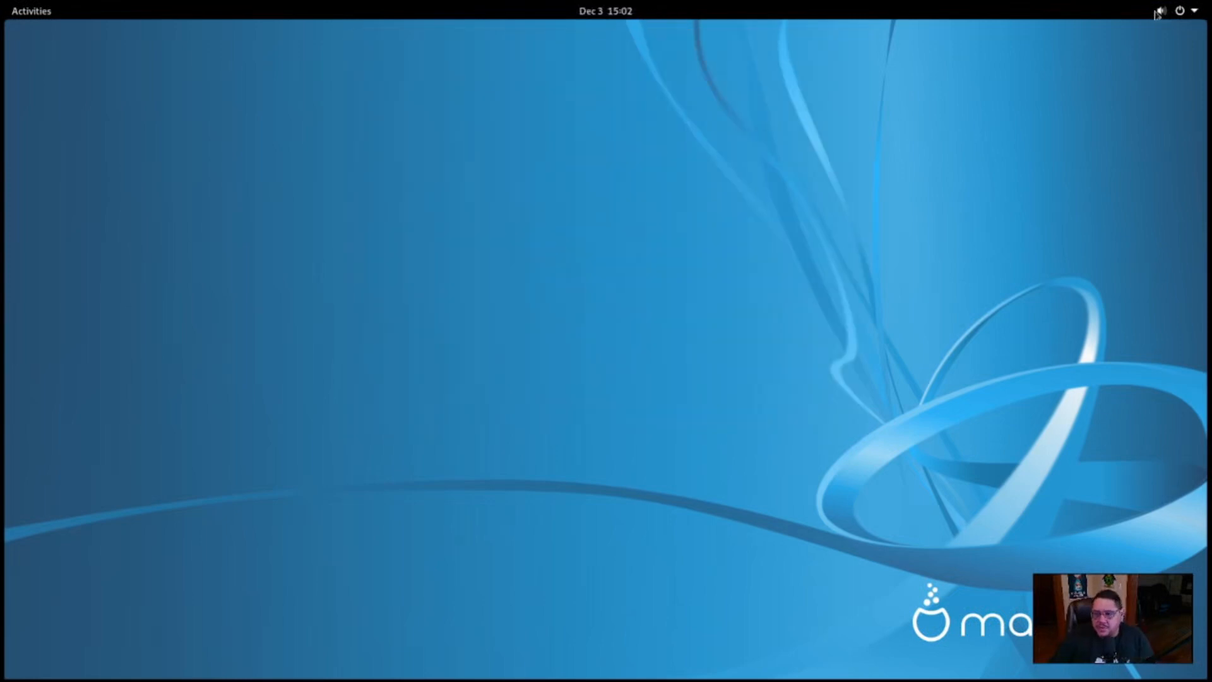
mouse_move(1132, 35)
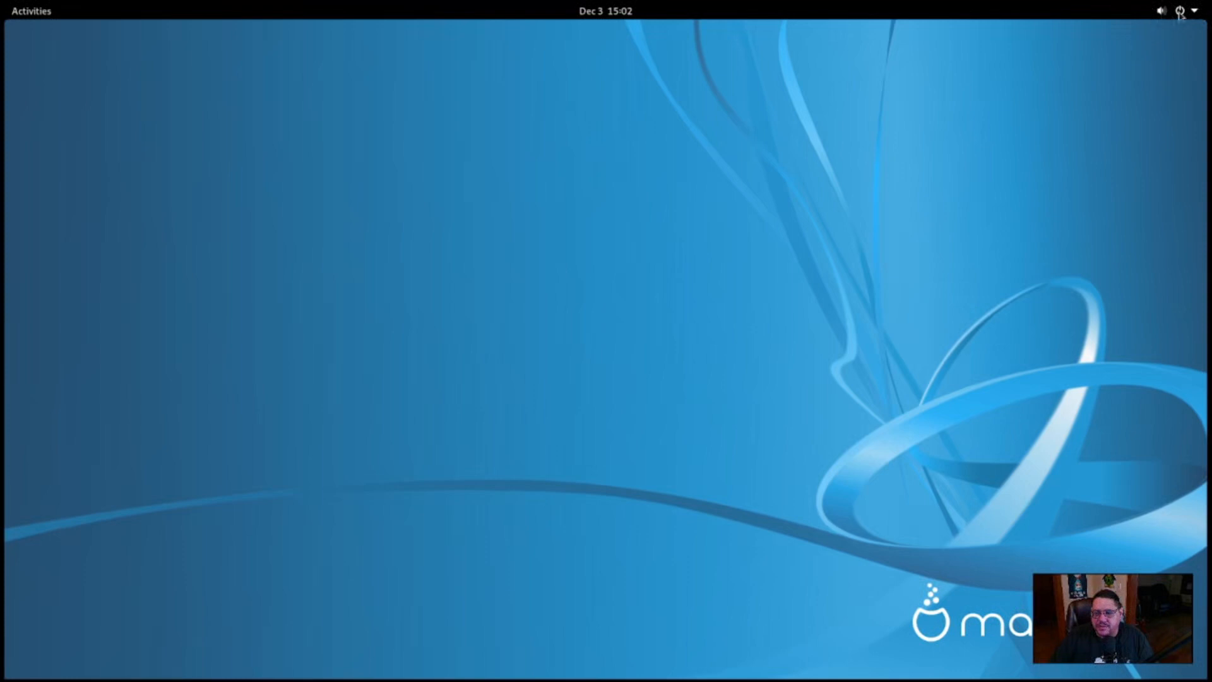
click(1193, 11)
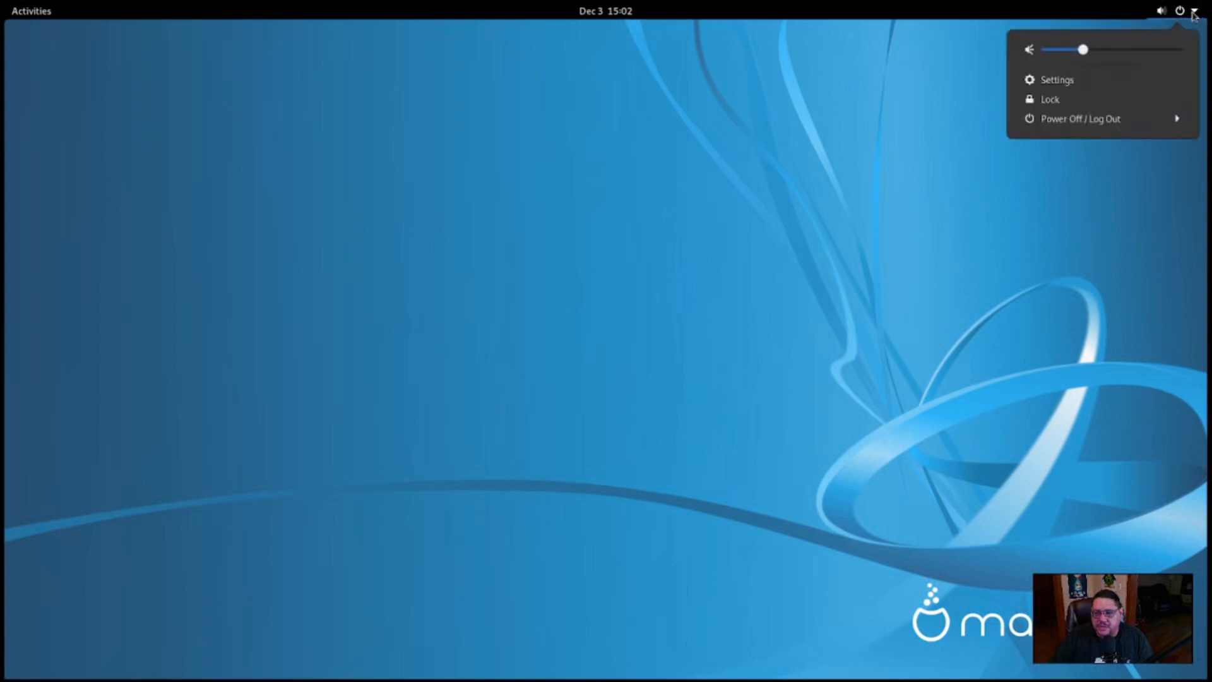
mouse_move(1074, 80)
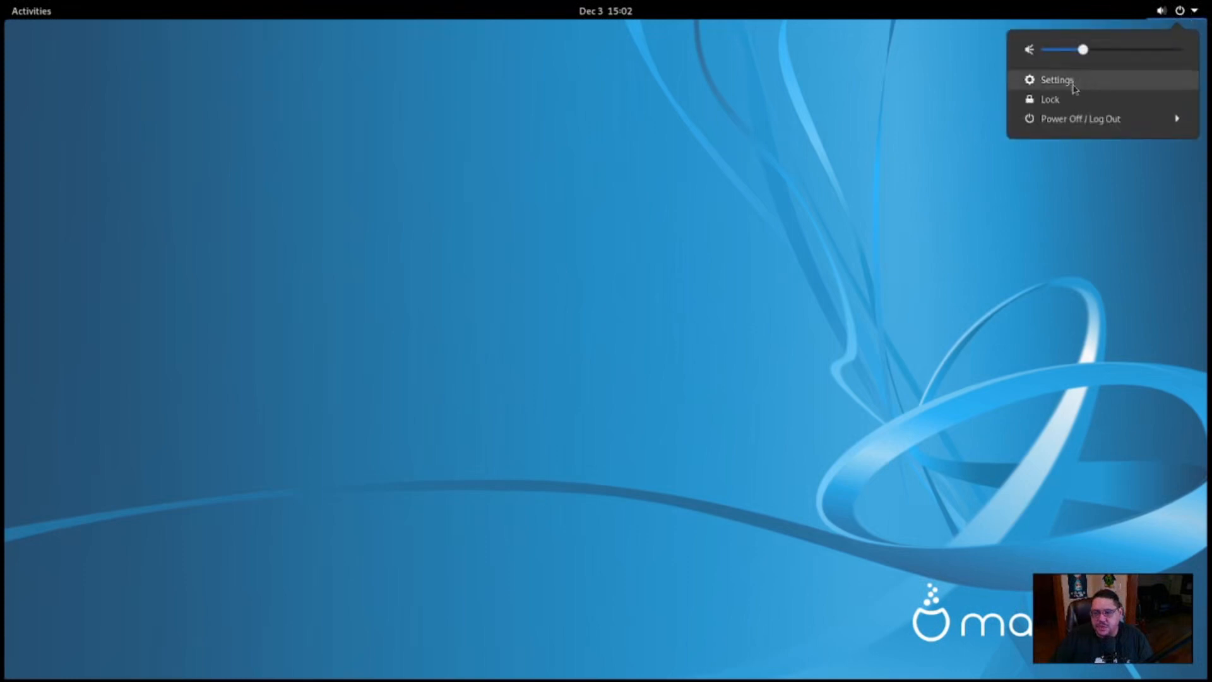
Launch GNOME Settings and browse the Color and Power panels before landing on Displays
click(1057, 79)
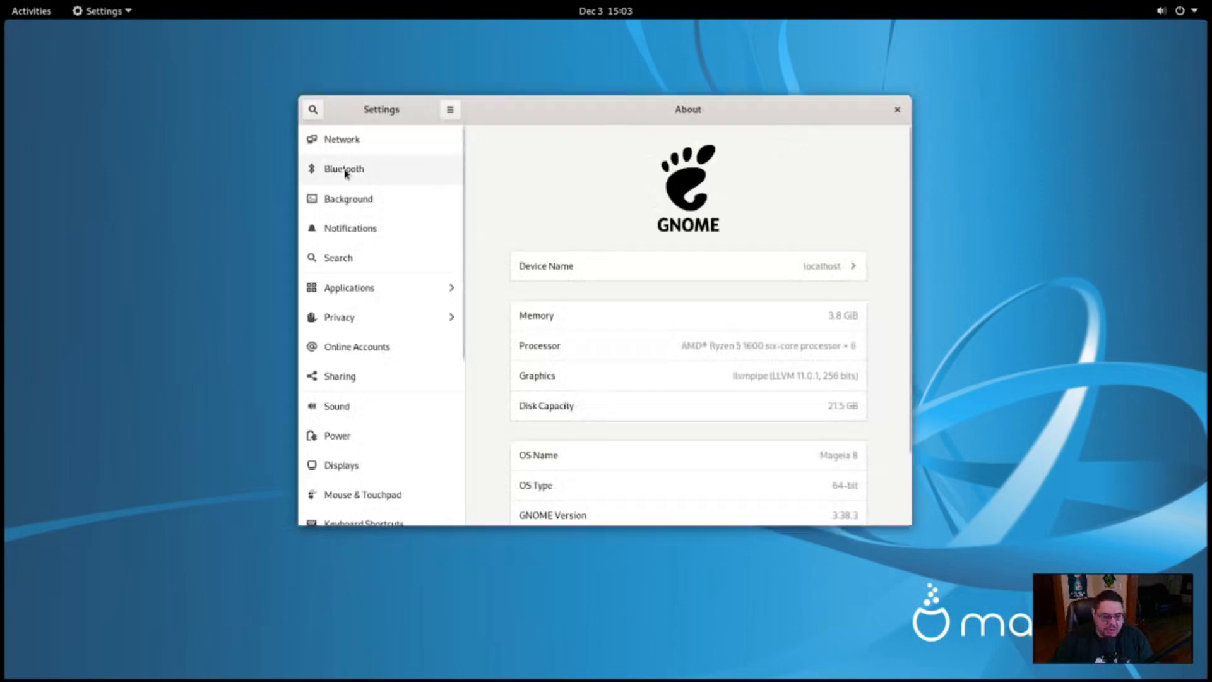
scroll(down, 3)
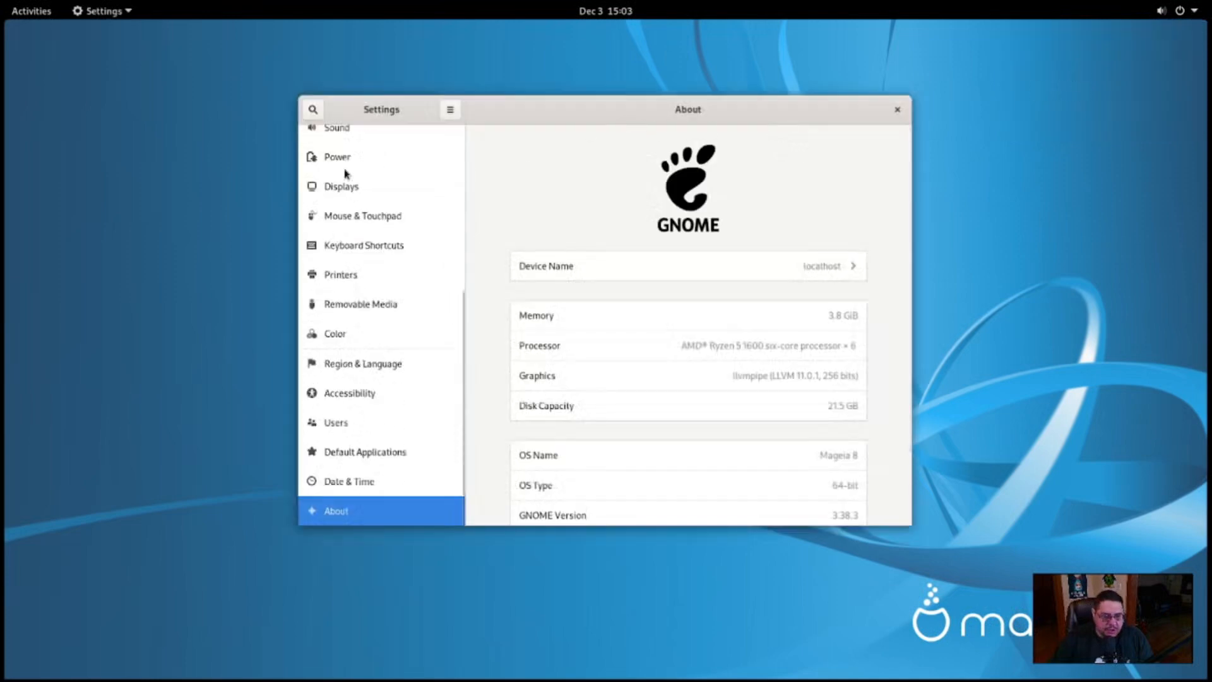
click(334, 334)
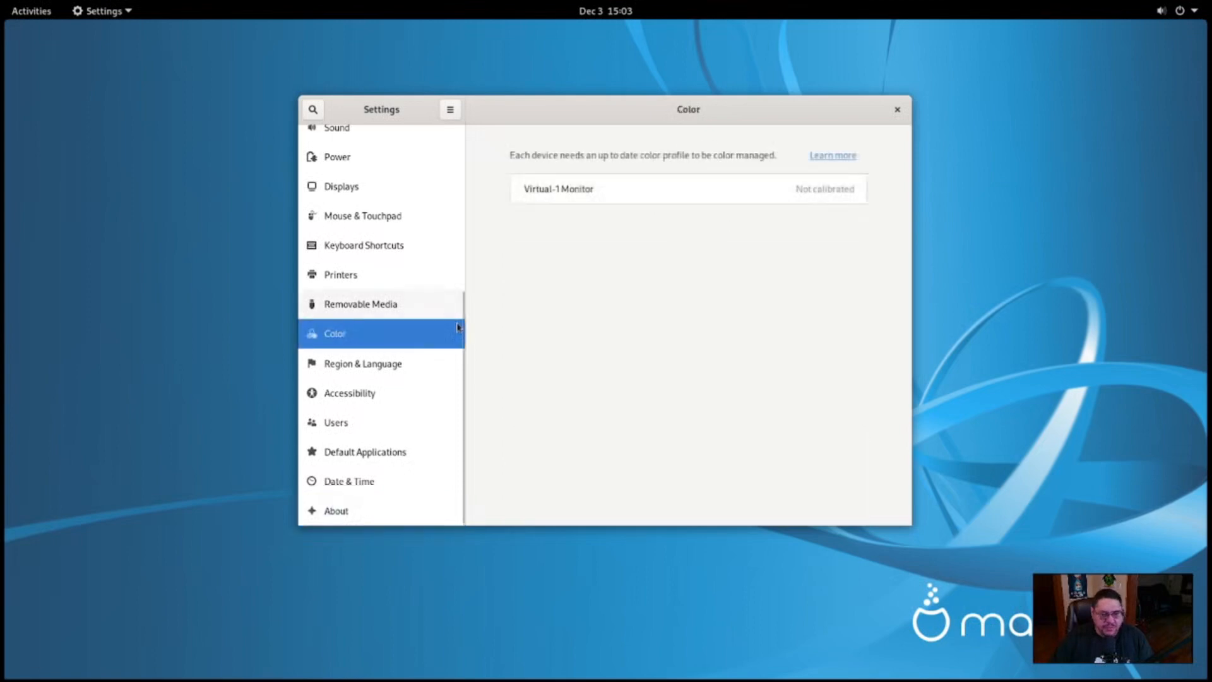
click(337, 157)
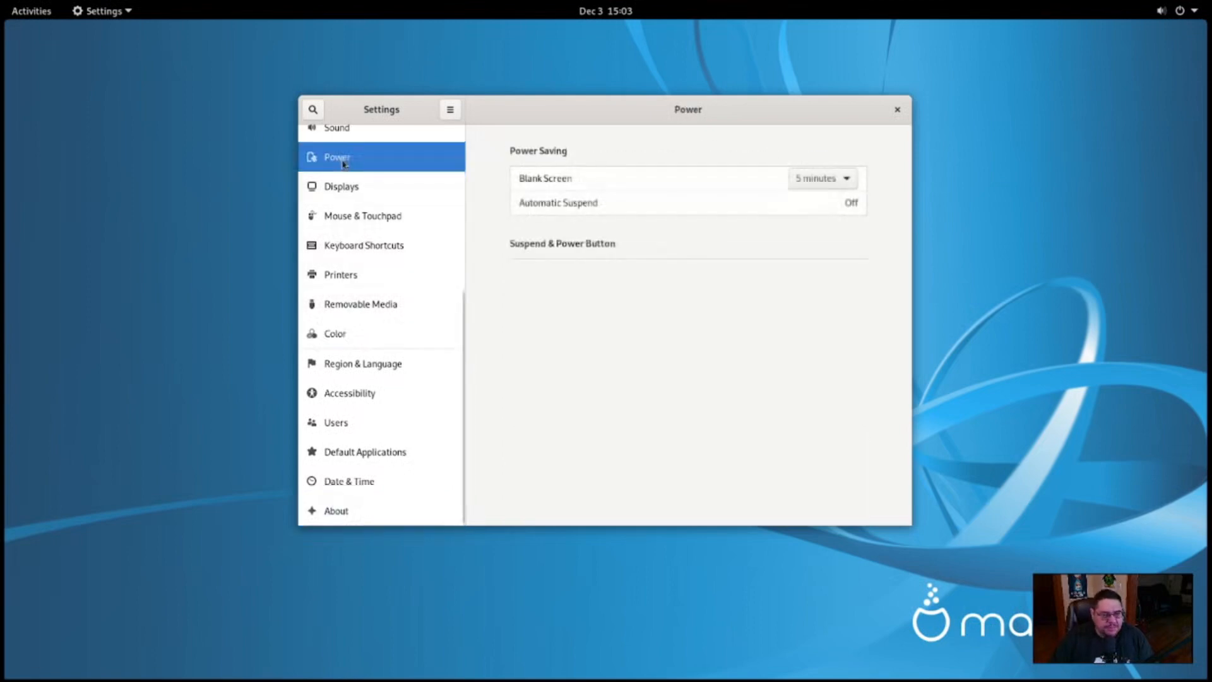
click(341, 187)
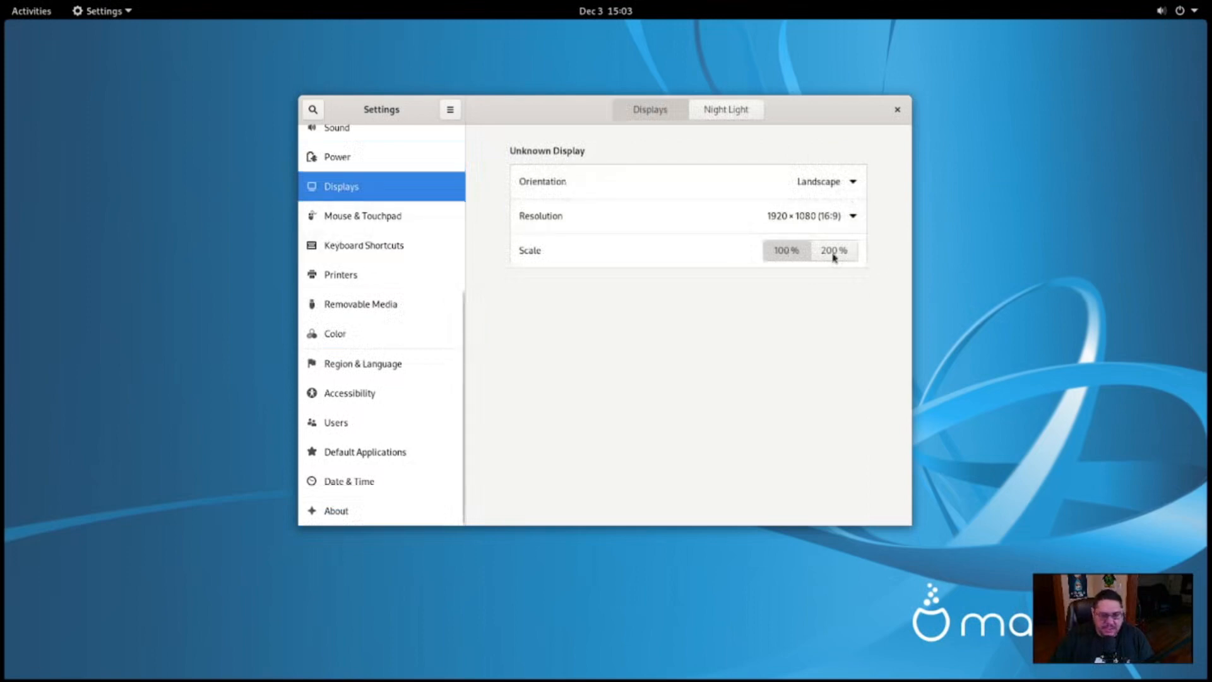
Try a 200% display scale, apply it, then revert so the scale stays at 100%
click(834, 250)
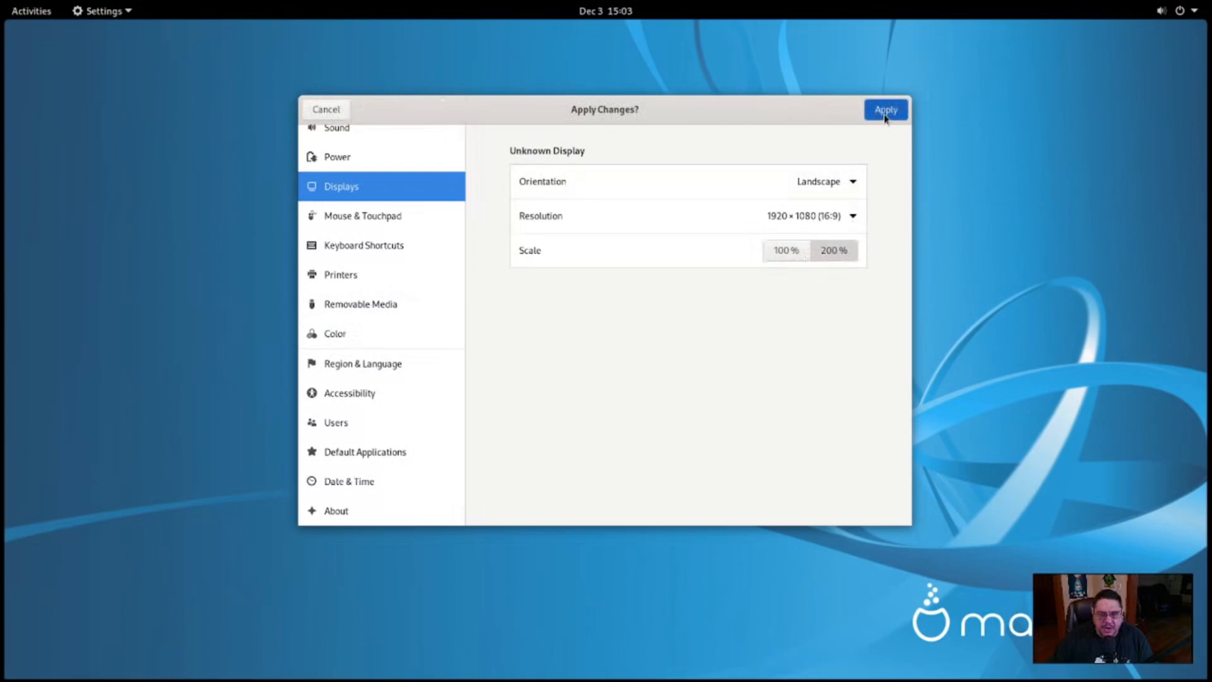
click(886, 109)
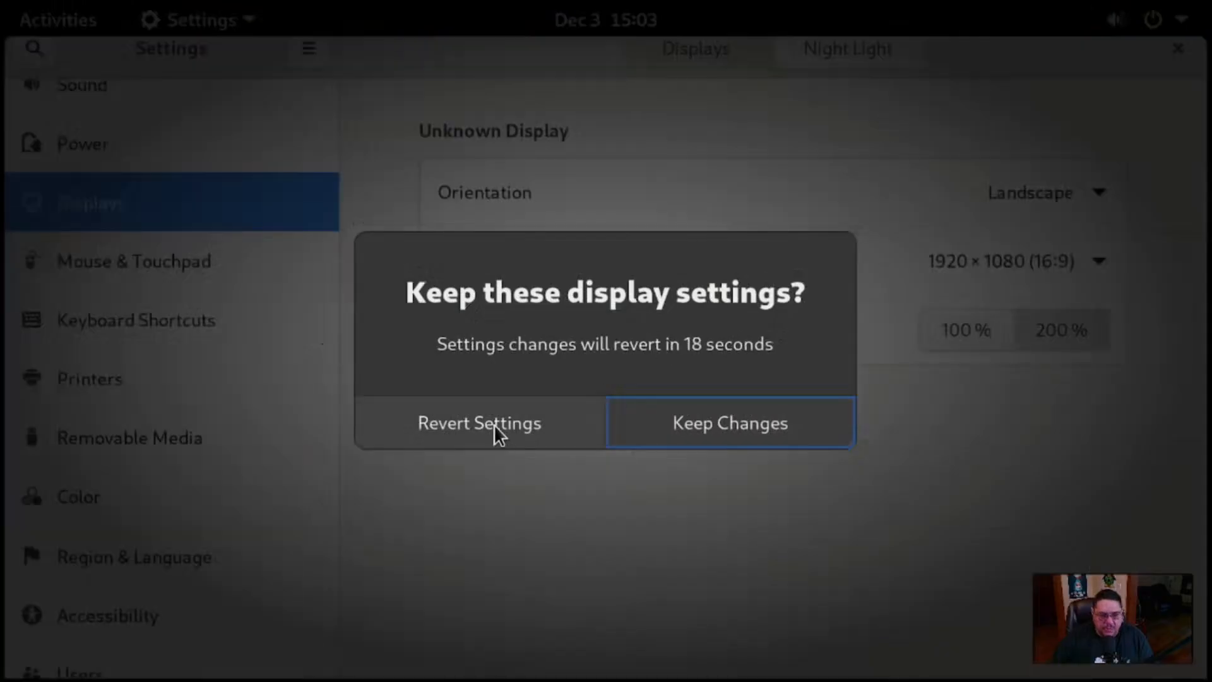
click(729, 423)
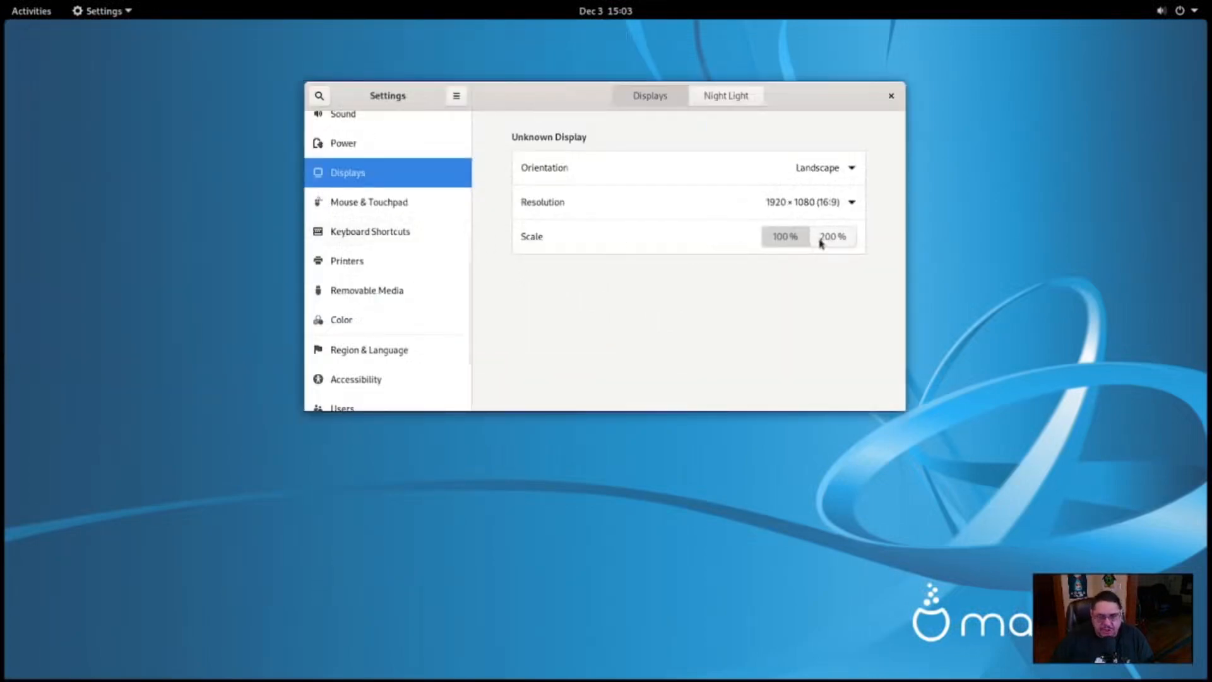
click(784, 236)
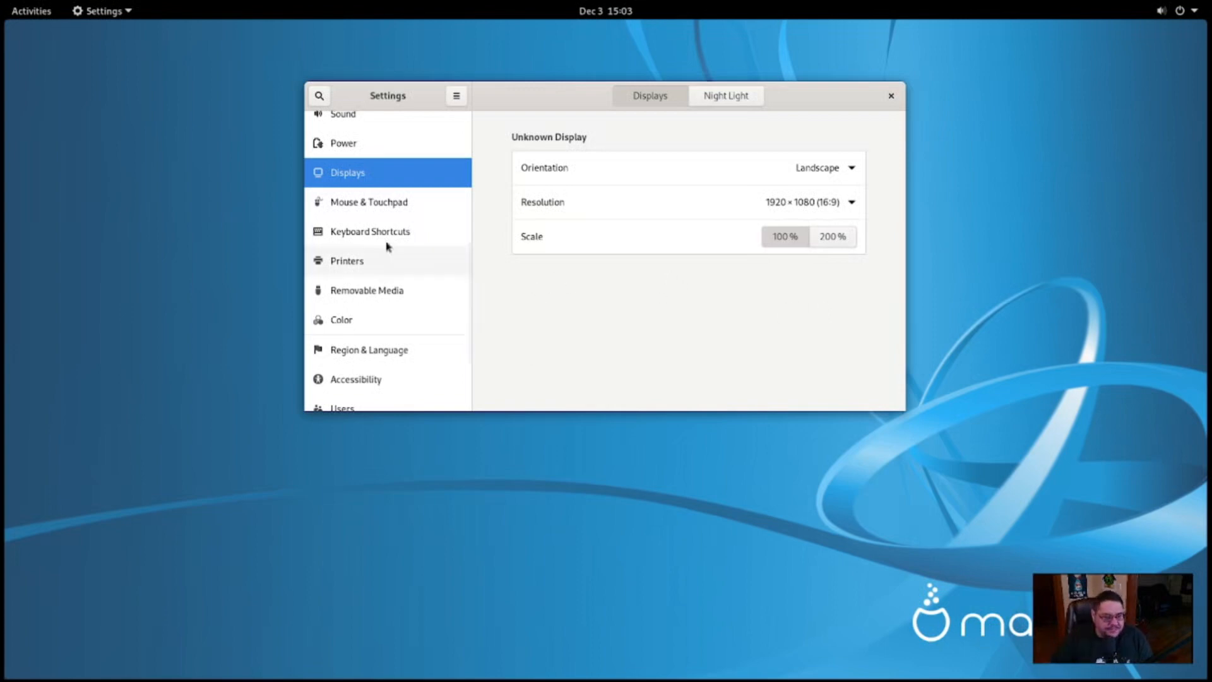
mouse_move(433, 308)
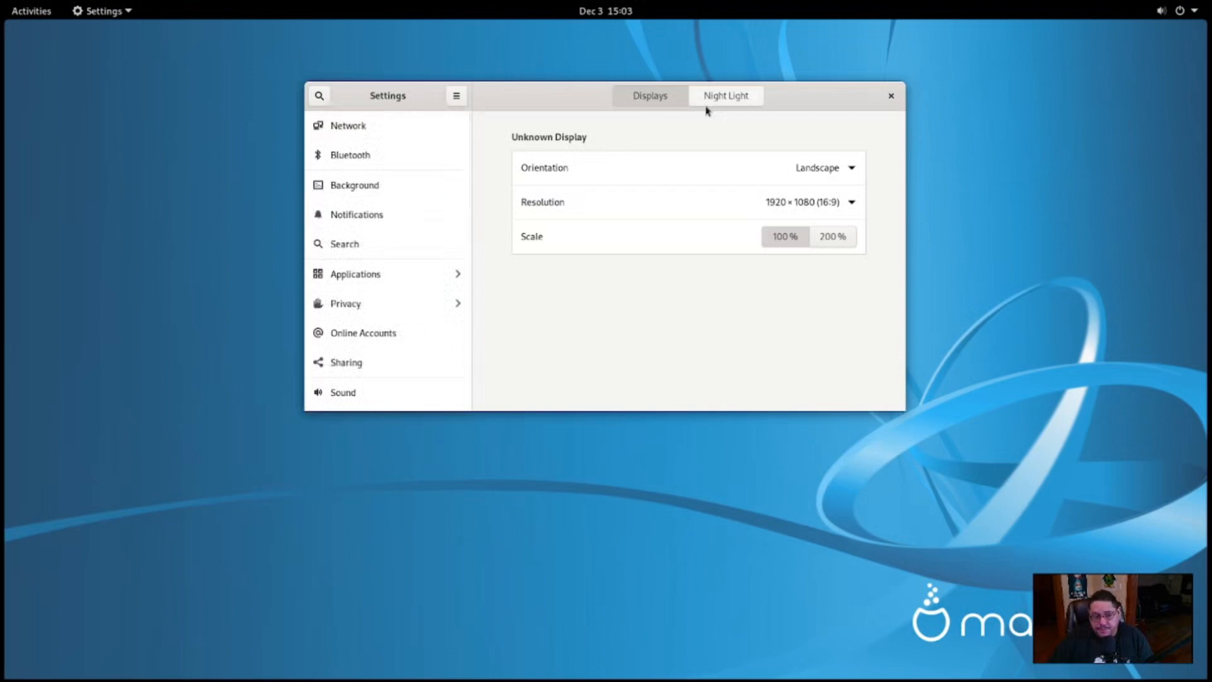
mouse_move(839, 106)
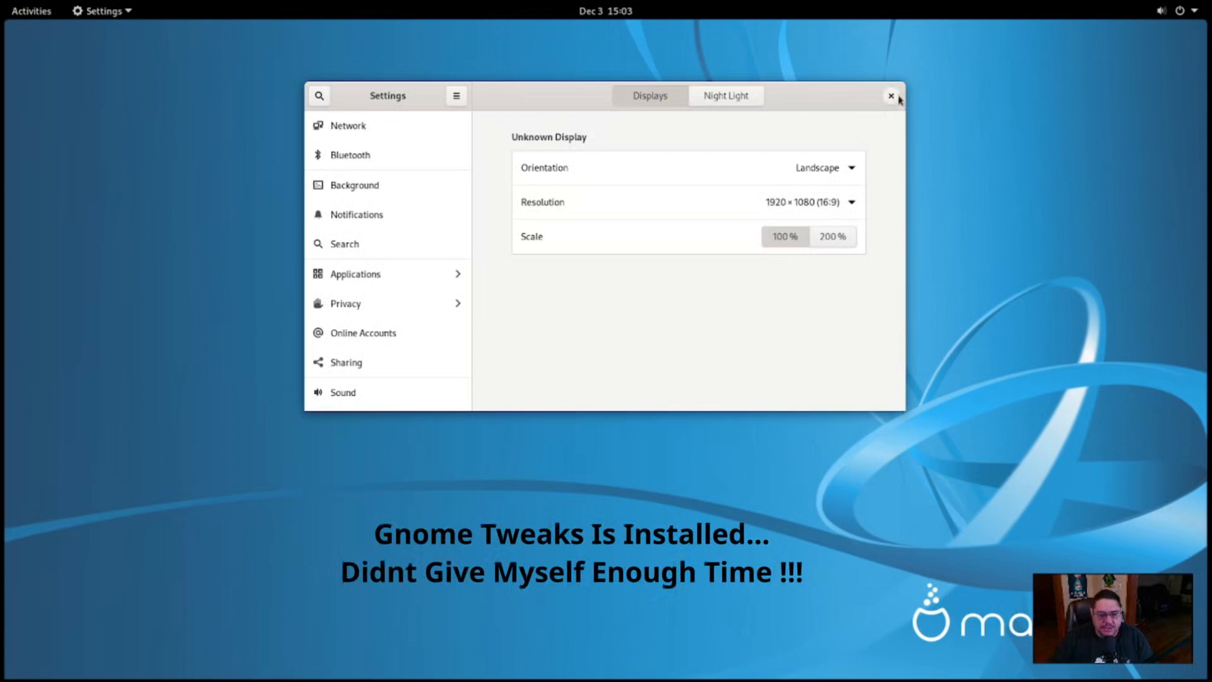
click(891, 96)
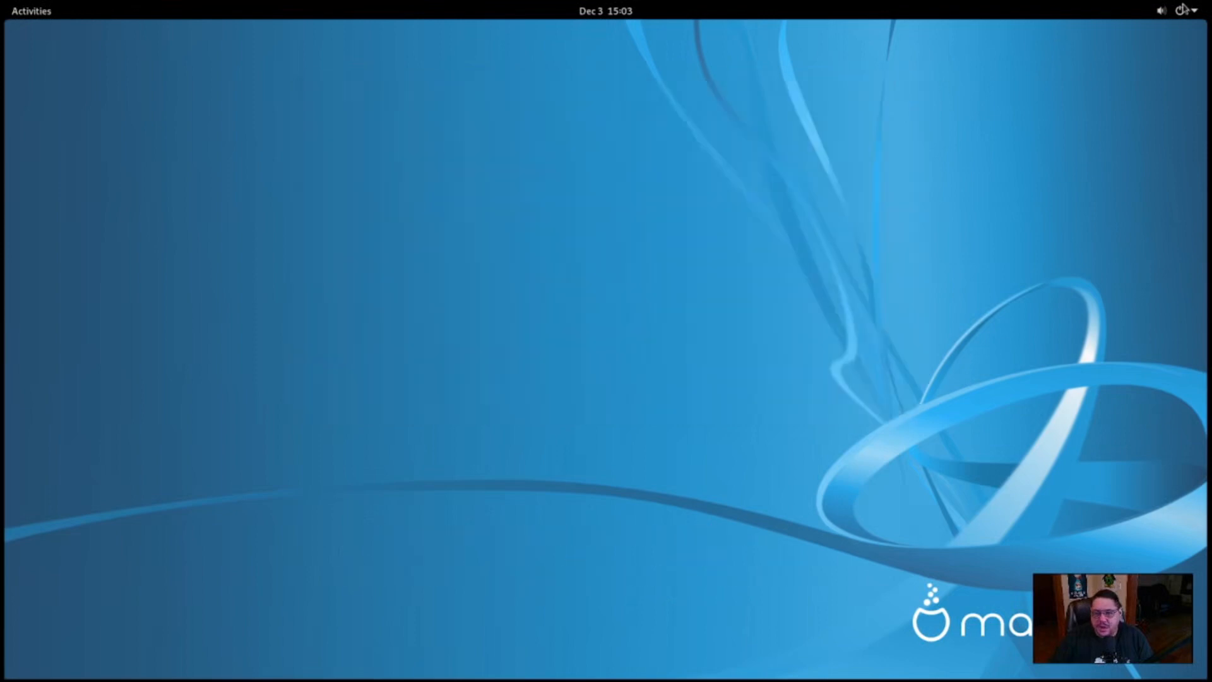
click(1183, 10)
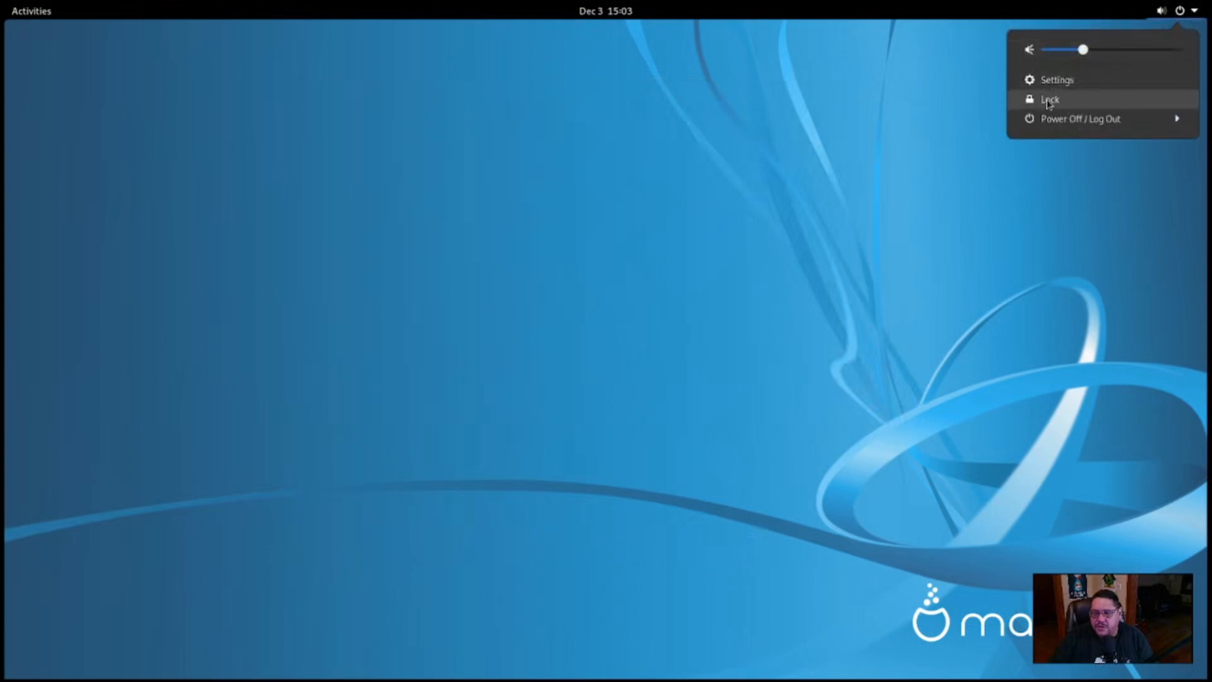
mouse_move(1080, 118)
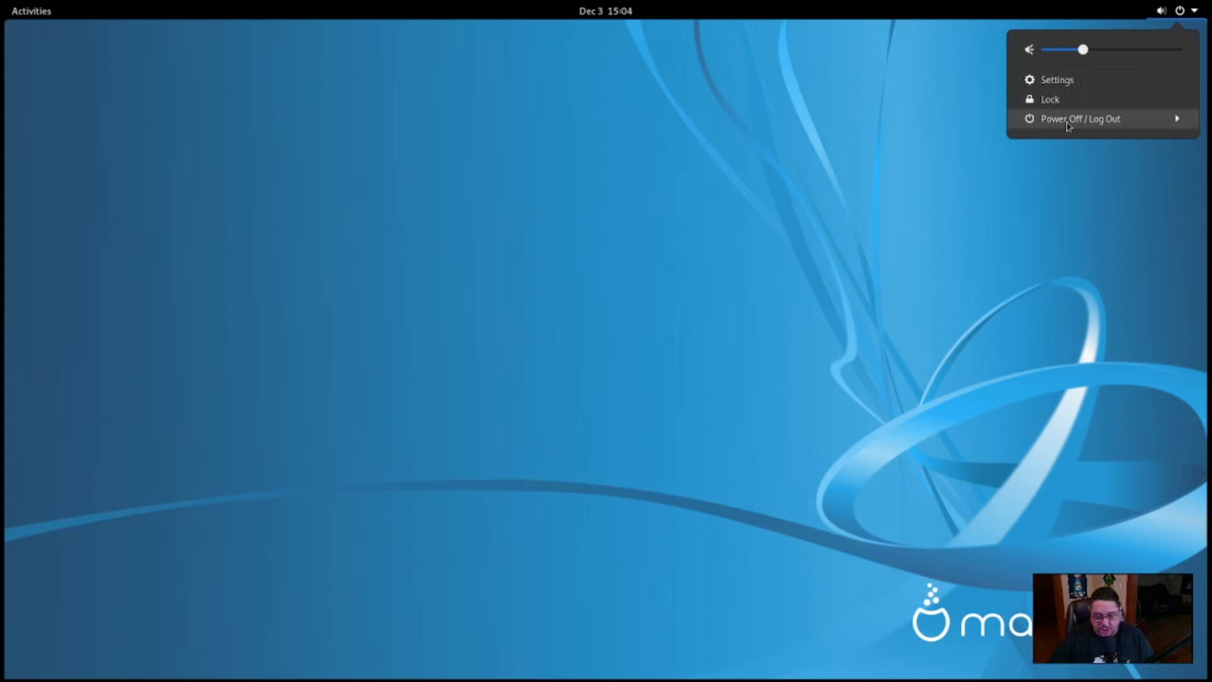
click(1079, 119)
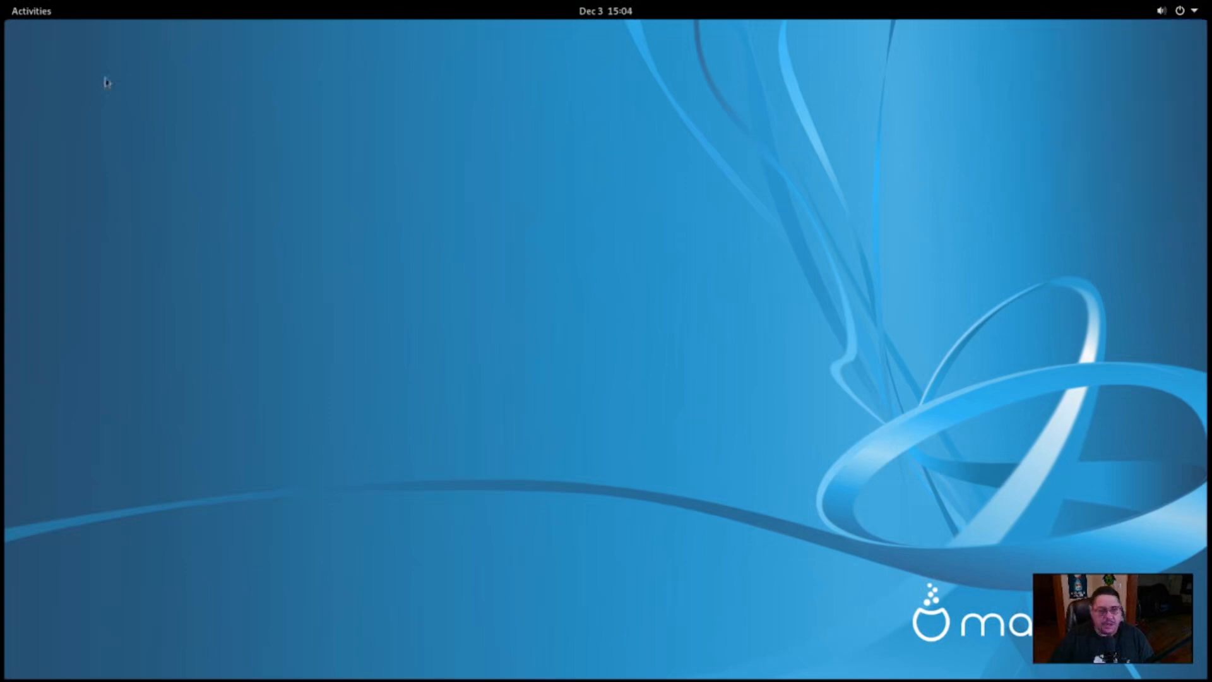
From the Activities overview, show the full grid of installed applications and page through it to Planner
click(31, 11)
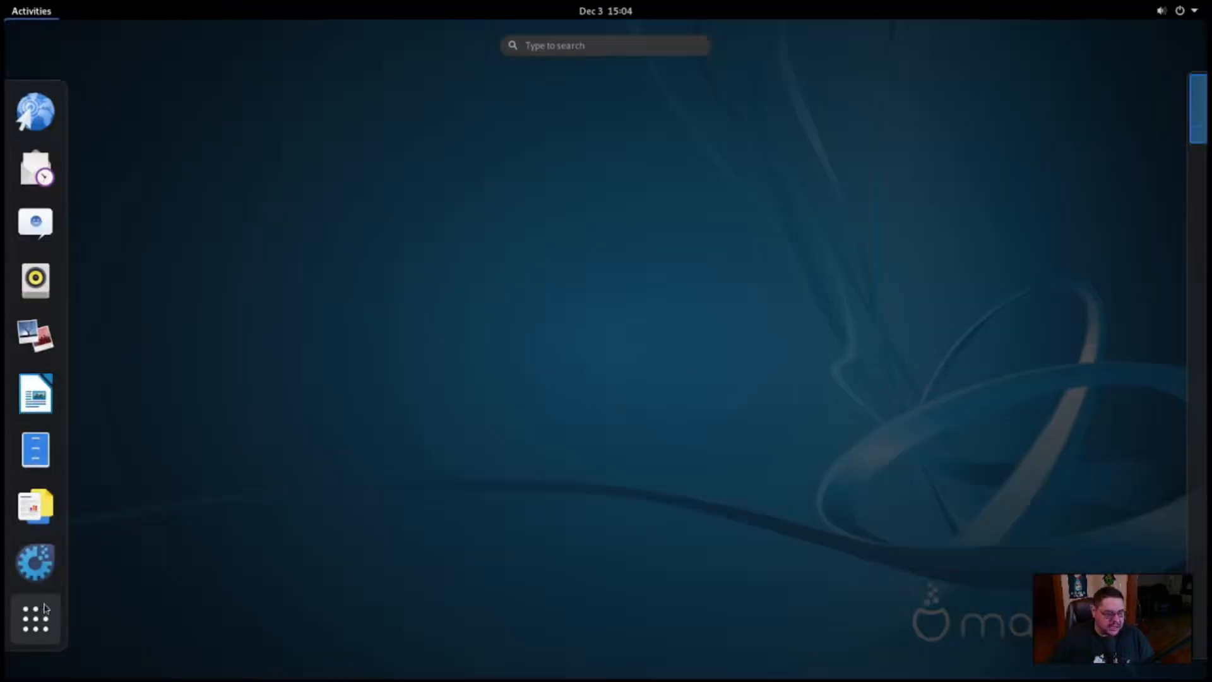
click(35, 619)
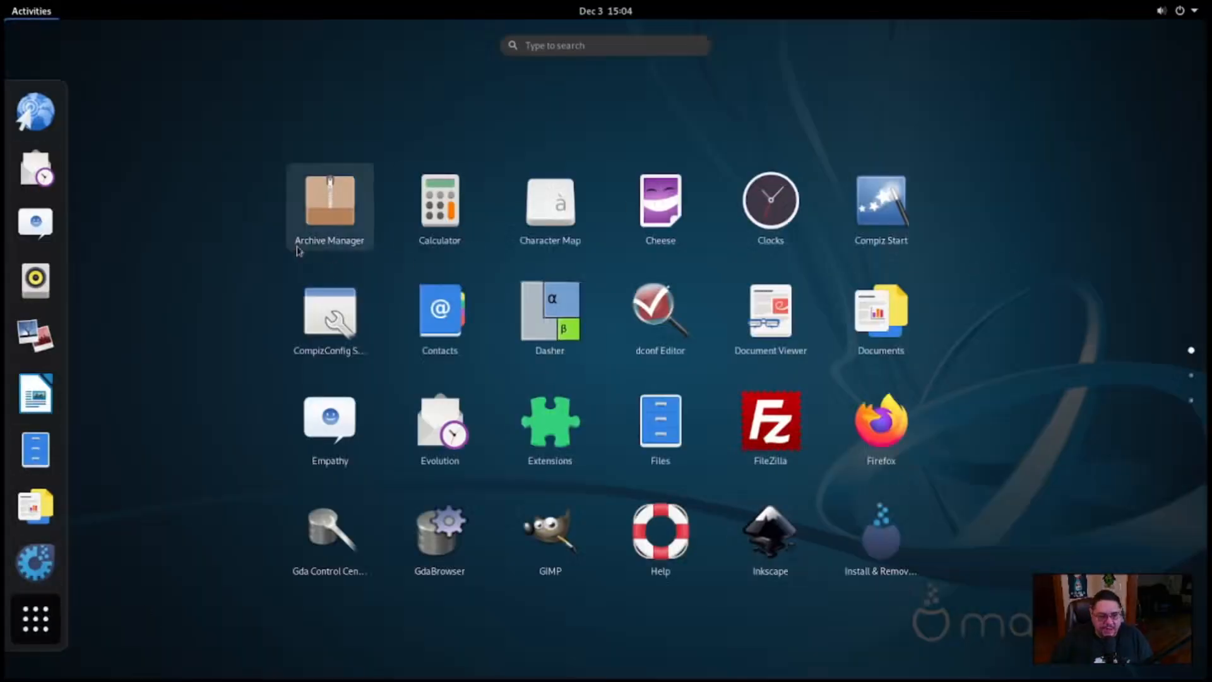
mouse_move(660, 202)
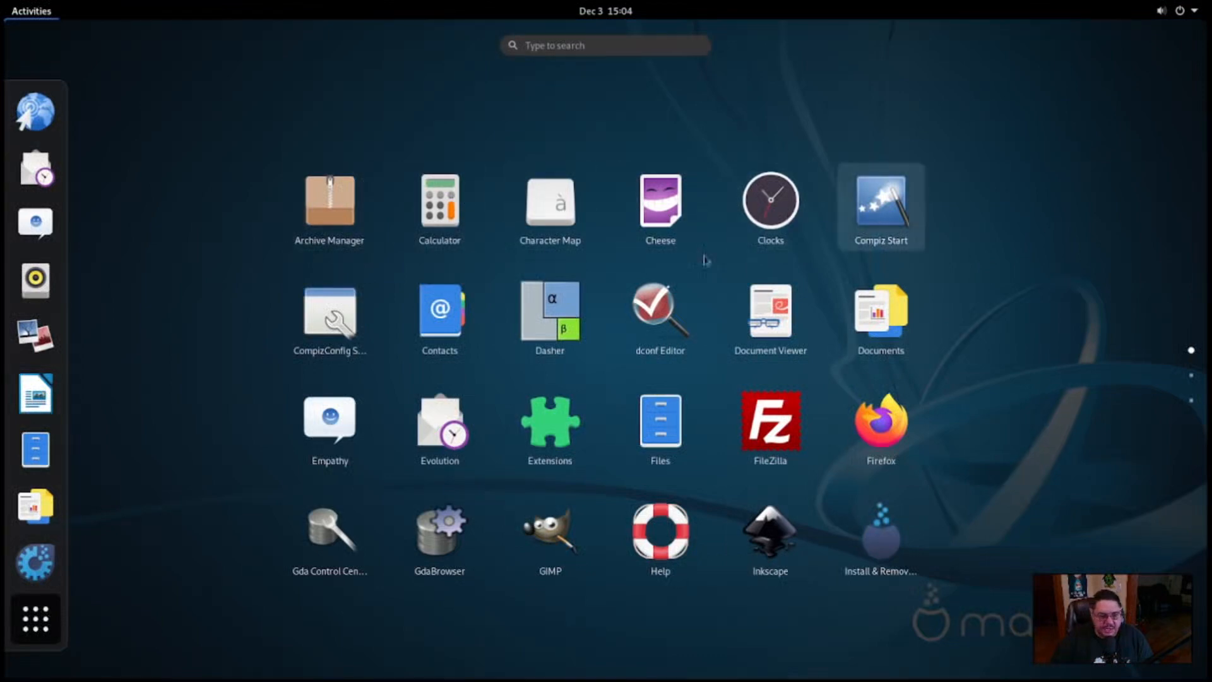
mouse_move(329, 315)
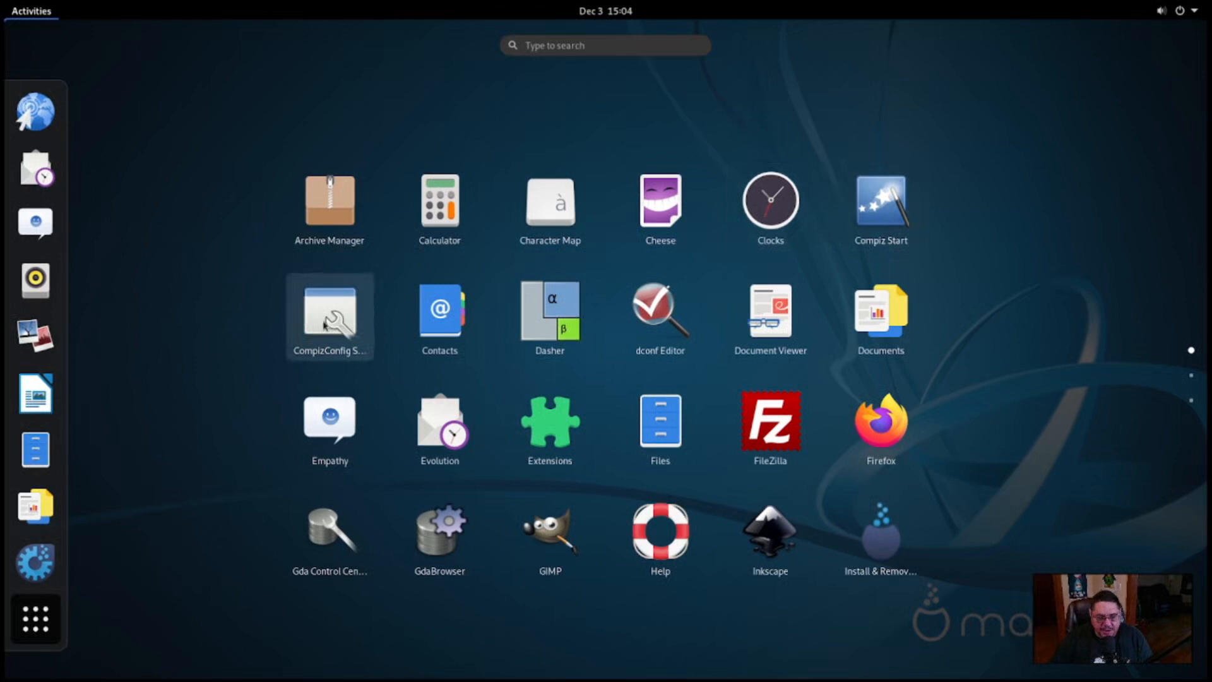
mouse_move(659, 316)
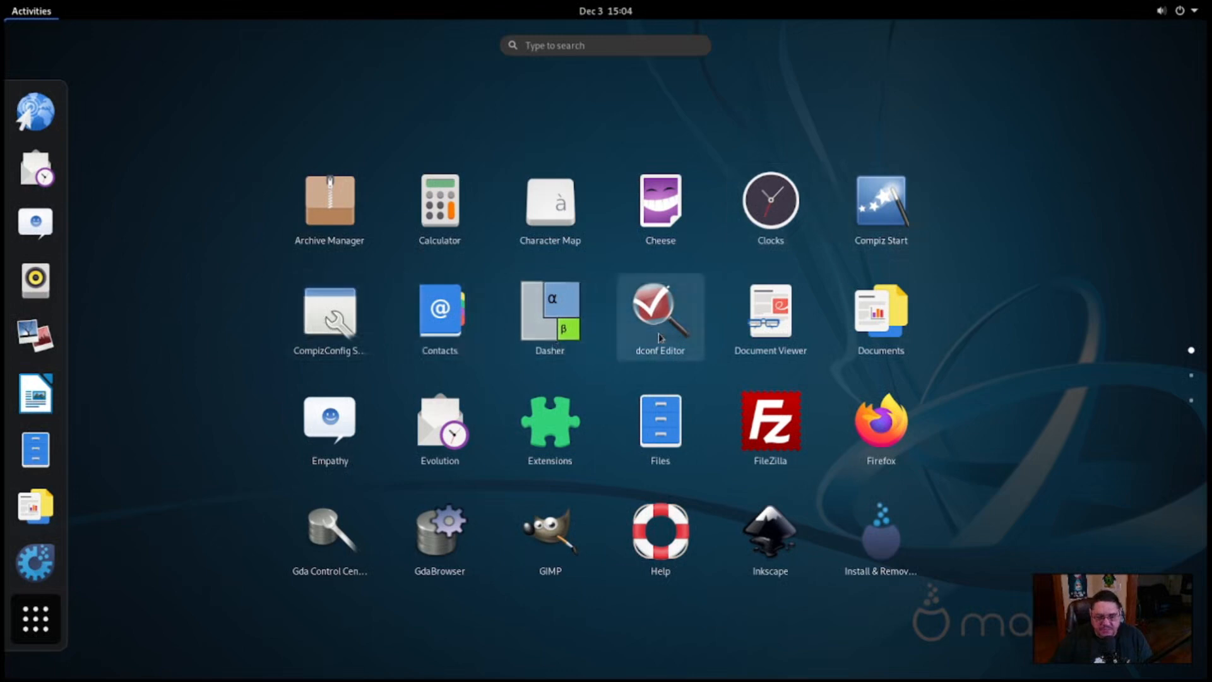
mouse_move(771, 313)
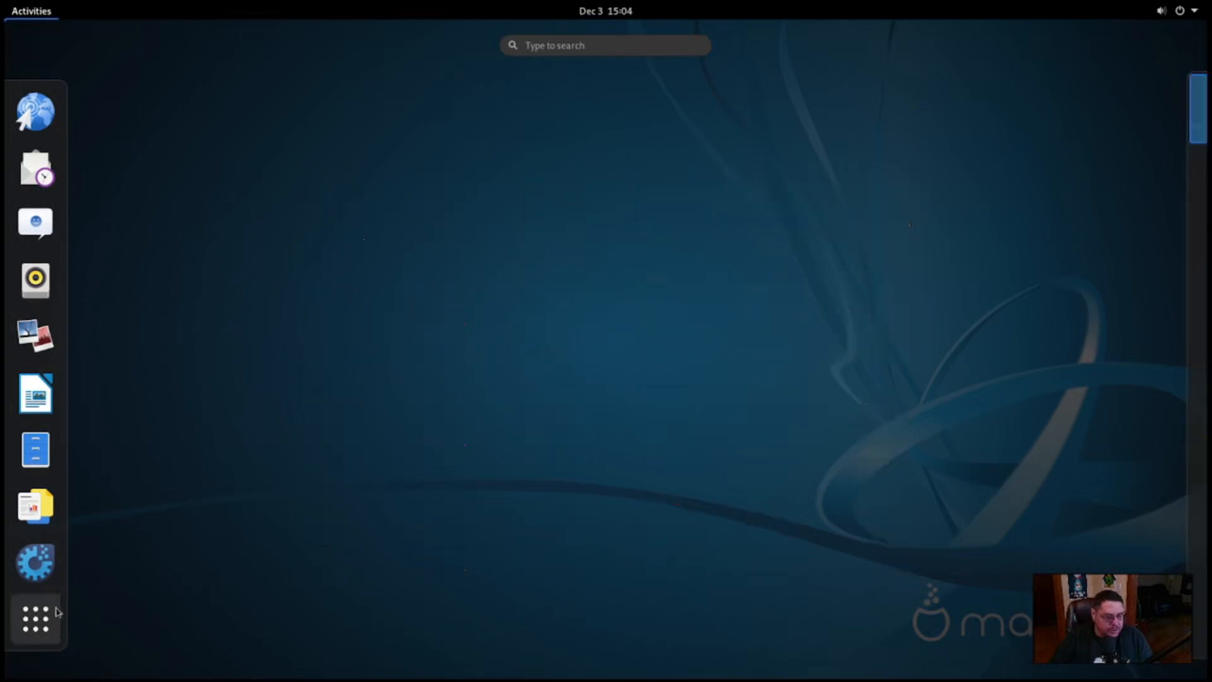
click(36, 621)
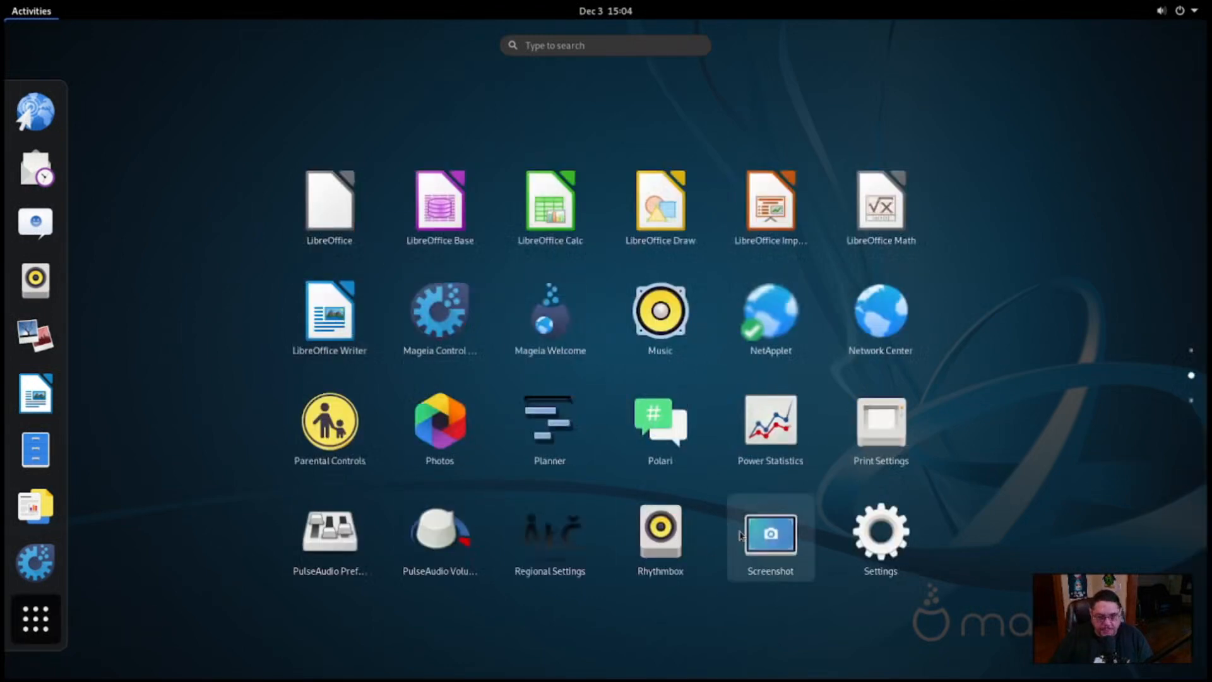
mouse_move(951, 215)
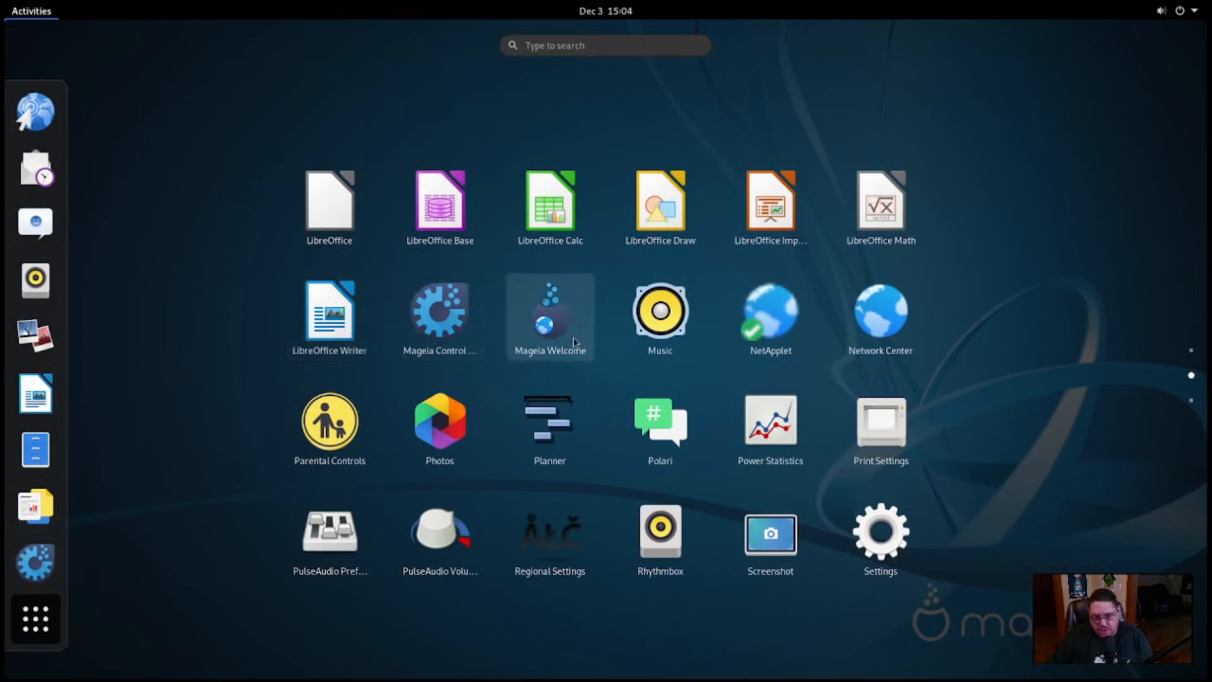
mouse_move(659, 316)
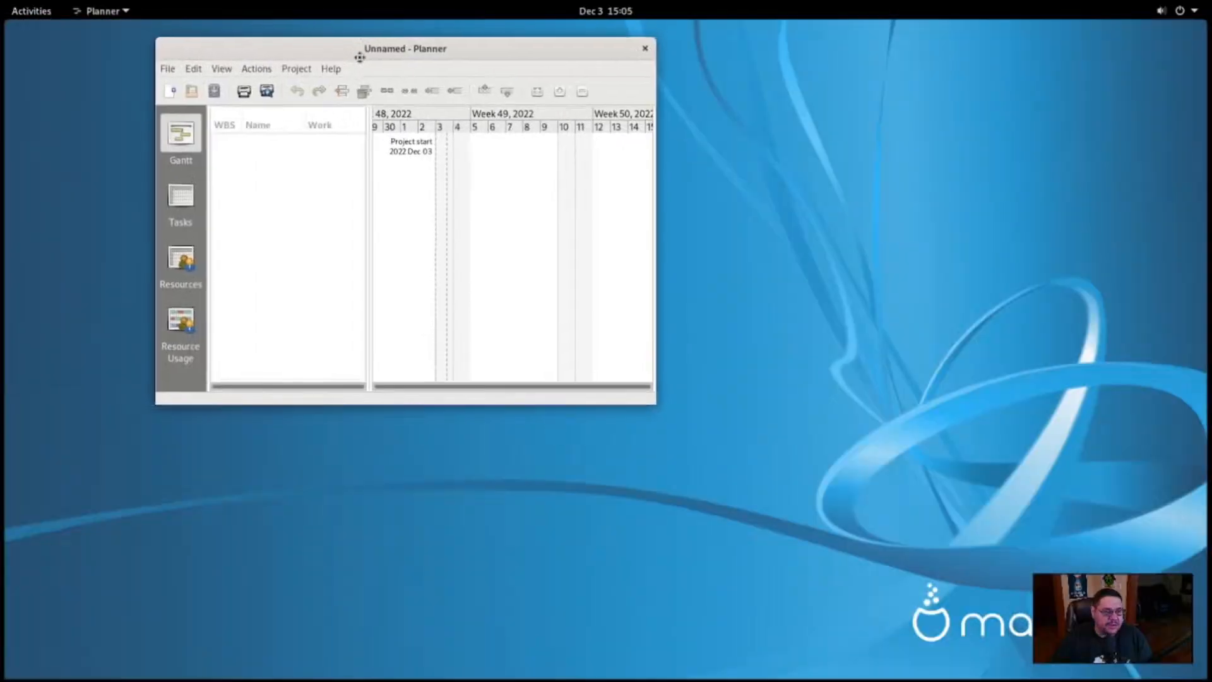
Peek at Planner's Help menu and dismiss it without choosing anything
click(332, 70)
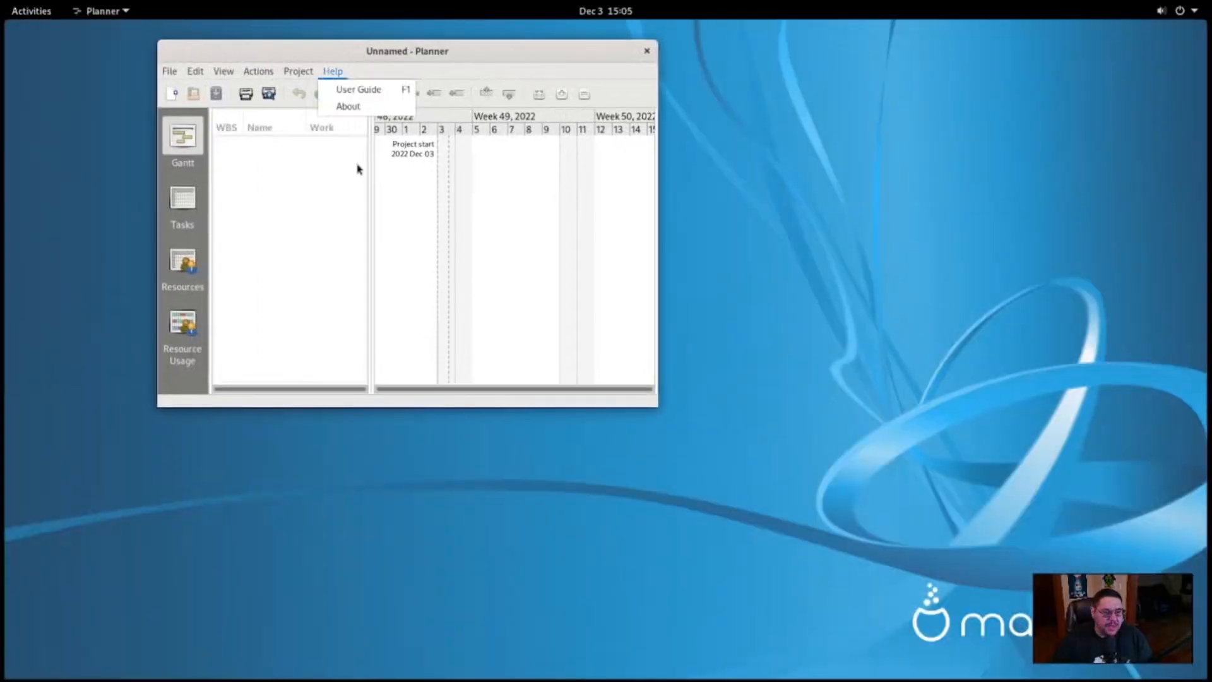
click(347, 106)
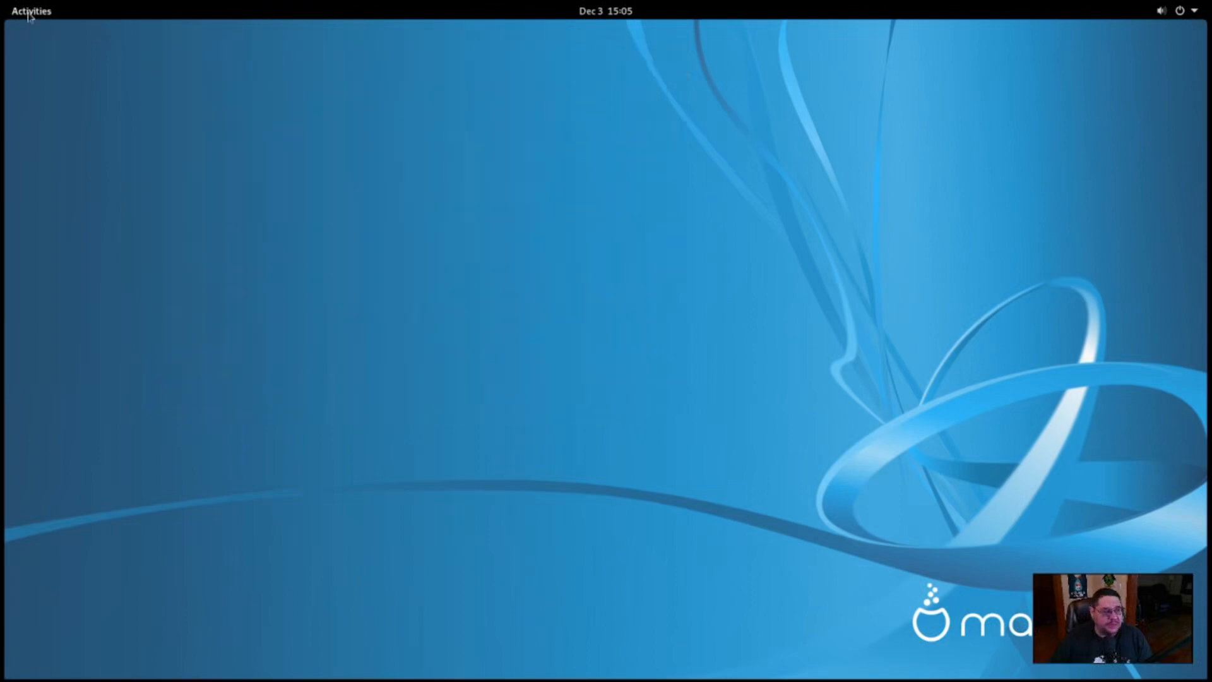
Launch Gda Control Center from the app grid, nudge its window rightward, then close it
click(30, 12)
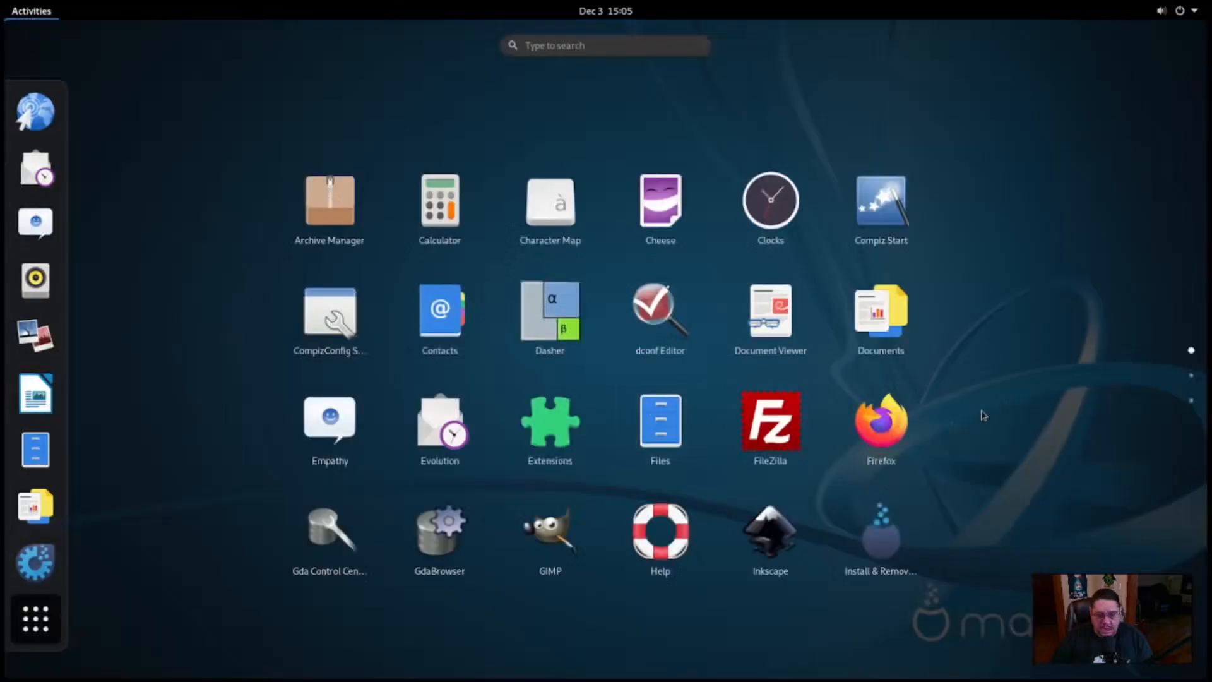
mouse_move(881, 429)
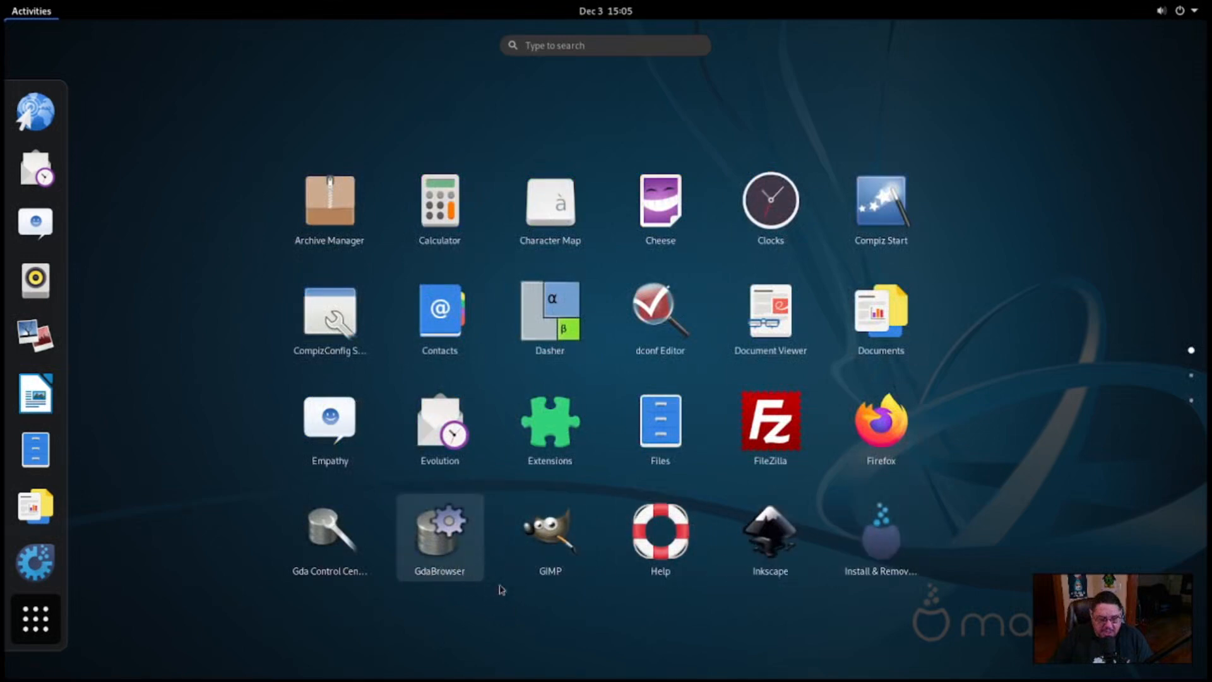
mouse_move(328, 538)
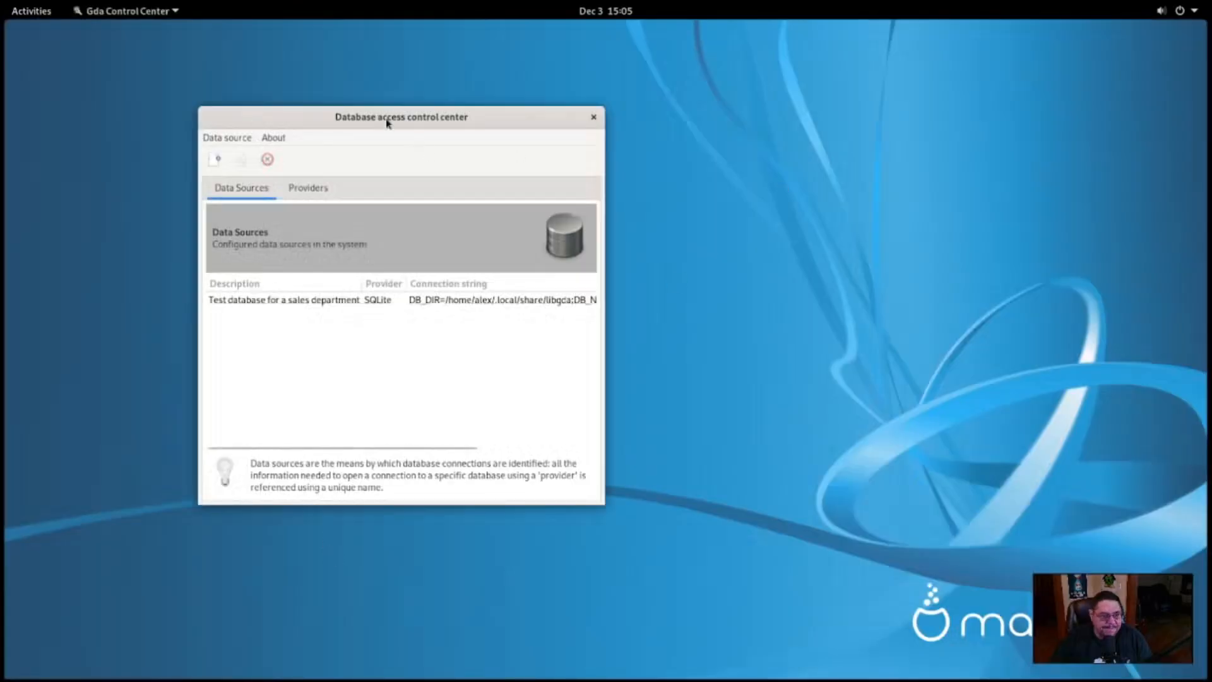
drag(402, 116, 472, 116)
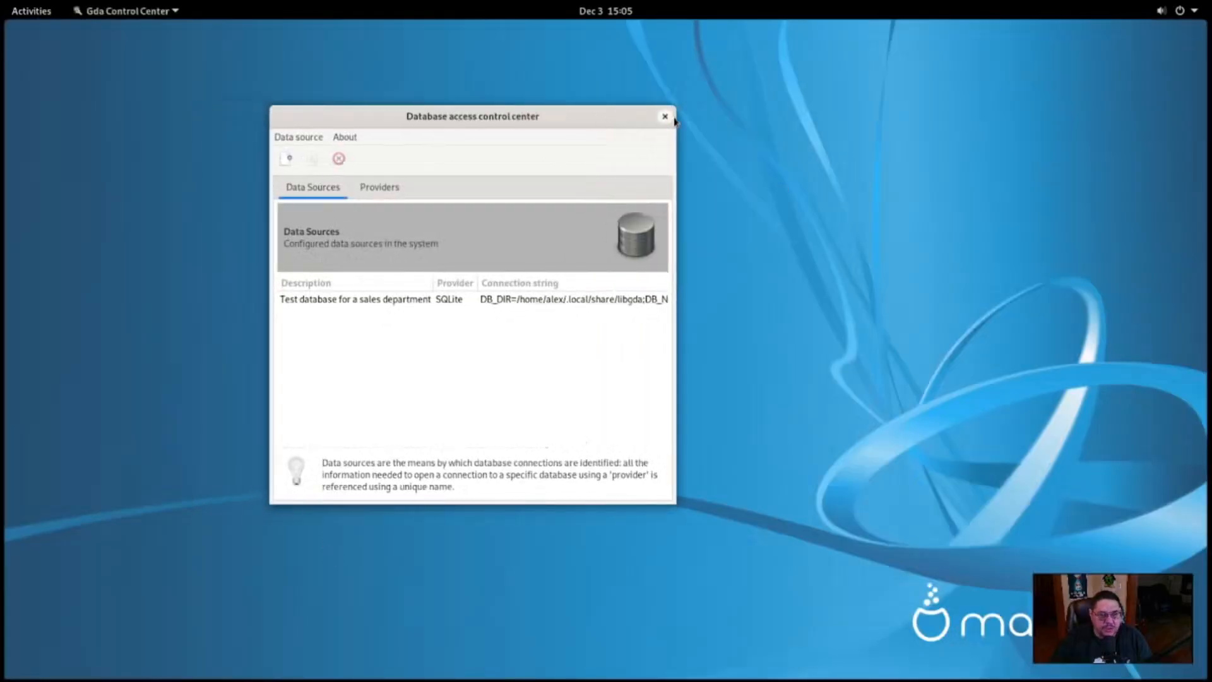
click(663, 117)
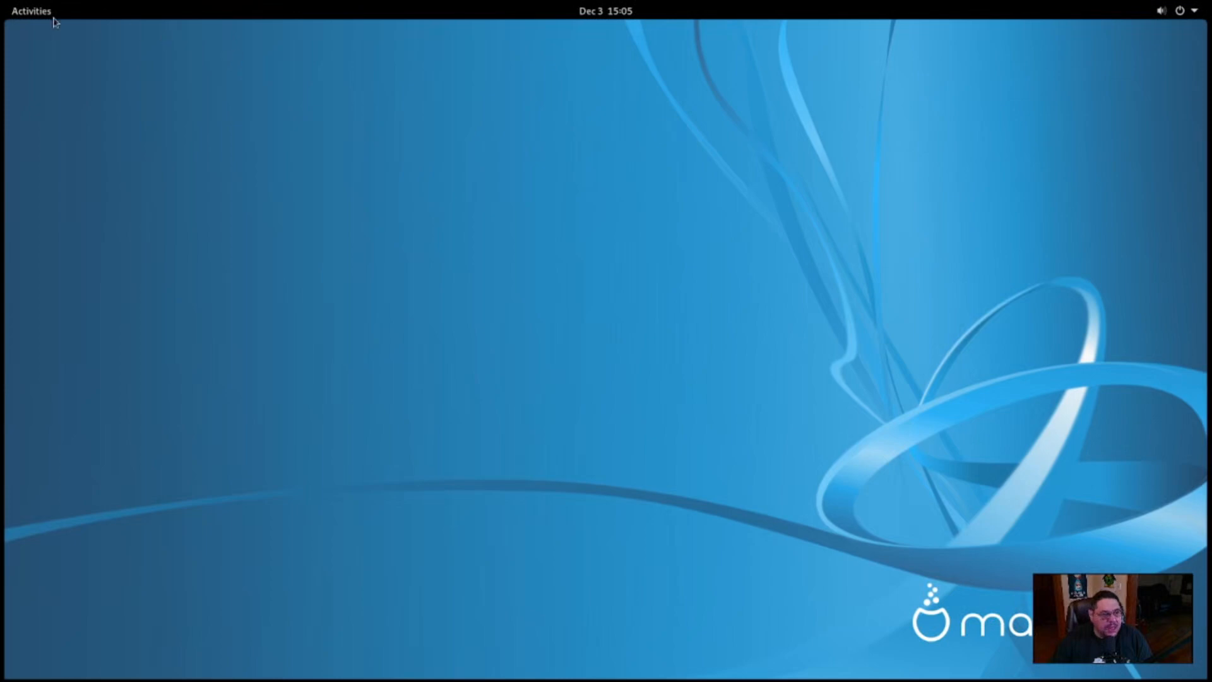
Toggle the Activities overview closed and back open, ending on the overview
click(30, 12)
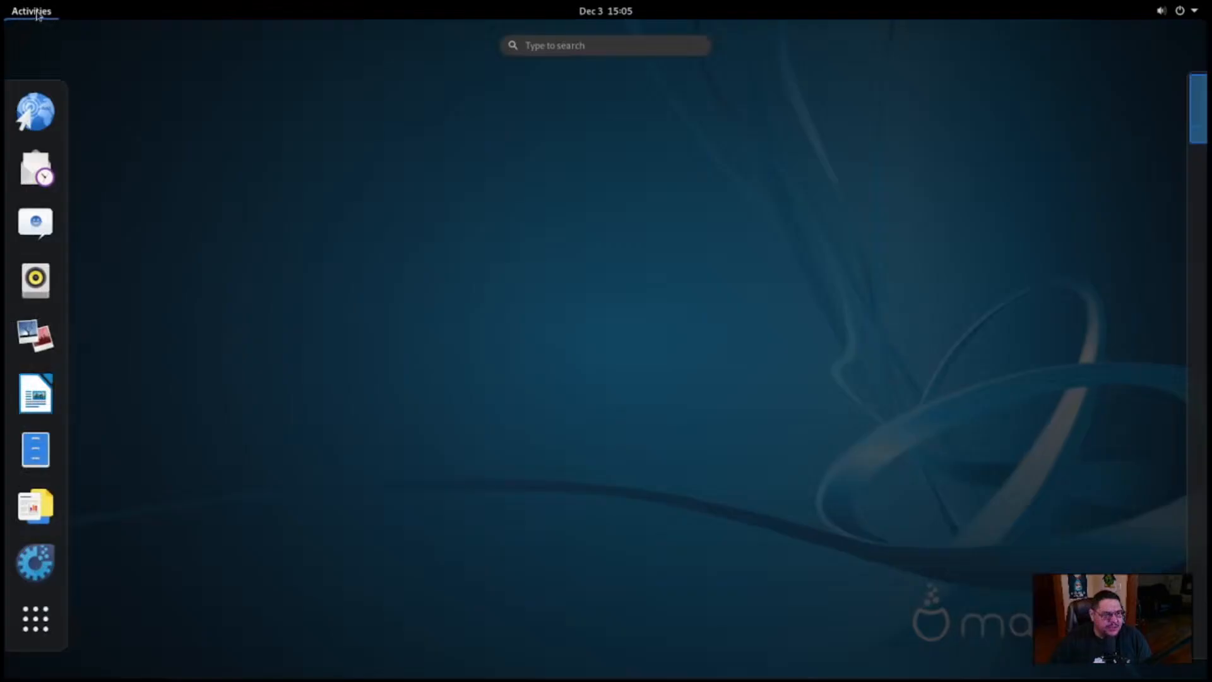
click(36, 619)
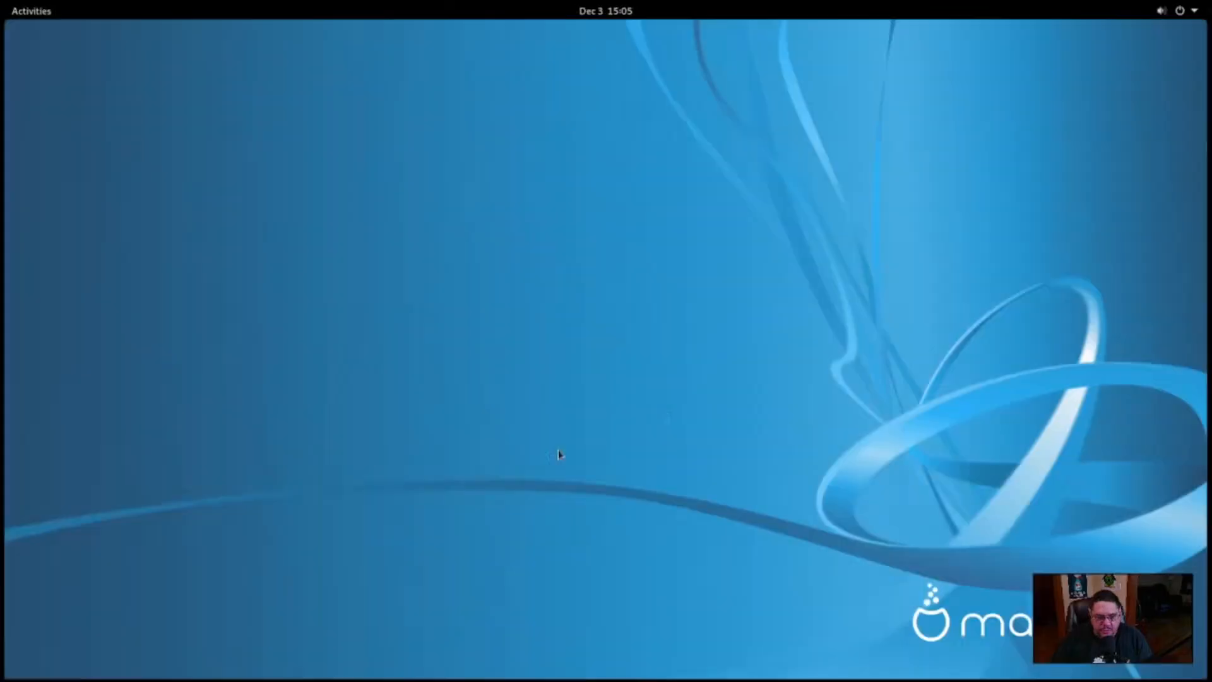
mouse_move(47, 509)
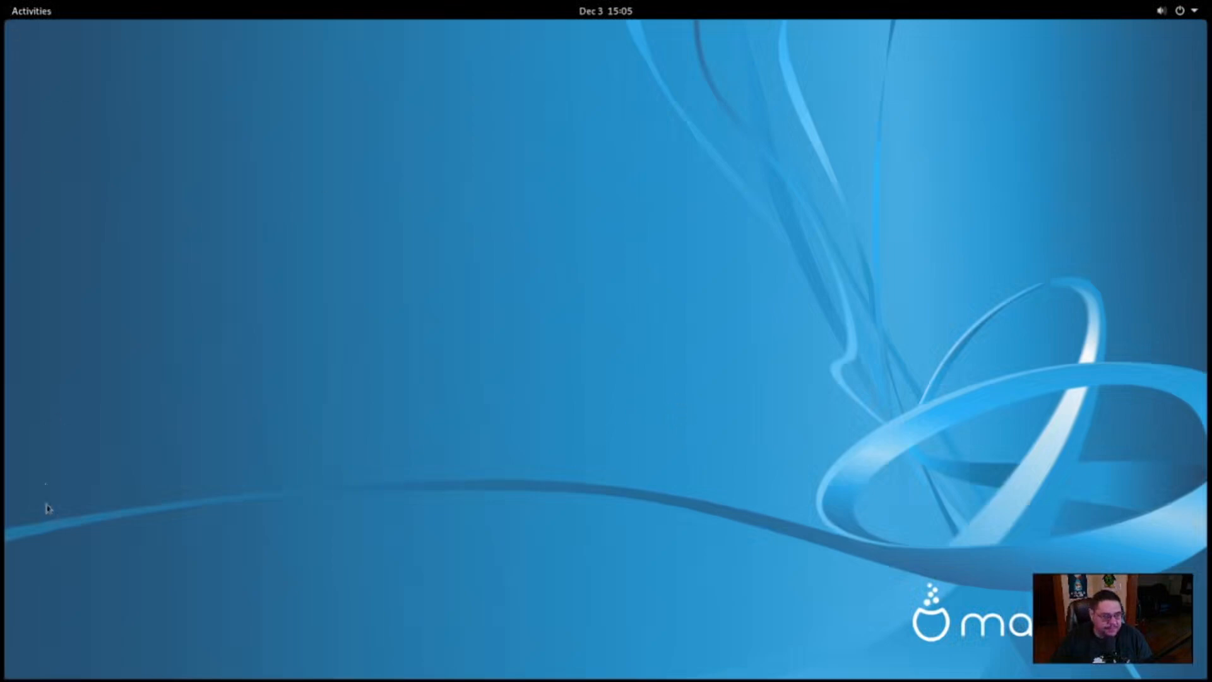
click(31, 11)
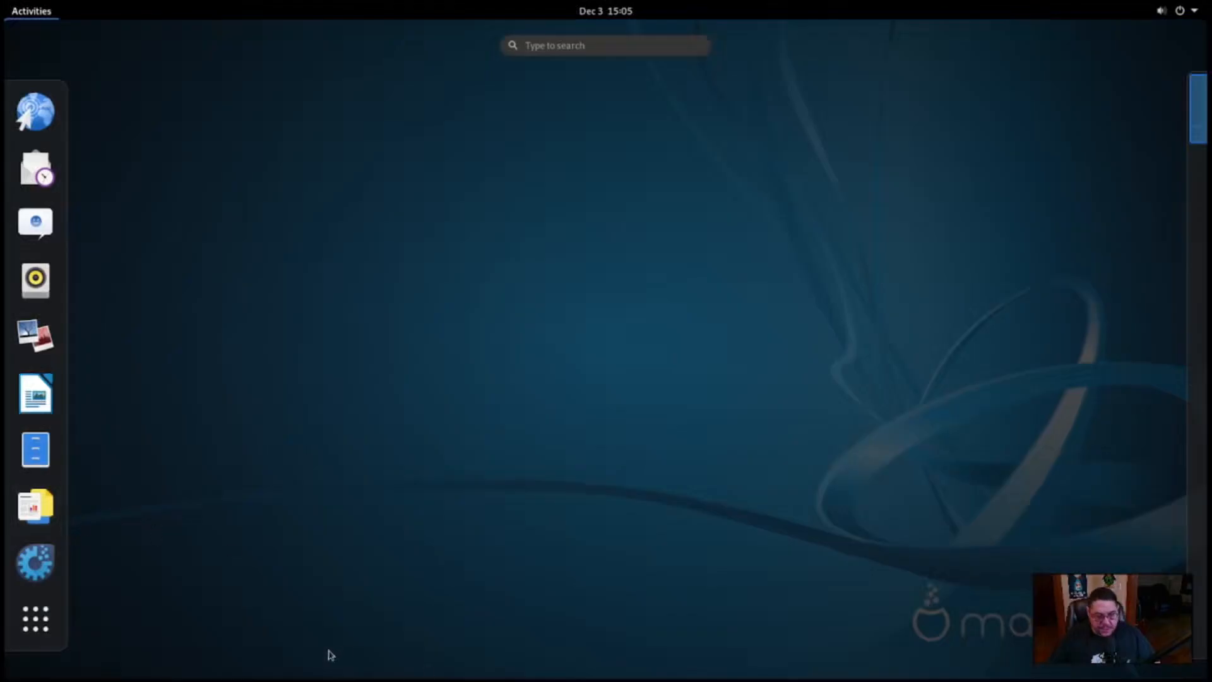
Show the full application grid from Archive Manager through Gda Control Center and Inkscape
click(35, 619)
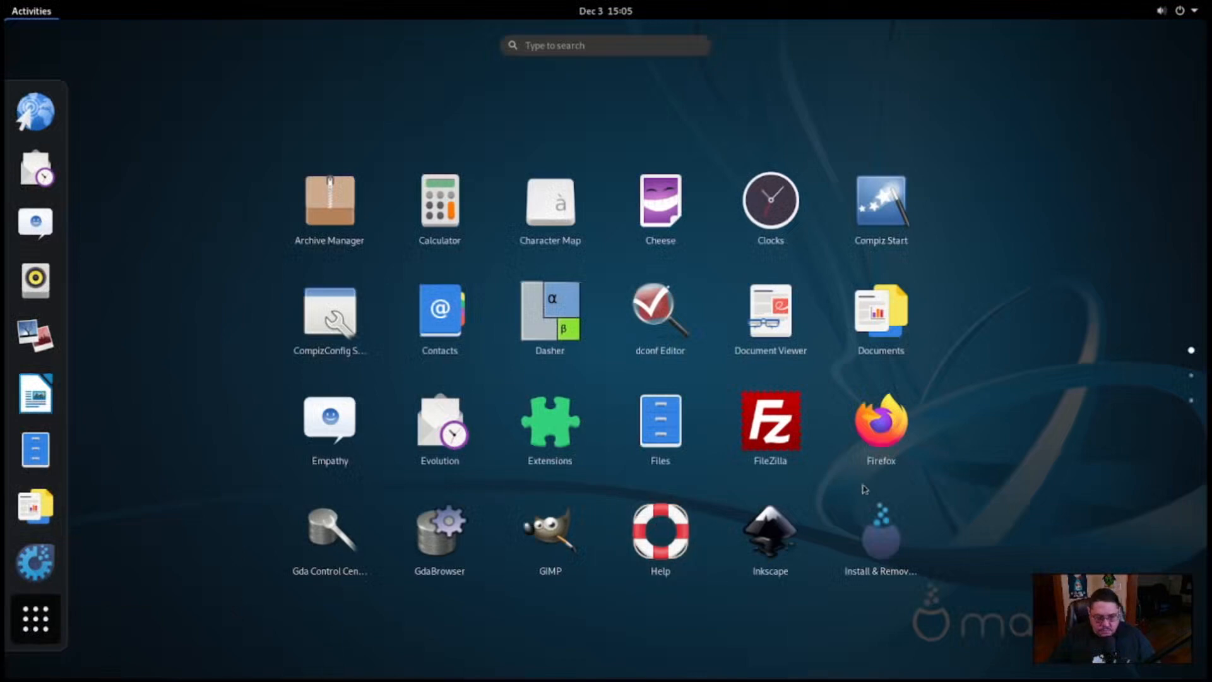
mouse_move(1014, 566)
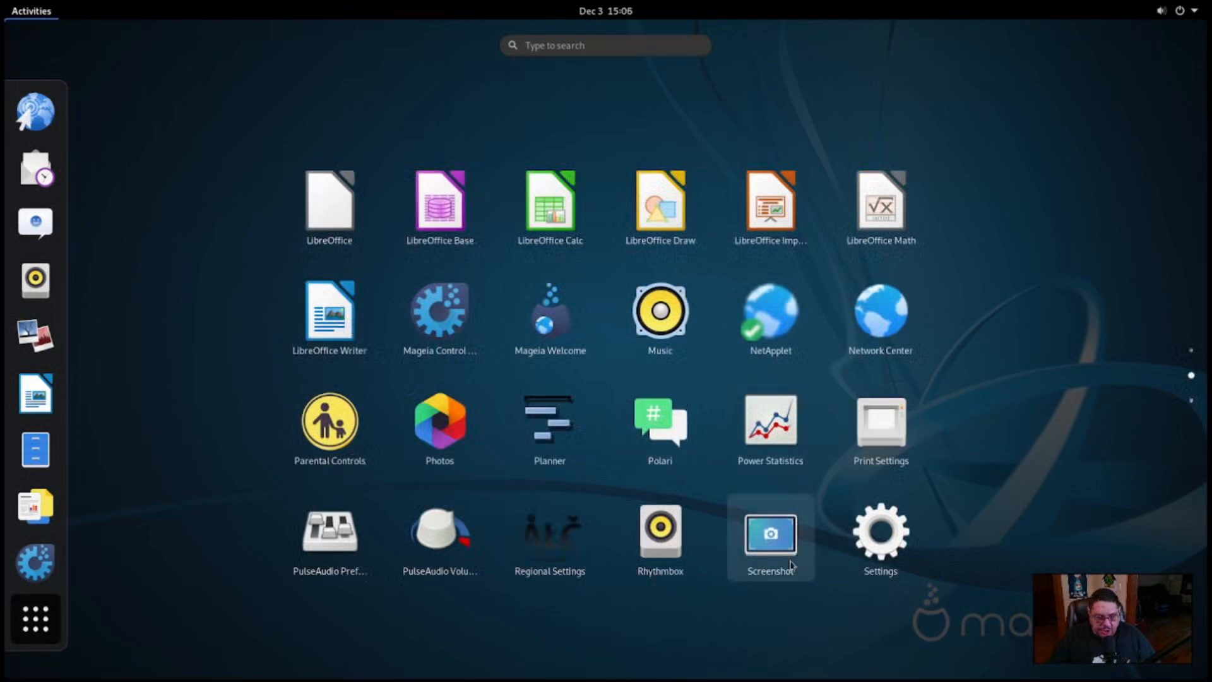
mouse_move(956, 556)
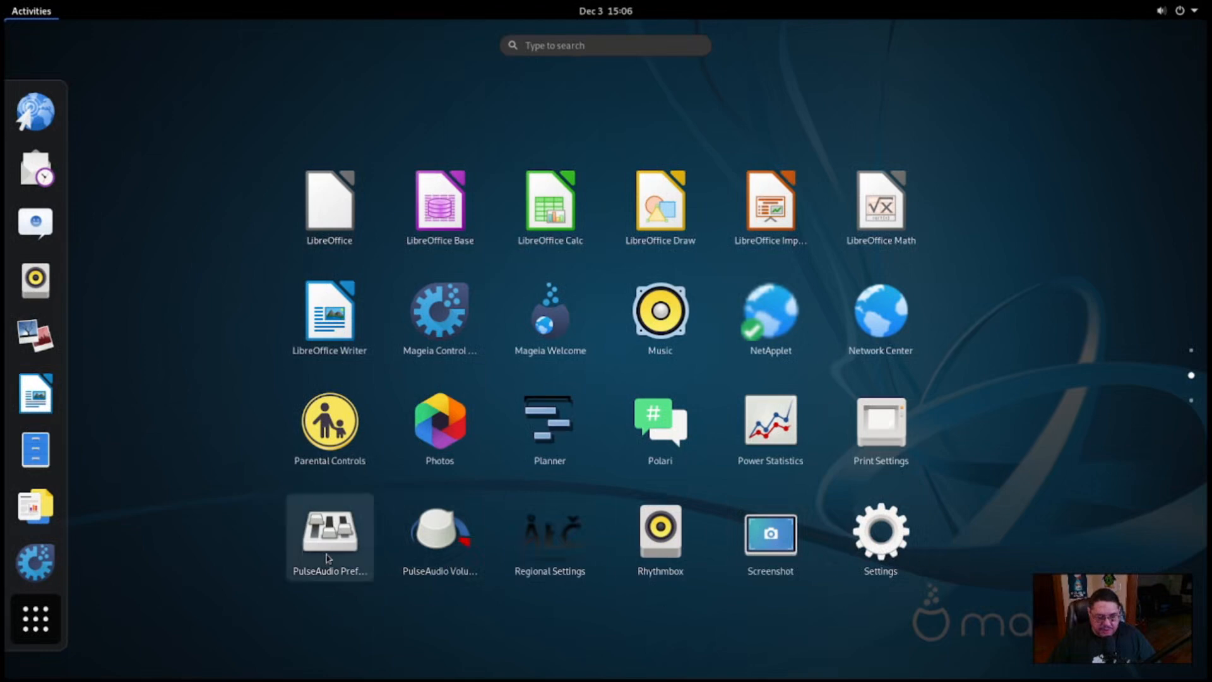
mouse_move(328, 425)
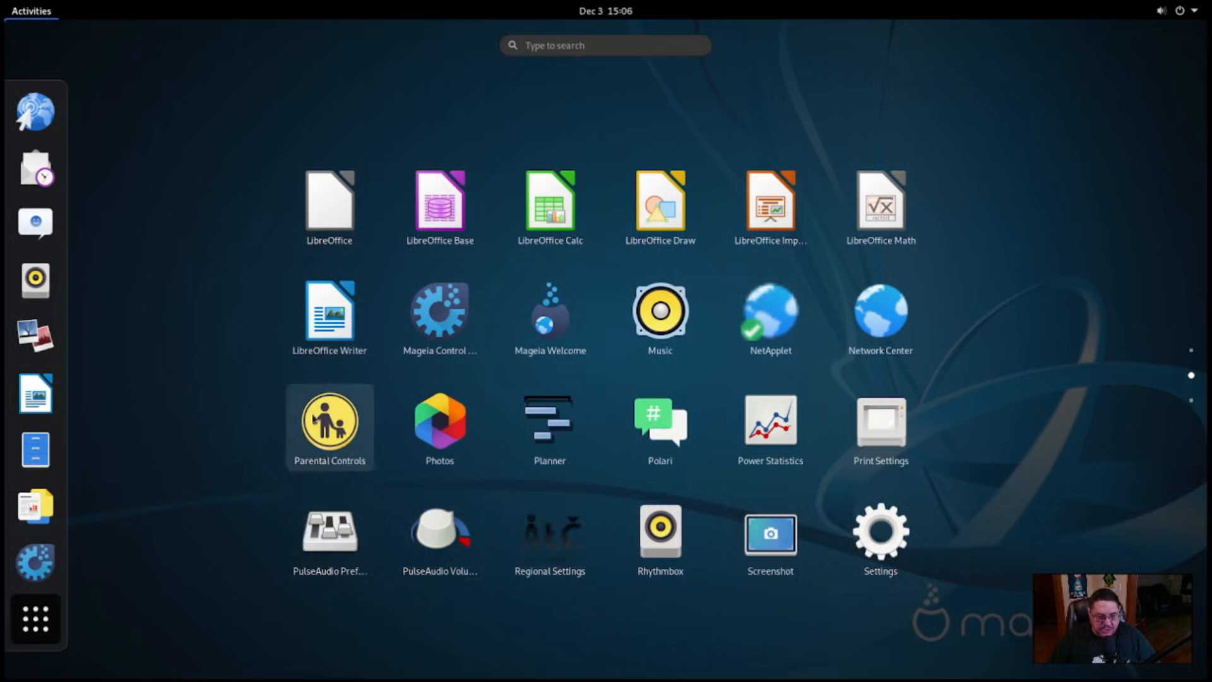
mouse_move(1098, 434)
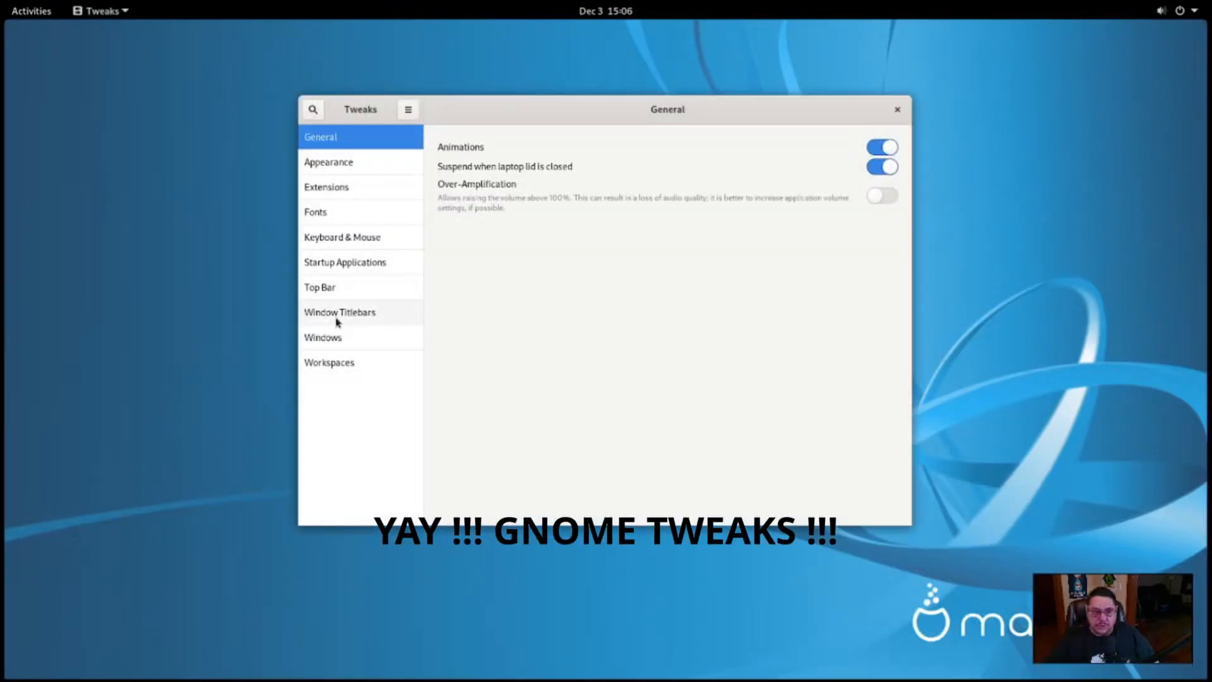
In Tweaks Appearance, switch the Applications theme to Adwaita-dark, leaving the cursor theme unchanged
click(328, 162)
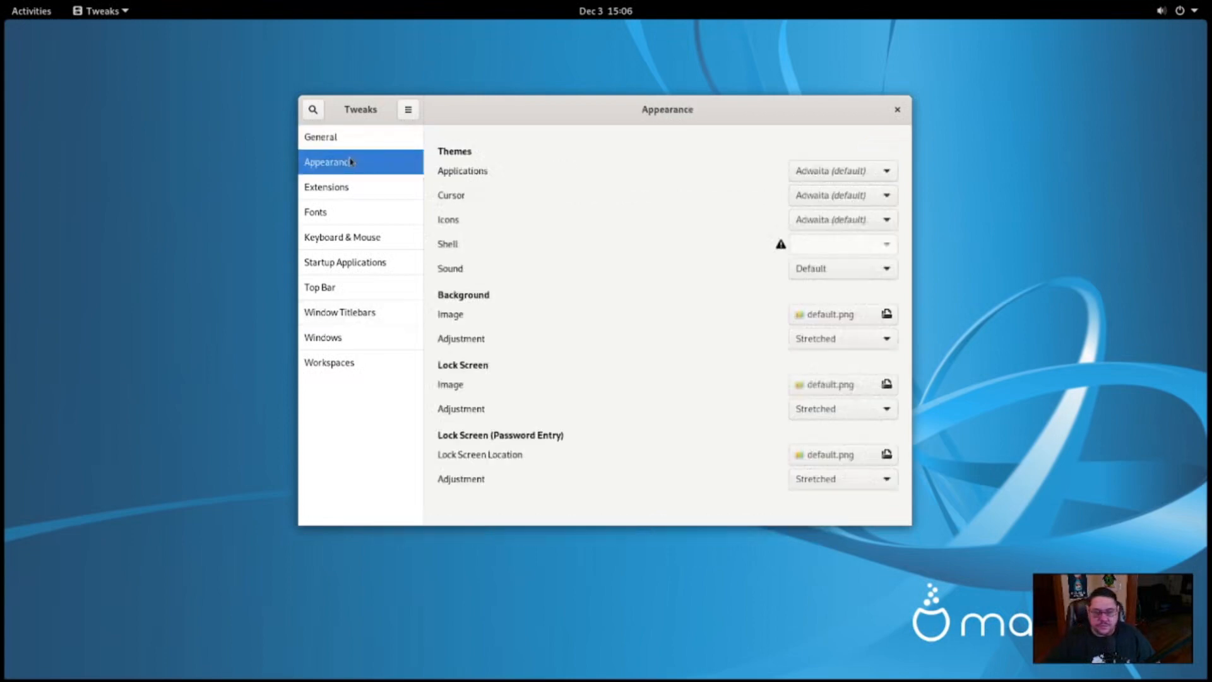
mouse_move(884, 177)
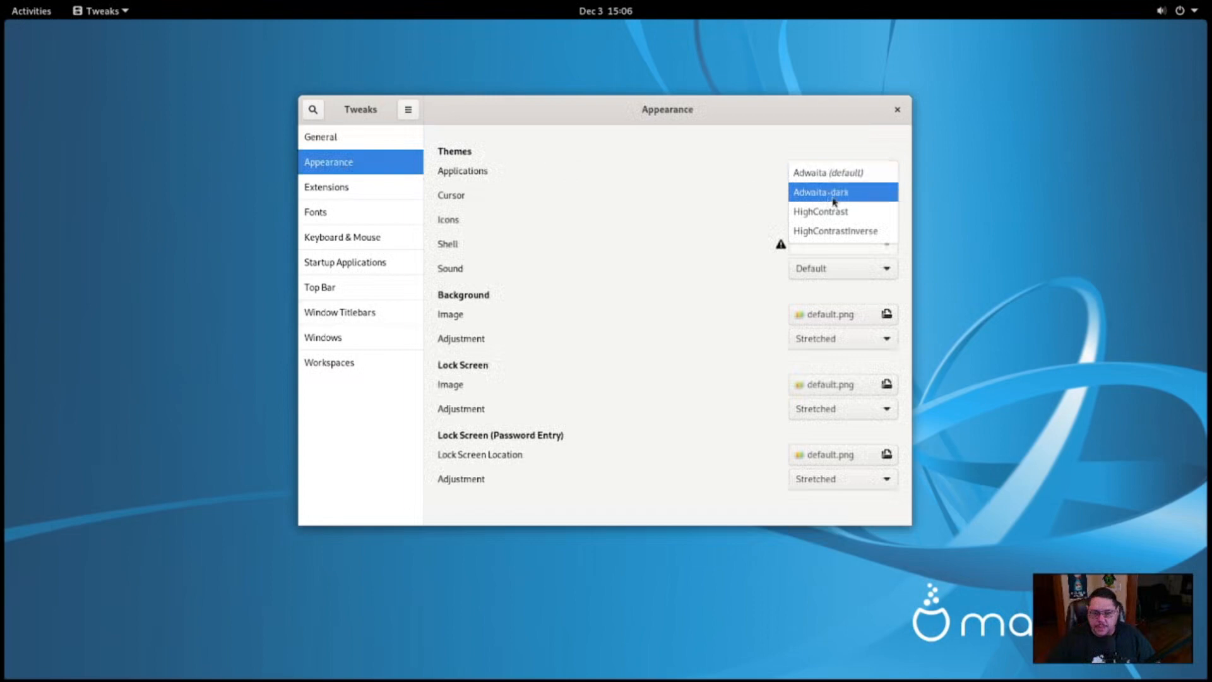
click(820, 192)
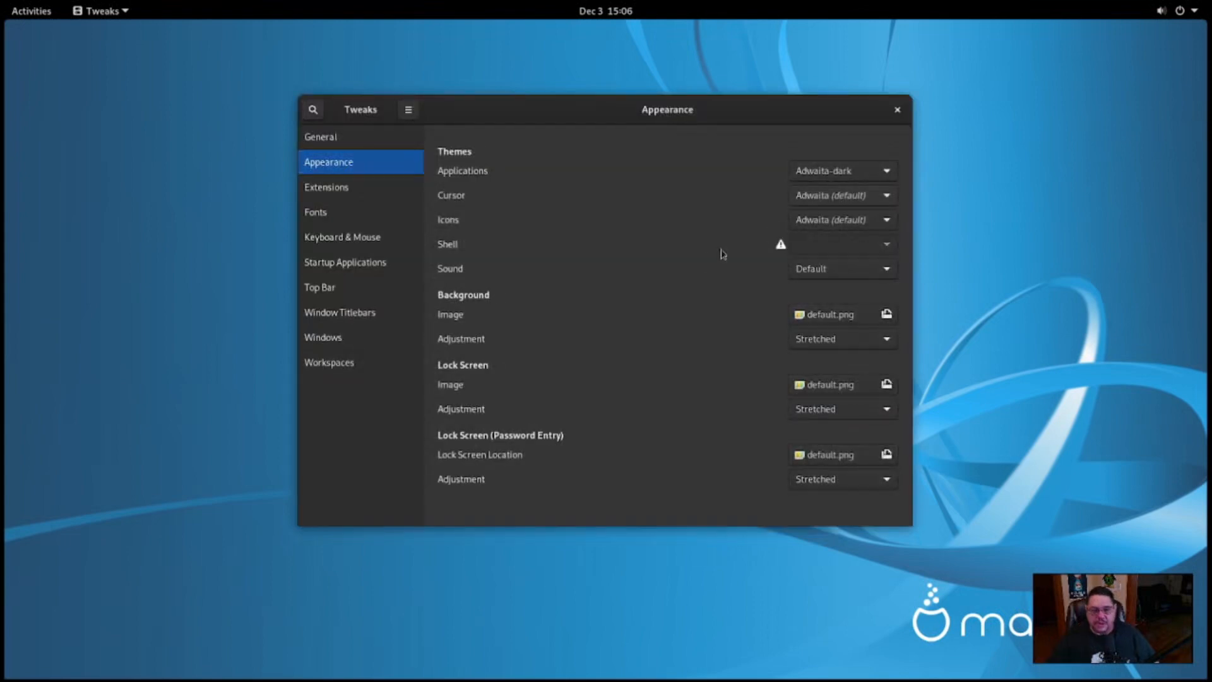
mouse_move(866, 235)
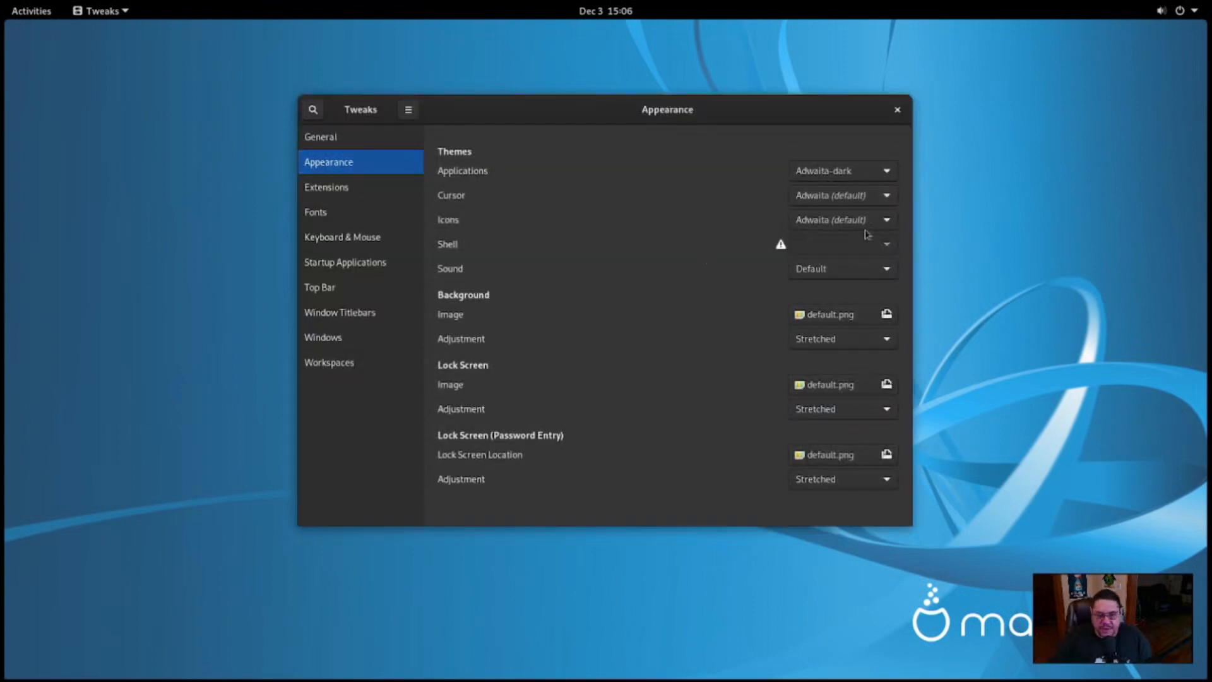
click(841, 219)
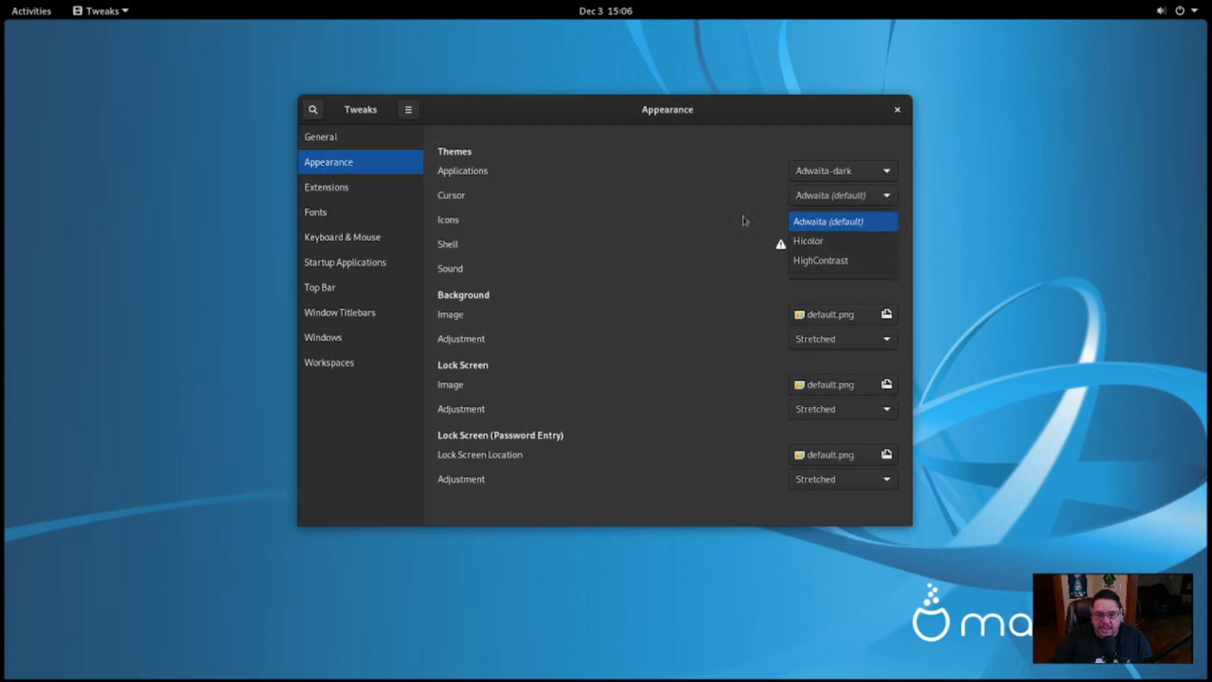
click(827, 221)
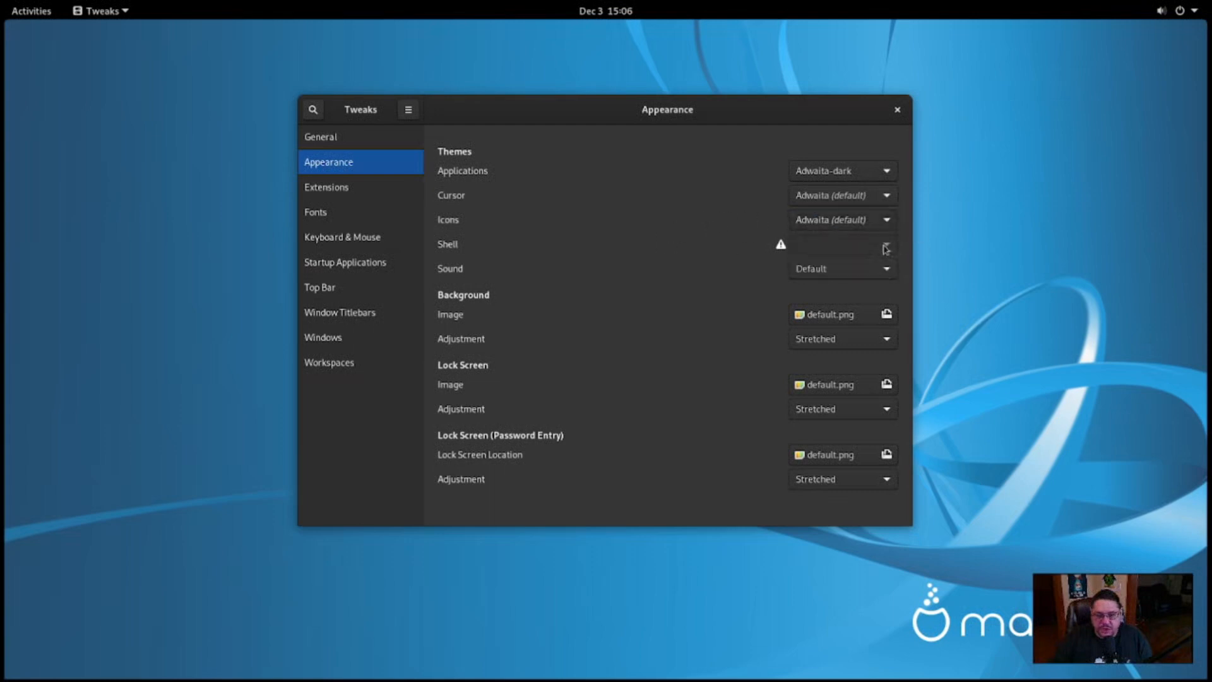
mouse_move(446, 276)
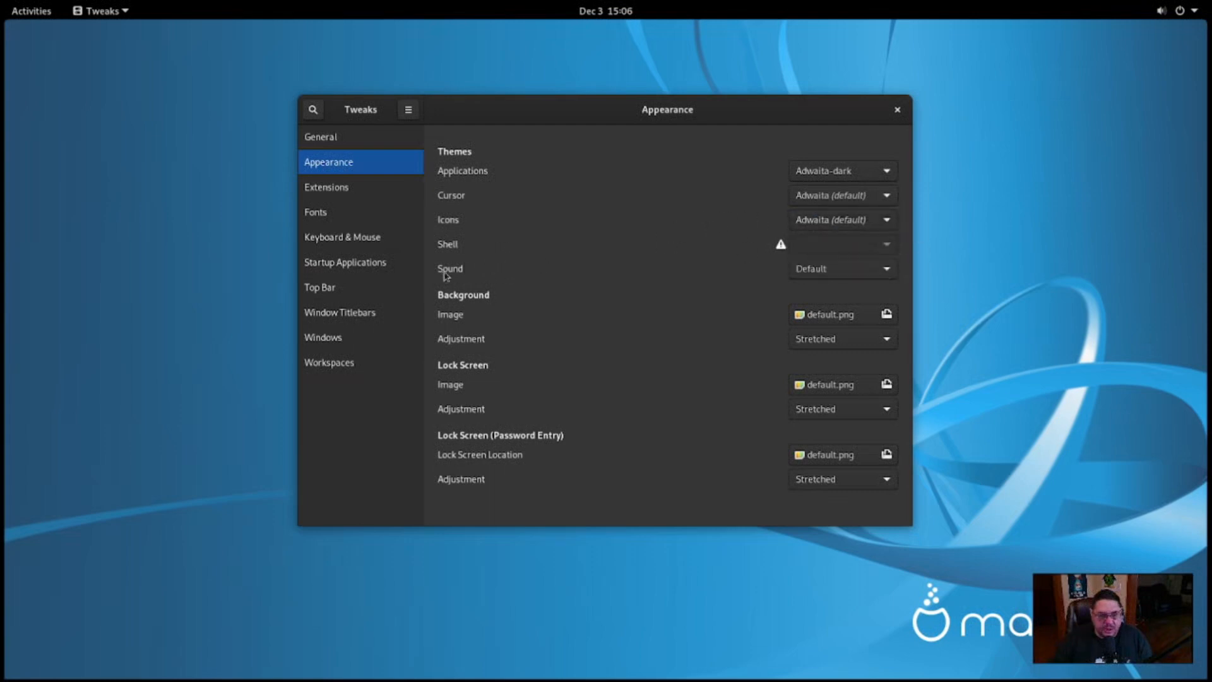
mouse_move(698, 305)
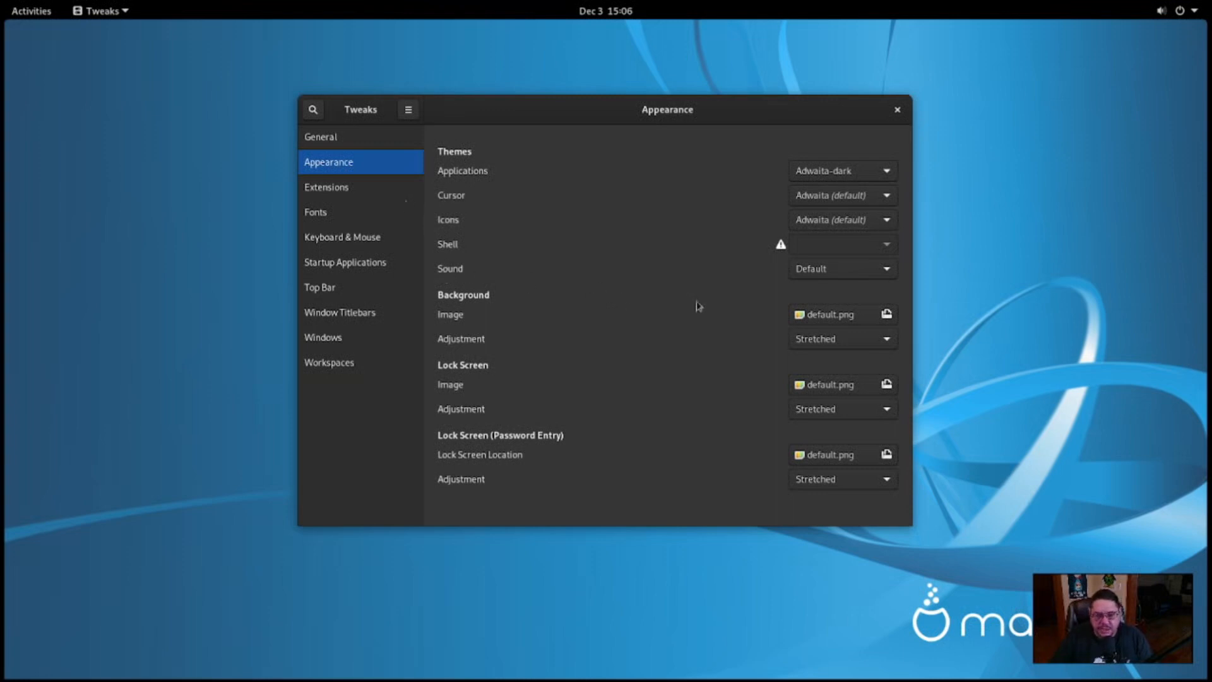
Page through Extensions, Fonts, Startup Applications, Top Bar, Window Titlebars and Windows, ending on Workspaces
click(326, 187)
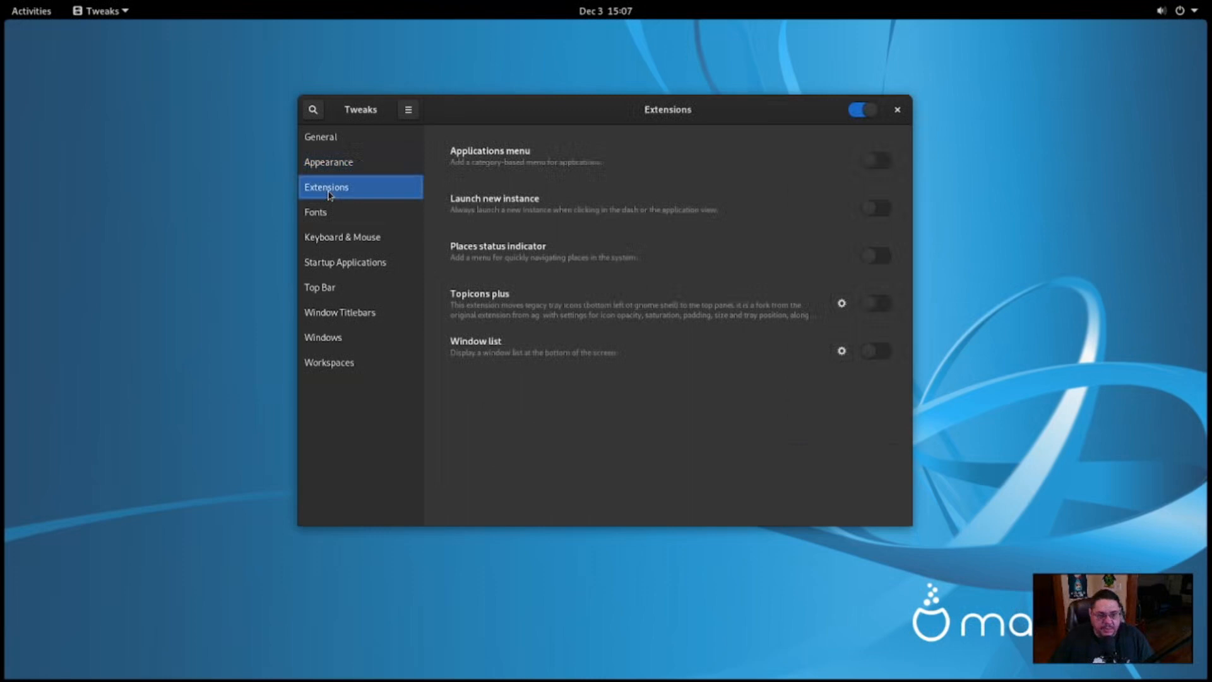
click(316, 212)
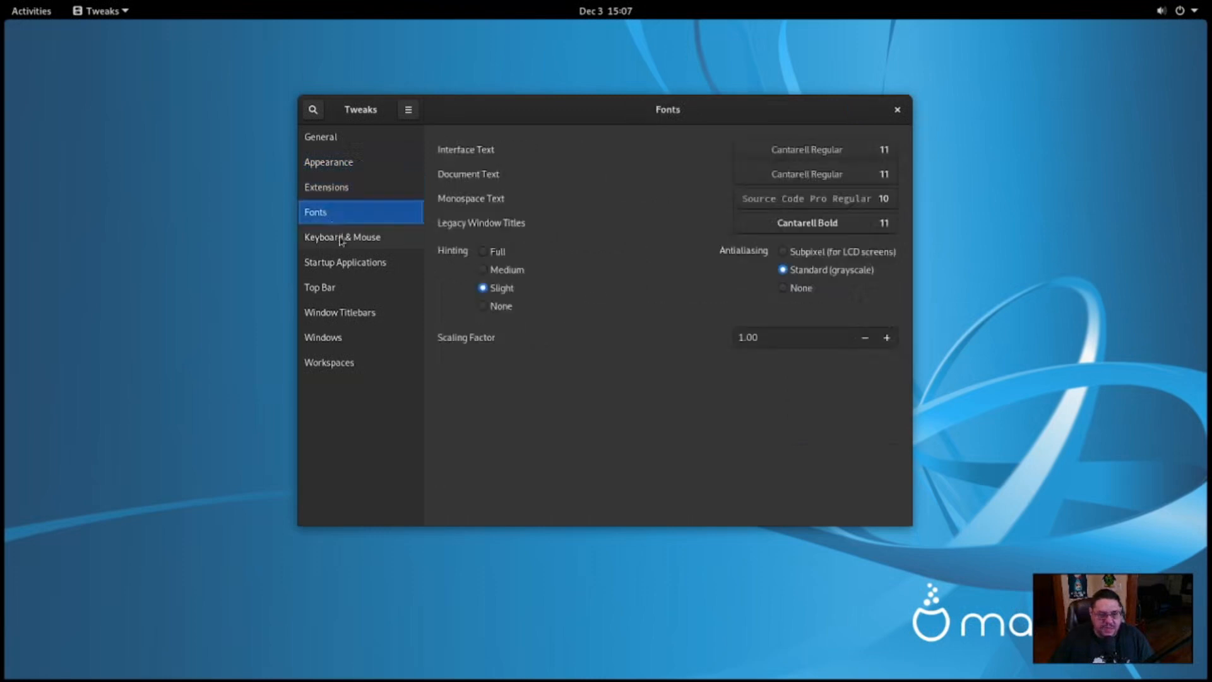
click(345, 263)
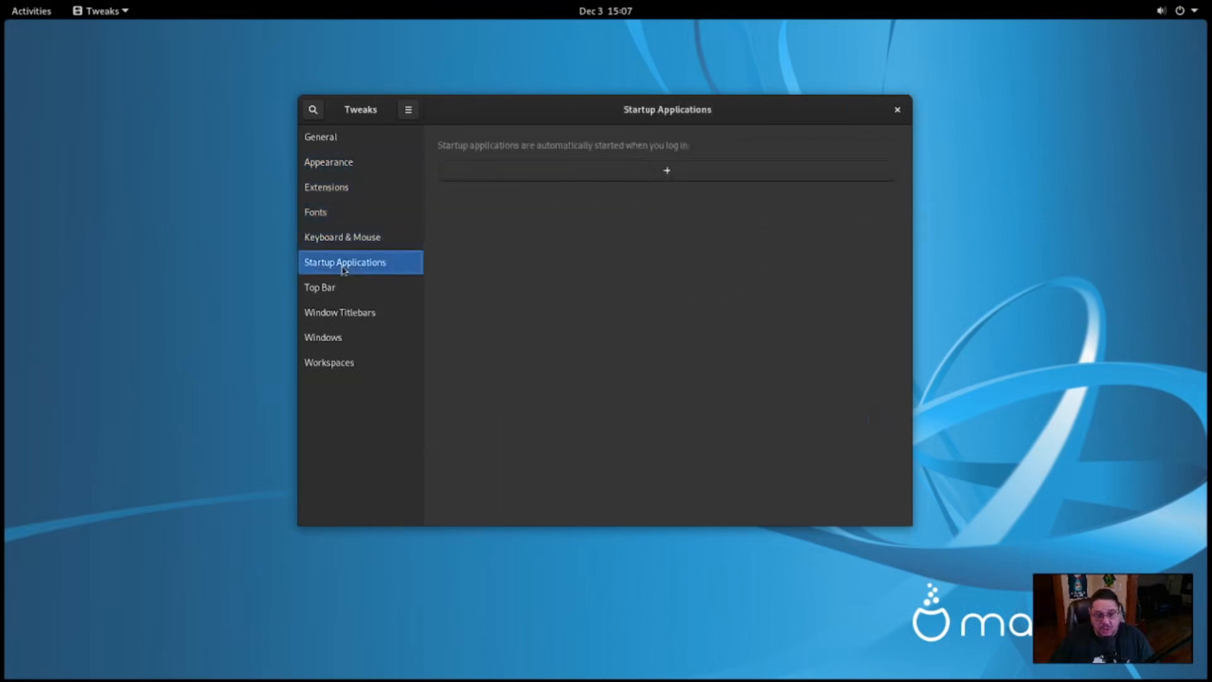
click(320, 287)
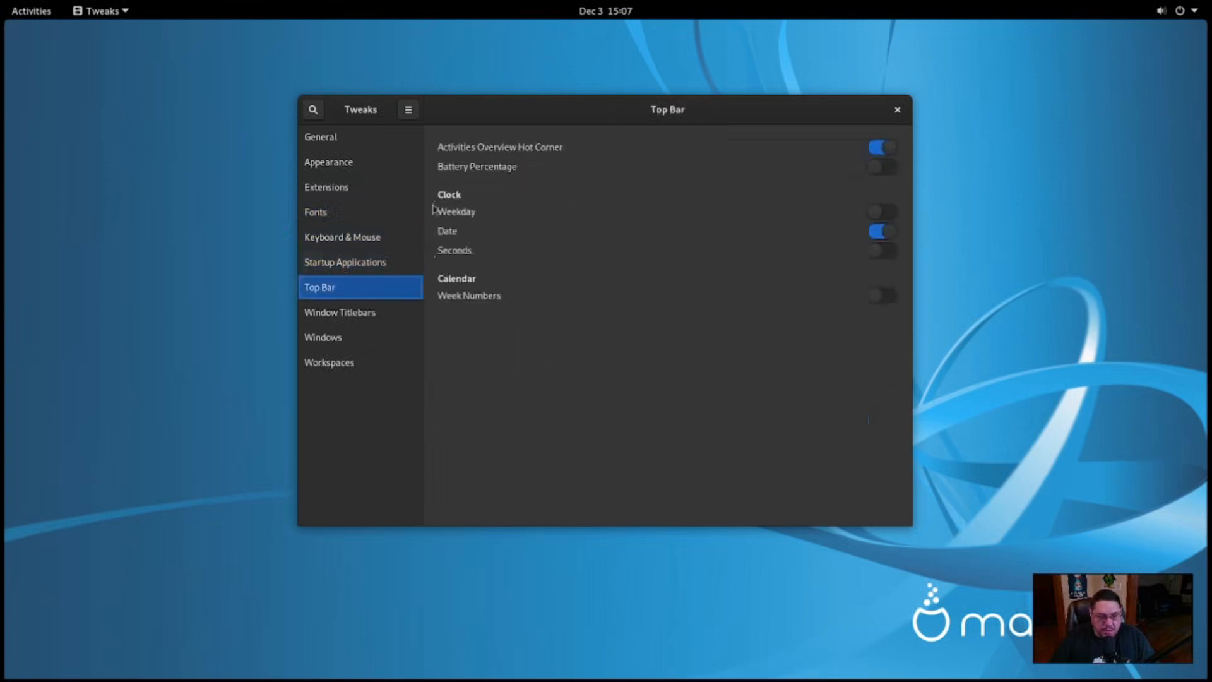
click(340, 312)
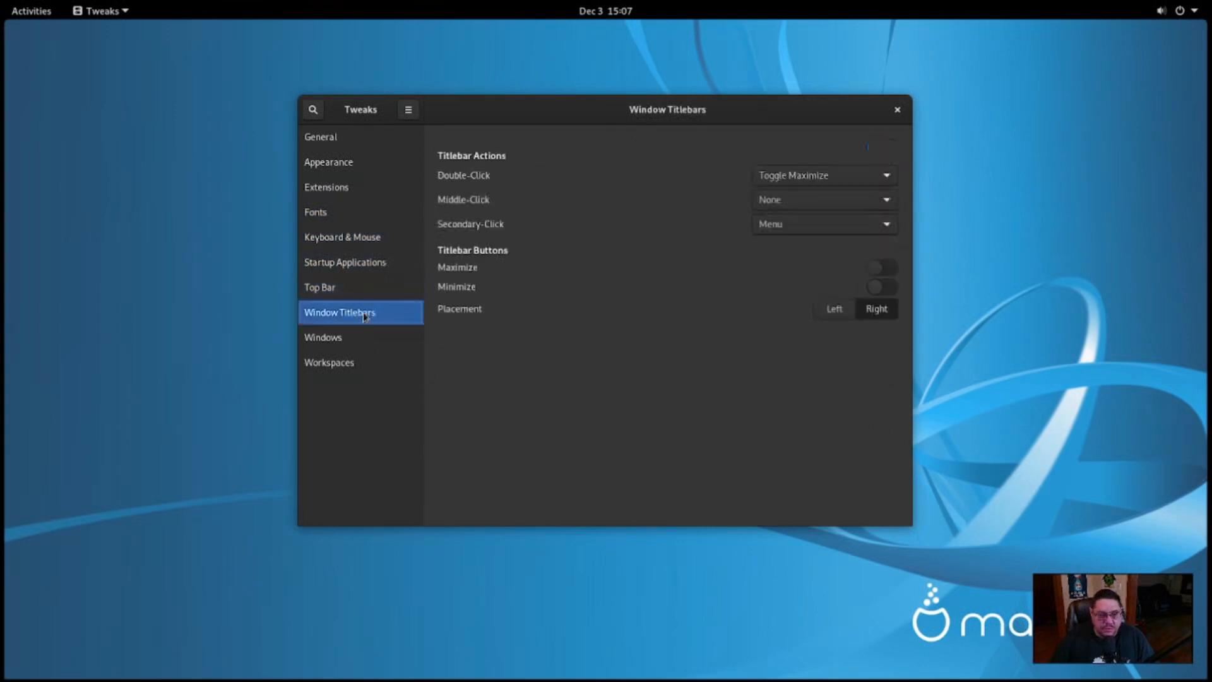
click(323, 338)
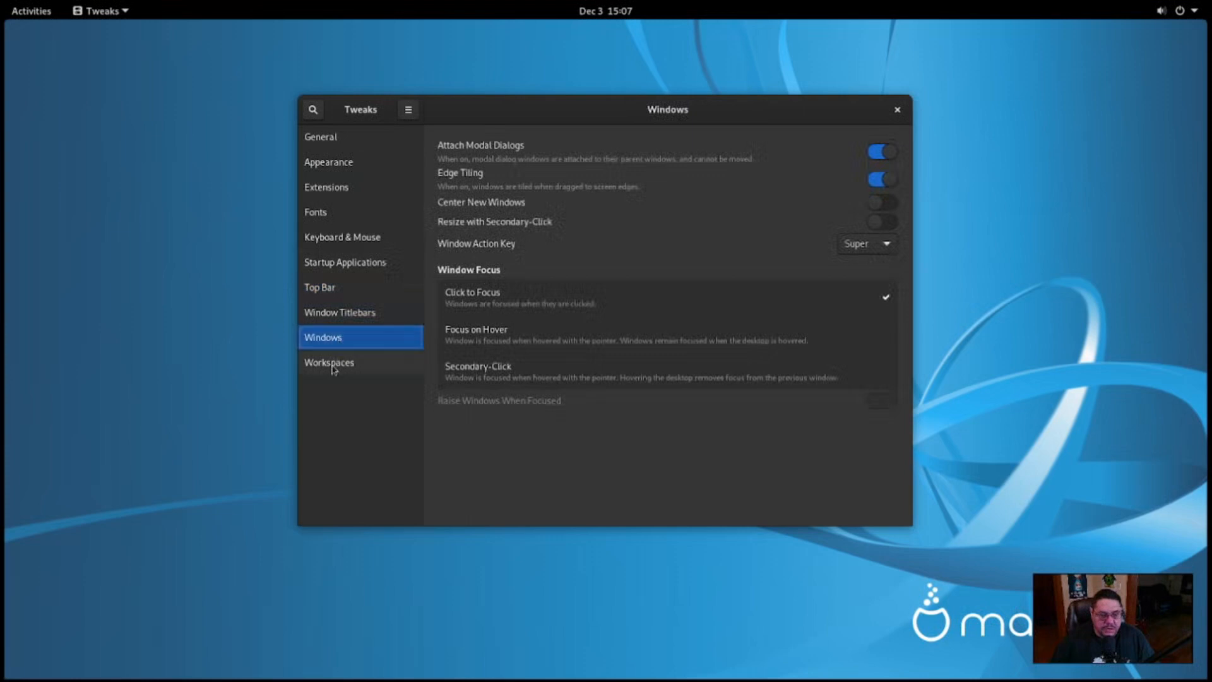
click(329, 363)
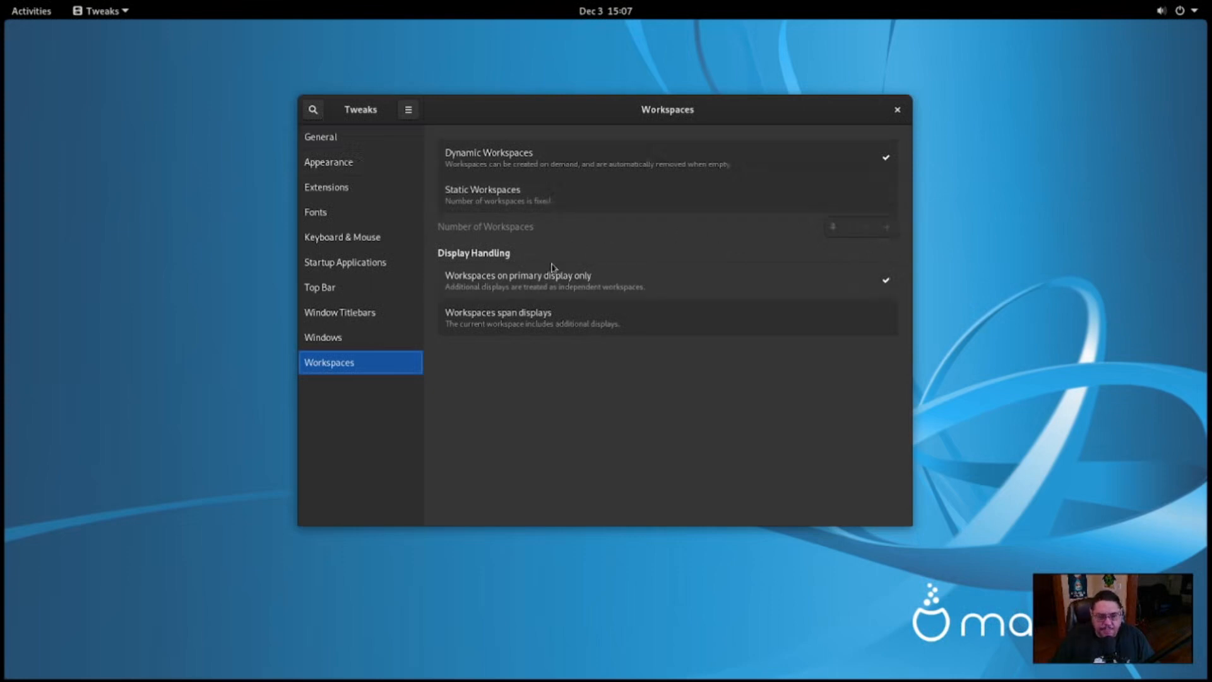
mouse_move(846, 101)
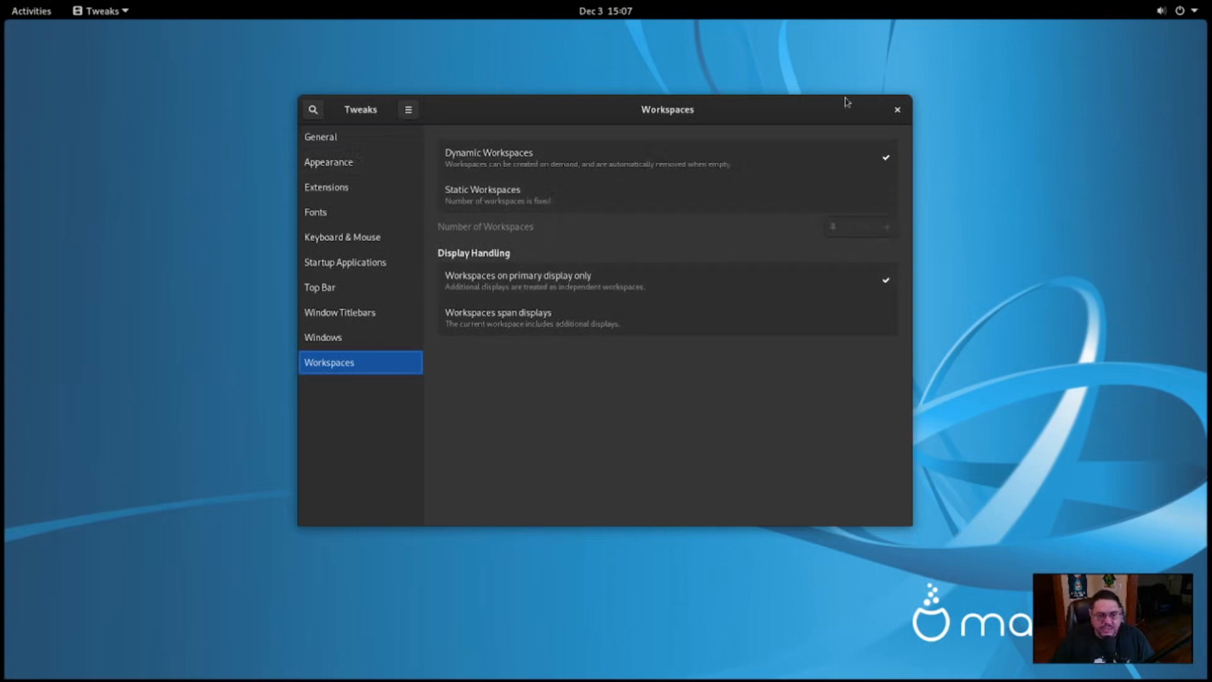
Close Tweaks, launch Weather from the app grid and enlarge its window showing Washington's conditions
click(896, 109)
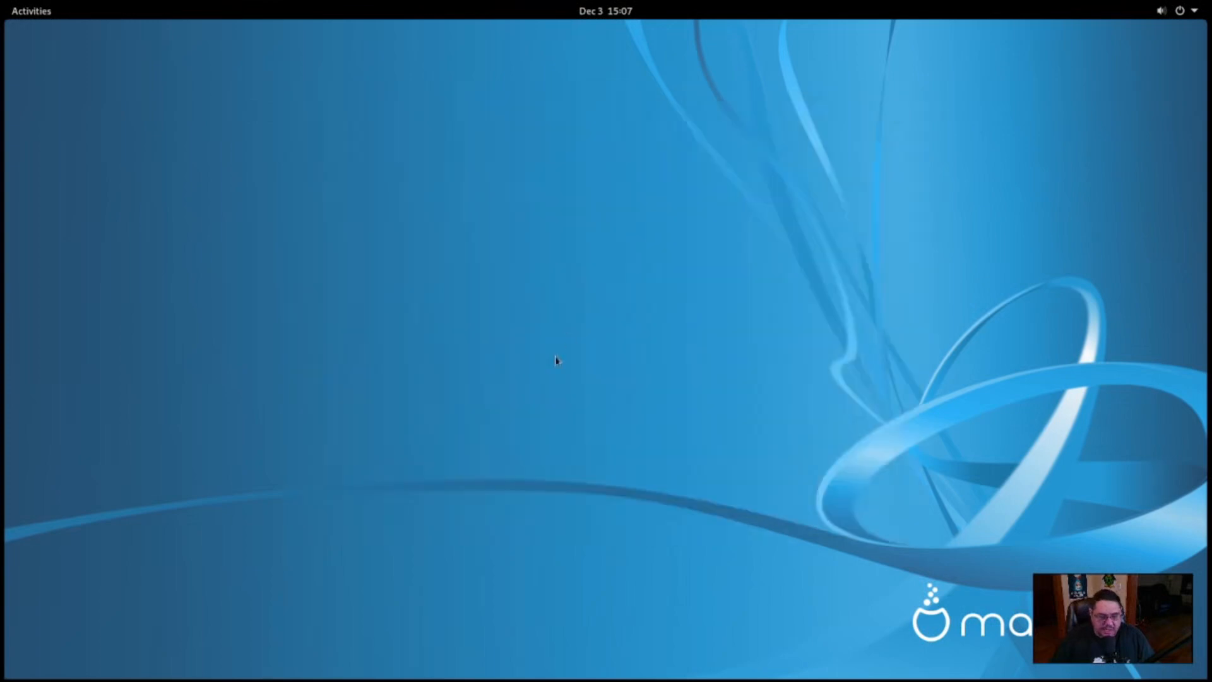
click(30, 10)
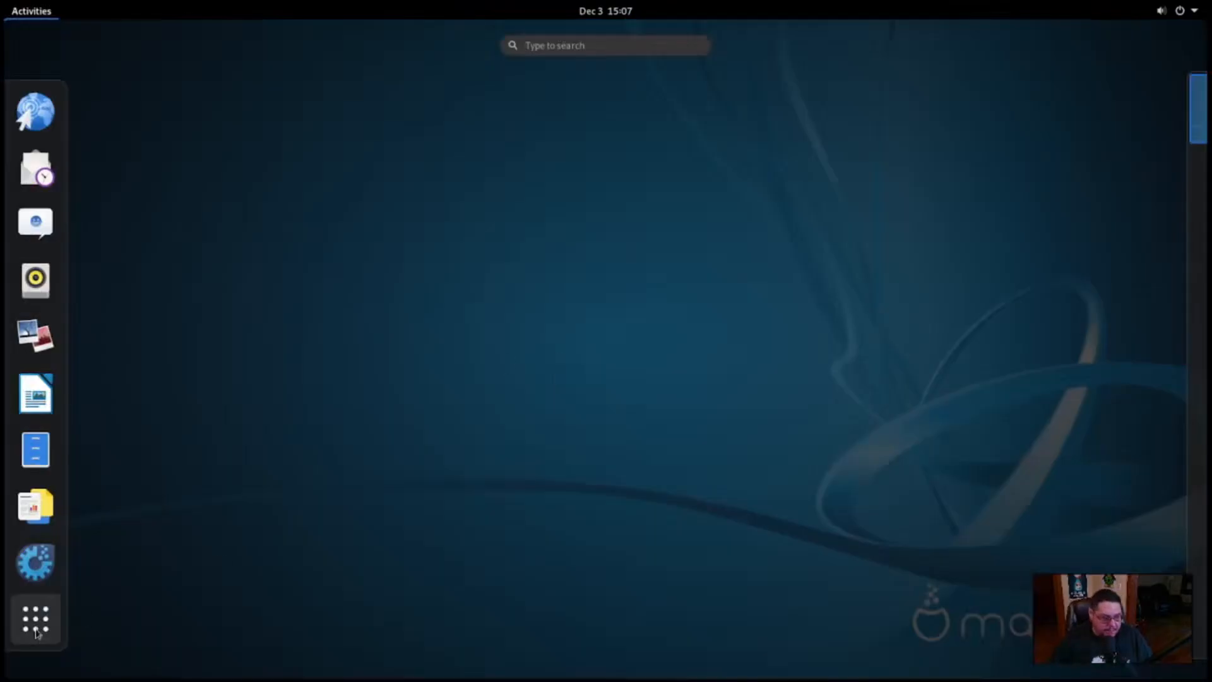
click(35, 619)
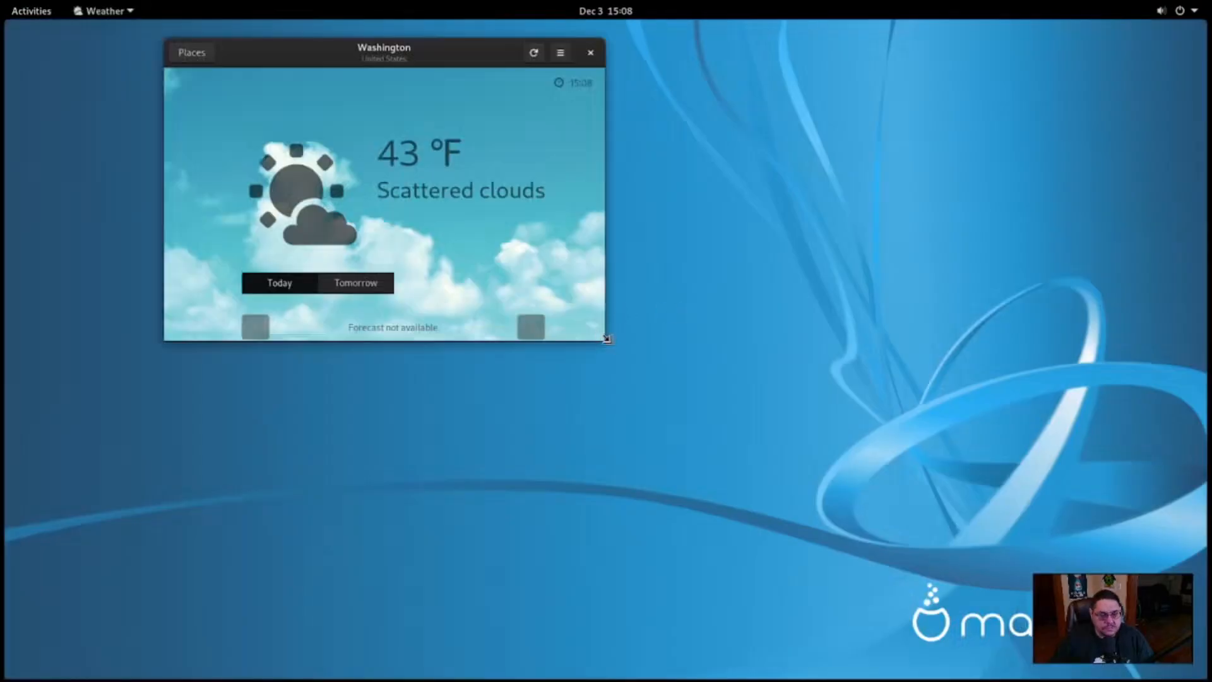
drag(608, 339, 889, 510)
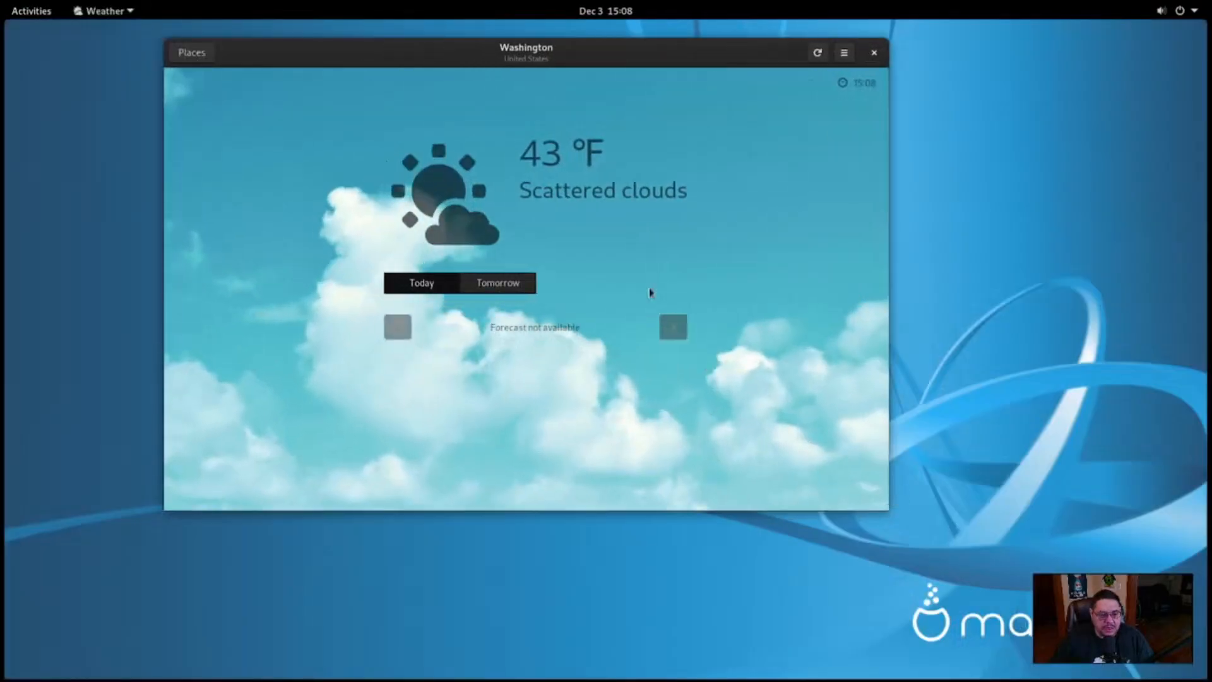
mouse_move(801, 276)
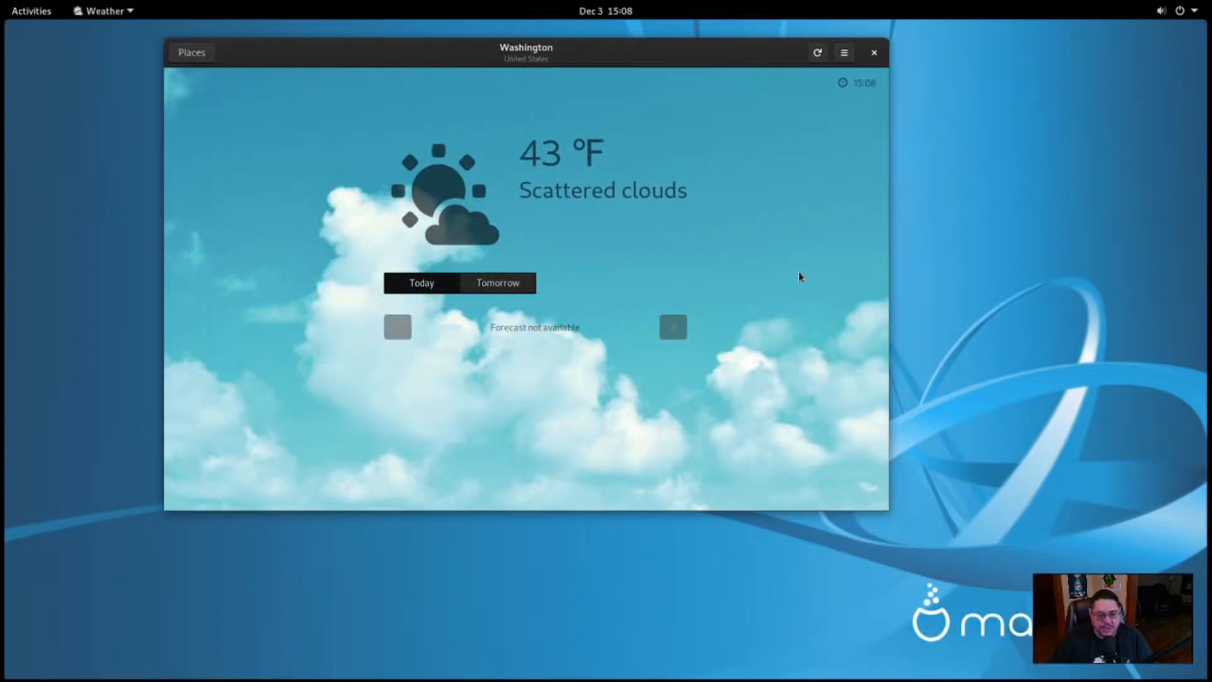
mouse_move(516, 335)
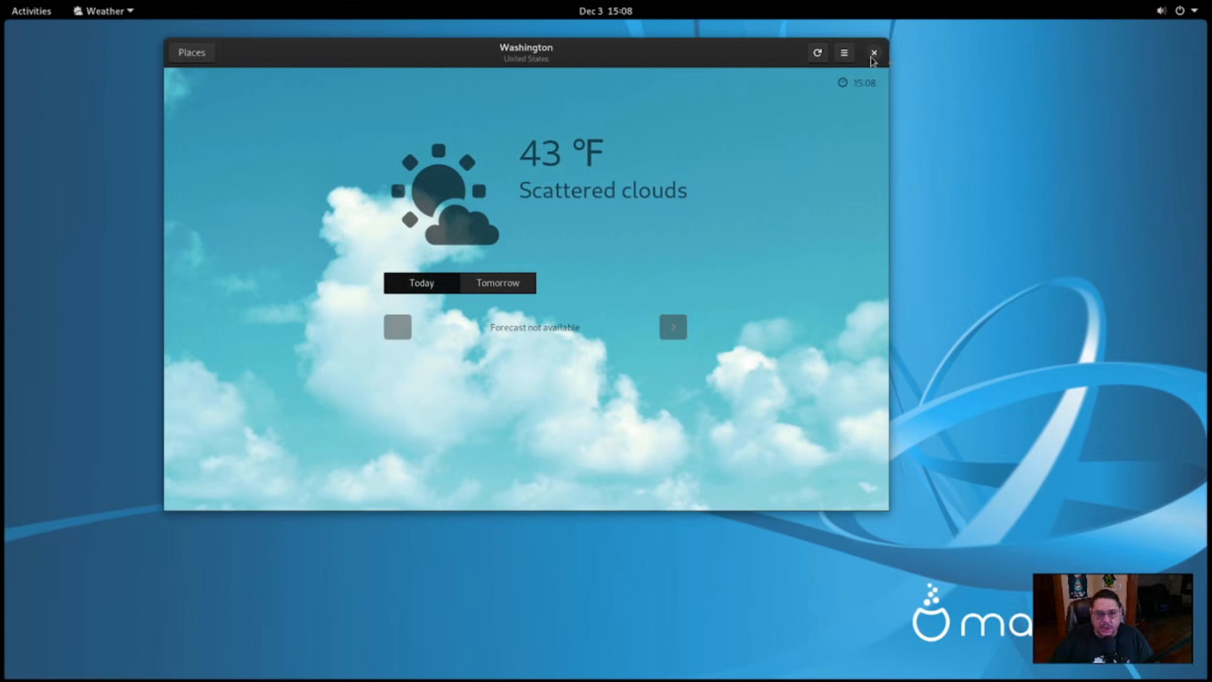
mouse_move(883, 57)
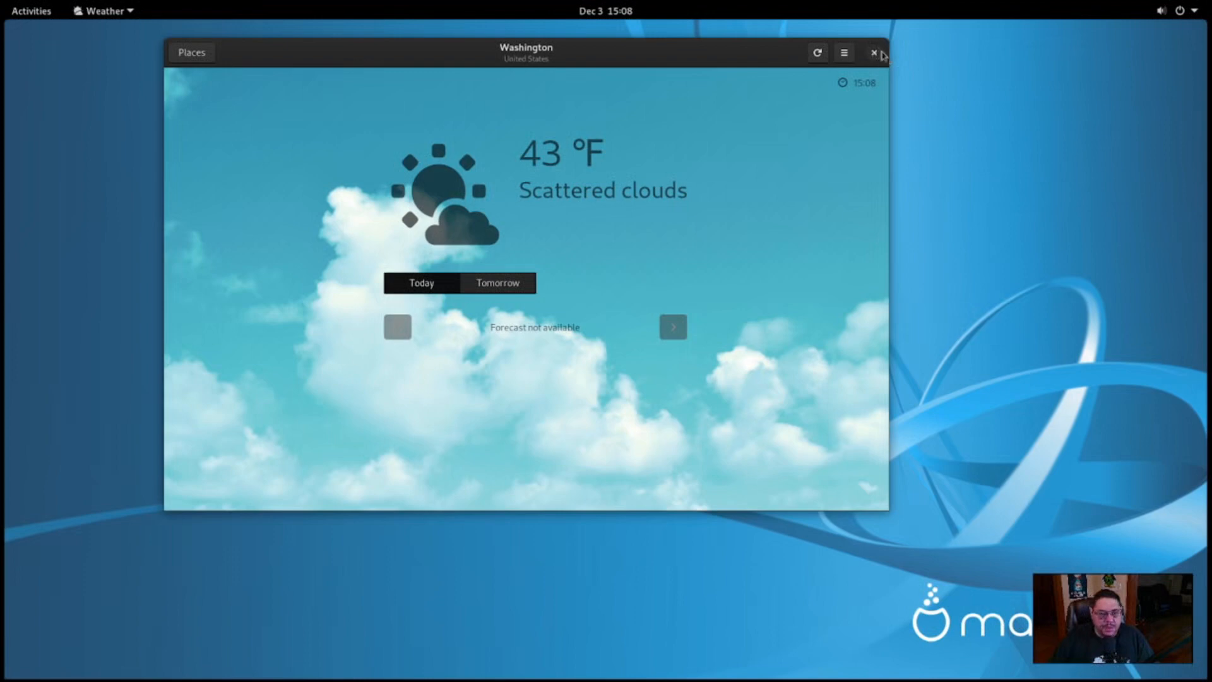
Close the Weather window and bring the installed applications grid back up
click(873, 53)
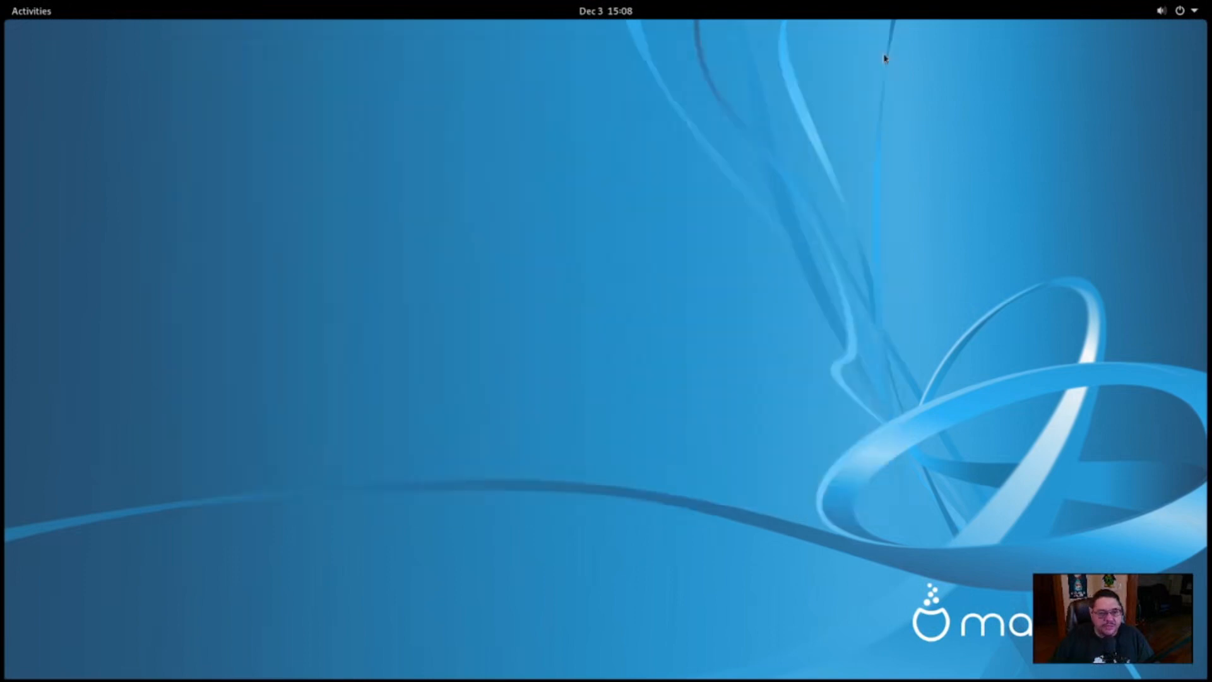
mouse_move(154, 509)
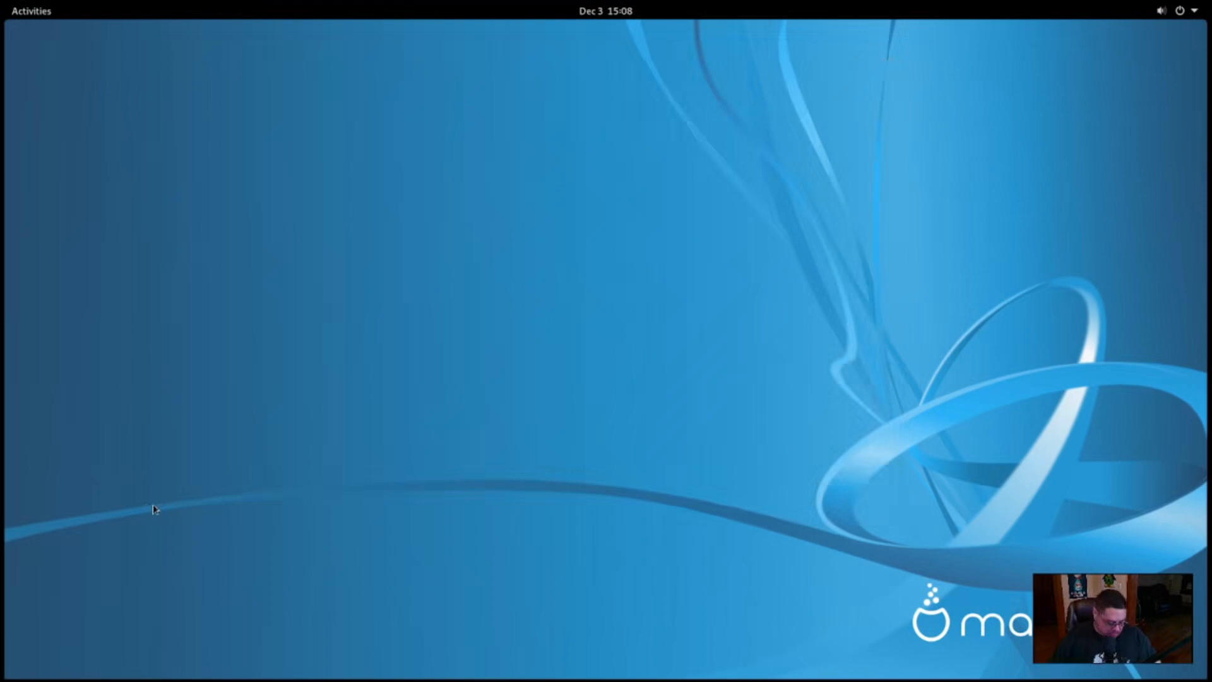
click(30, 12)
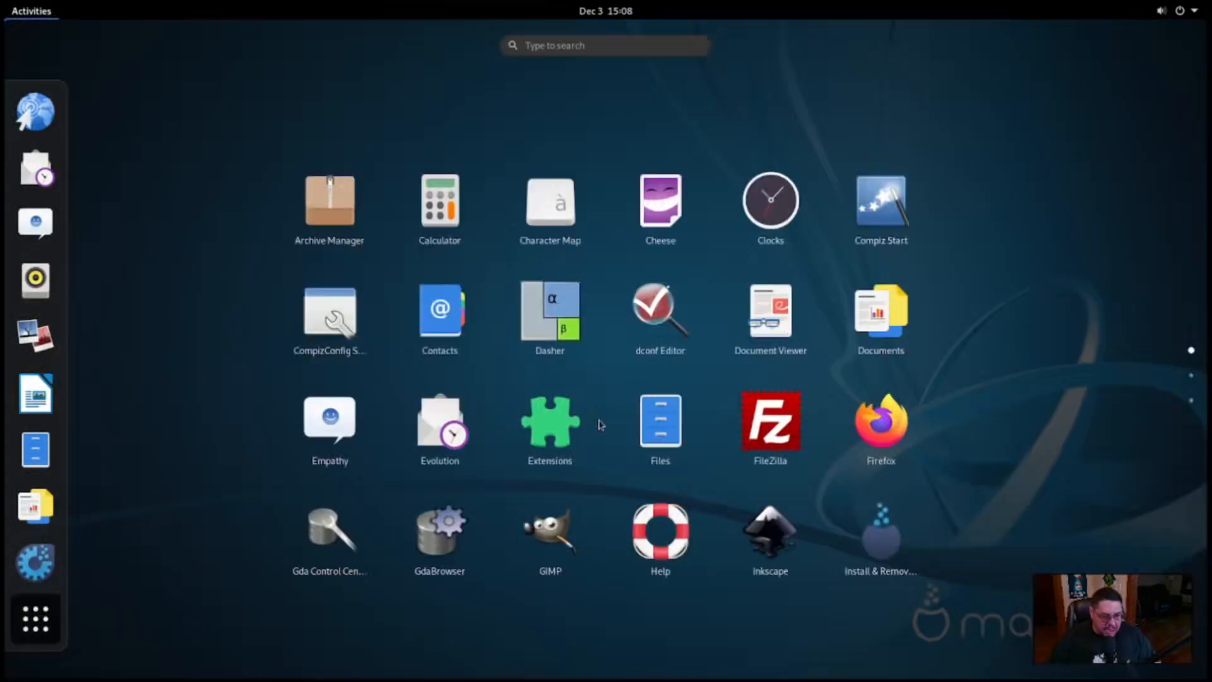
mouse_move(821, 449)
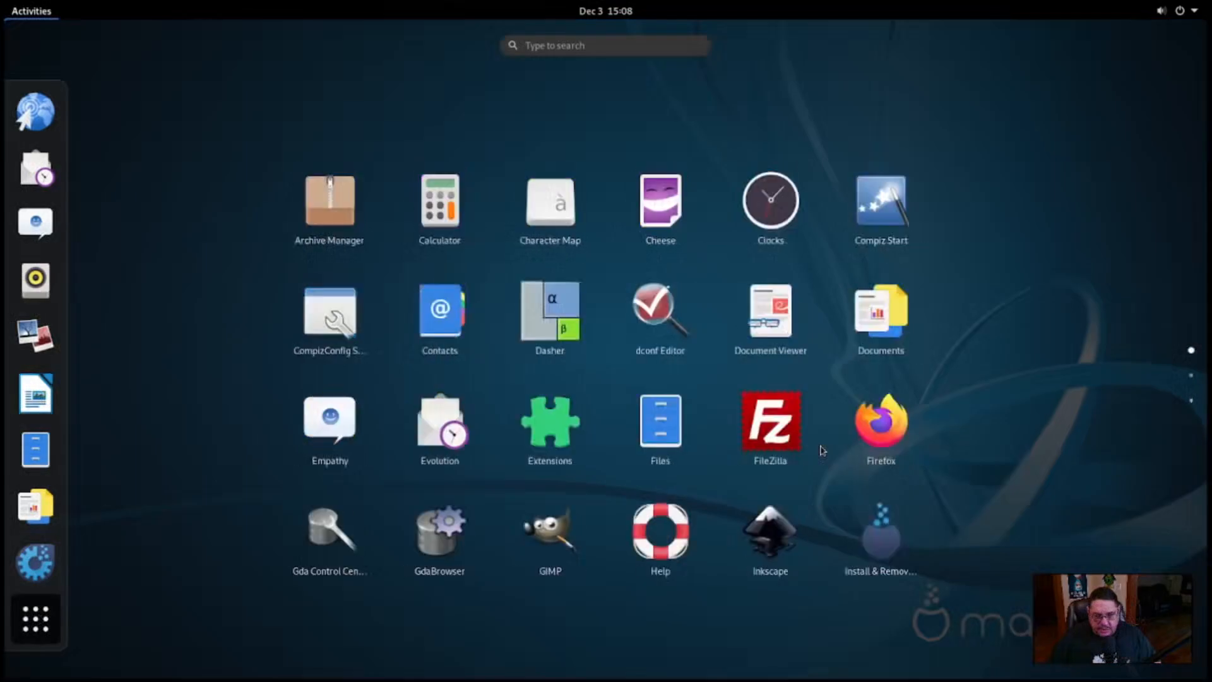